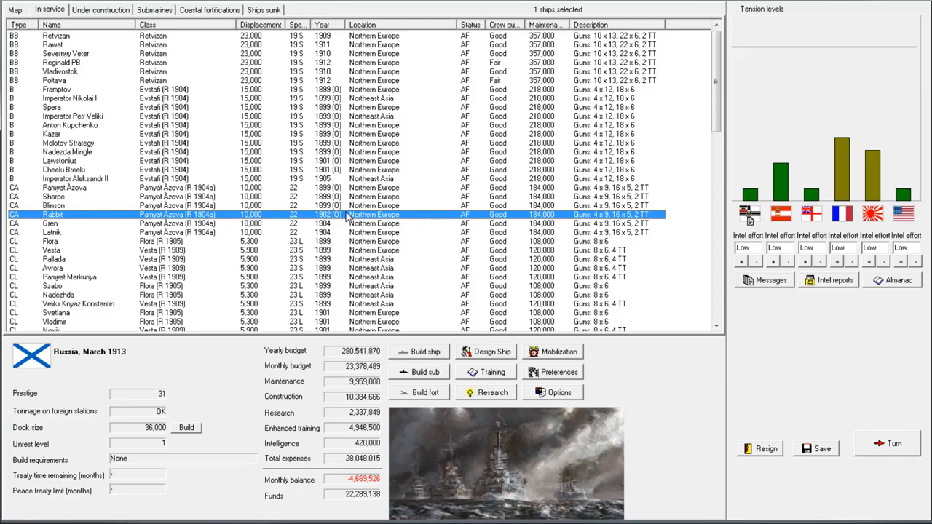
mouse_move(508, 196)
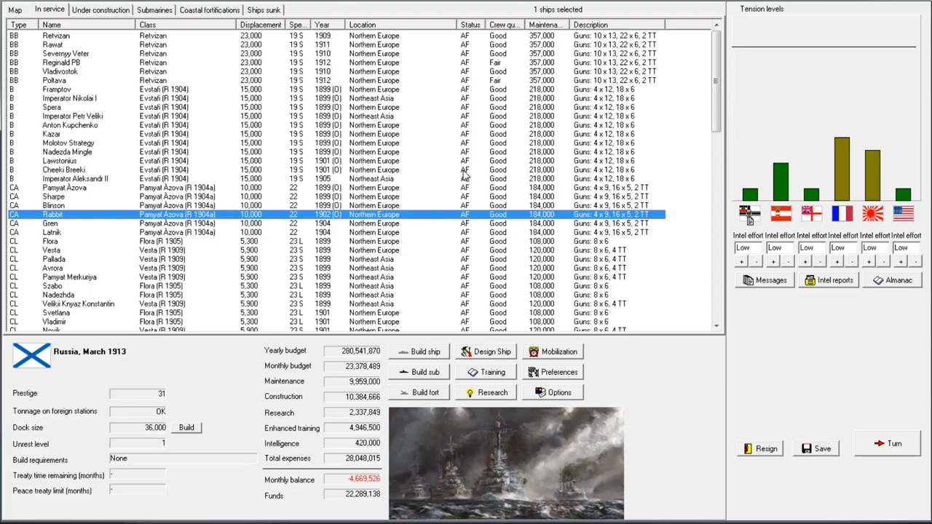
mouse_move(478, 162)
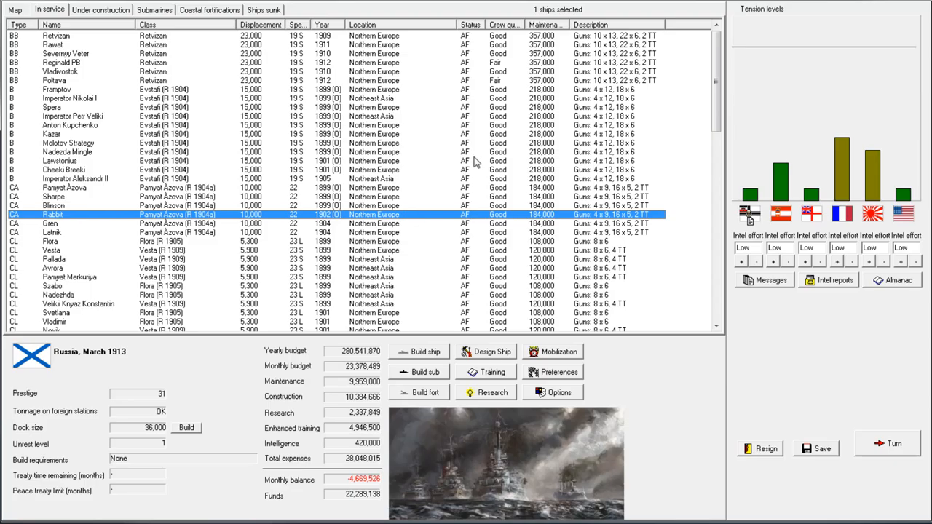
mouse_move(507, 332)
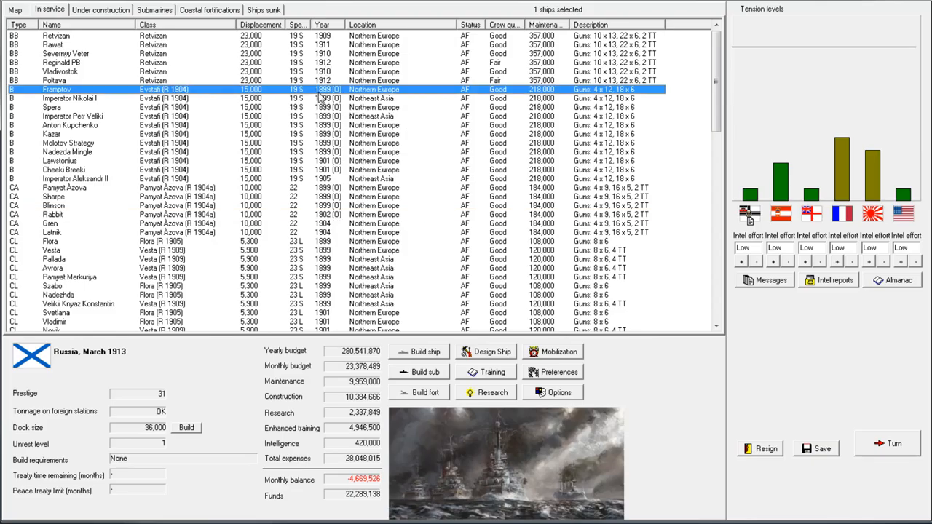
mouse_move(363, 502)
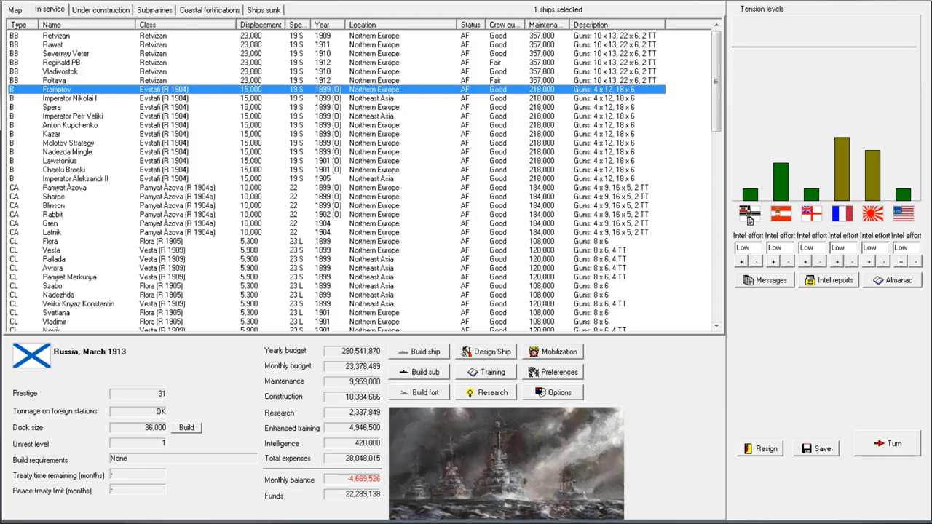
- Review ships under construction, then open the old battleship Framptov's ship card in game view
click(100, 9)
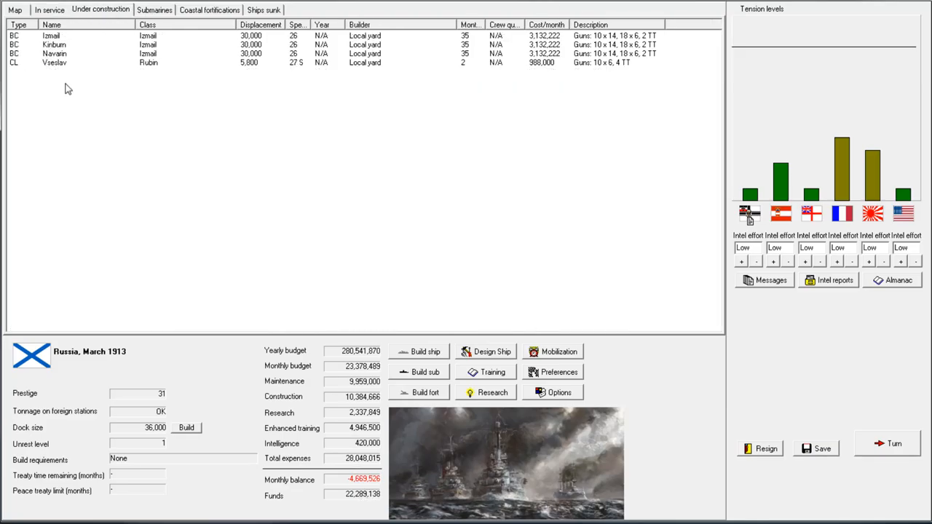
mouse_move(70, 83)
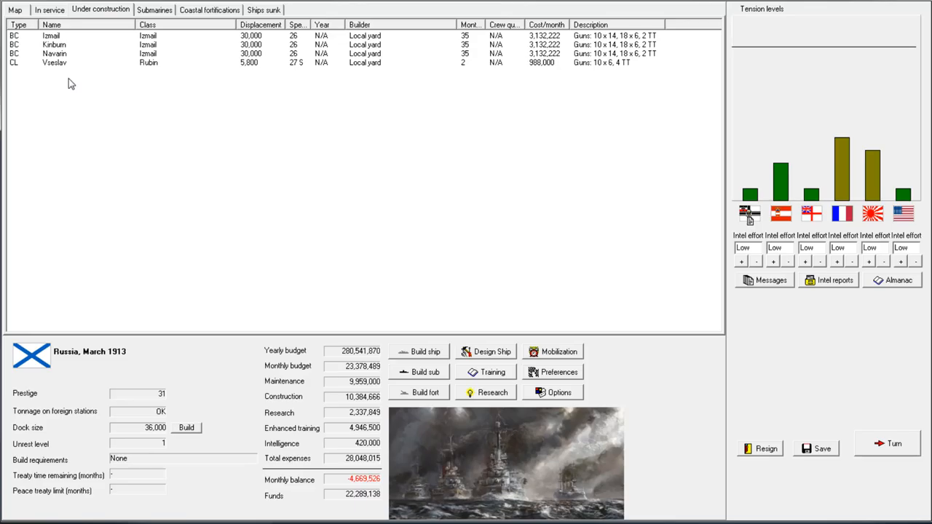
mouse_move(59, 68)
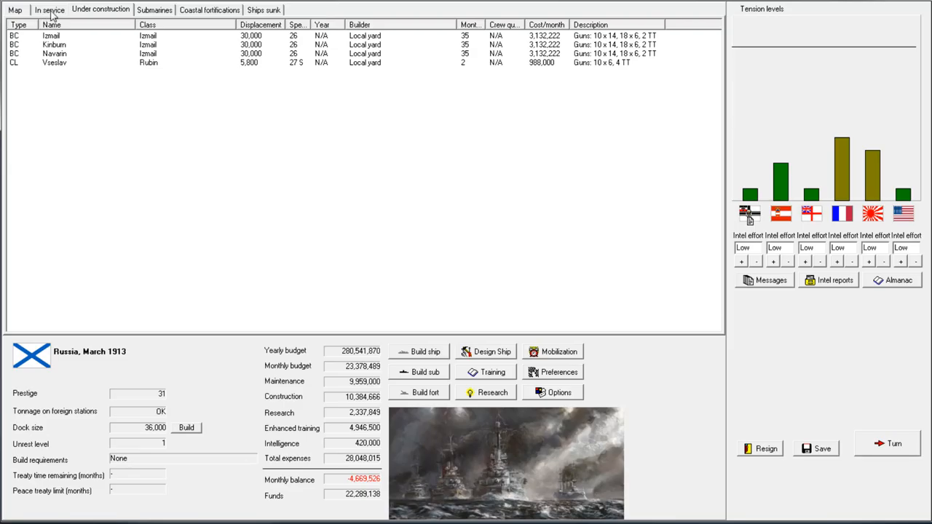
click(49, 9)
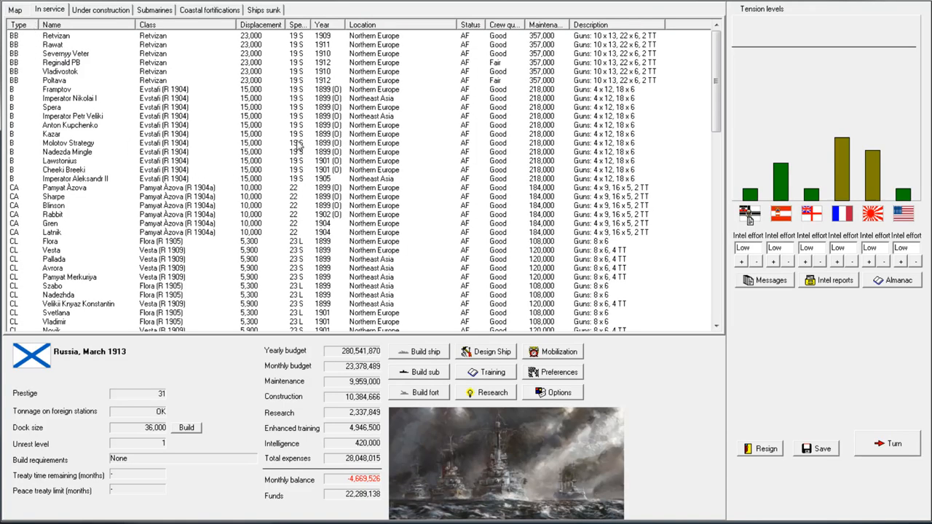
click(56, 89)
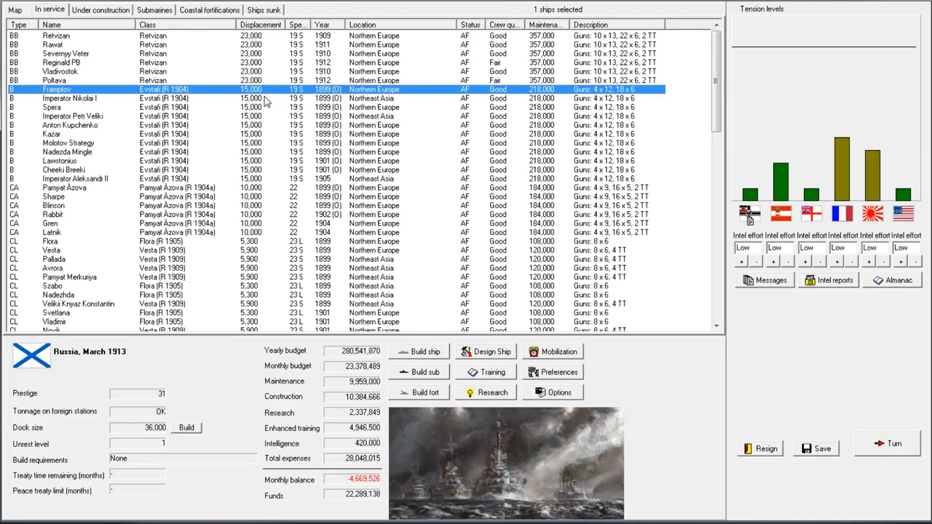
mouse_move(134, 376)
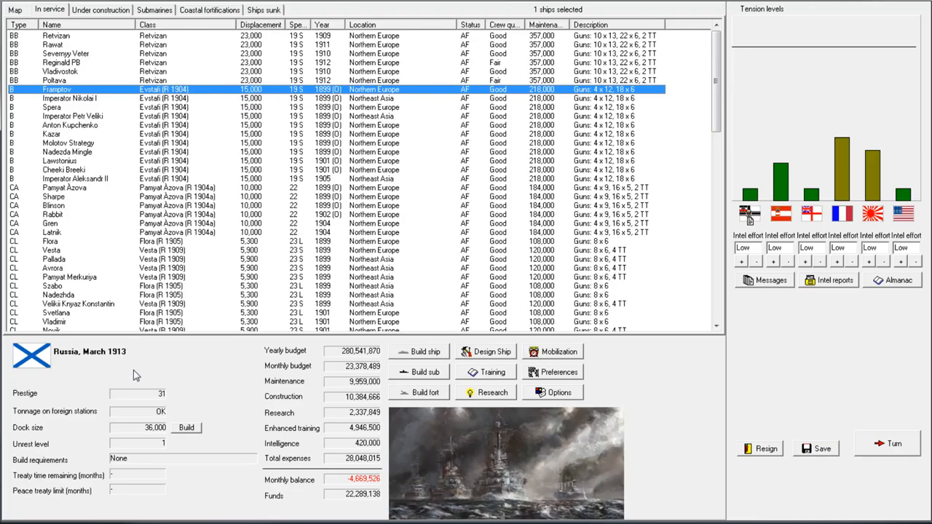
mouse_move(207, 90)
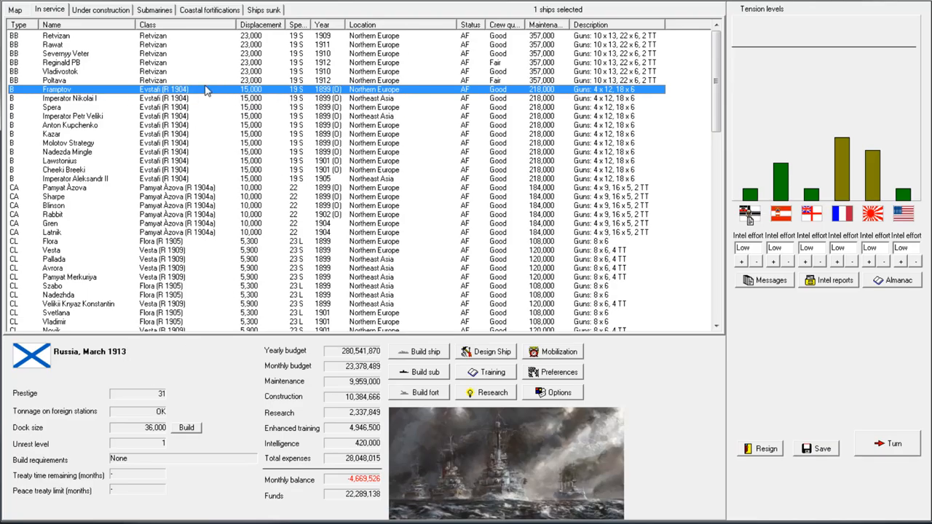
mouse_move(93, 96)
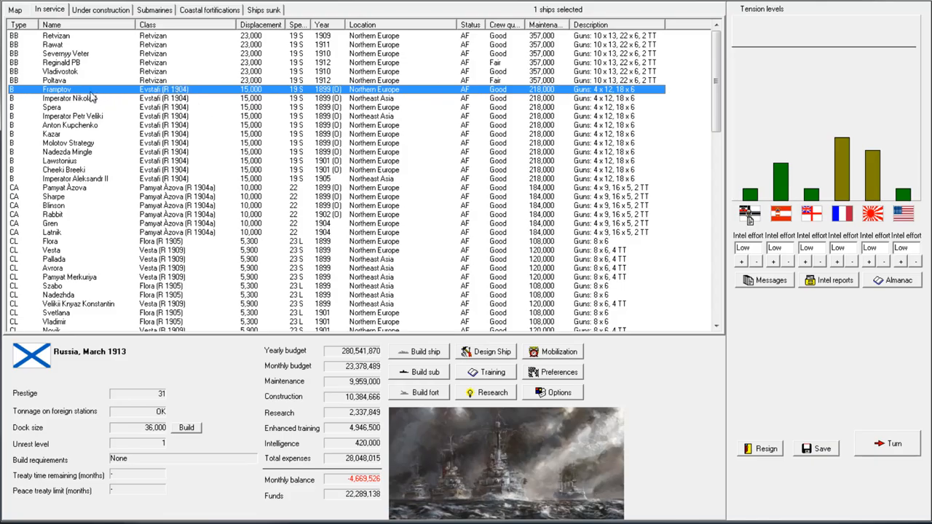
double_click(57, 89)
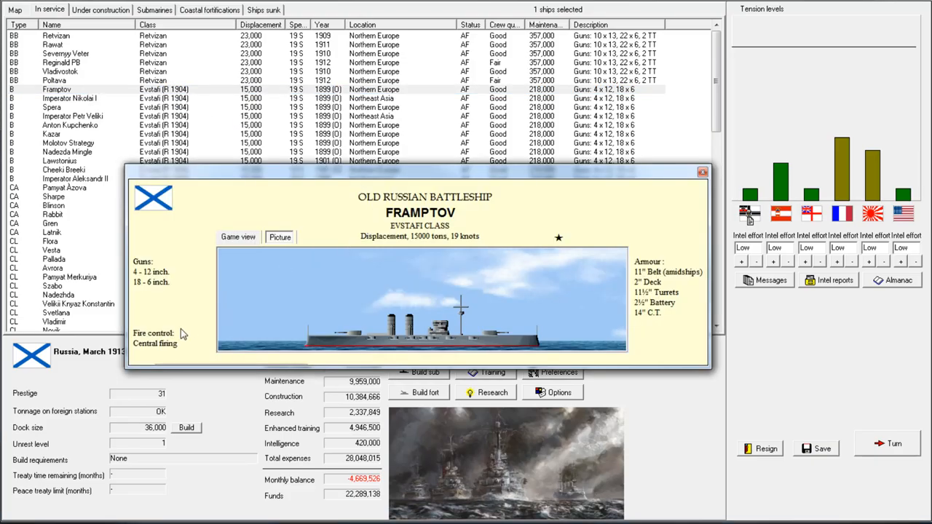
click(238, 236)
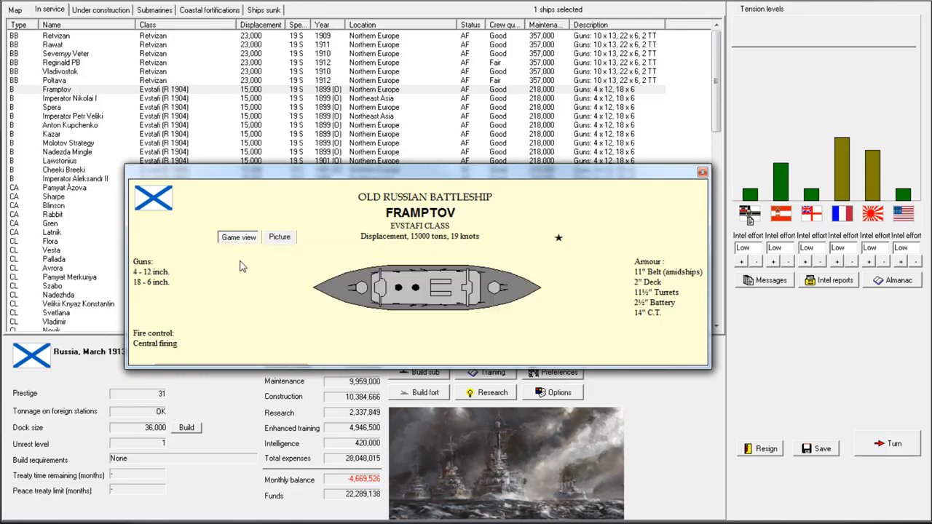
mouse_move(166, 347)
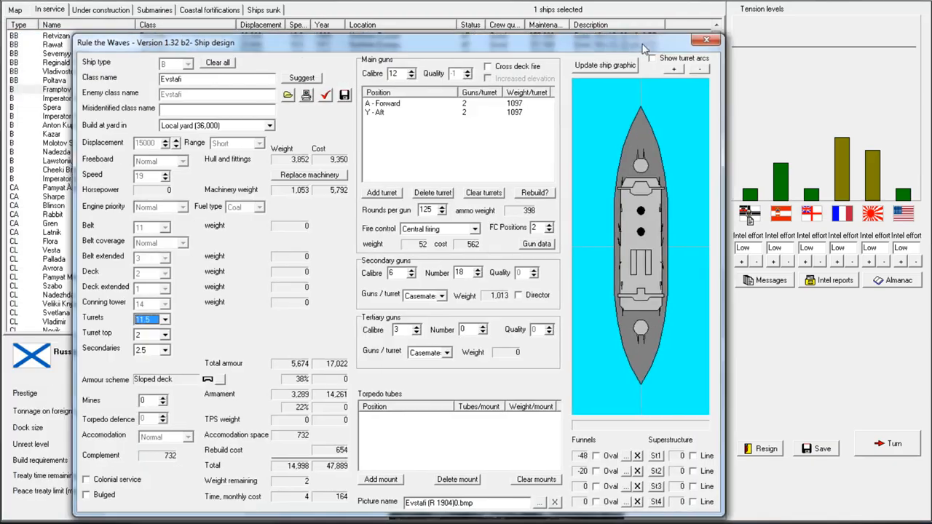
- Give the Evstafi design director fire control and 120 rounds per main gun
click(491, 212)
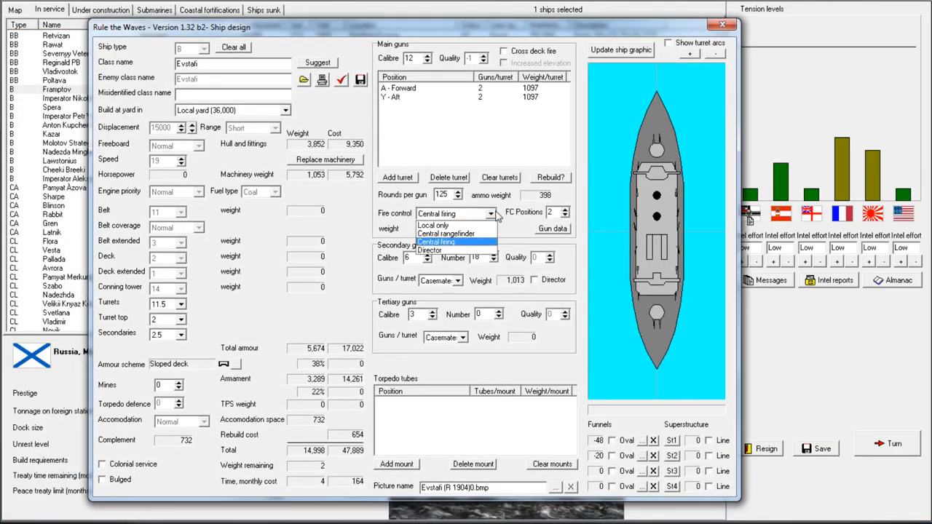
click(437, 242)
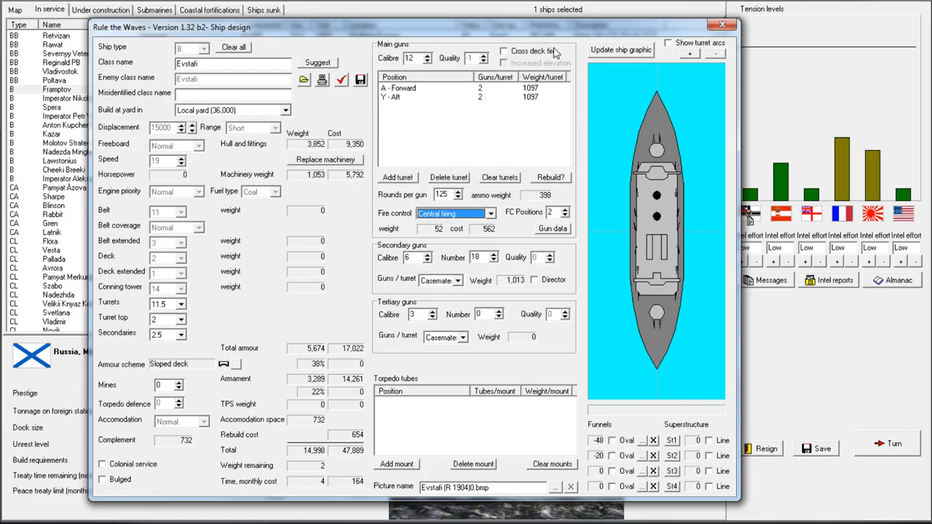
click(722, 23)
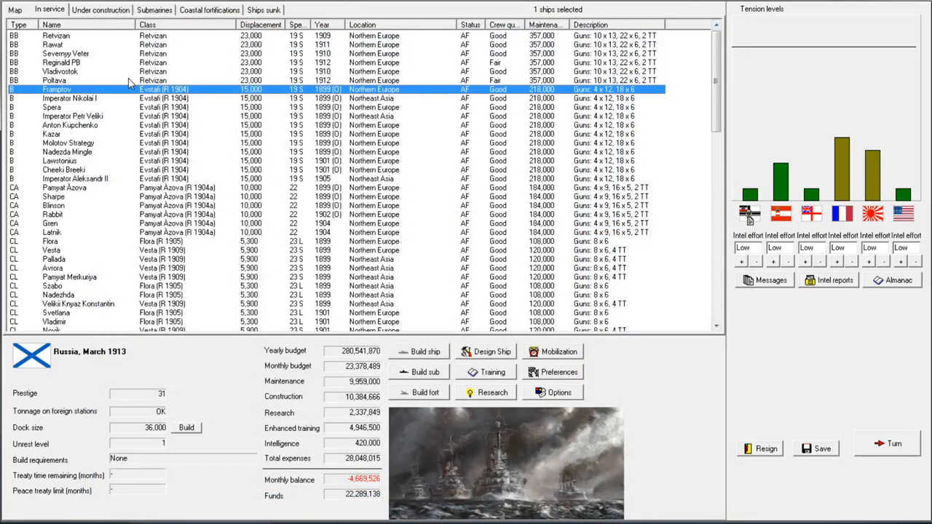
mouse_move(82, 94)
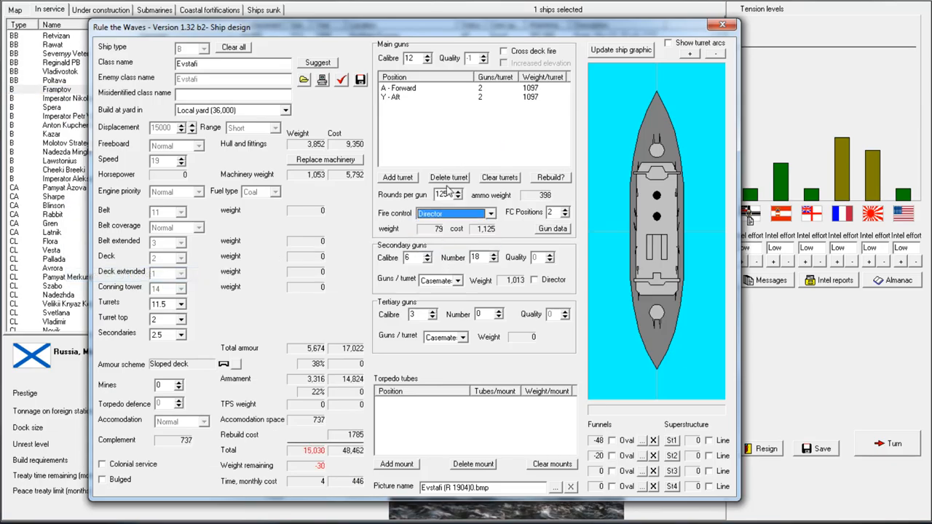
click(460, 198)
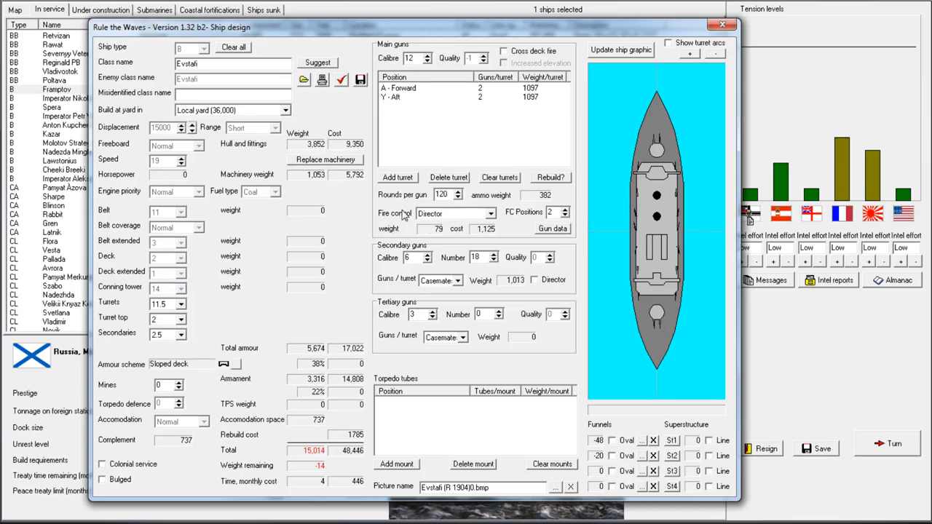
click(461, 198)
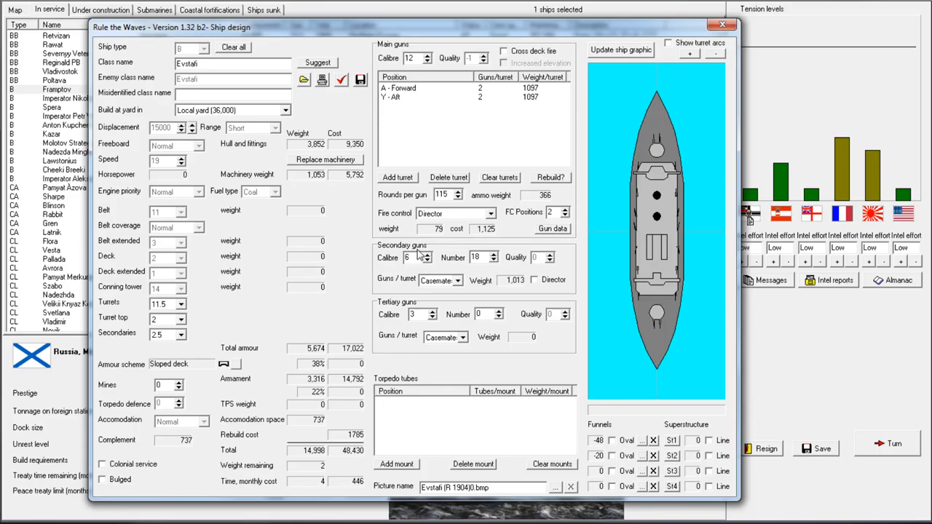
click(457, 192)
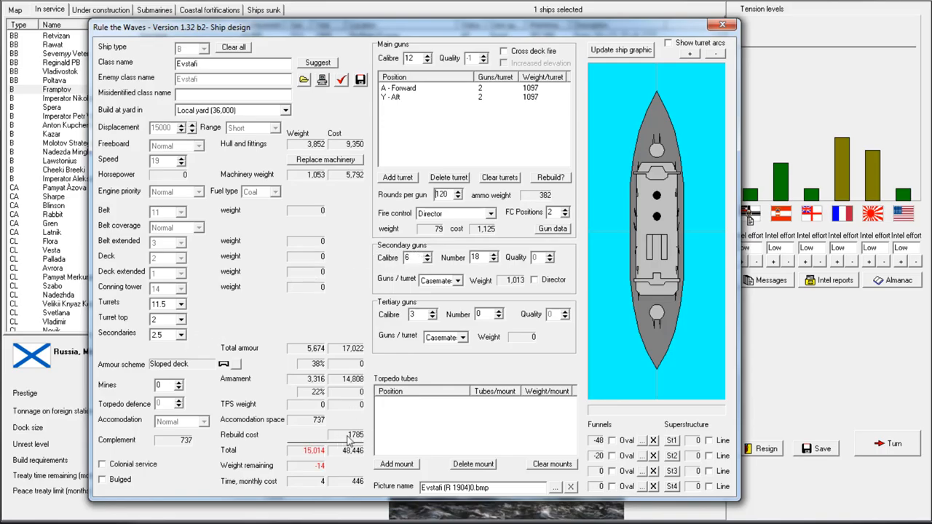
- Try changing the secondaries armour, then restore it to 2.5
triple_click(161, 334)
text(2)
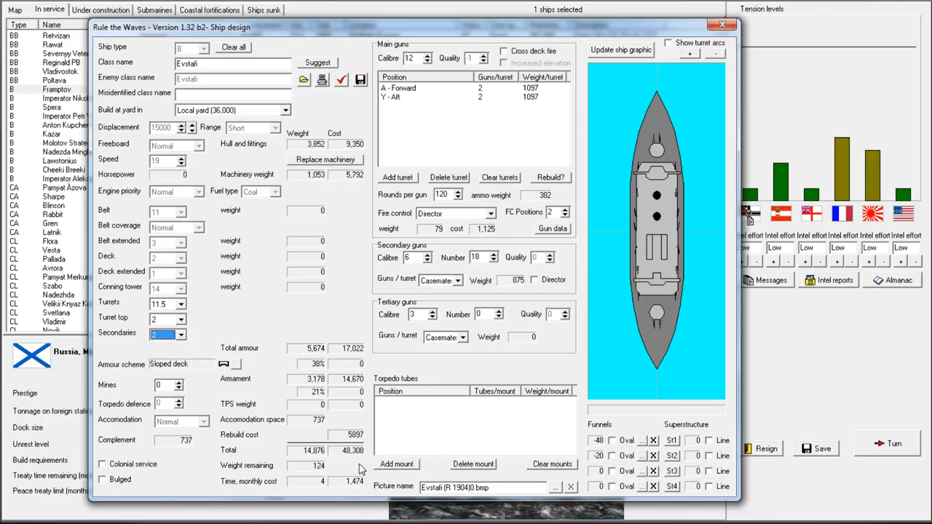
click(178, 334)
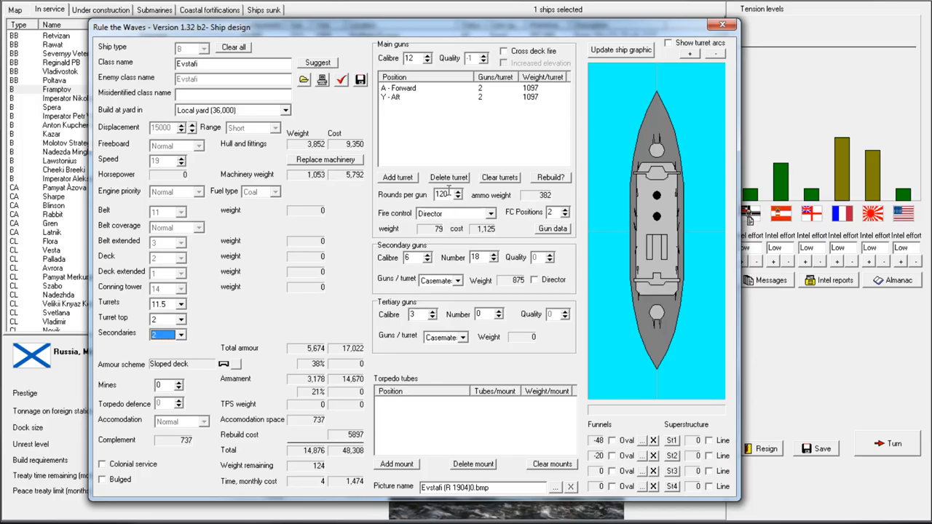
click(178, 334)
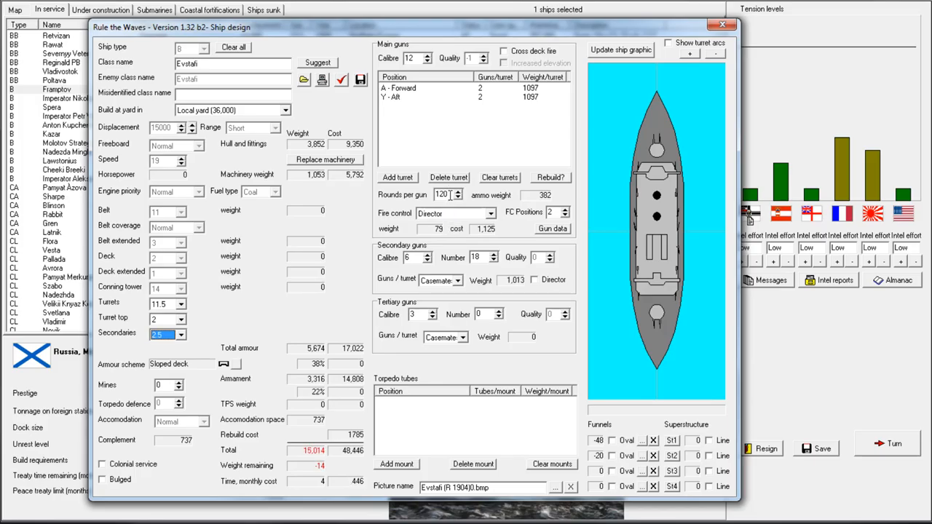
- Lower main-gun rounds per gun to 115, leaving 2 tons of weight remaining
click(457, 193)
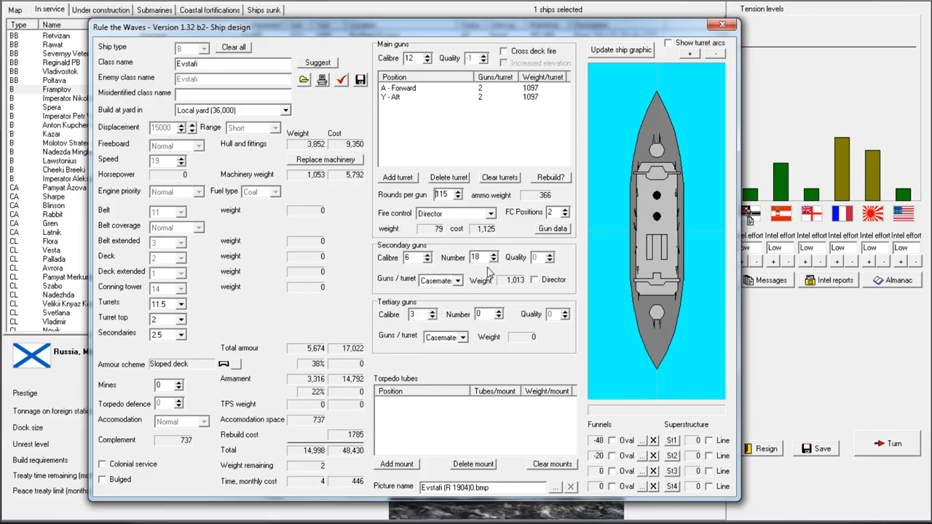
mouse_move(568, 335)
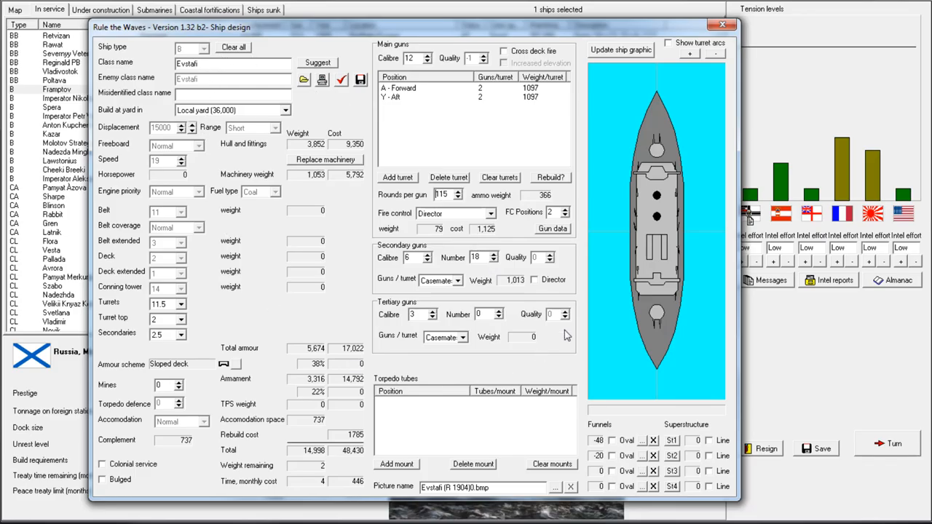
mouse_move(473, 233)
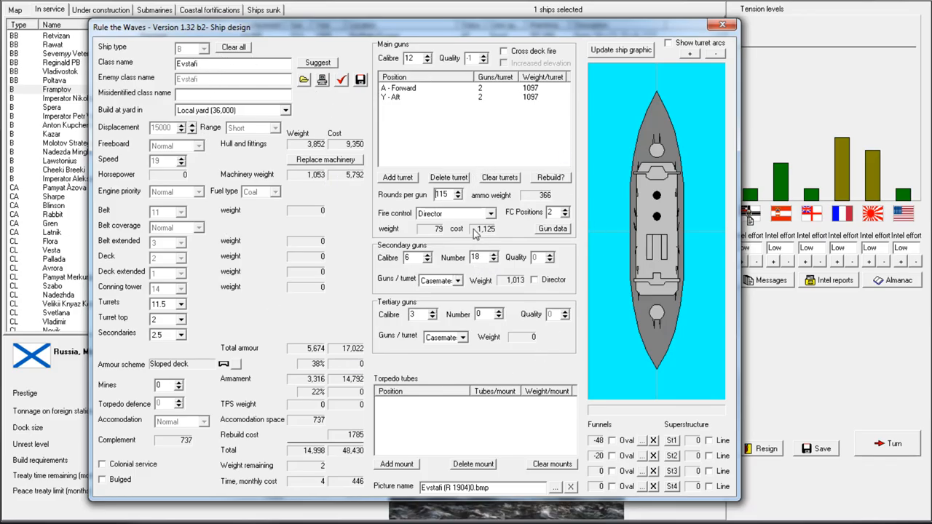
mouse_move(246, 227)
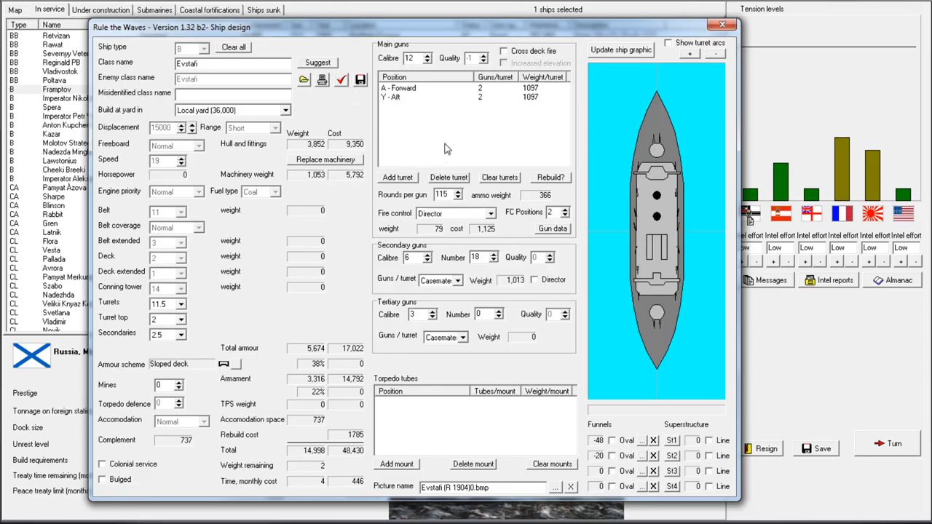
mouse_move(449, 144)
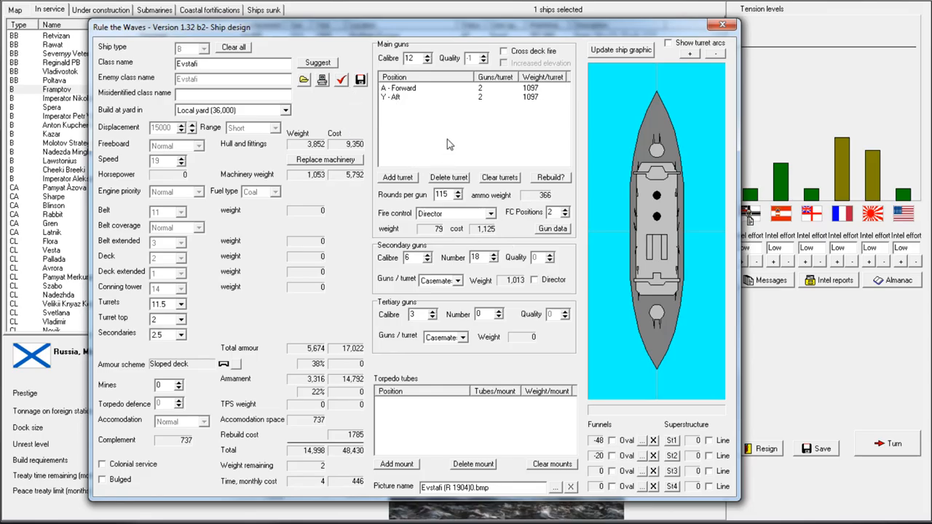
mouse_move(217, 216)
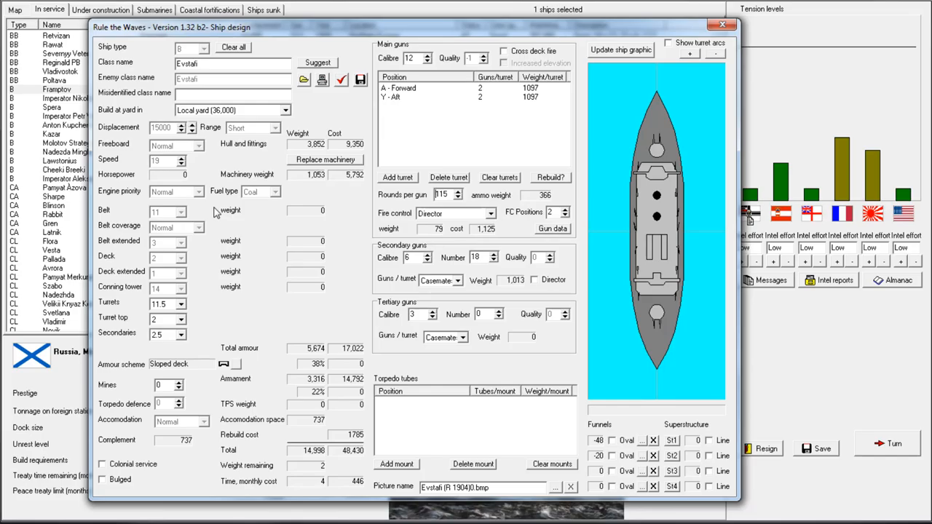
mouse_move(410, 183)
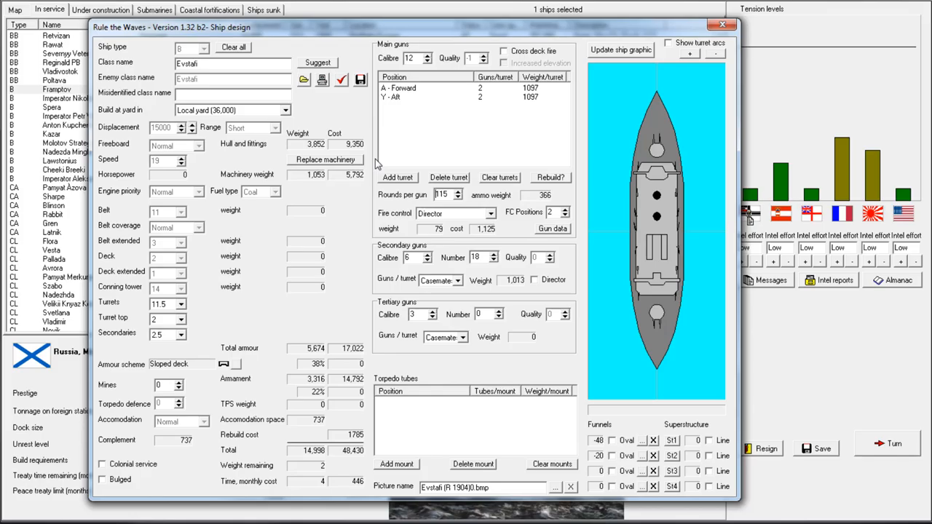
mouse_move(414, 168)
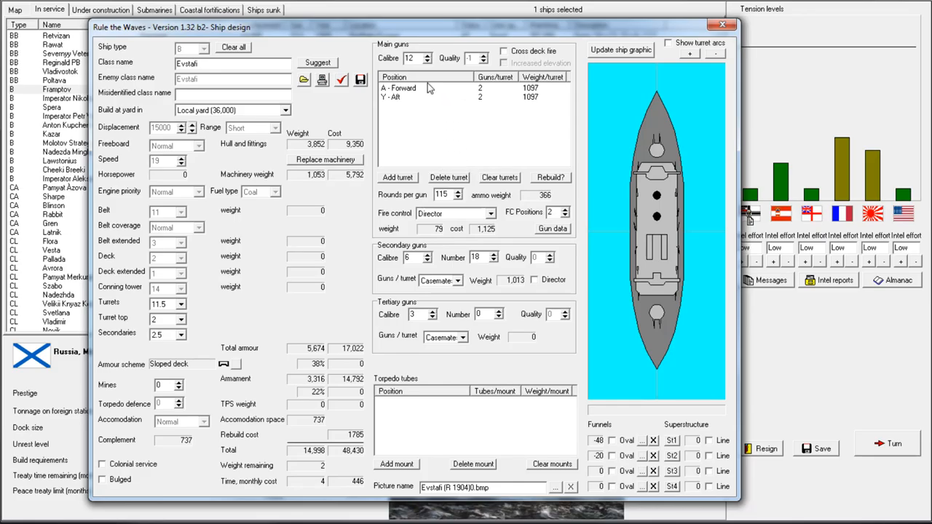
mouse_move(667, 119)
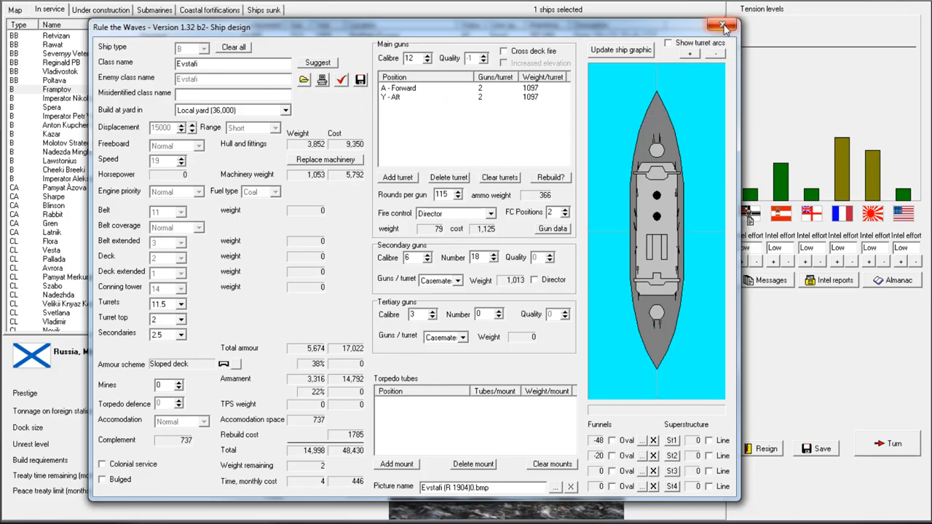
mouse_move(722, 26)
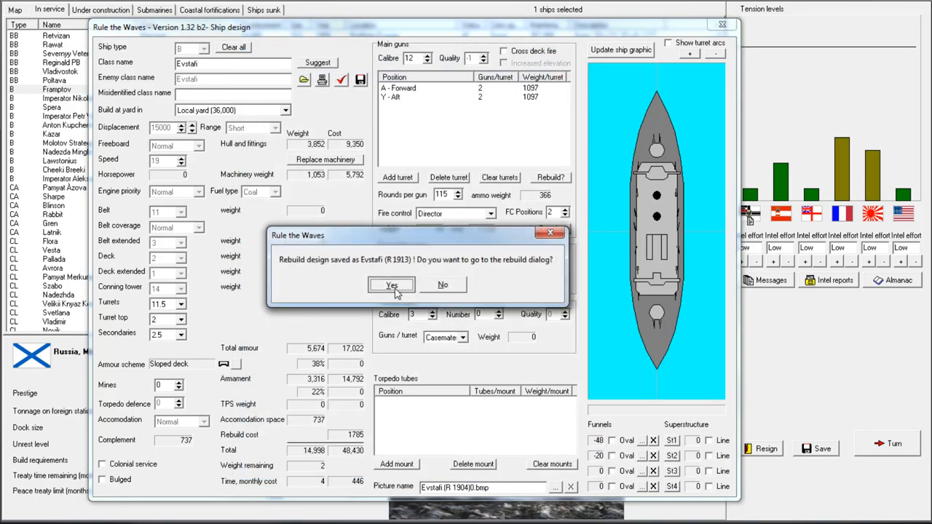
- Go to rebuilding with the saved design and order the rebuild of B Framptov
click(390, 284)
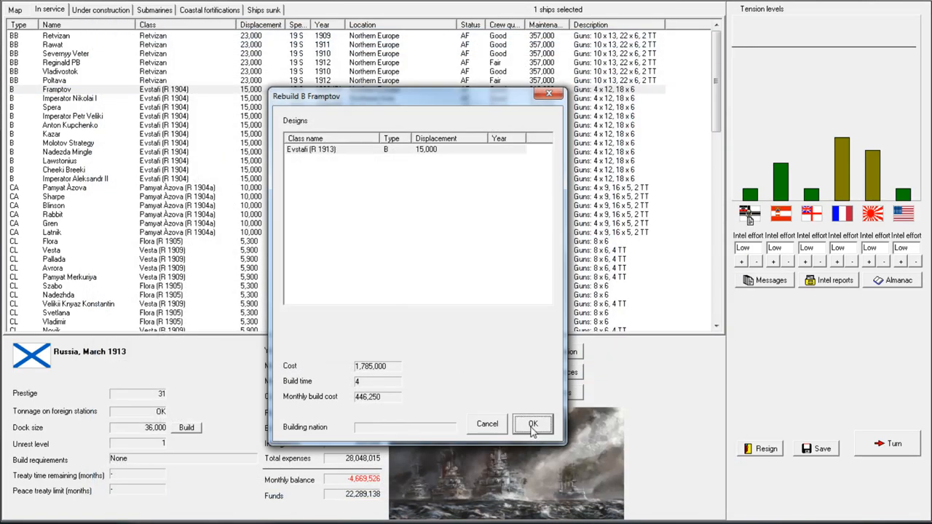
mouse_move(364, 402)
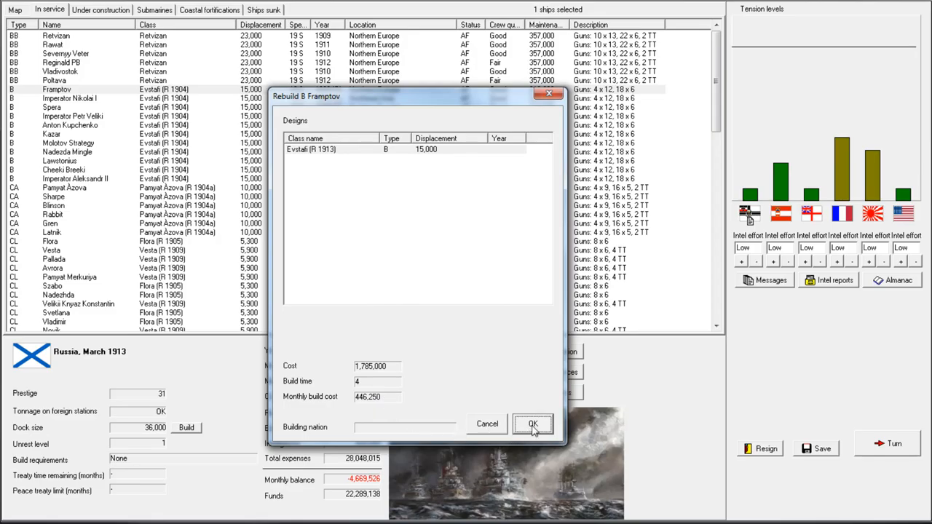
click(533, 424)
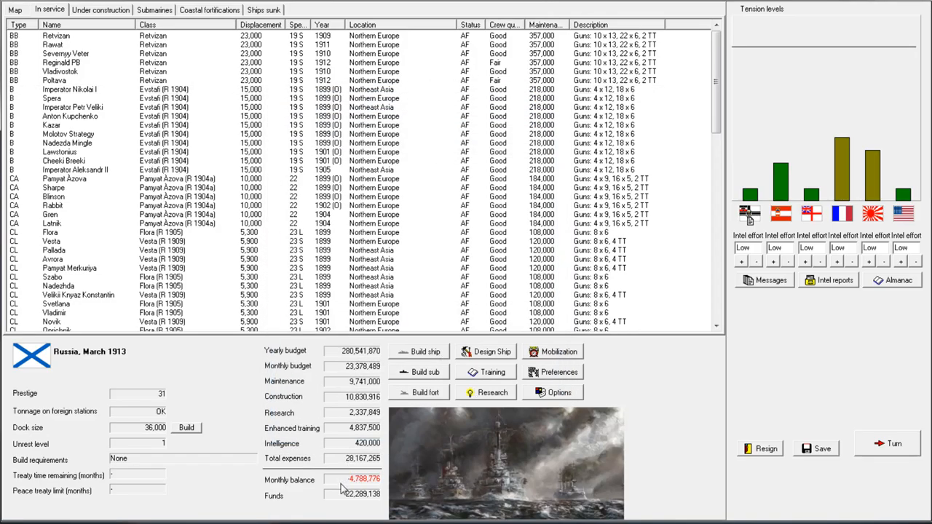
mouse_move(79, 128)
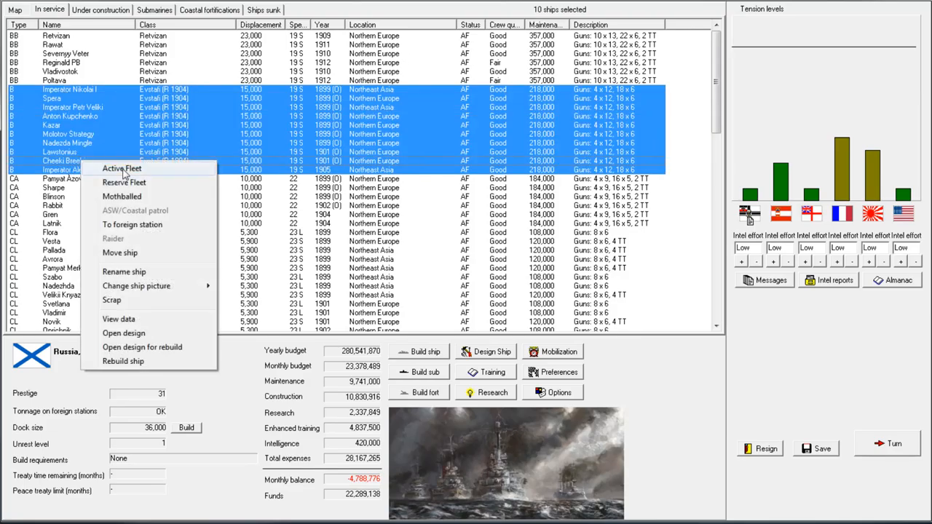
- Rebuild the other ten Evstafi-class ships to Evstafi (R 1913) and view them under construction
click(122, 362)
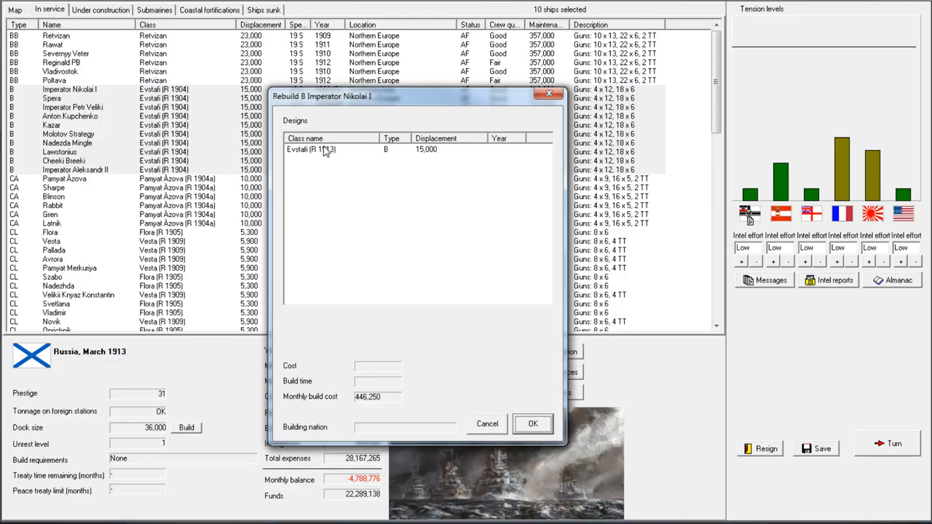
click(533, 424)
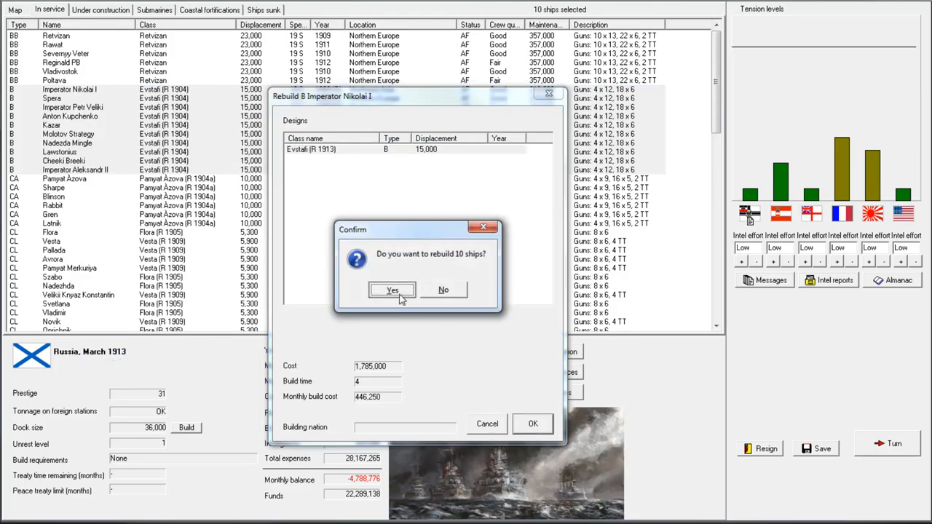
click(392, 290)
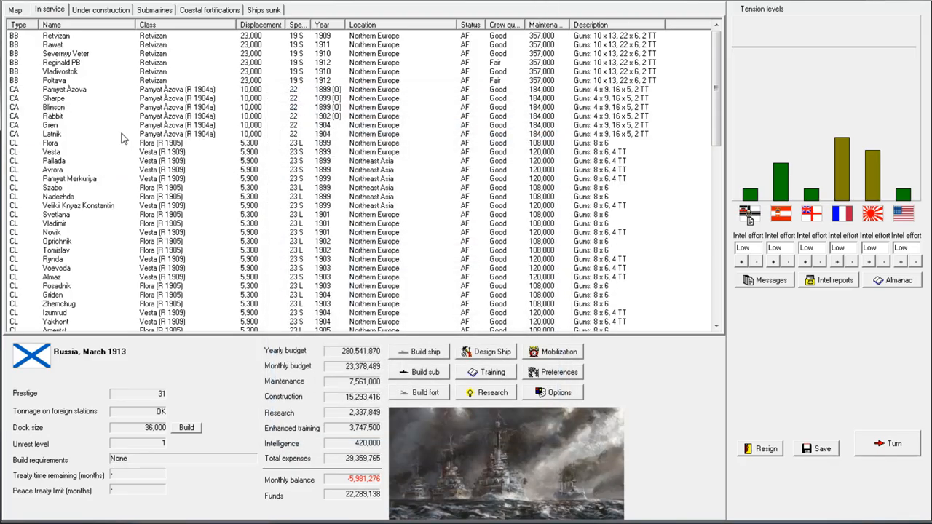
click(101, 9)
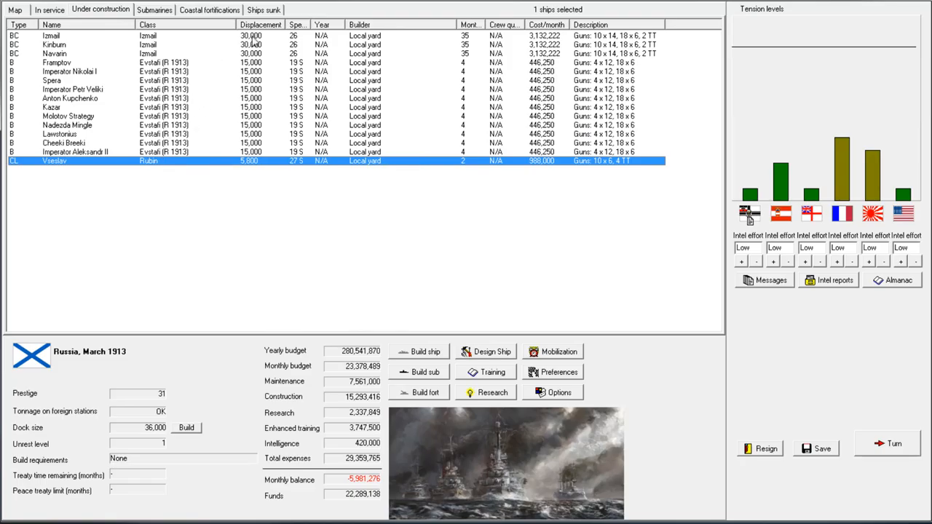
mouse_move(399, 45)
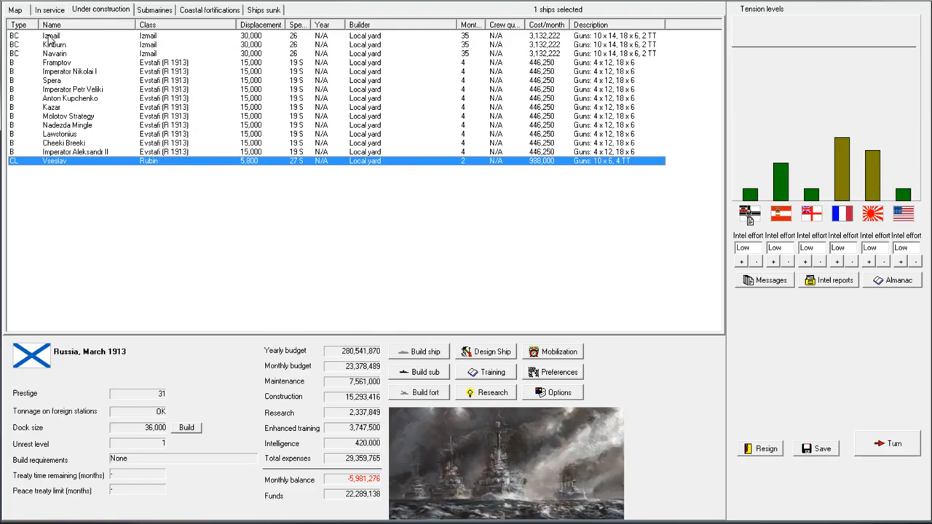
- Advance the game a month, acknowledging the working-up and research notices and closing turn messages
click(49, 9)
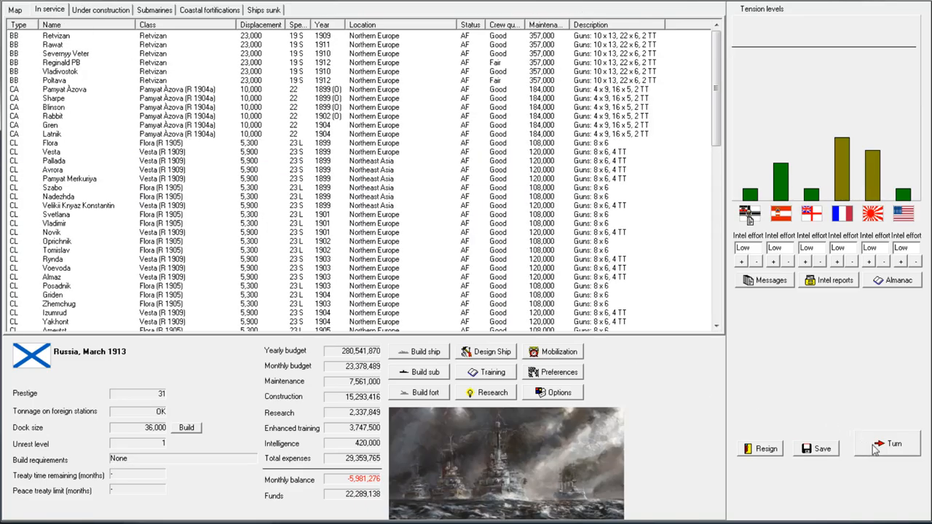
click(887, 443)
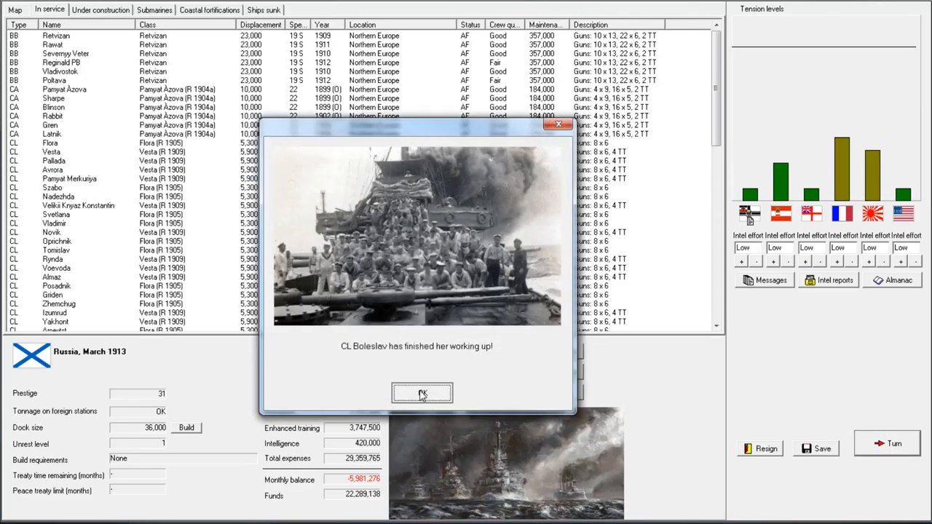
click(422, 393)
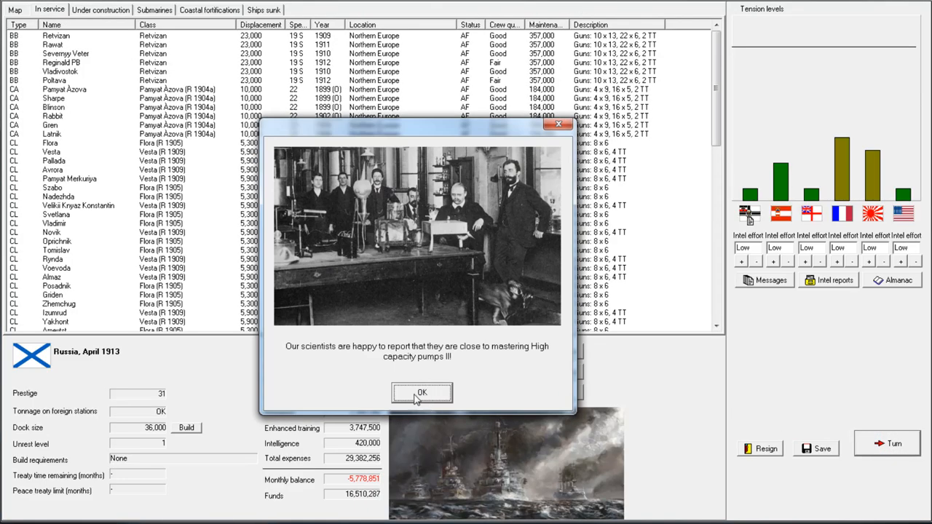
click(423, 393)
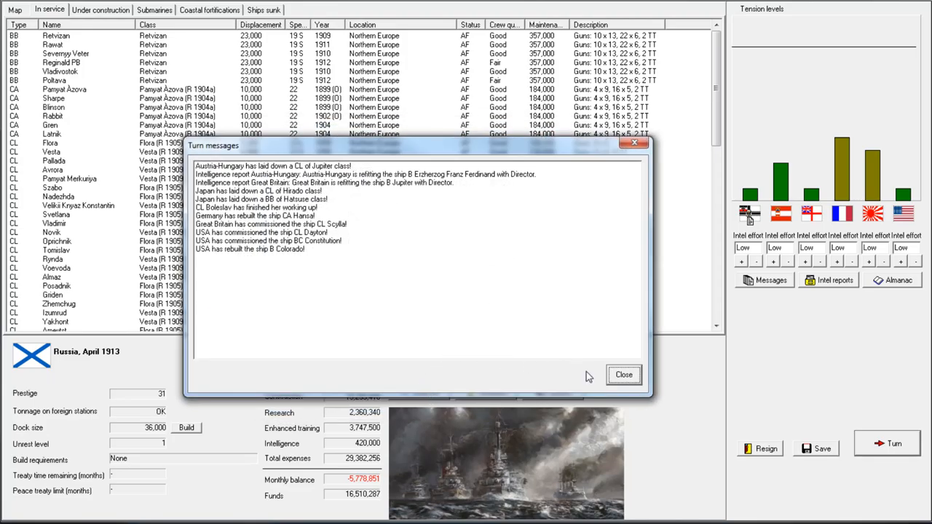
click(624, 374)
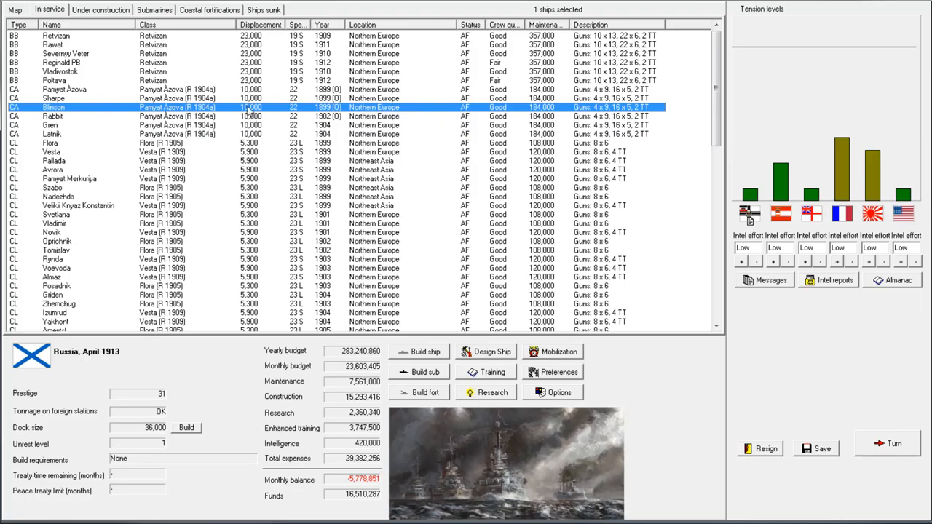
mouse_move(274, 151)
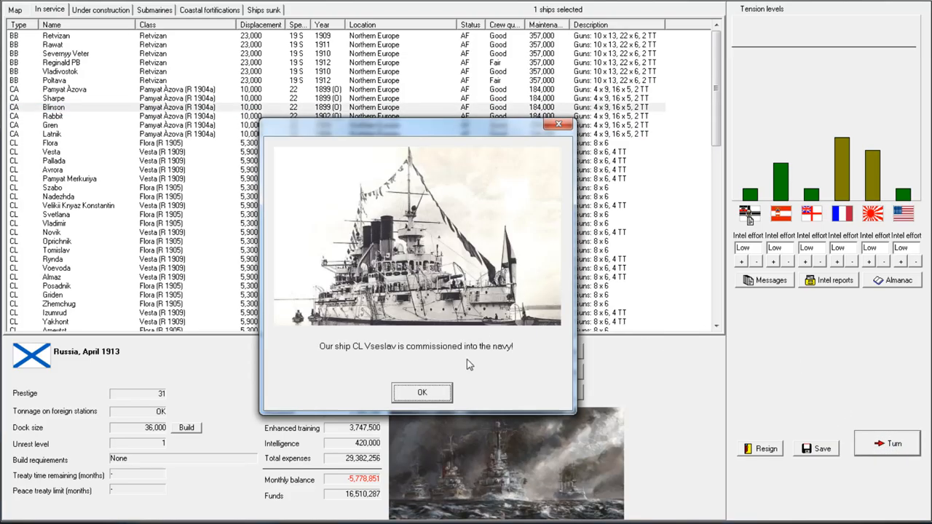
- Acknowledge CL Vseslav's commissioning and the armour development breakthrough for May 1913
click(422, 393)
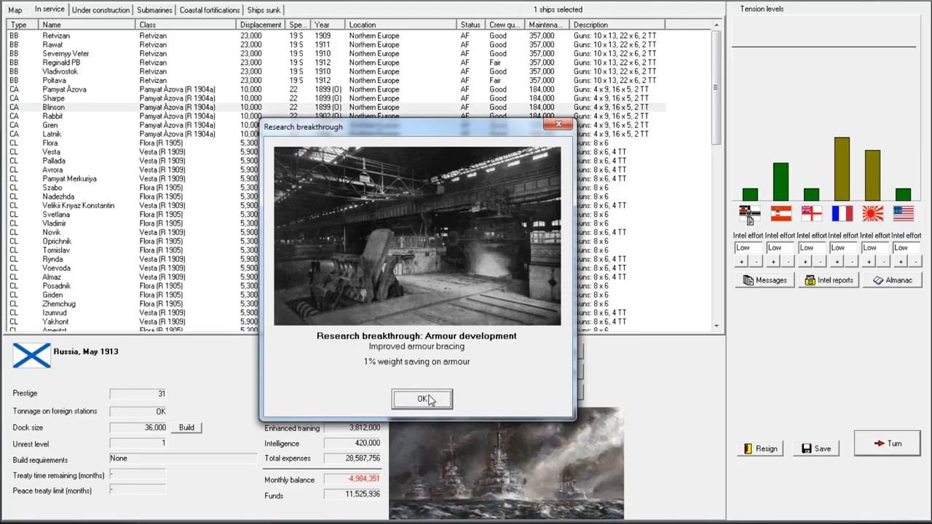
mouse_move(434, 396)
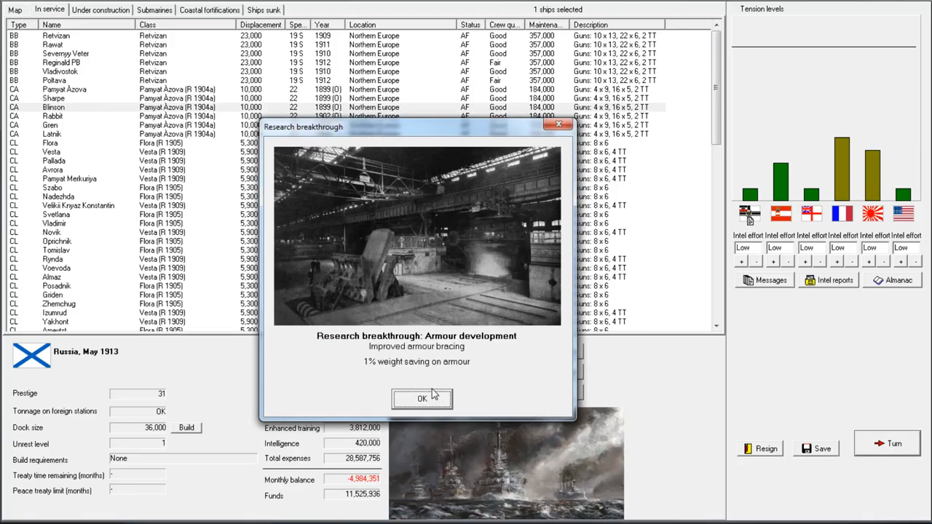
click(422, 399)
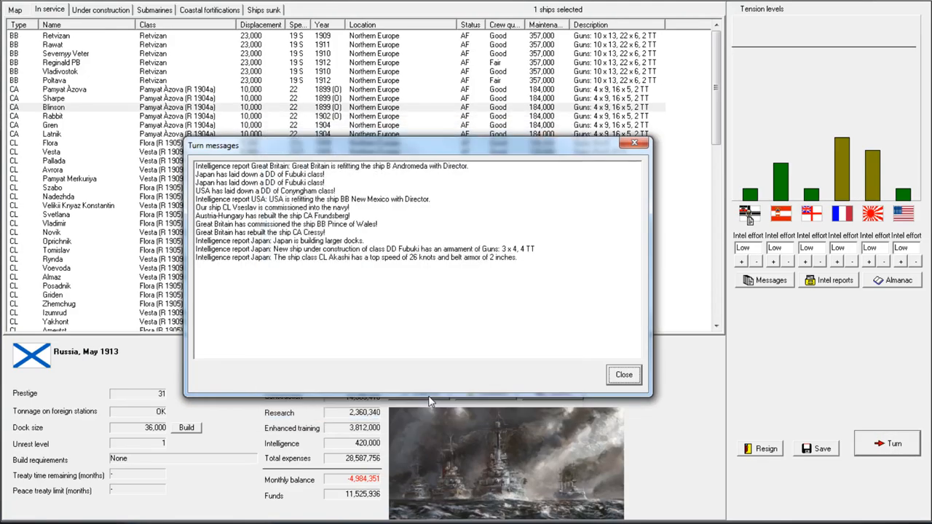
- Answer the grounded-cruiser crisis by demanding that they release the ship
click(623, 374)
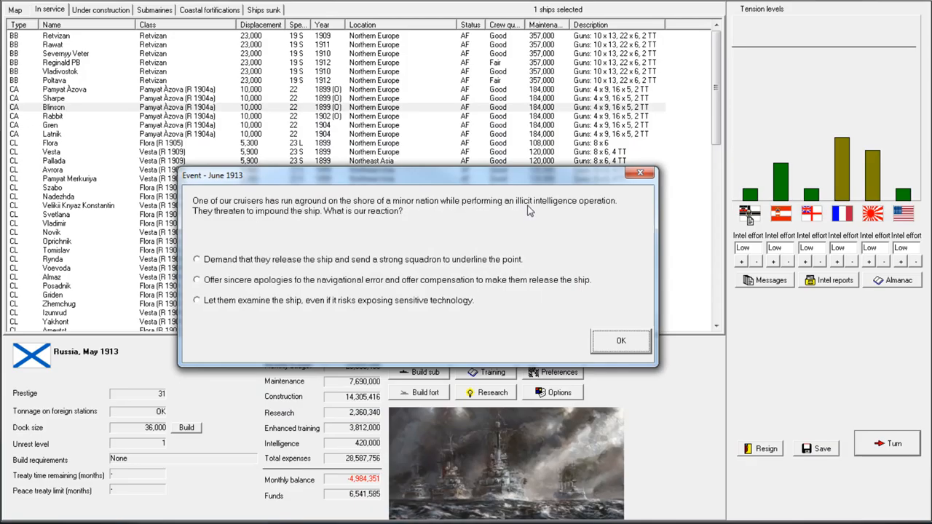
mouse_move(526, 213)
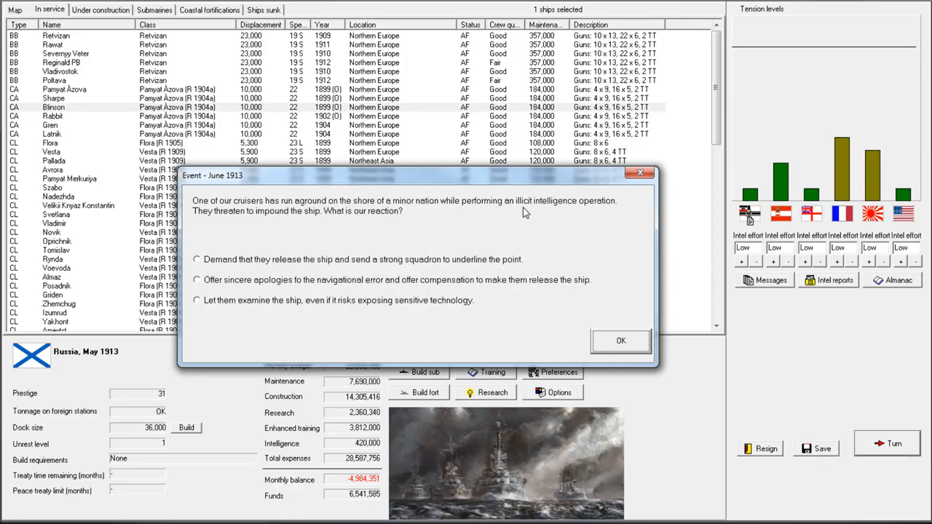
mouse_move(857, 271)
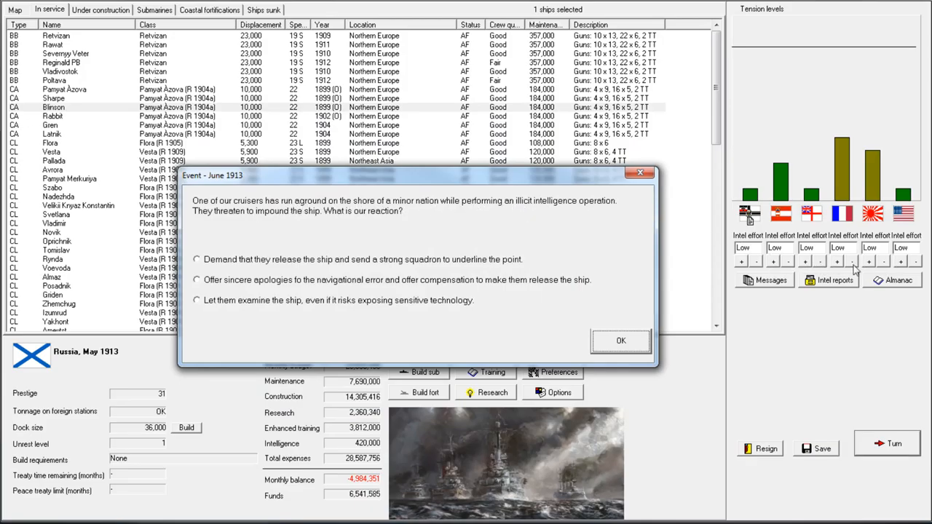
mouse_move(292, 263)
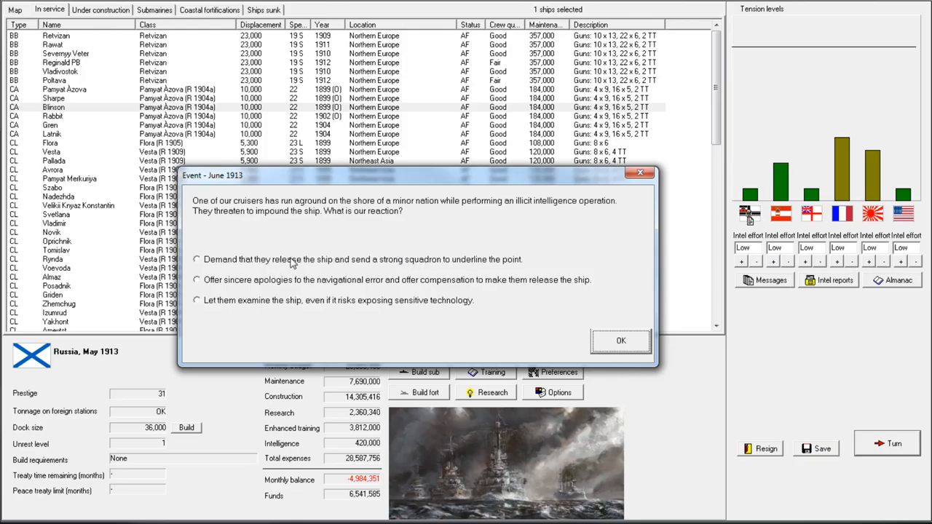
mouse_move(284, 280)
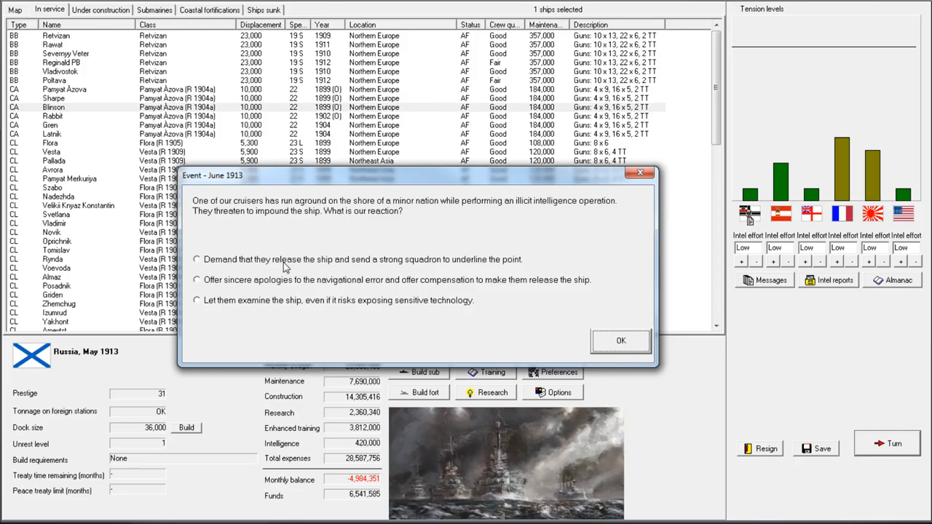
mouse_move(285, 292)
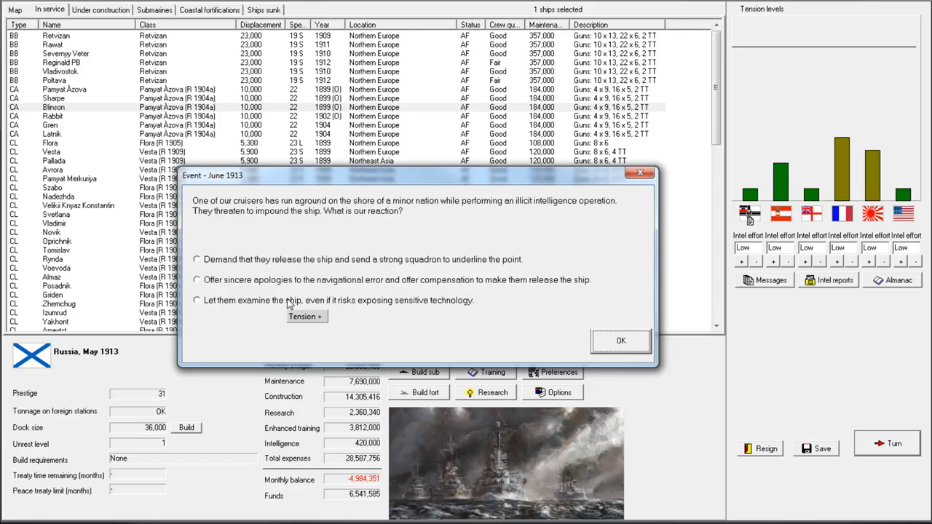
click(195, 259)
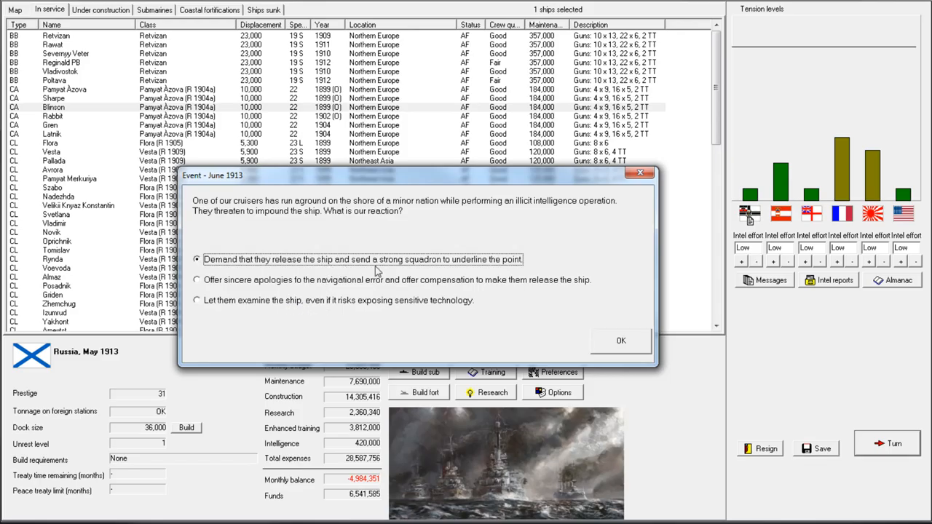
click(620, 341)
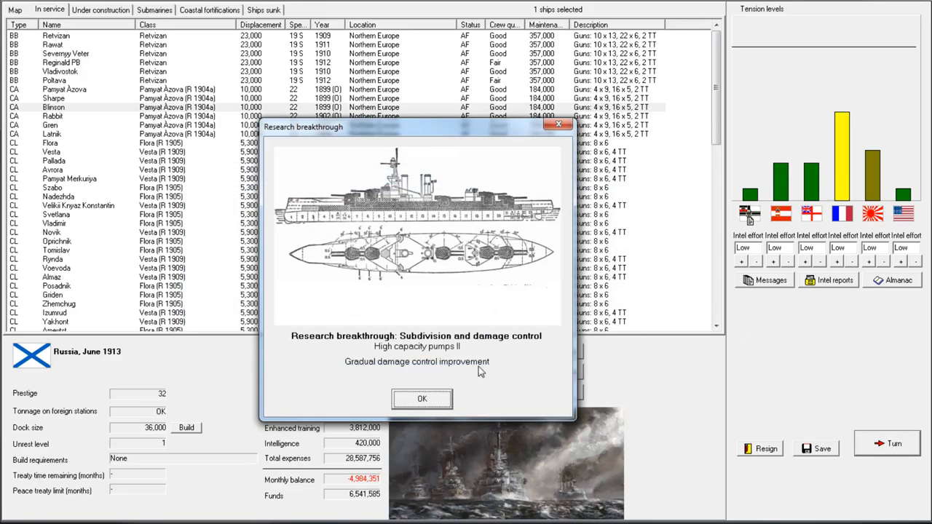
- Acknowledge the damage control and AP projectiles breakthroughs for June 1913
click(423, 399)
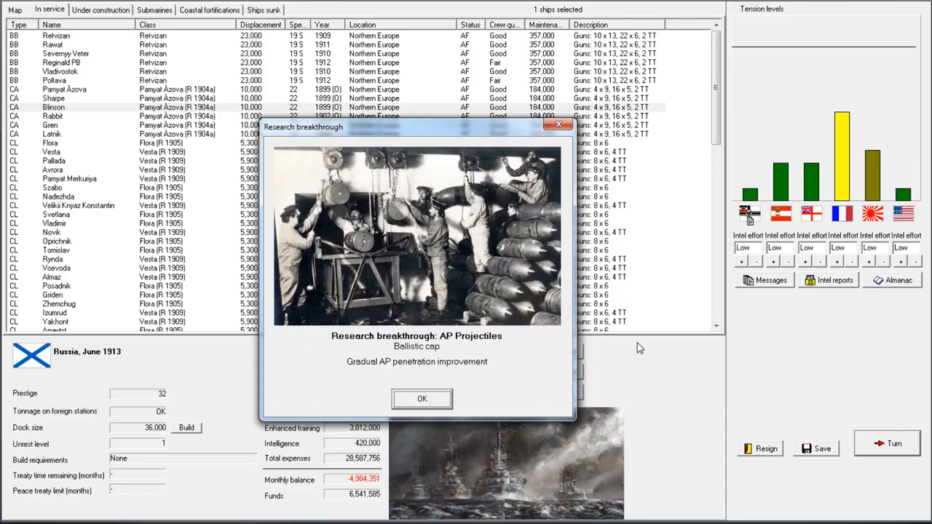
mouse_move(409, 380)
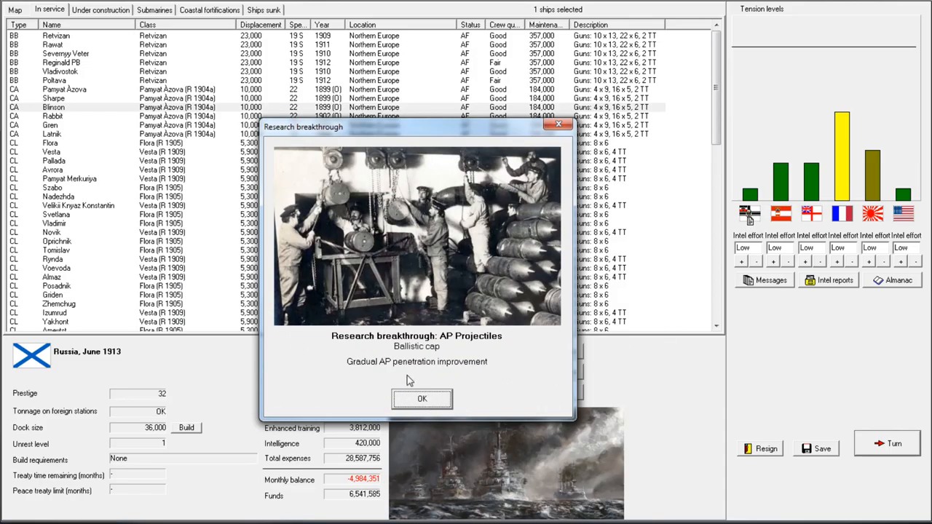
click(422, 399)
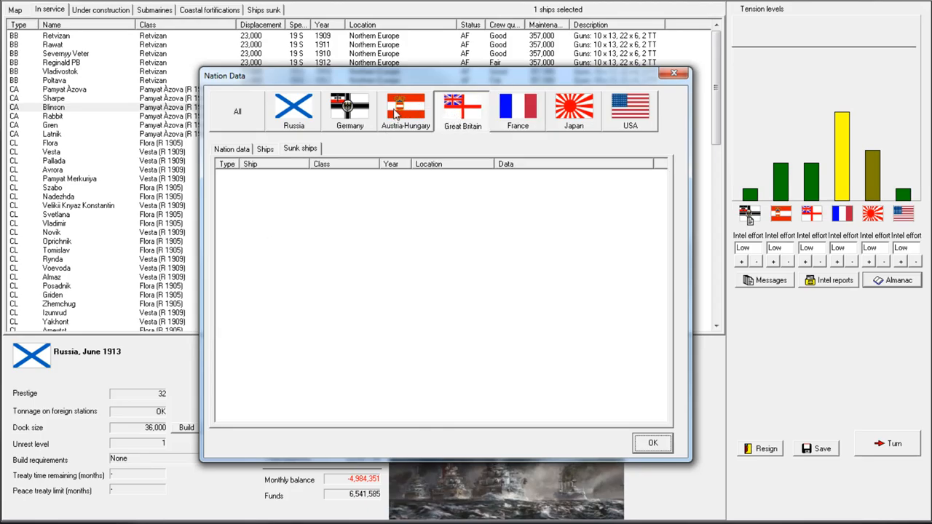
- Review Austria-Hungary's, Great Britain's and Russia's sunk-ship records, then close Nation Data
click(405, 111)
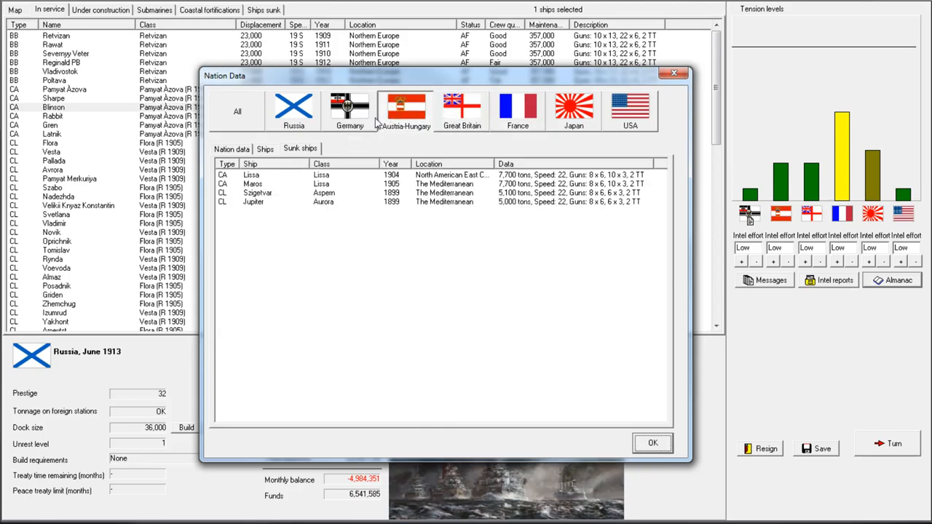
click(350, 109)
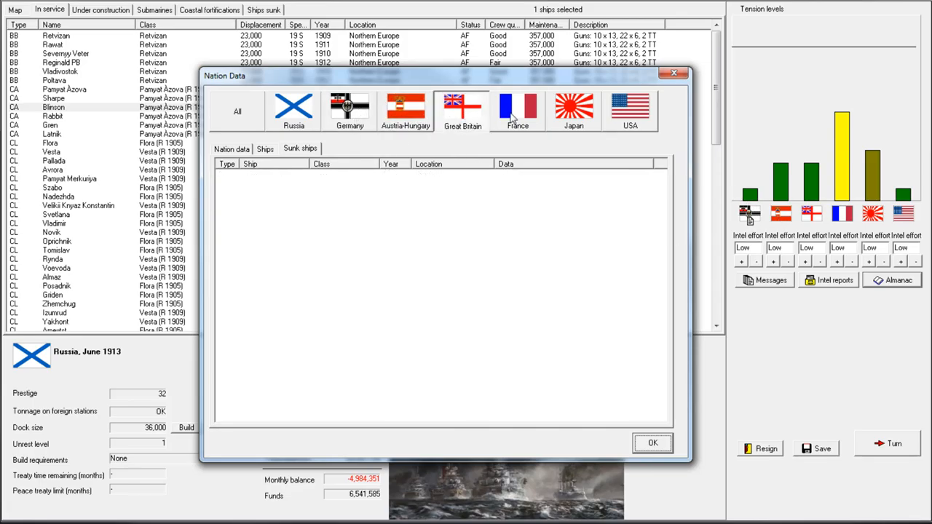
click(294, 110)
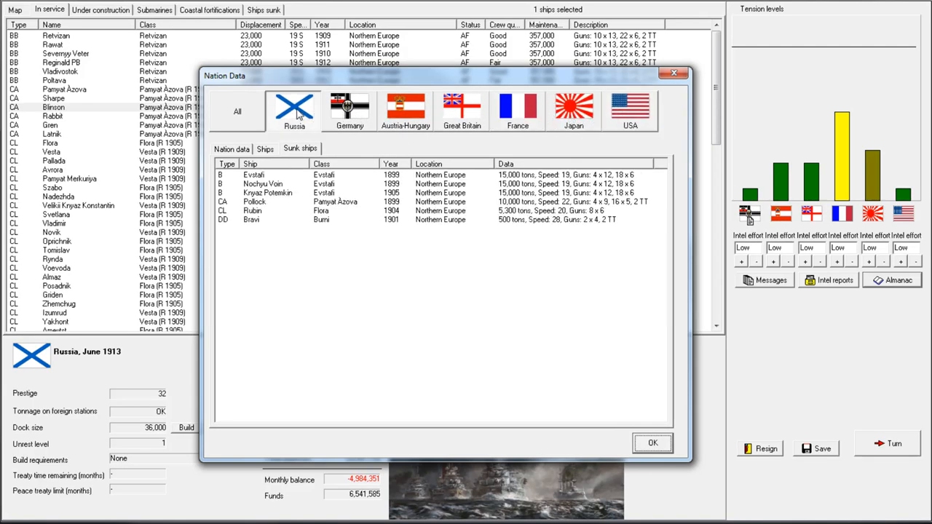
click(652, 443)
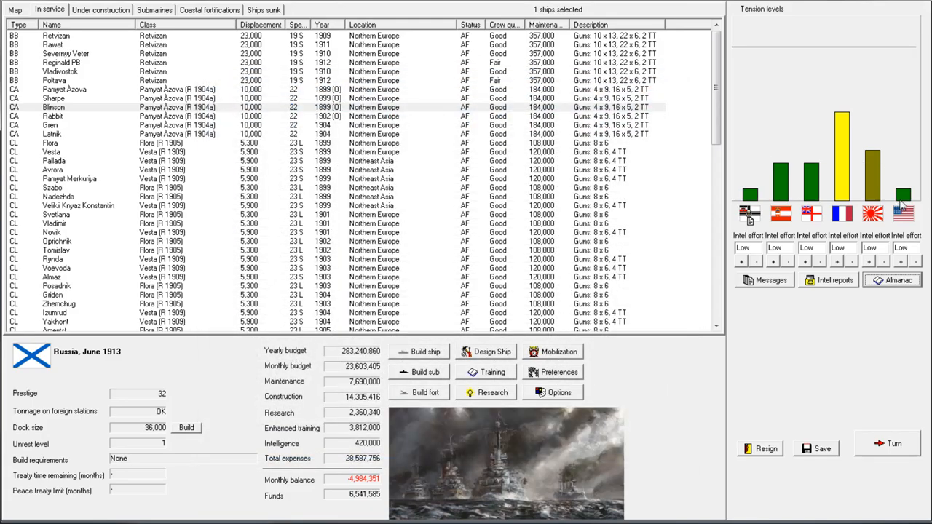
mouse_move(828, 128)
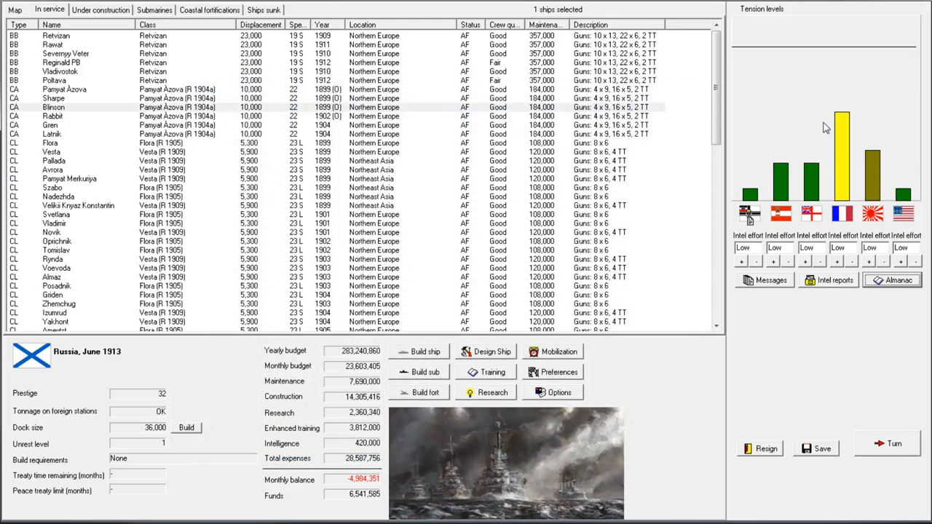
click(14, 8)
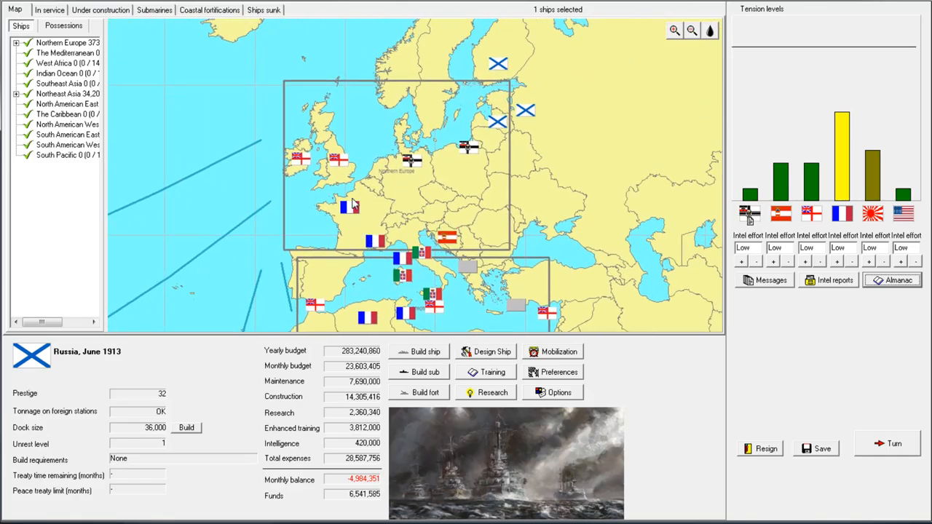
mouse_move(328, 166)
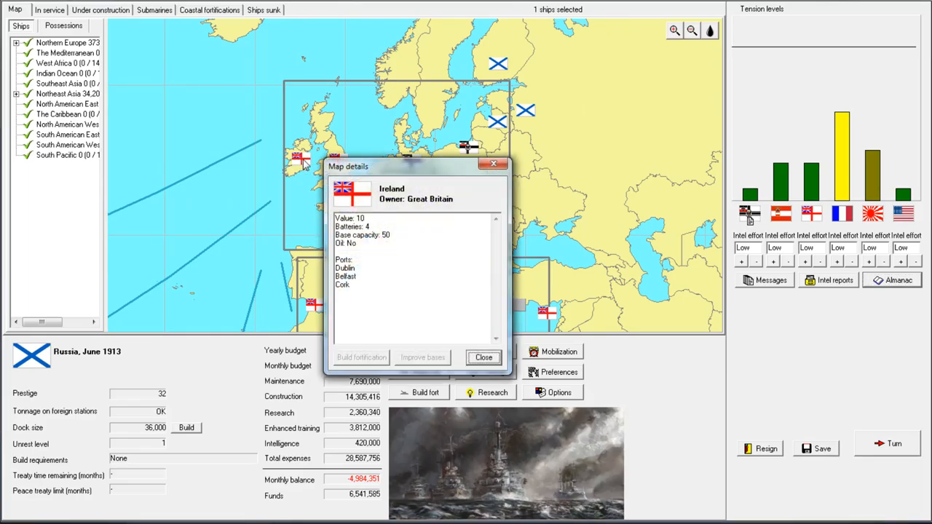
click(483, 356)
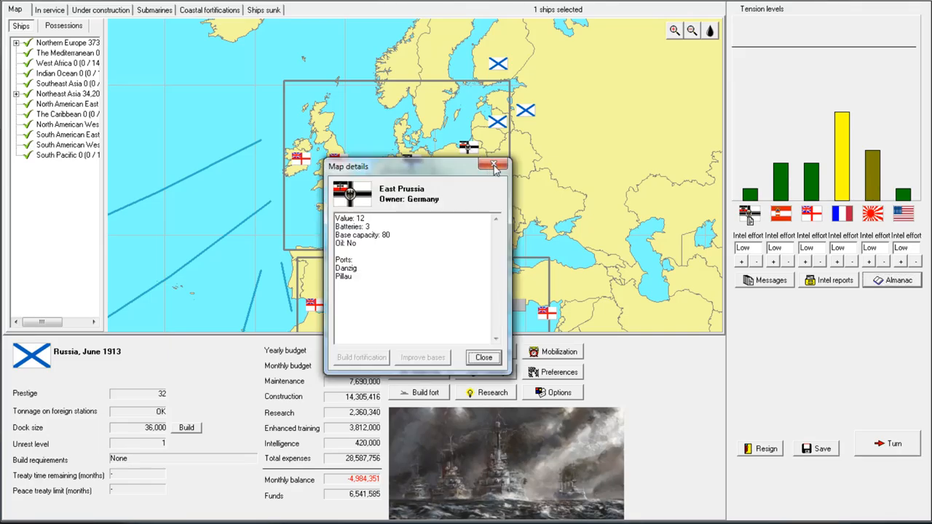
click(496, 166)
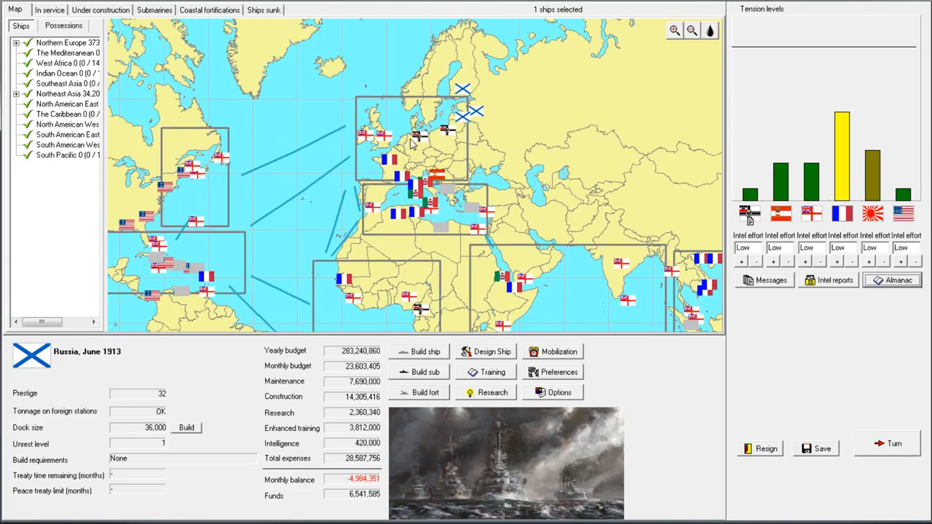
click(49, 9)
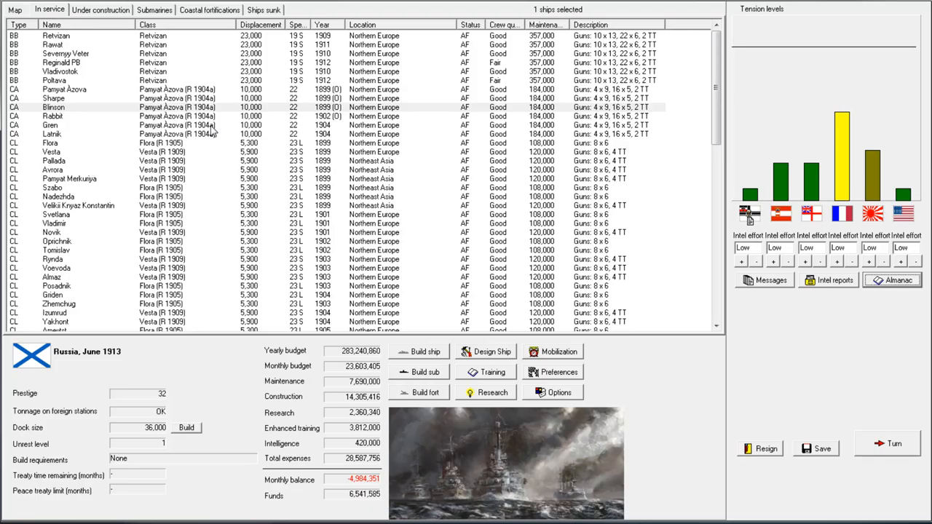
mouse_move(227, 80)
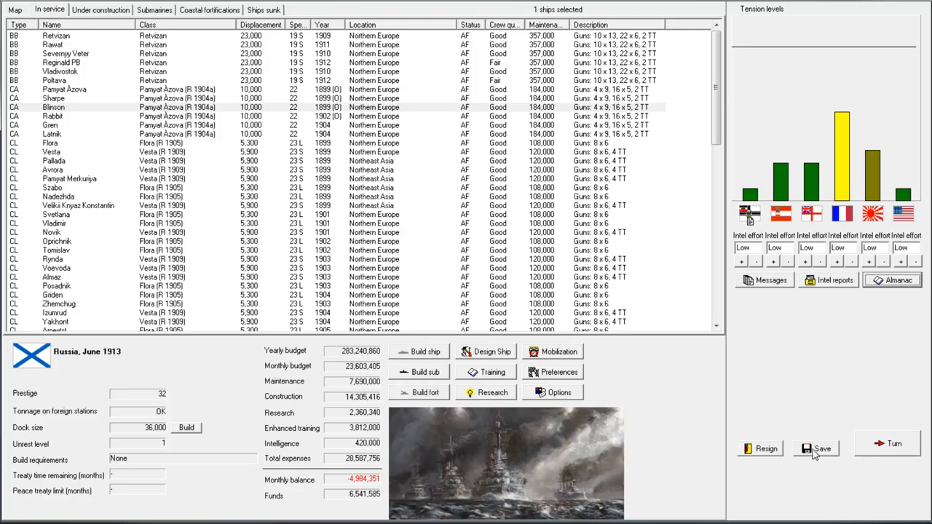
mouse_move(844, 488)
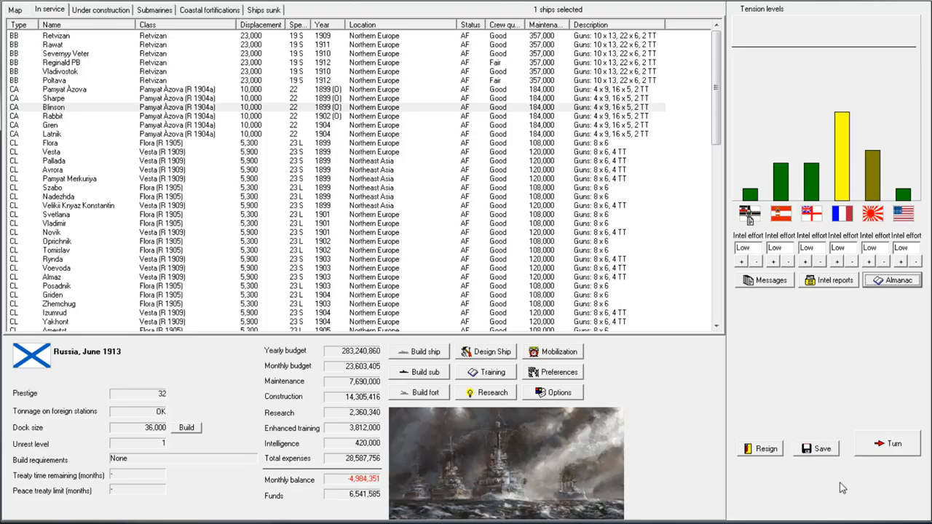
- Advance to July 1913, acknowledging the dock size increase and the finished Evstafi reconstructions
click(887, 443)
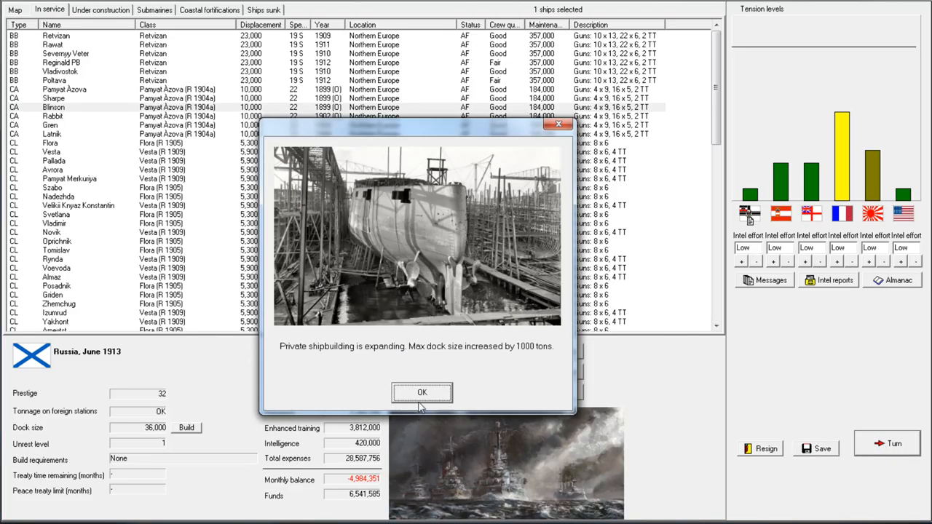
click(422, 393)
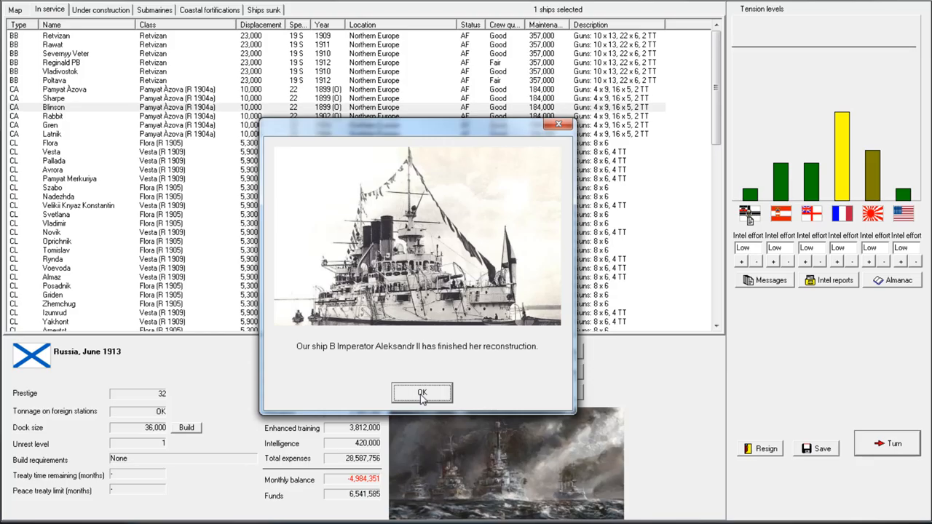
click(422, 392)
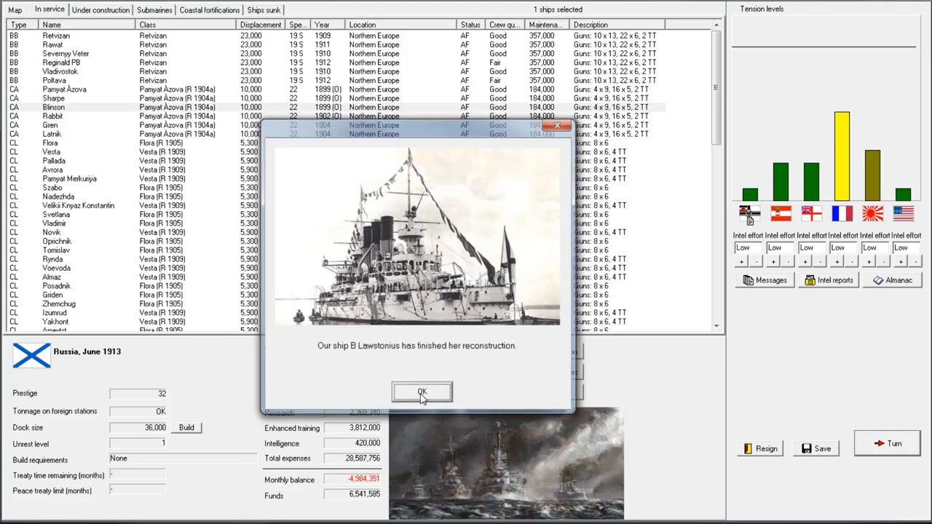
click(422, 394)
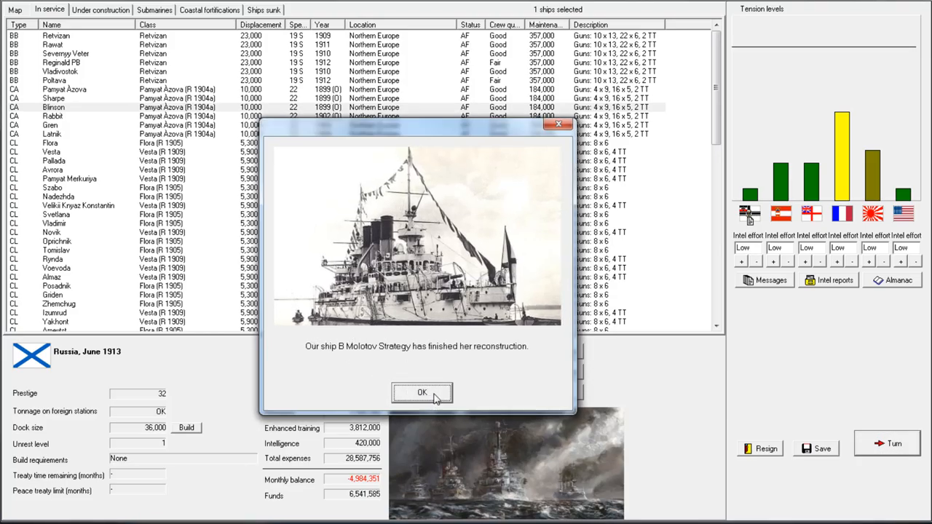
click(422, 393)
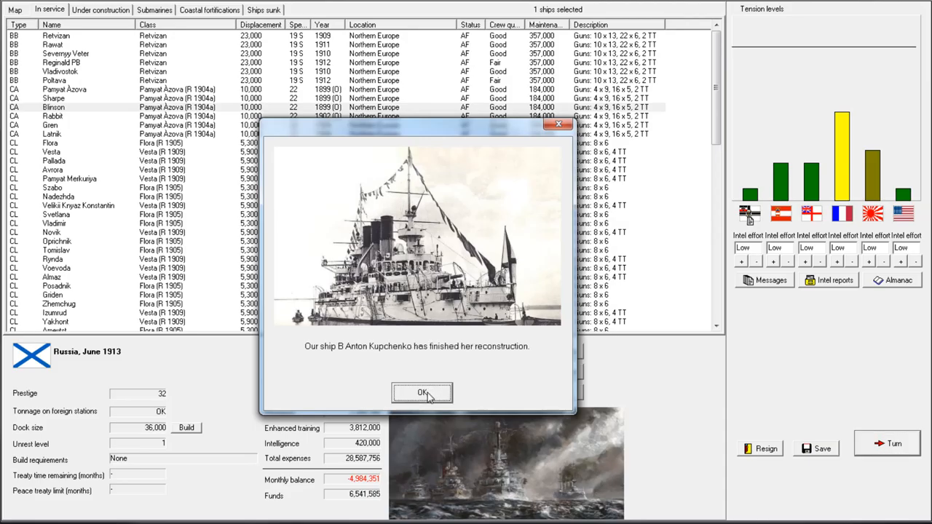
click(422, 393)
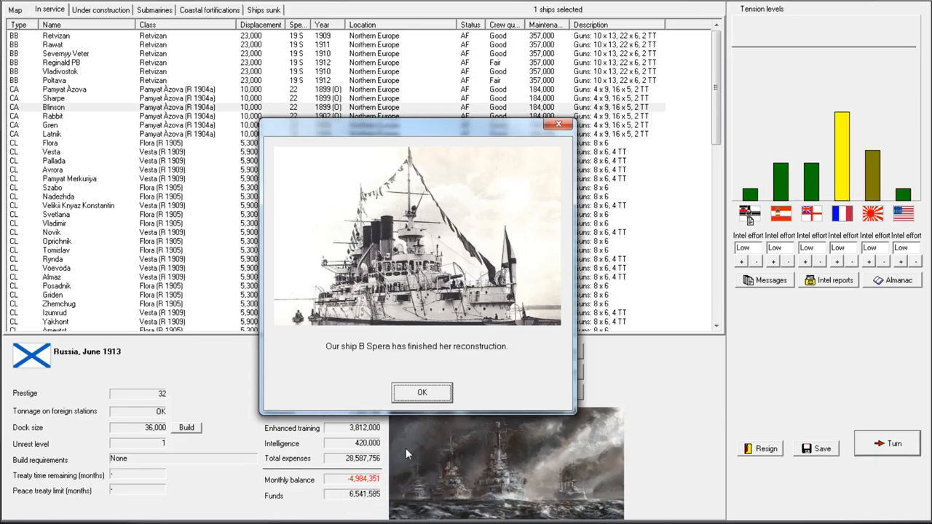
click(422, 393)
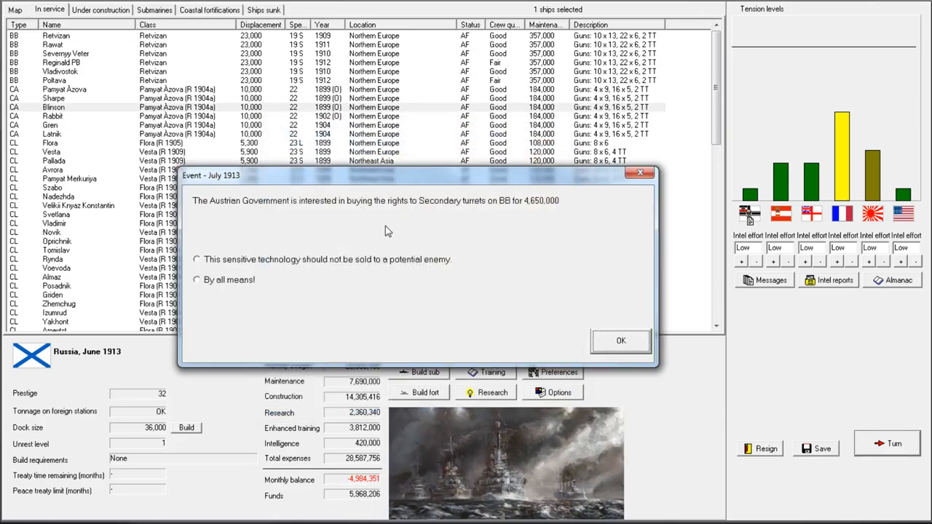
- Agree 'By all means!' to sell turret rights to Austria and acknowledge the torpedo wet-heater breakthrough
click(195, 280)
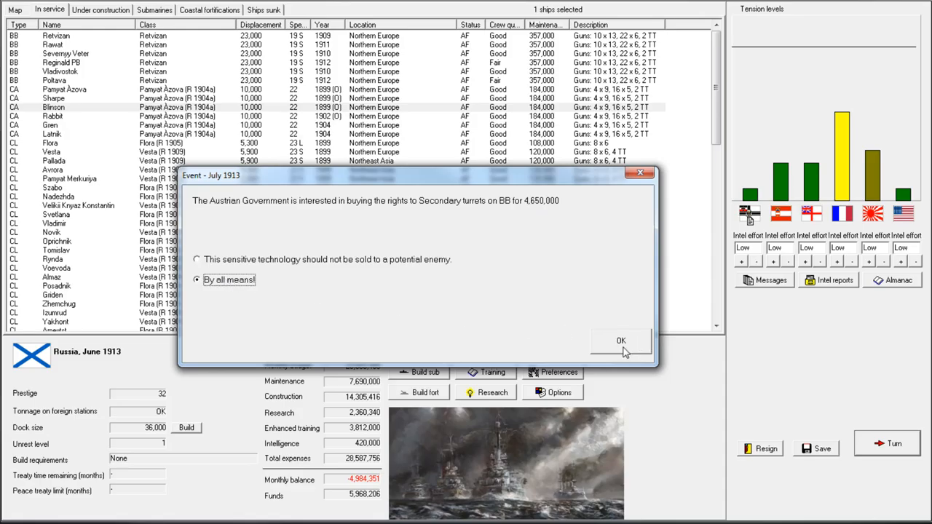
click(620, 341)
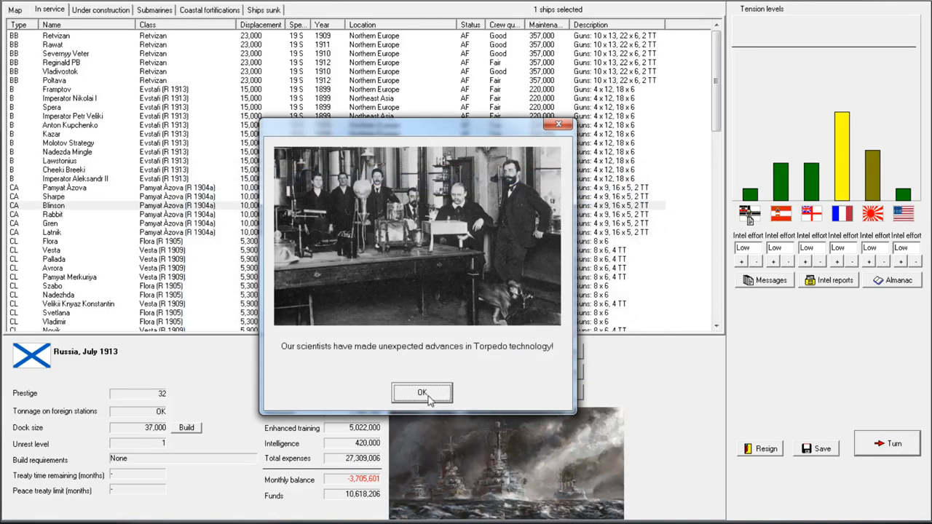
click(422, 393)
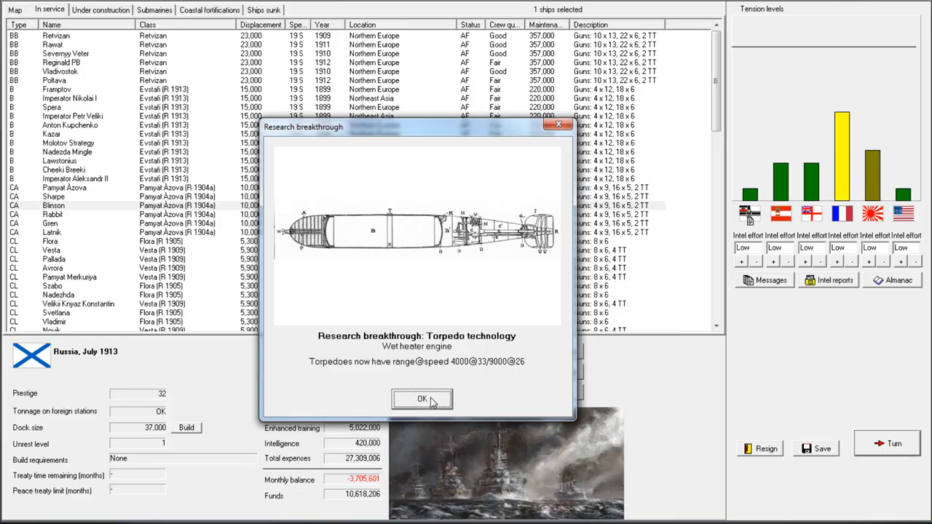
click(422, 399)
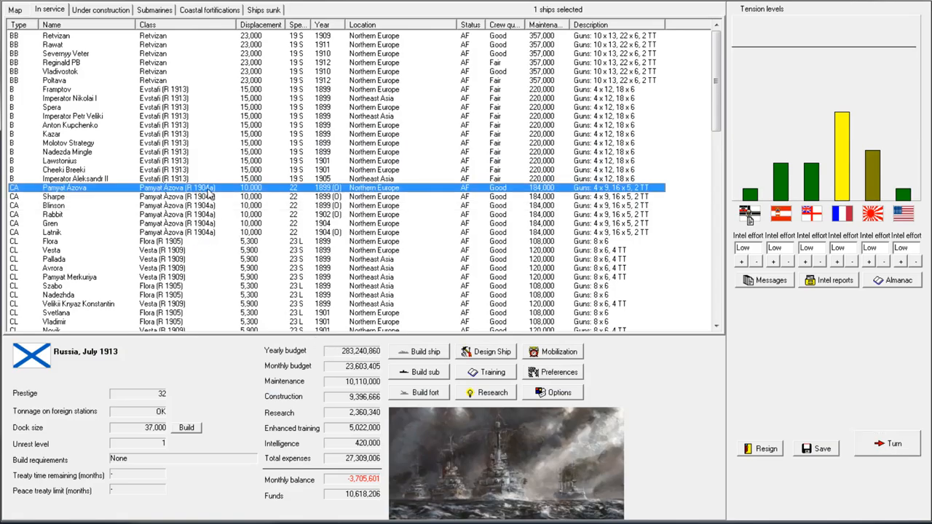
double_click(66, 188)
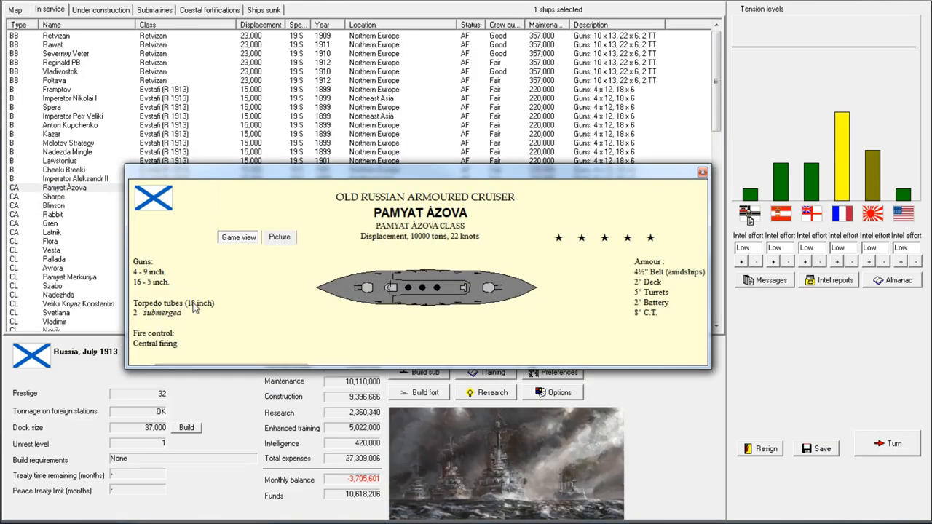
click(702, 172)
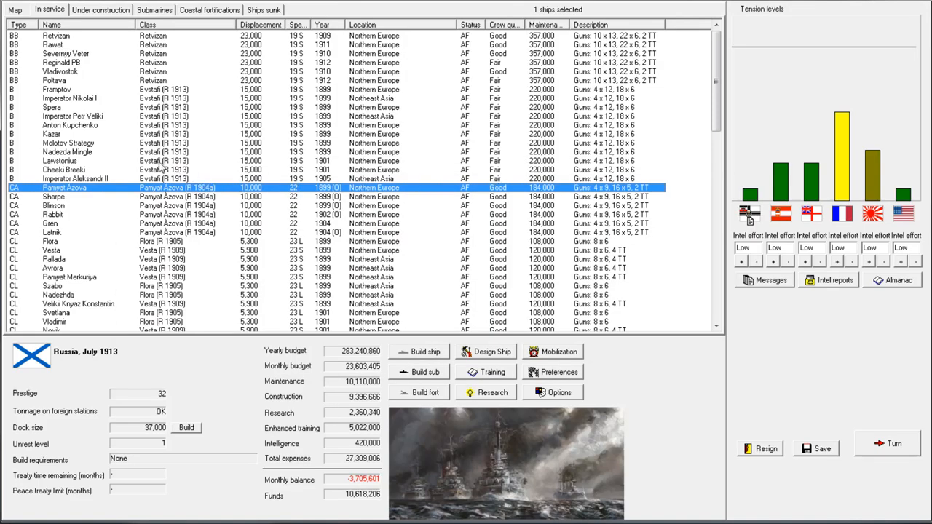
double_click(57, 89)
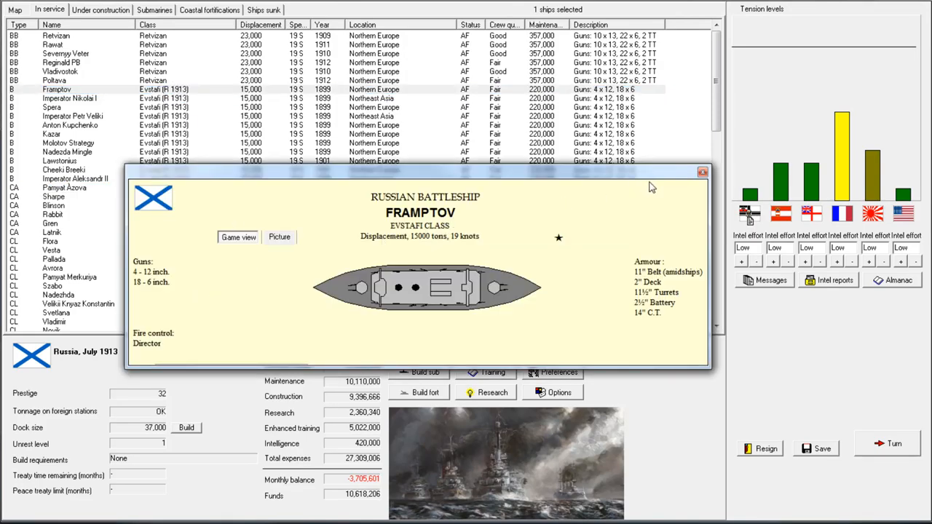
click(702, 172)
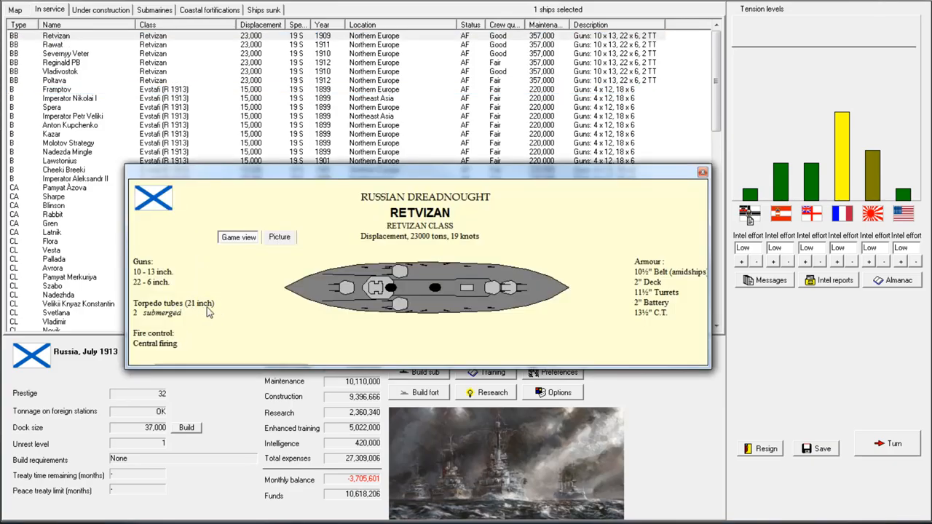
click(702, 171)
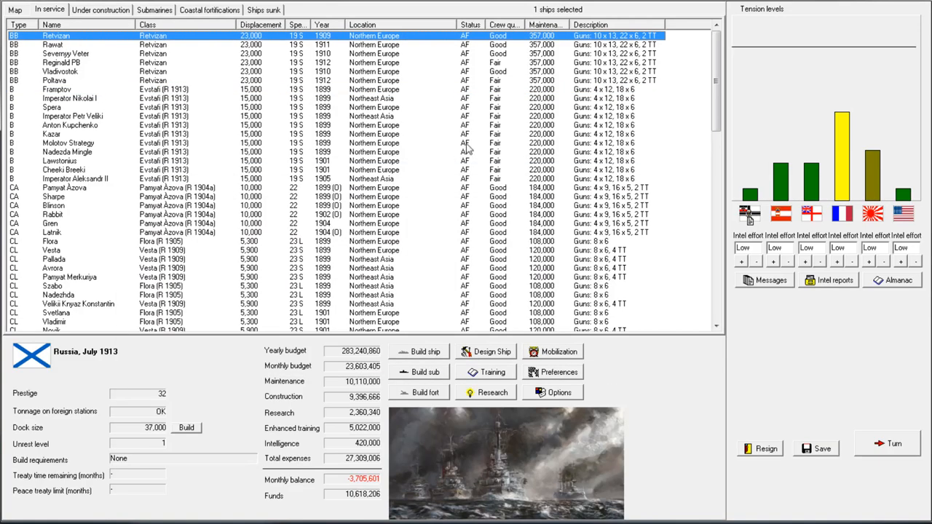
scroll(down, 3)
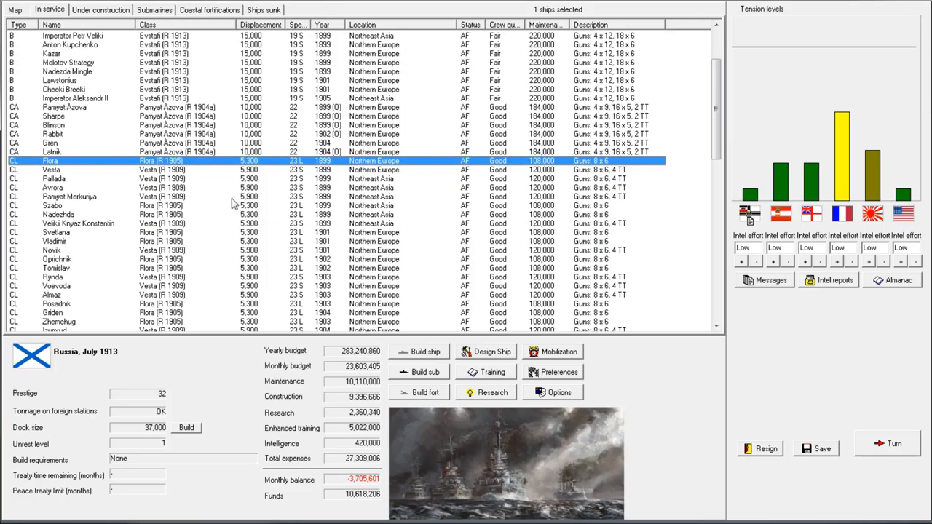
double_click(51, 160)
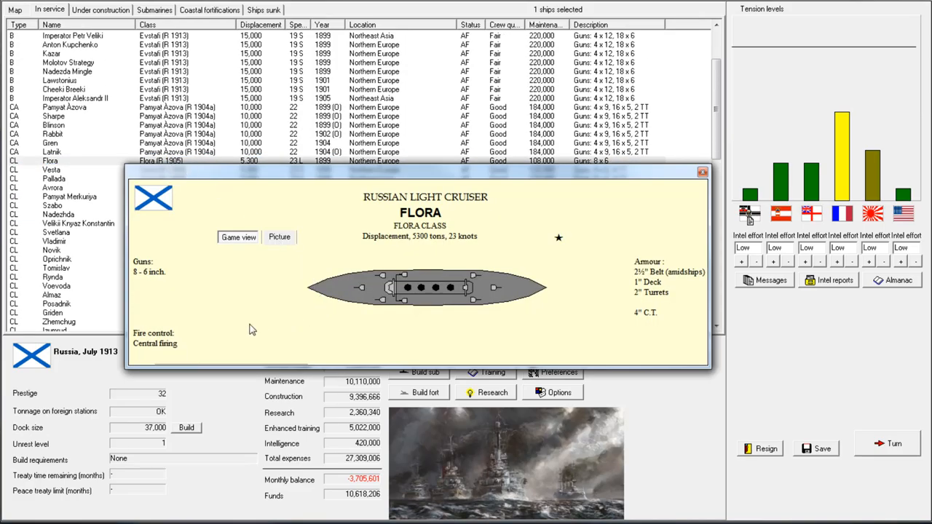
click(702, 172)
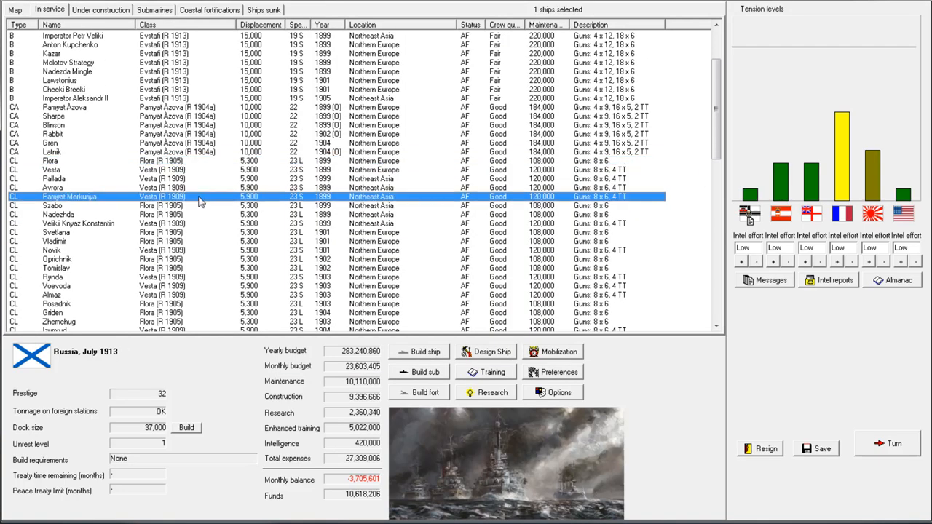
scroll(up, 3)
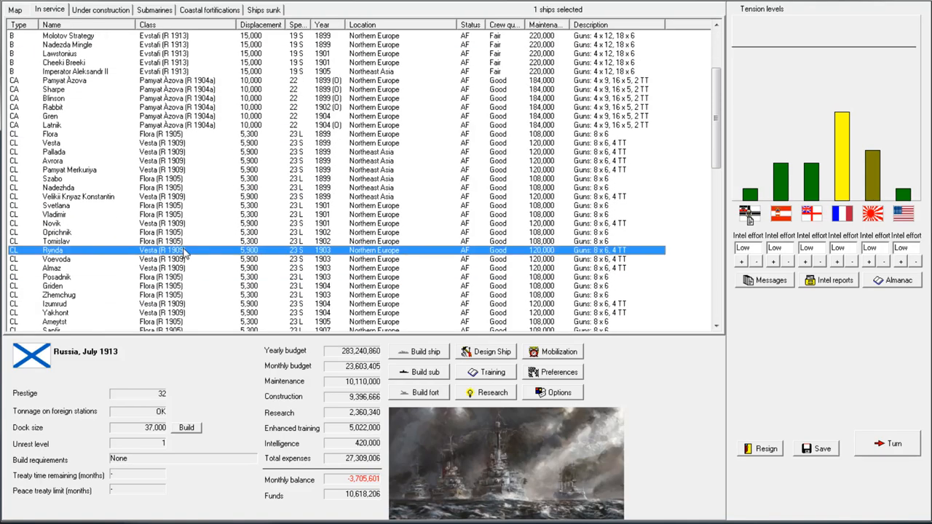
mouse_move(250, 269)
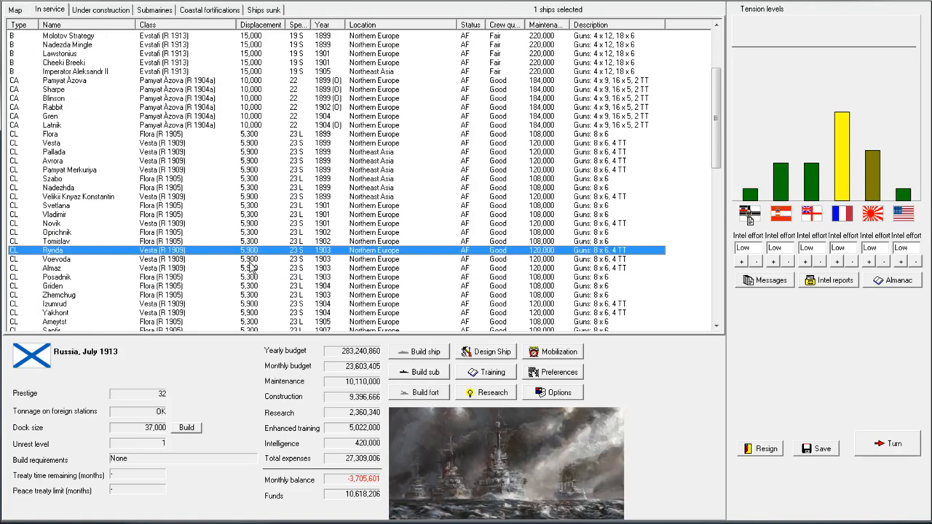
scroll(up, 3)
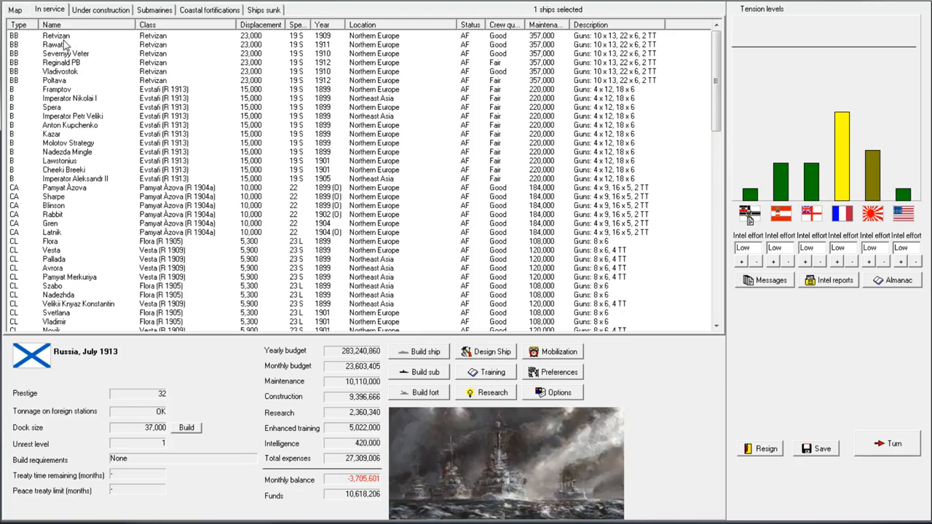
mouse_move(122, 152)
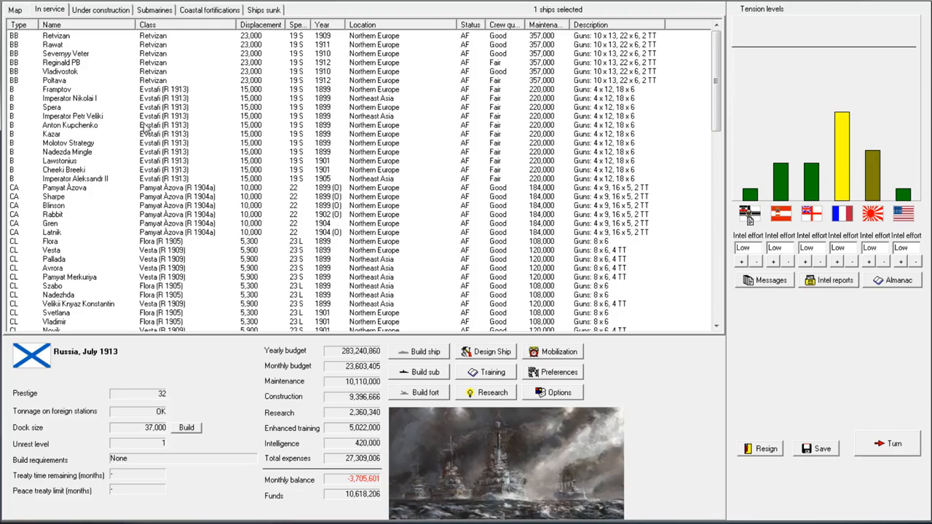
mouse_move(206, 61)
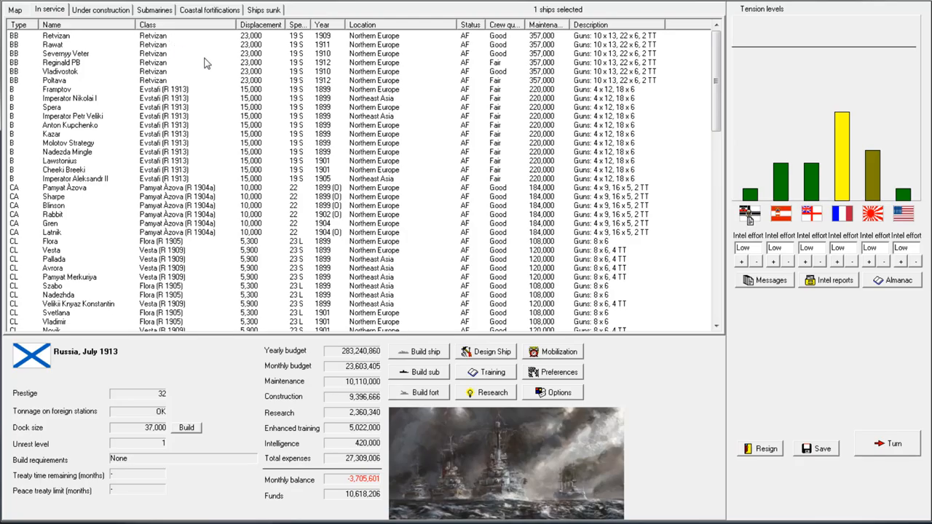
mouse_move(173, 73)
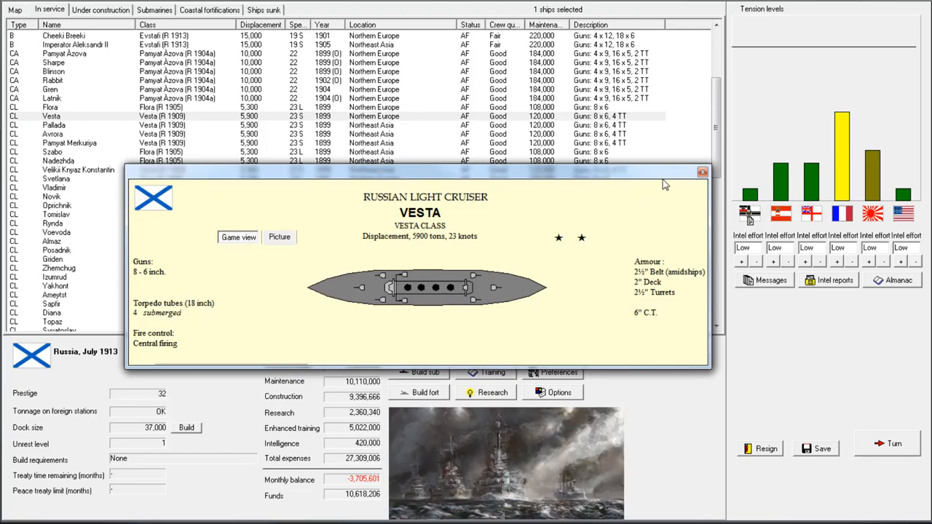
click(49, 108)
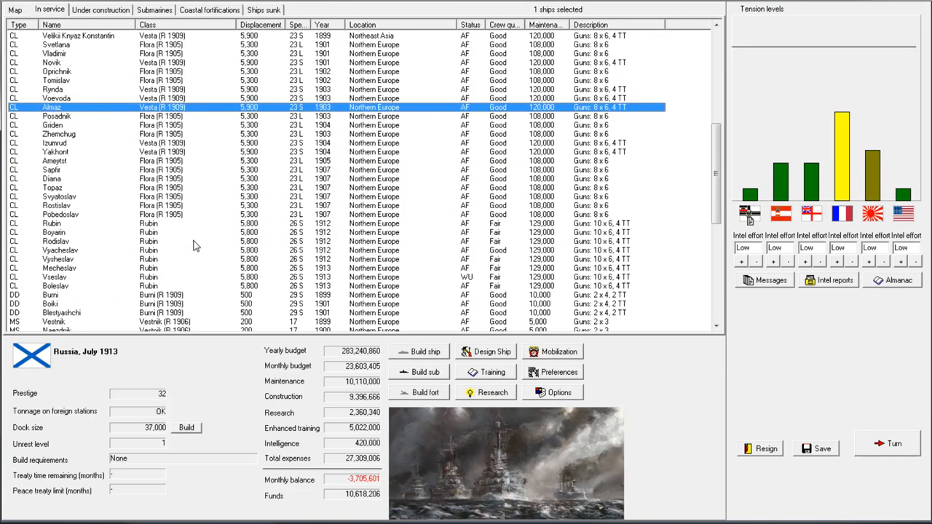
double_click(51, 224)
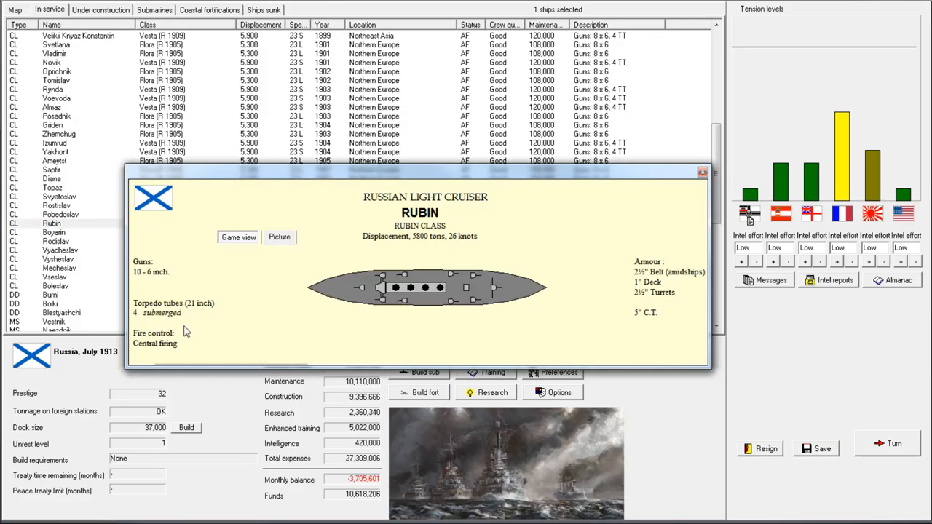
click(702, 172)
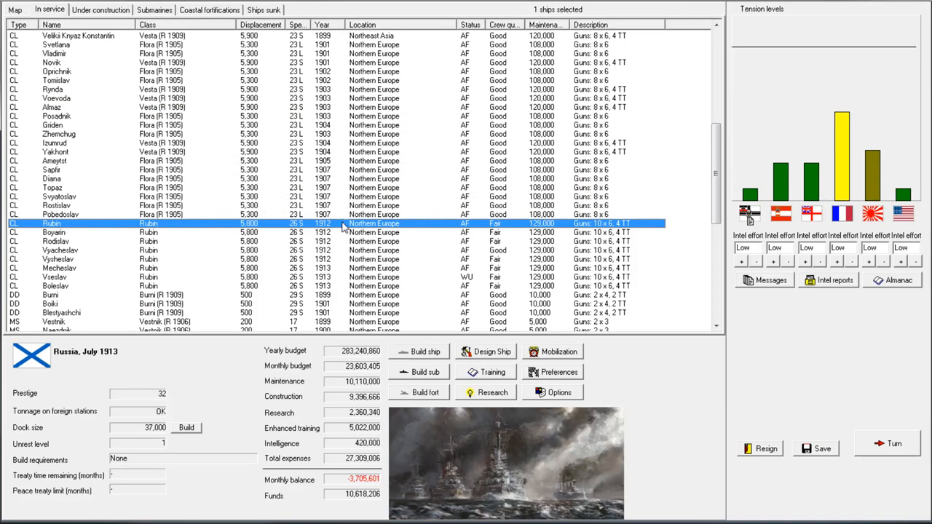
mouse_move(155, 215)
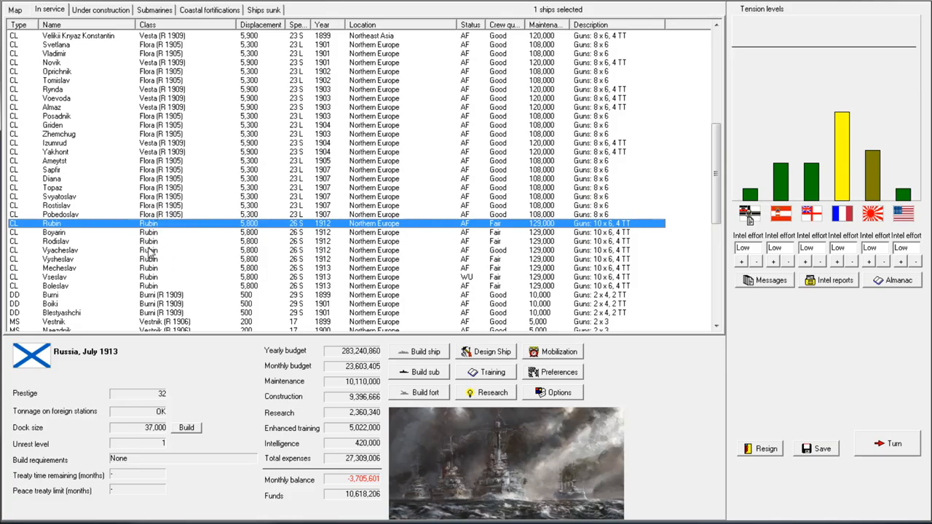
double_click(54, 232)
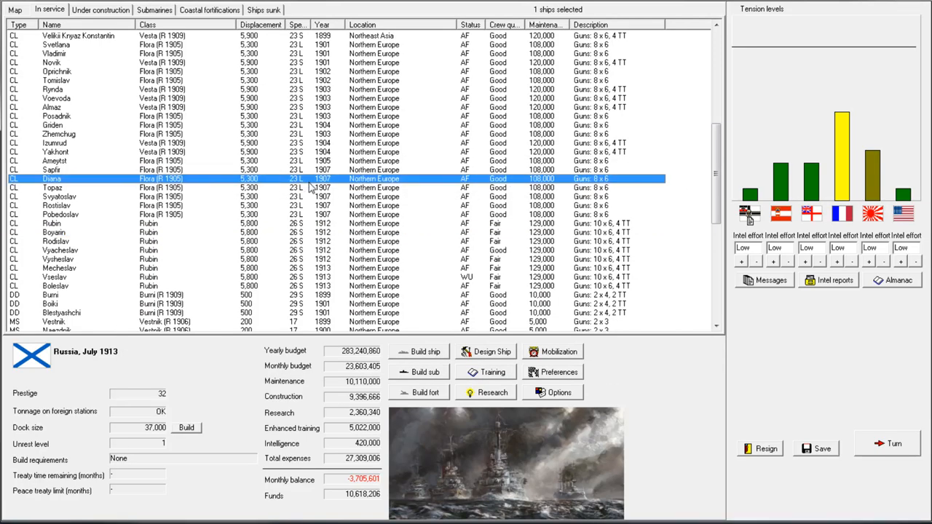
scroll(up, 3)
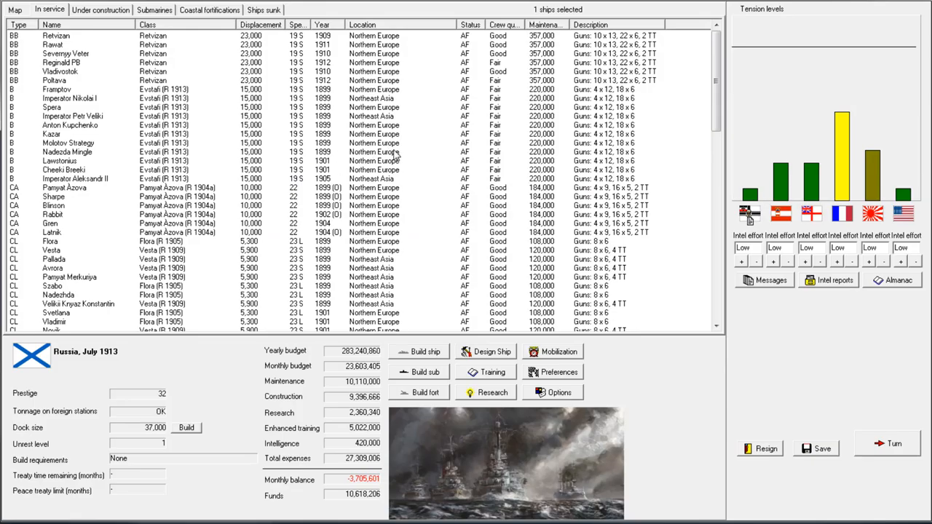
mouse_move(405, 131)
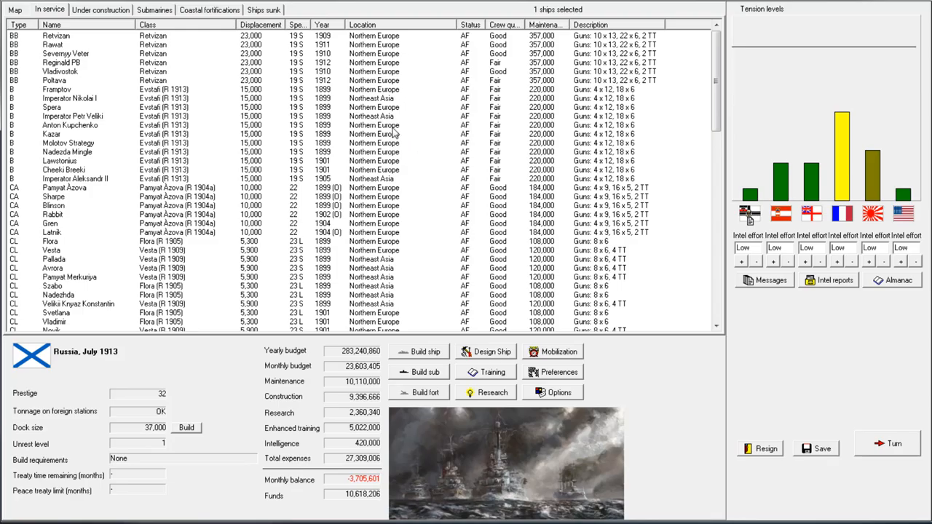
mouse_move(137, 99)
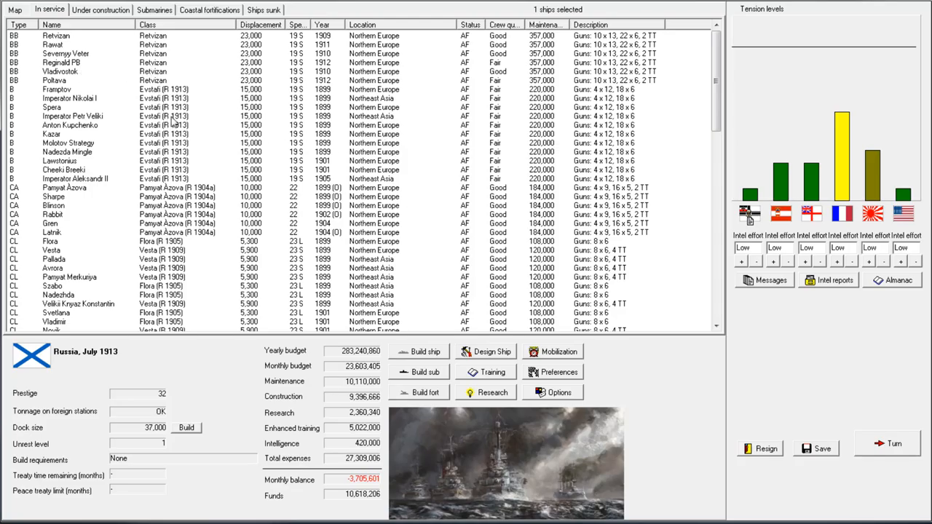
mouse_move(532, 175)
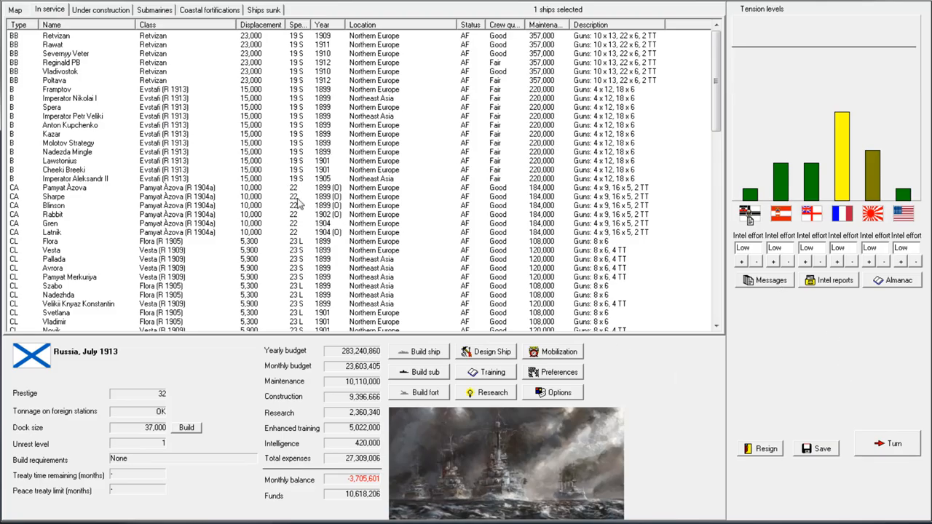
- Advance to August 1913 and acknowledge the explosive-shells breakthrough enabling SAP ammo
click(887, 443)
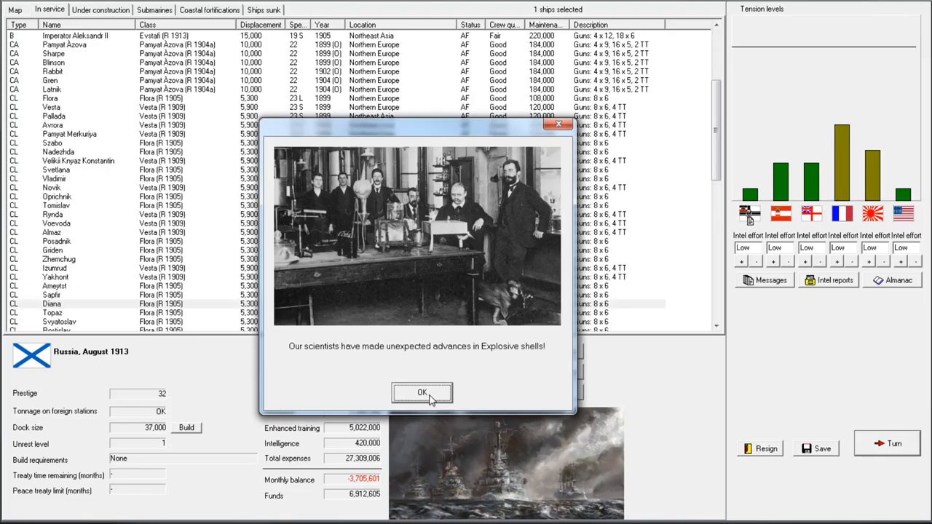
click(422, 393)
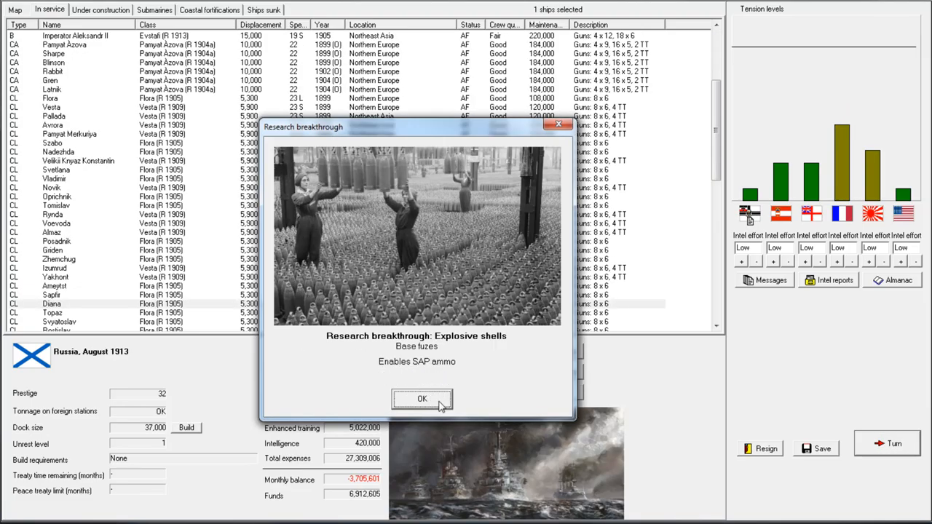
click(422, 399)
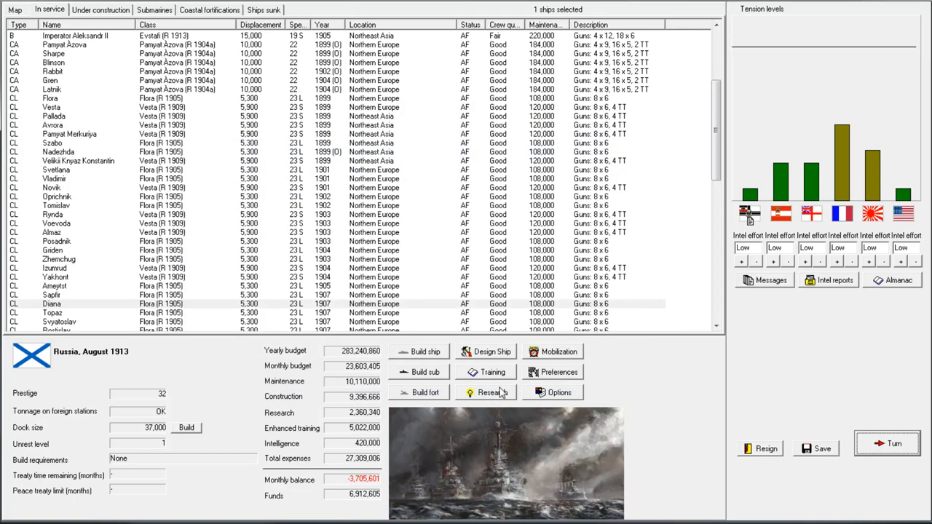
- Toggle automatic ammunition selection in the doctrine and training settings
click(491, 373)
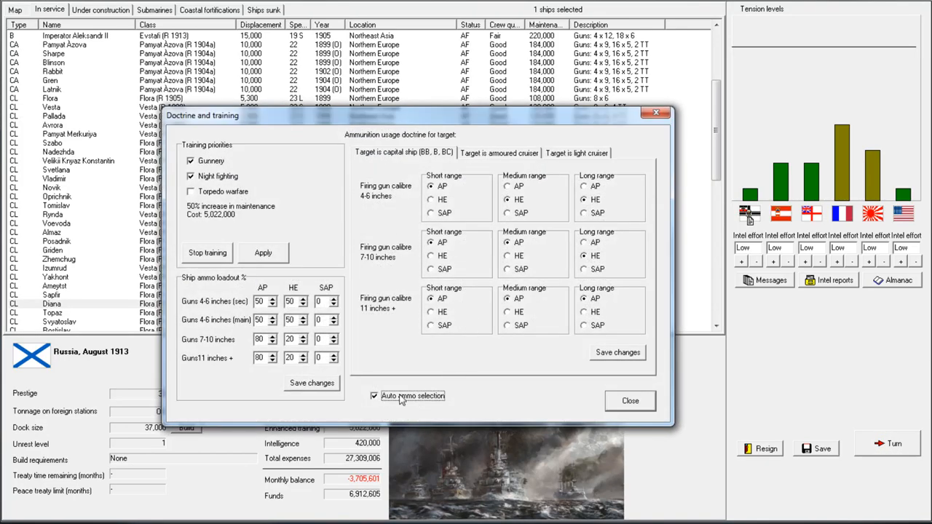
click(585, 187)
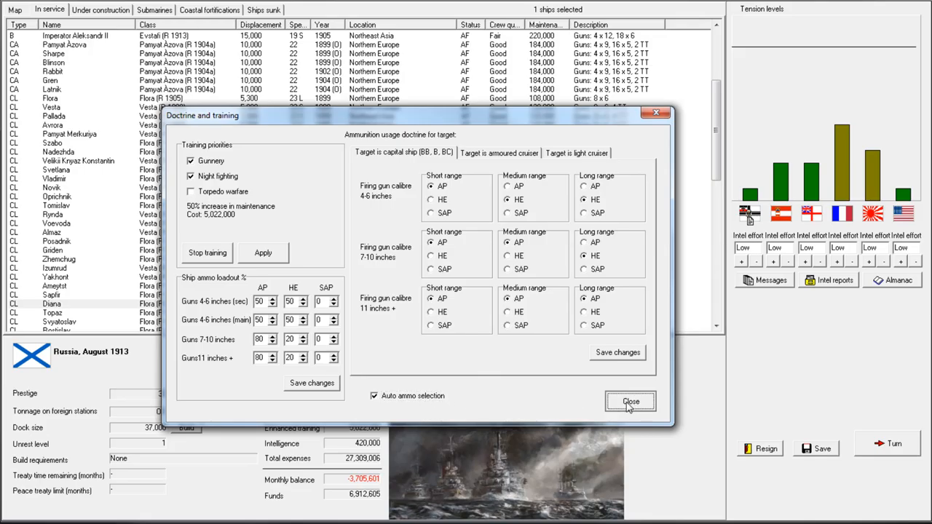
click(631, 402)
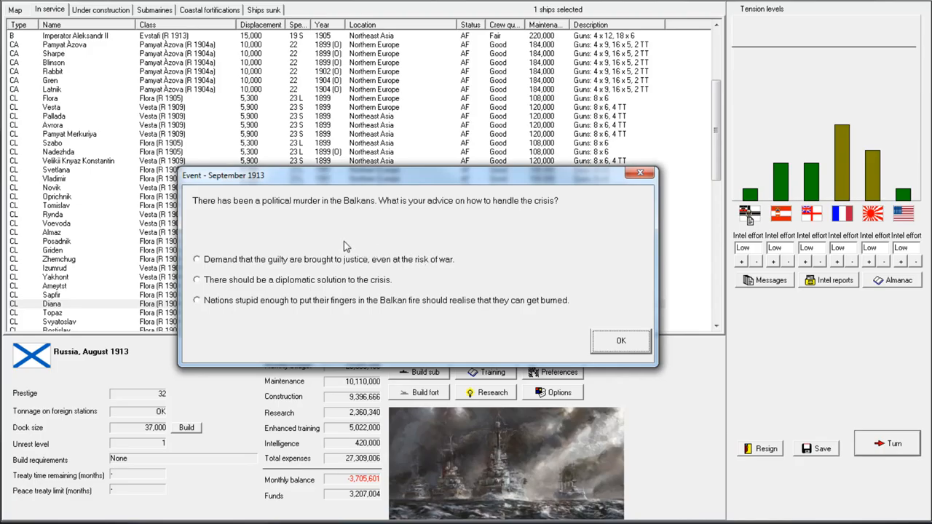
mouse_move(277, 265)
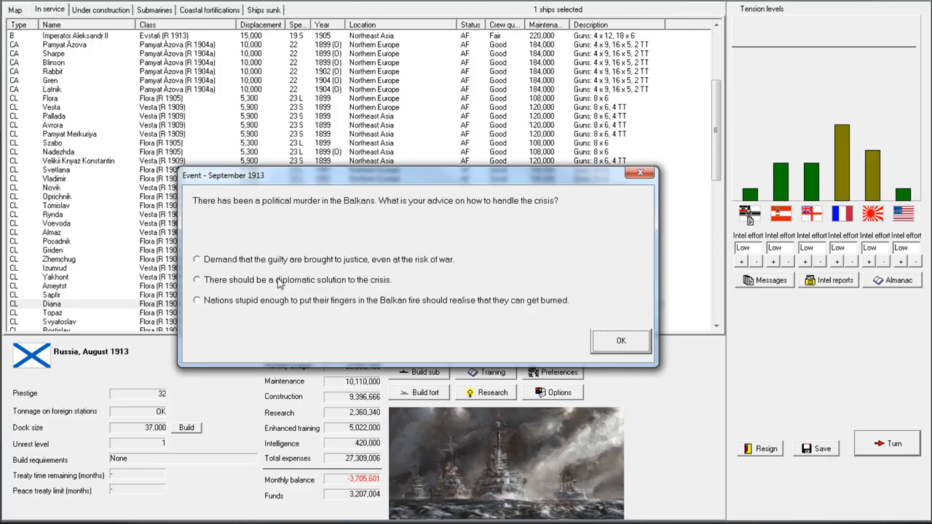
mouse_move(278, 284)
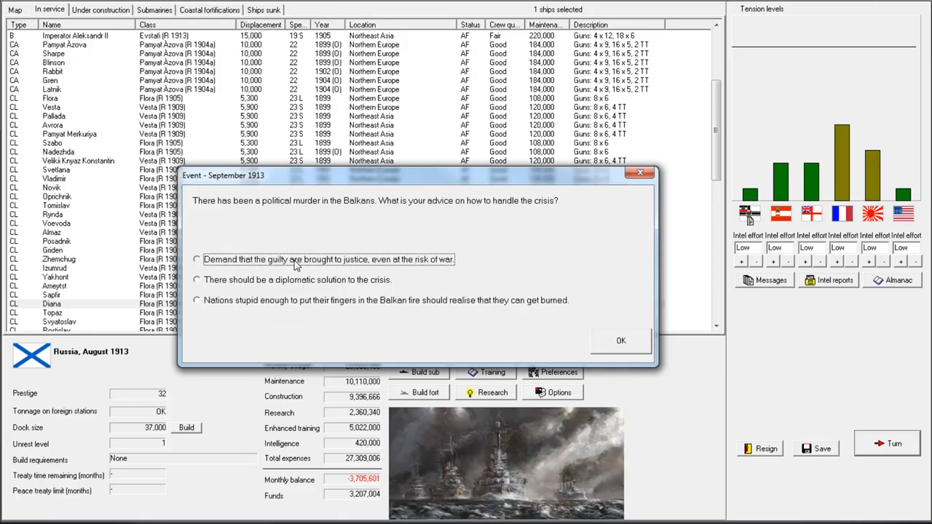
- Demand justice in the Balkan crisis, acknowledge the AON armour breakthrough and close September's turn messages
click(620, 340)
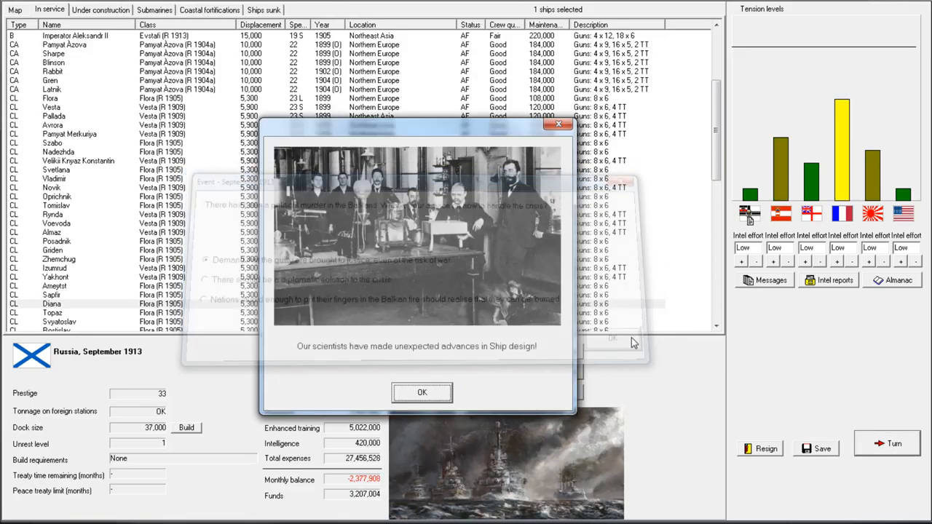
click(423, 394)
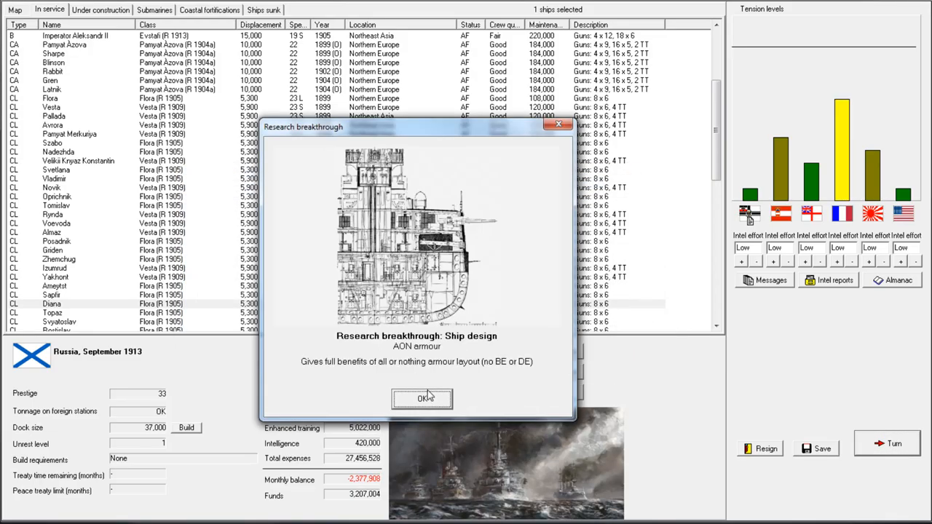
mouse_move(440, 385)
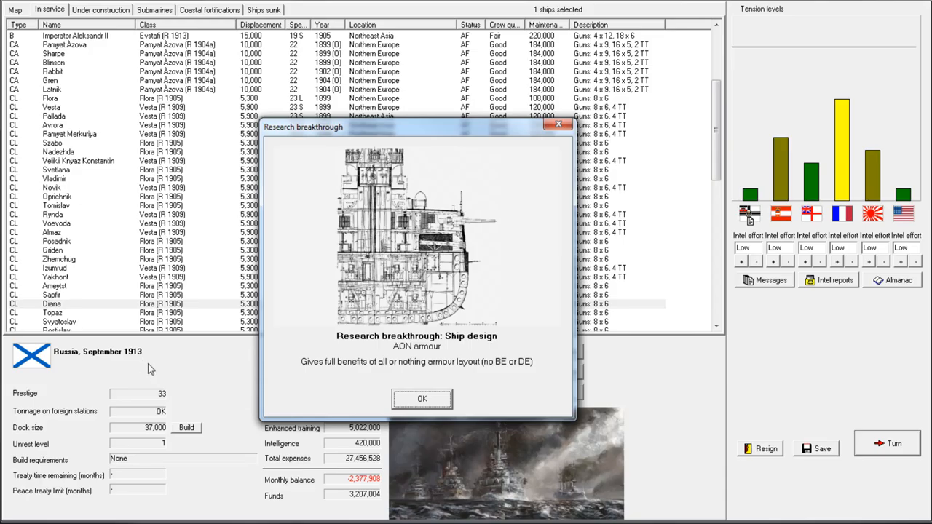
click(423, 399)
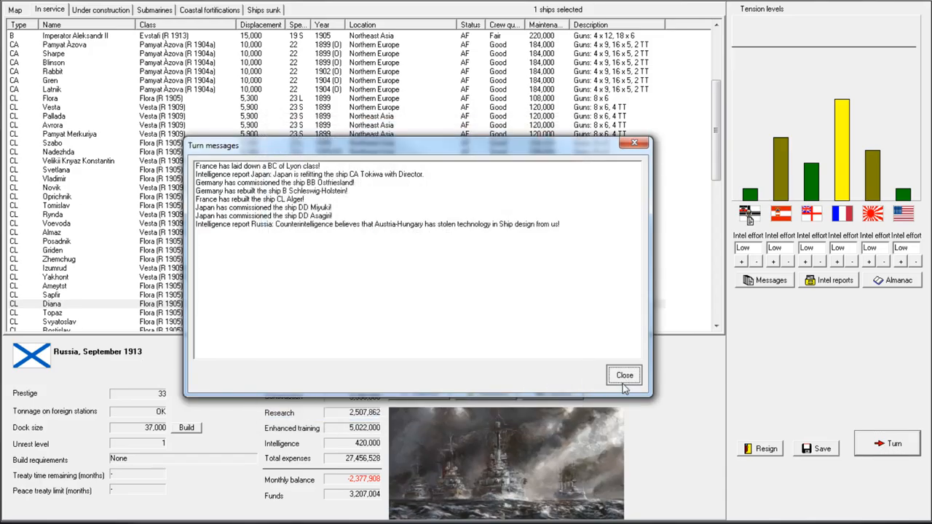
click(623, 376)
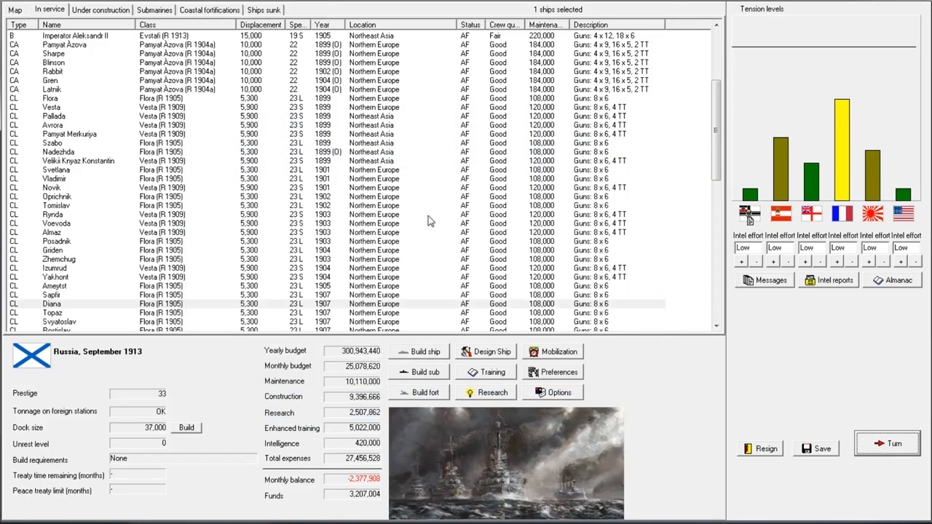
click(64, 43)
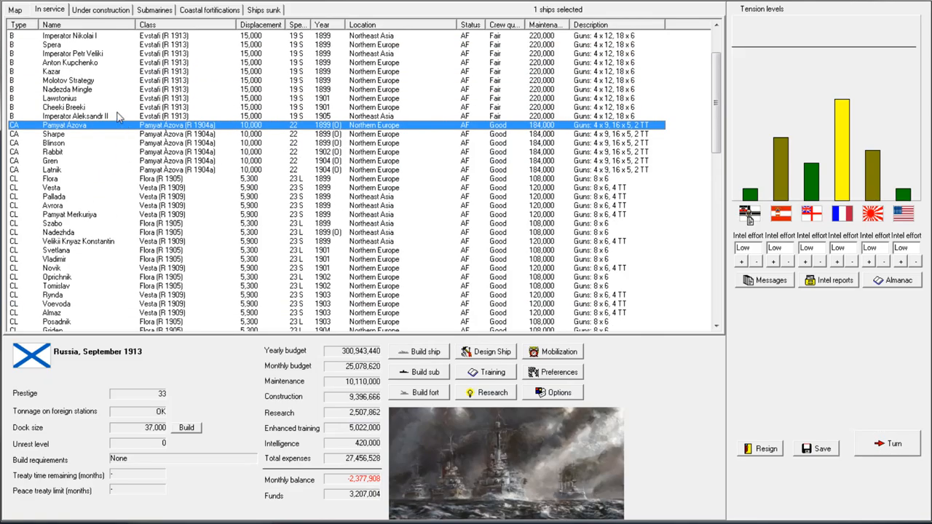
mouse_move(141, 143)
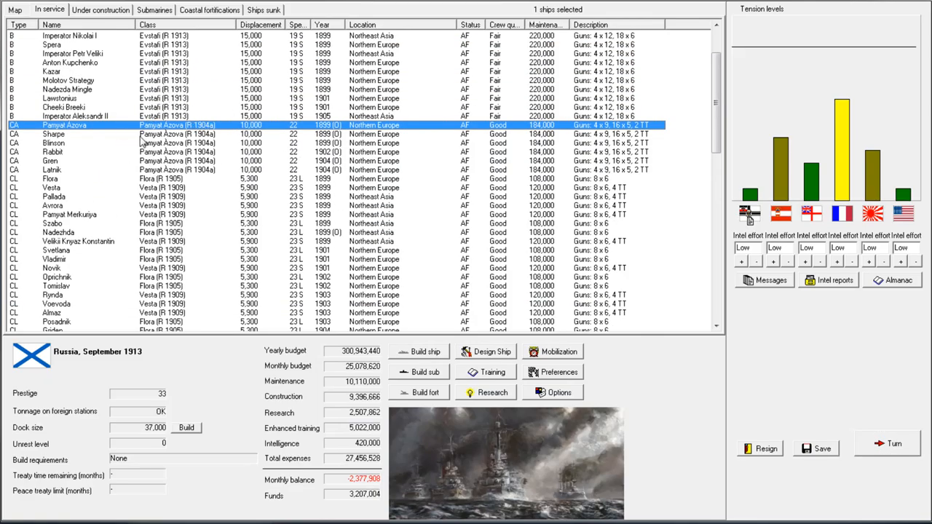
scroll(up, 3)
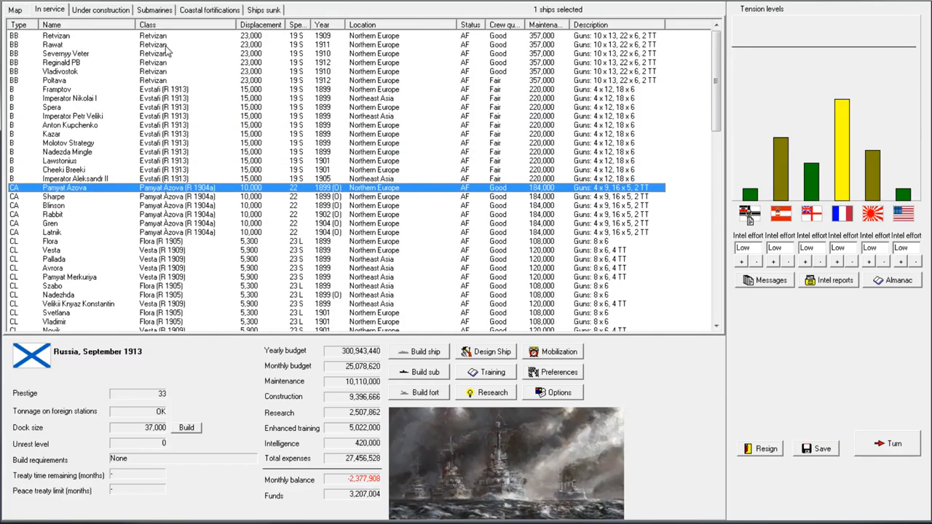
click(58, 89)
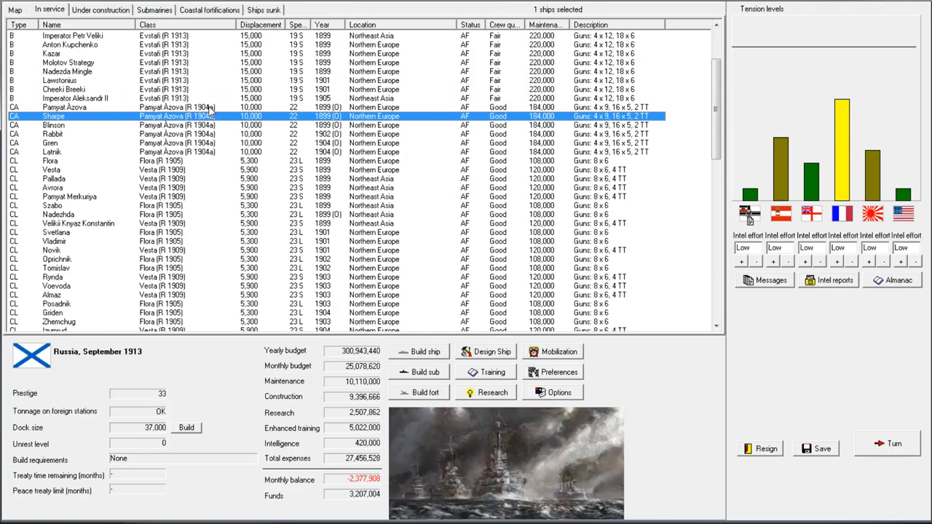
click(65, 107)
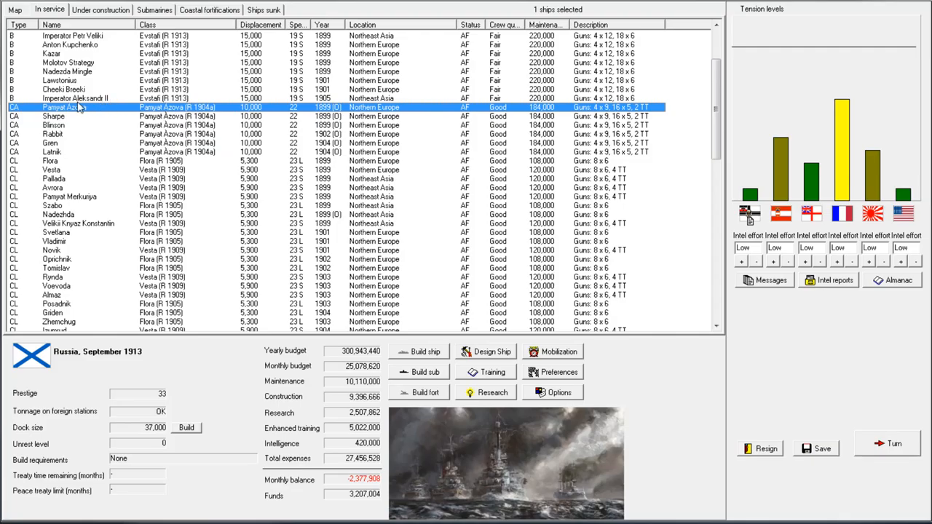
mouse_move(167, 105)
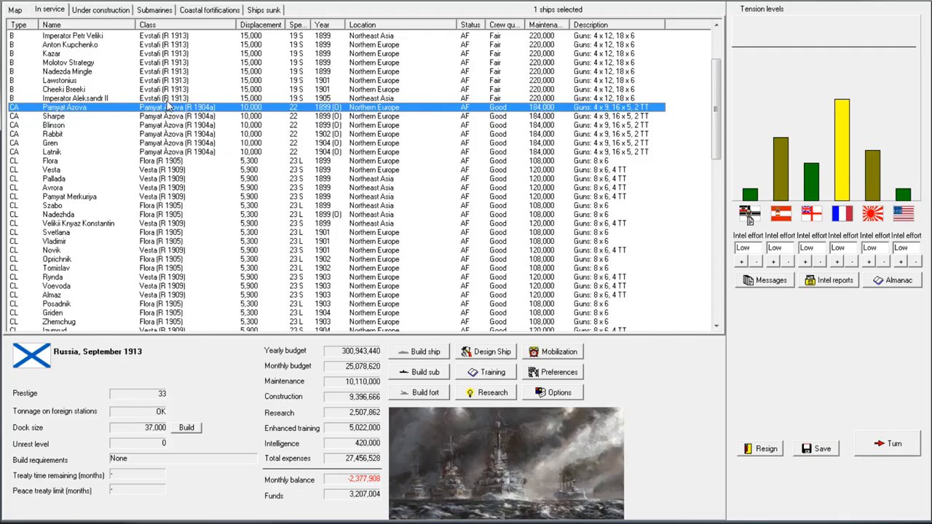
mouse_move(192, 129)
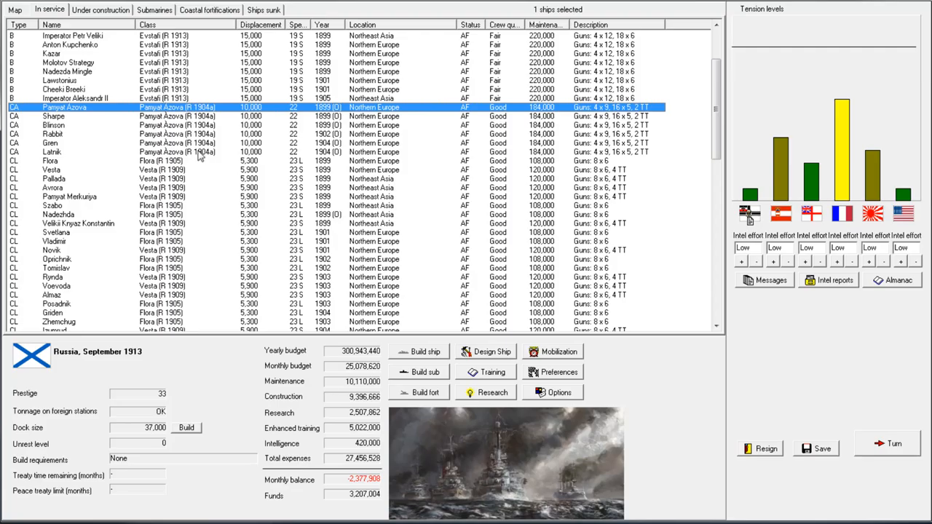
mouse_move(303, 118)
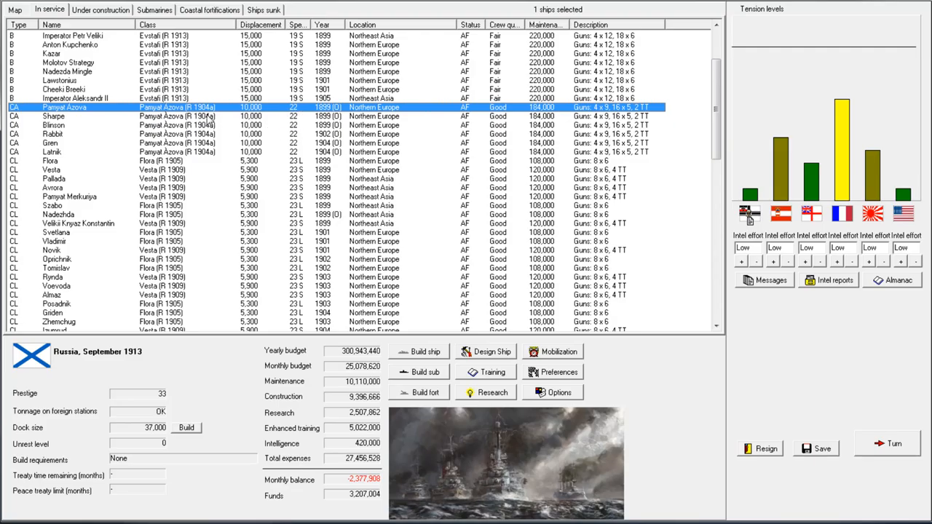
mouse_move(217, 126)
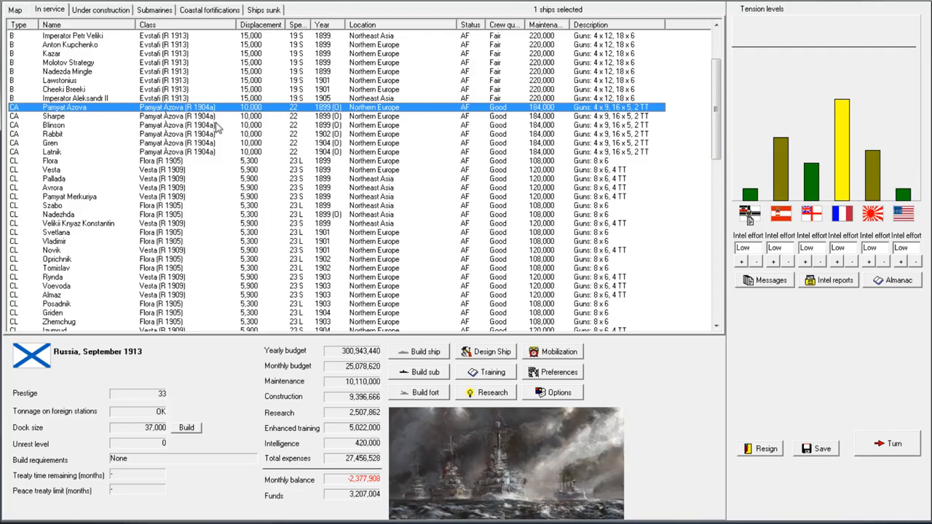
mouse_move(332, 143)
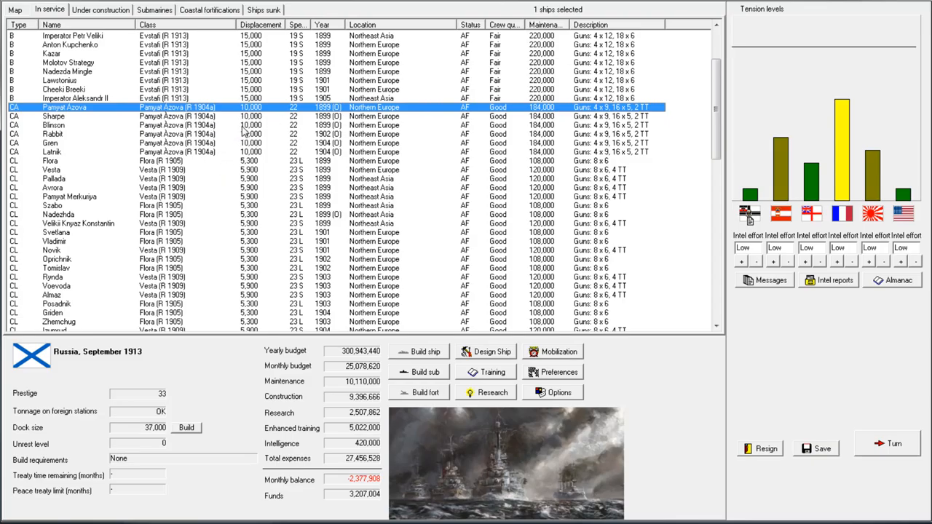
scroll(up, 3)
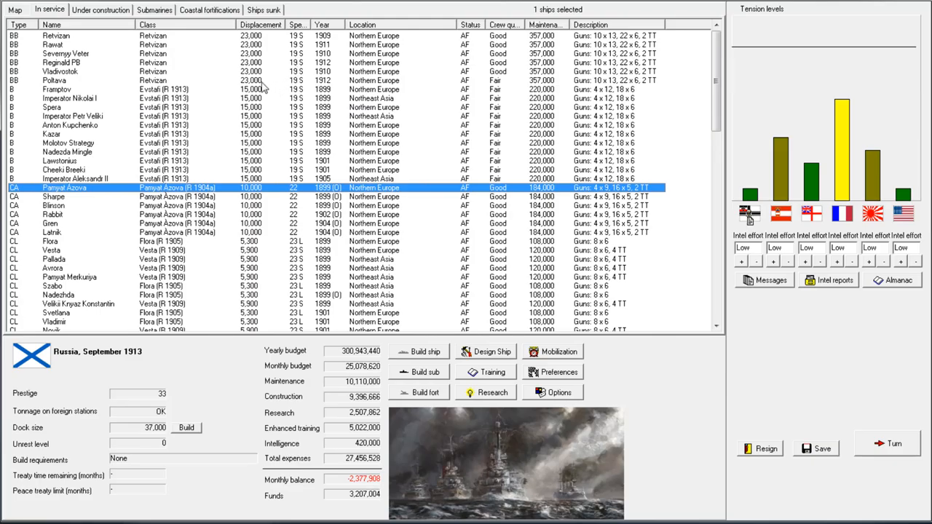
click(101, 9)
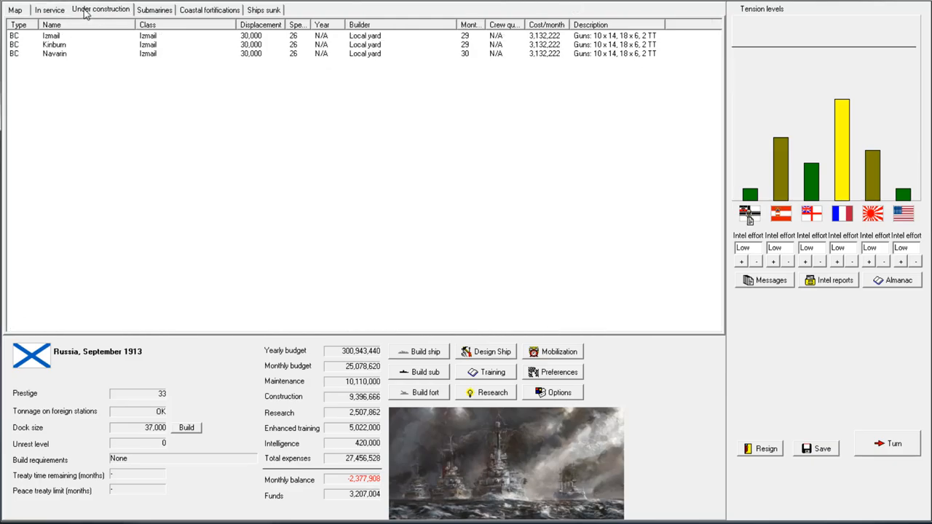
click(49, 9)
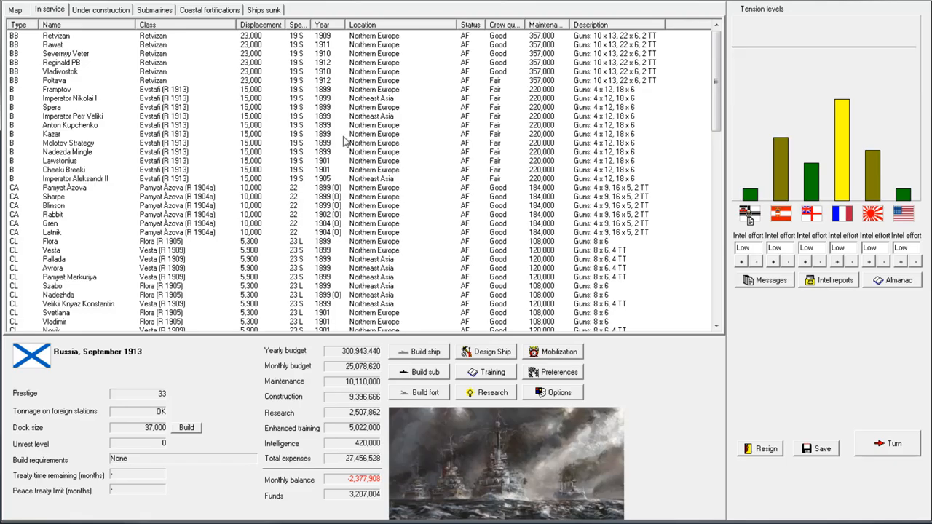
scroll(down, 3)
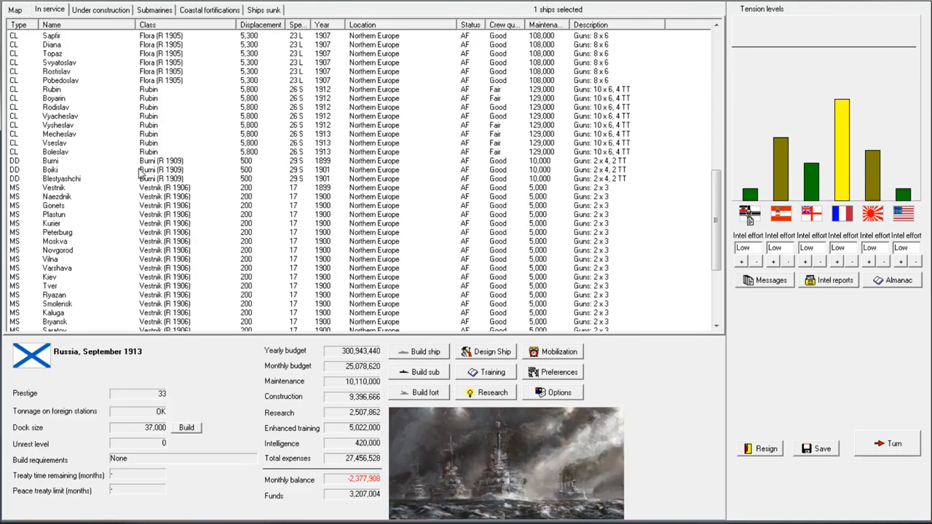
scroll(down, 3)
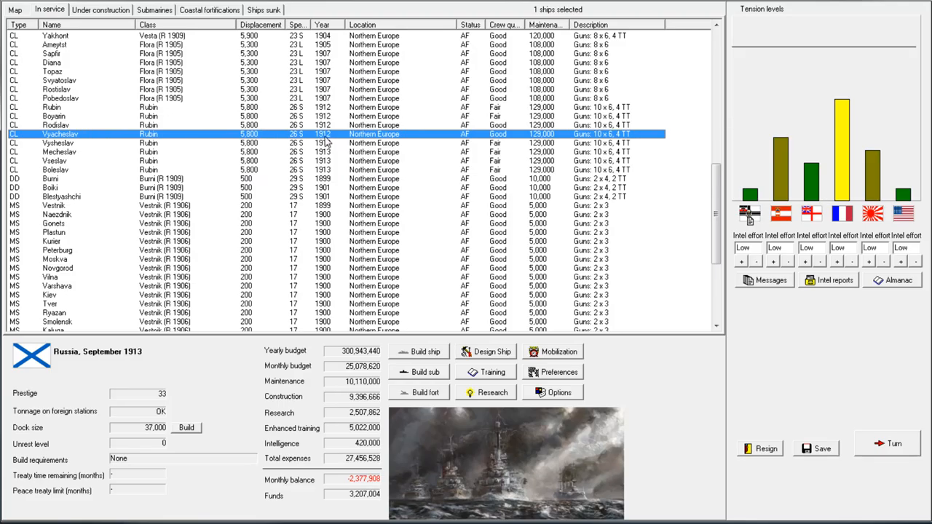
scroll(up, 3)
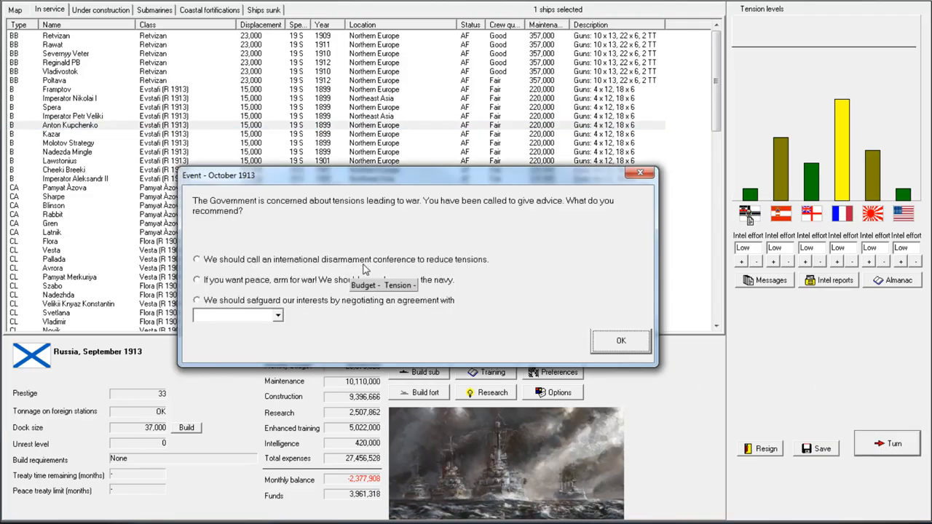
mouse_move(289, 270)
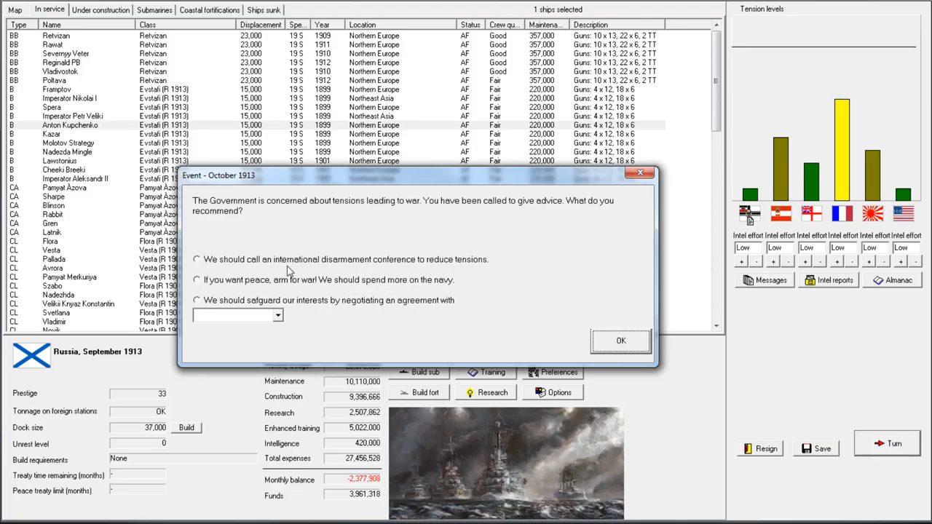
mouse_move(407, 270)
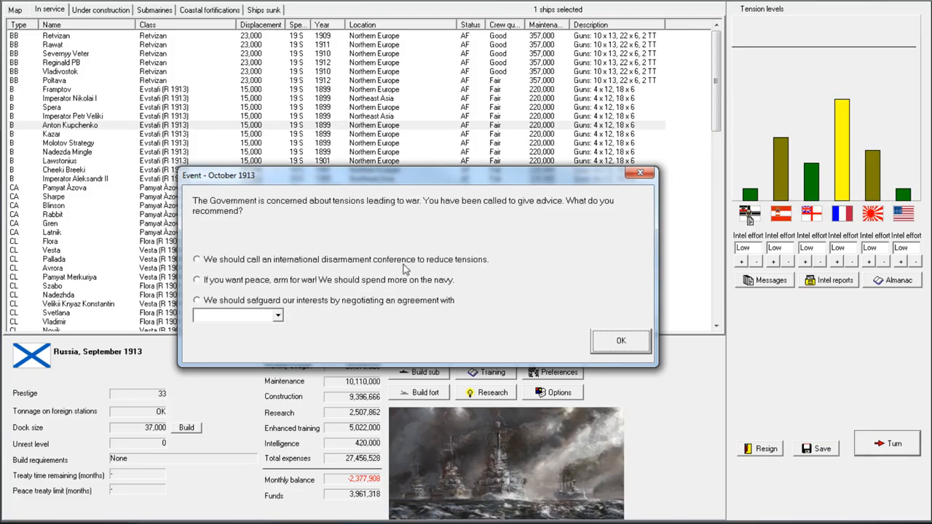
mouse_move(332, 262)
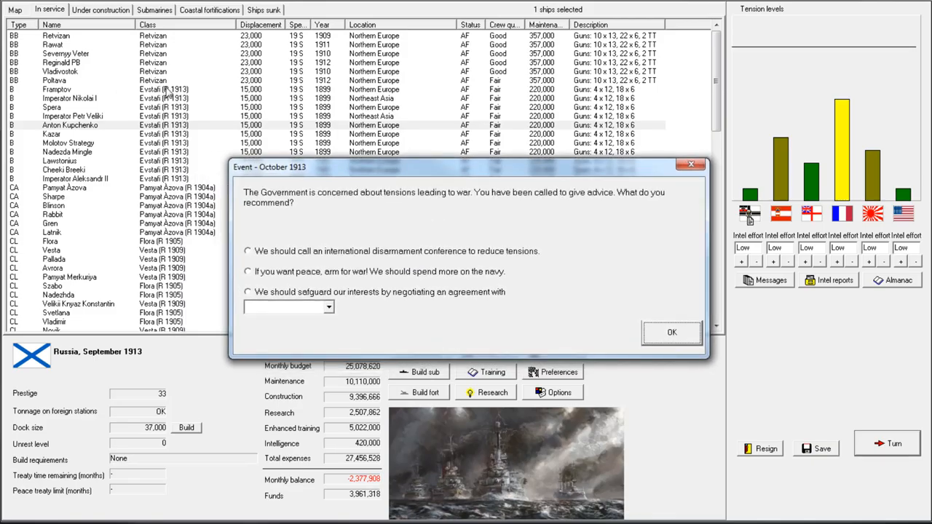
mouse_move(399, 227)
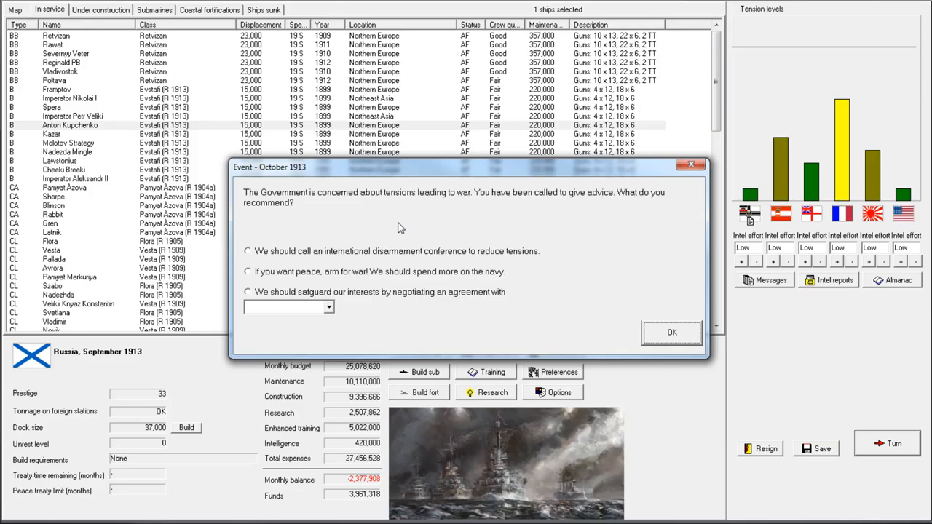
mouse_move(390, 253)
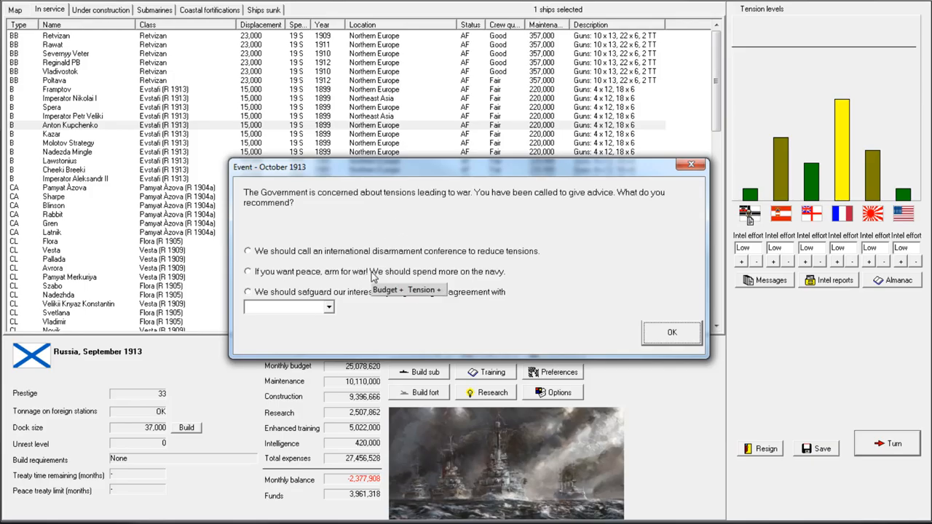
- Advise the government to spend more on the navy, dismiss the torpedo research and turn reports, and show ships under construction
click(248, 271)
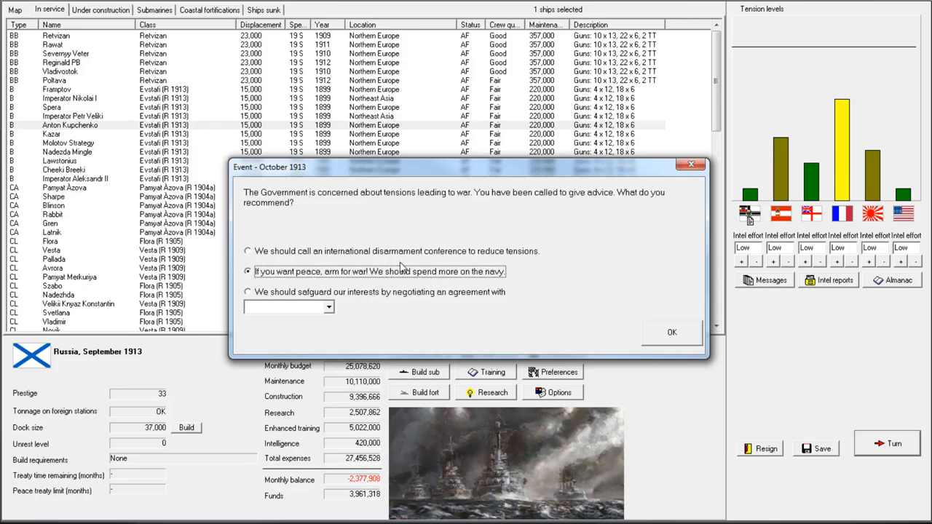
click(670, 332)
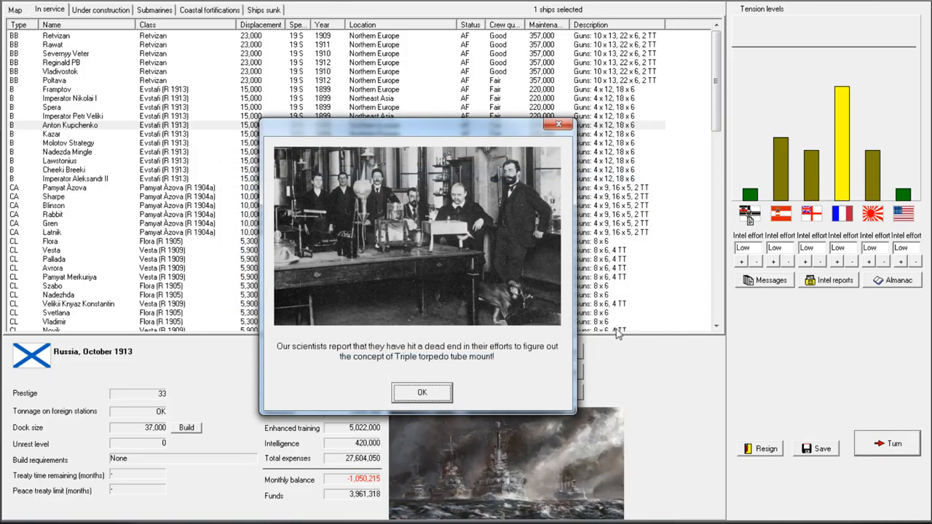
click(423, 393)
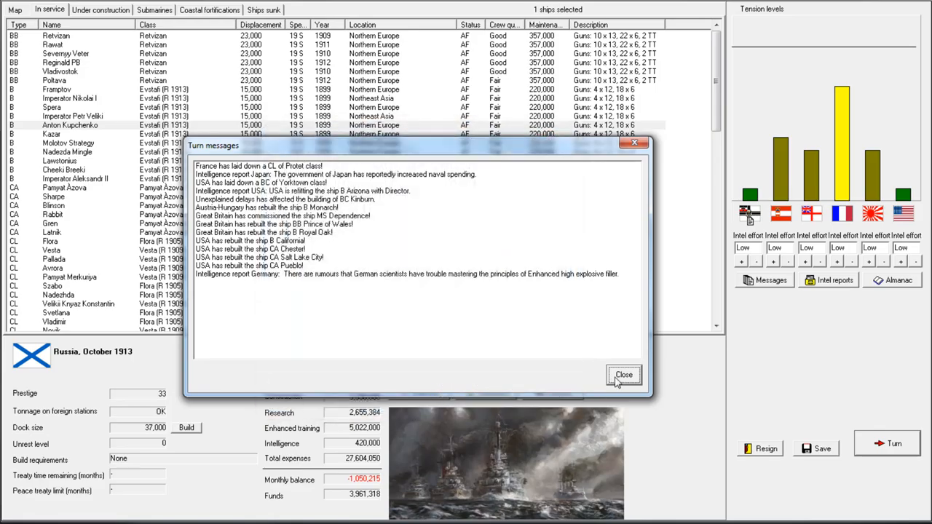
click(624, 375)
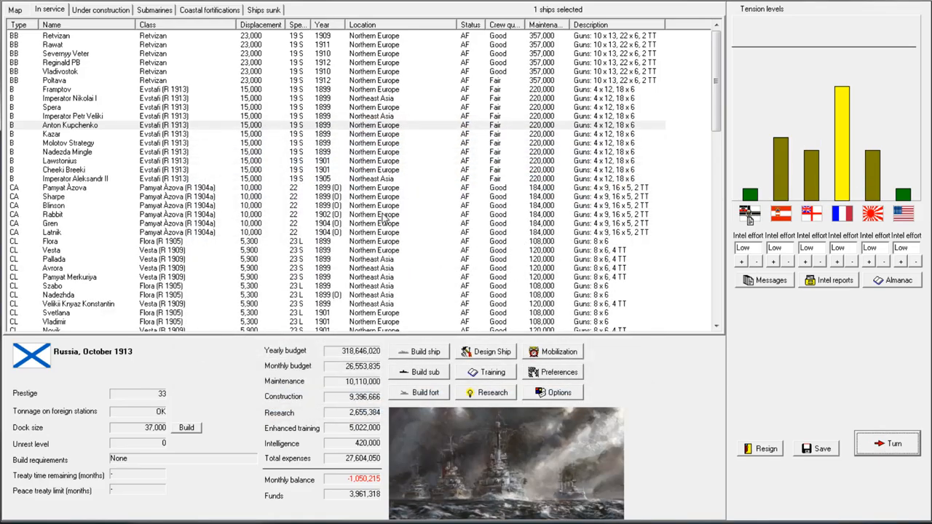
click(101, 9)
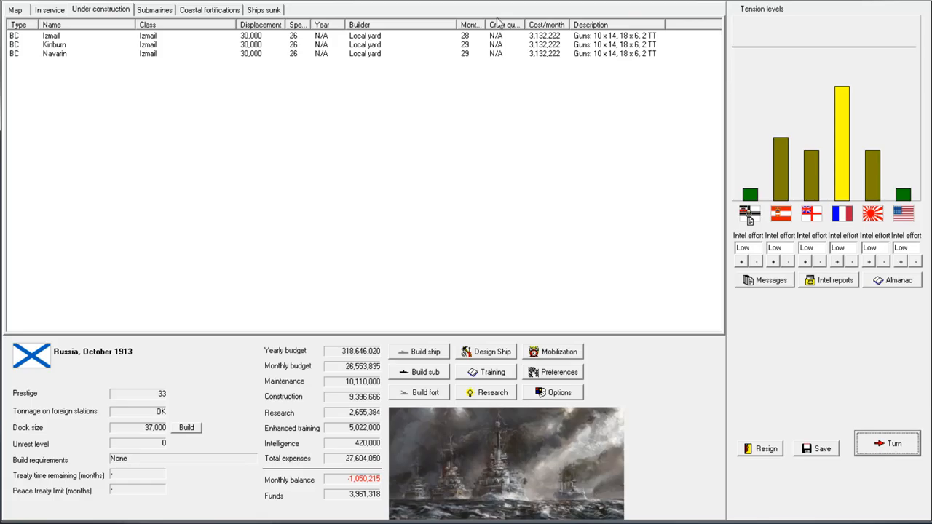
mouse_move(195, 44)
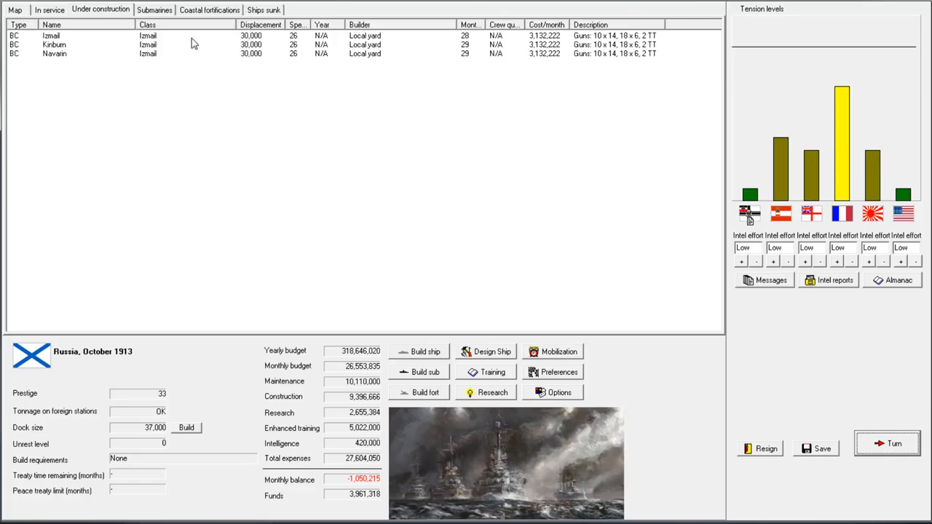
- View the Kinburn Izmail-class battlecruiser's design card from the construction list and close it
click(51, 35)
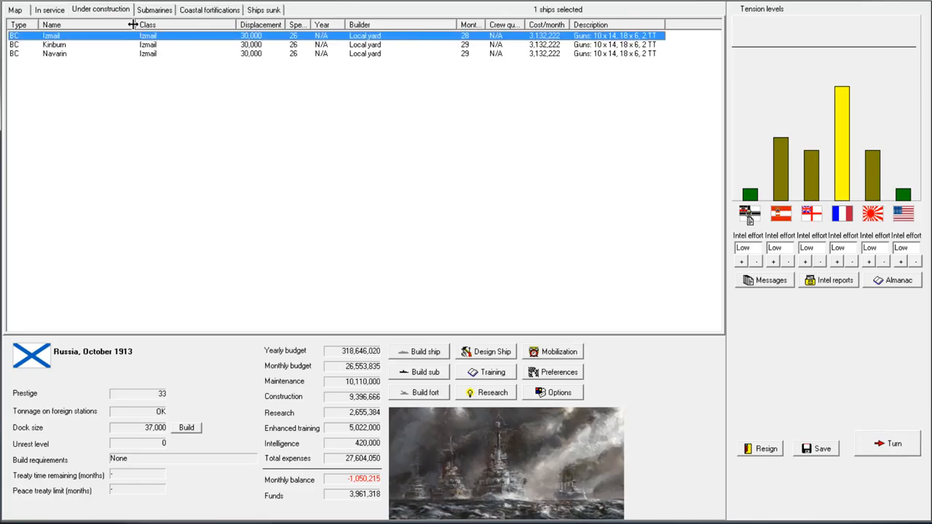
double_click(56, 44)
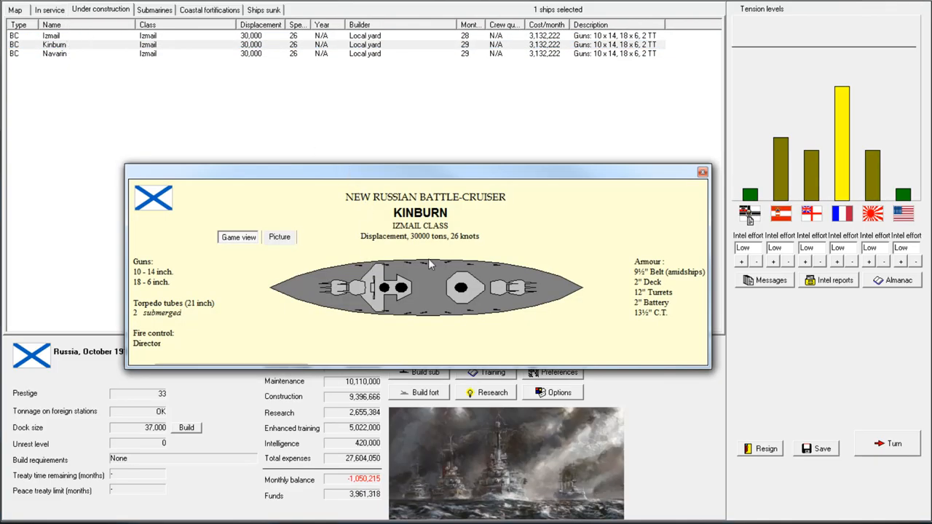
mouse_move(678, 201)
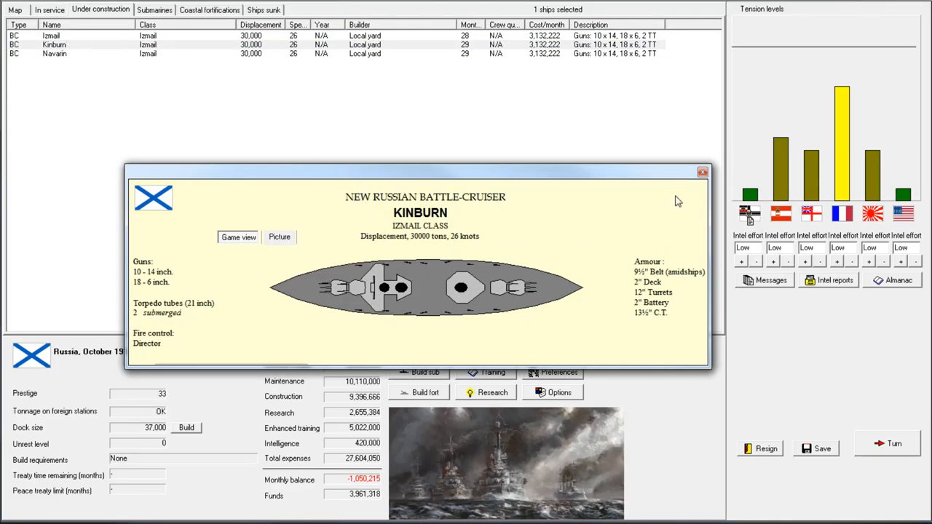
click(702, 172)
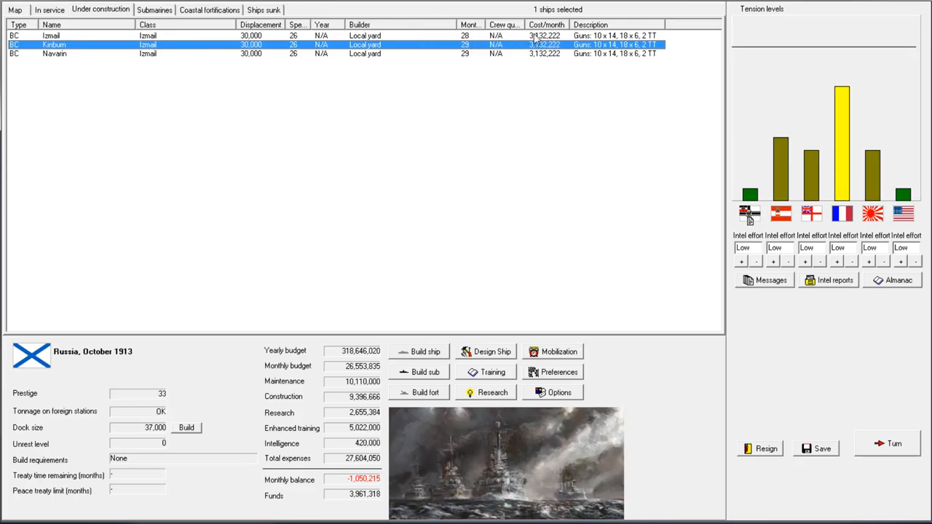
mouse_move(469, 35)
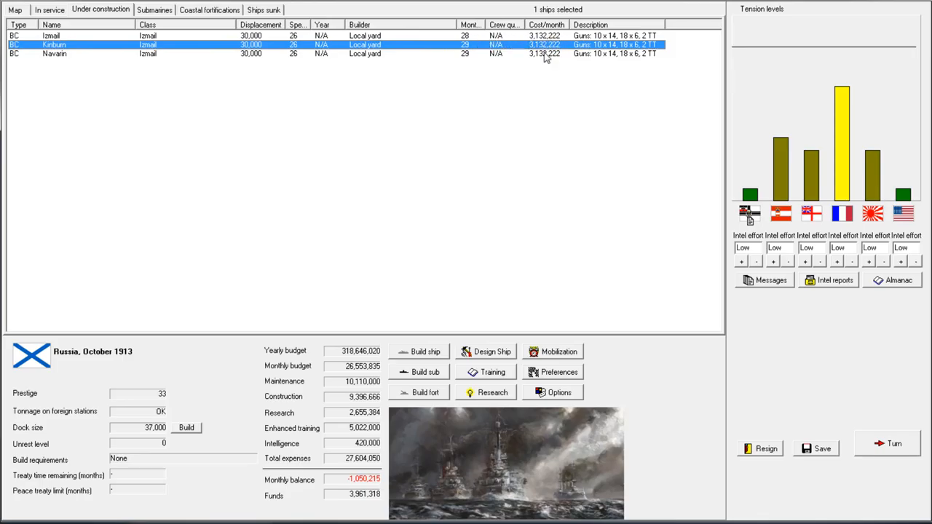
mouse_move(560, 76)
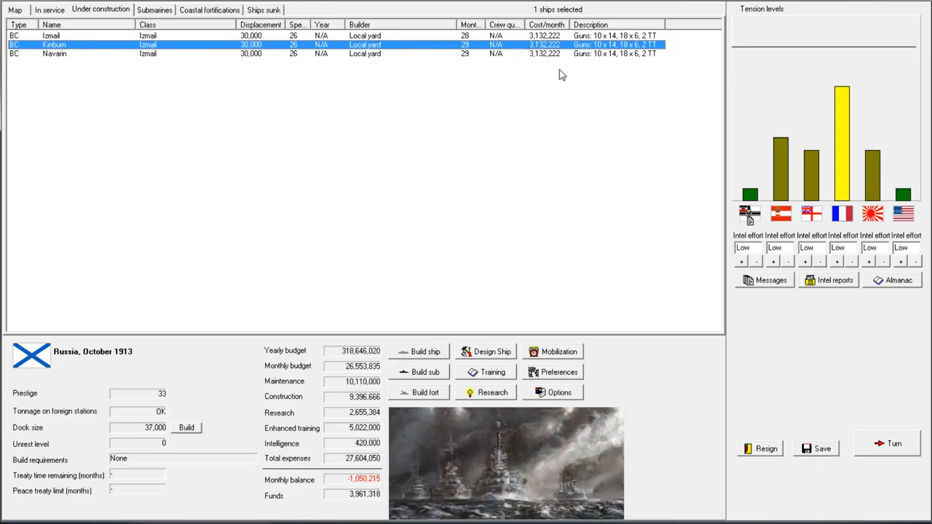
mouse_move(390, 109)
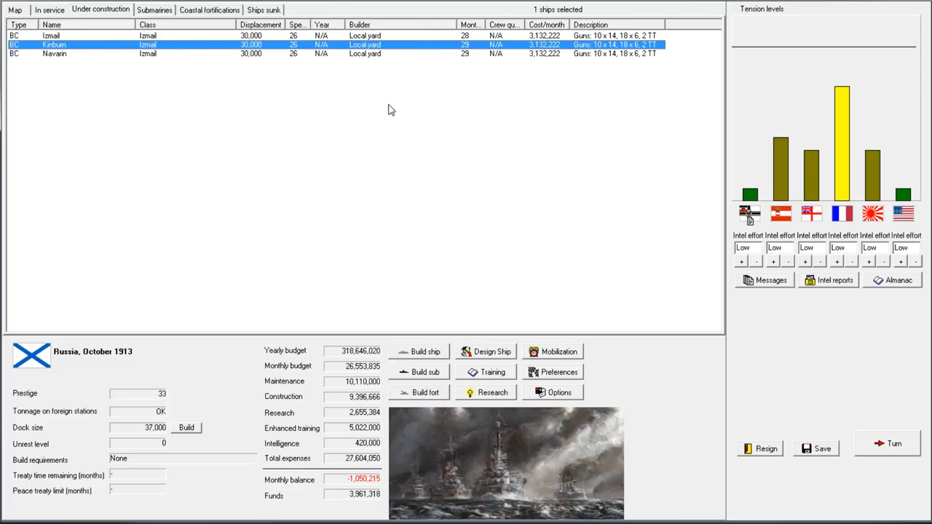
mouse_move(291, 475)
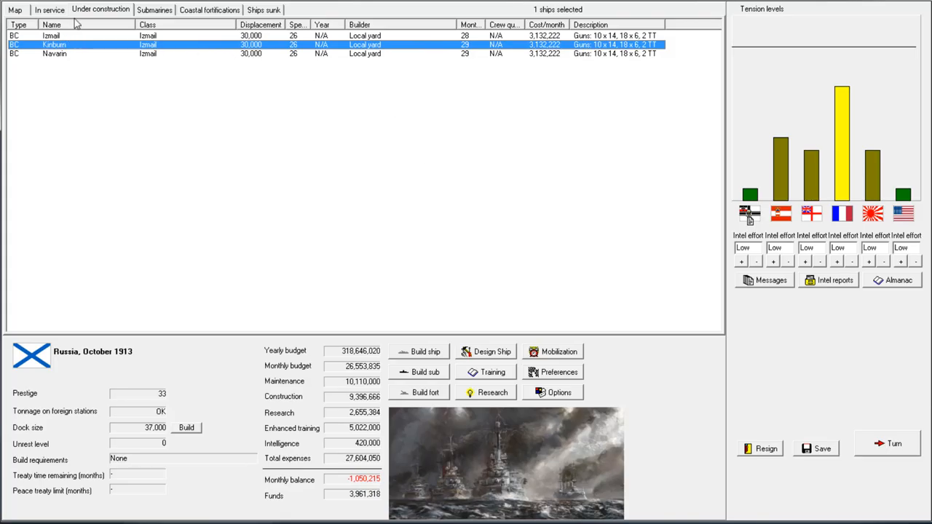
- Review the Izmail design's cost and 34-month build time in the Build ship dialog, then cancel without ordering
click(419, 351)
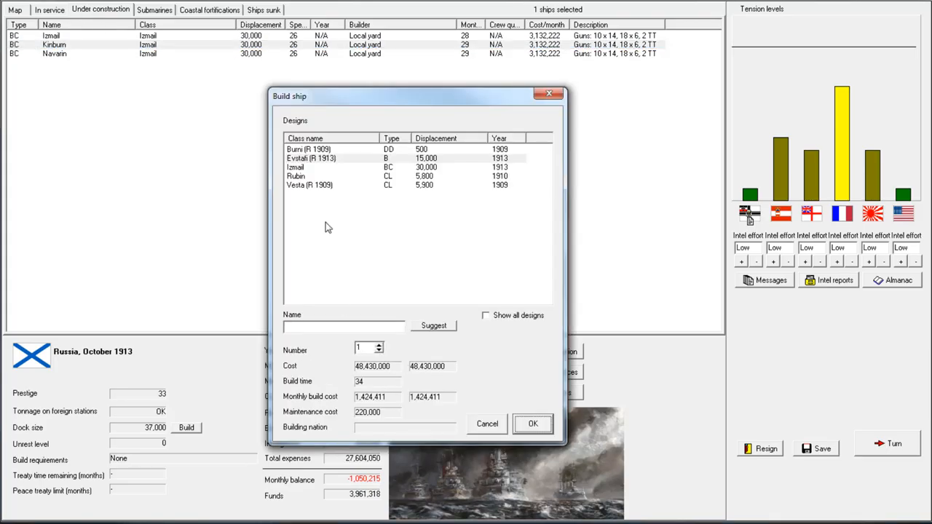
click(306, 166)
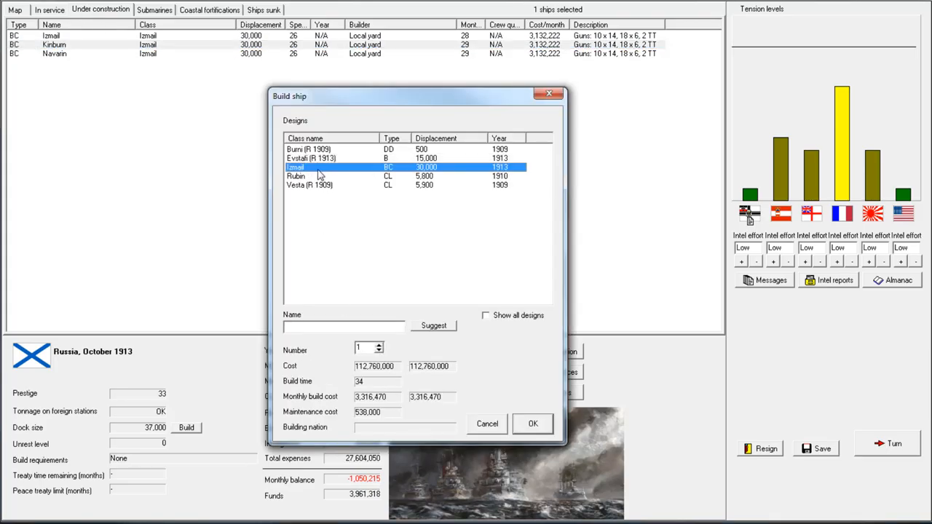
mouse_move(379, 380)
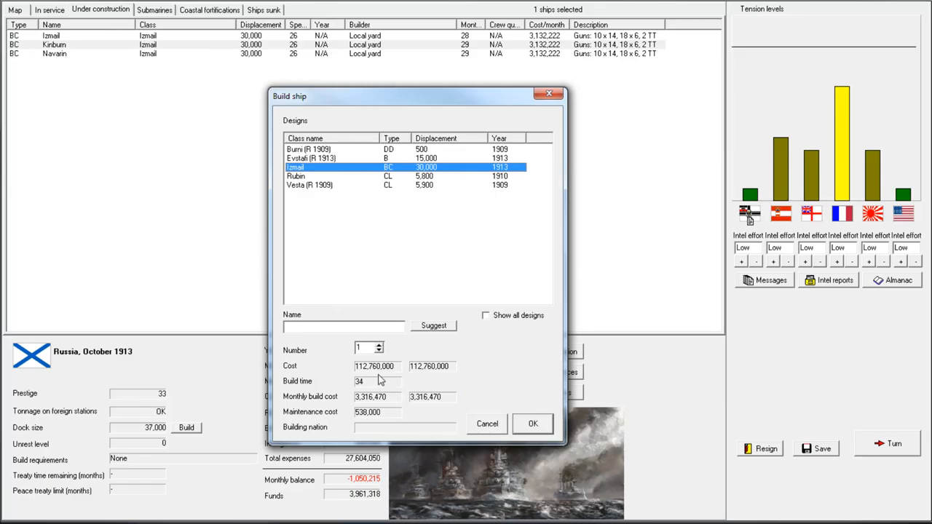
mouse_move(371, 379)
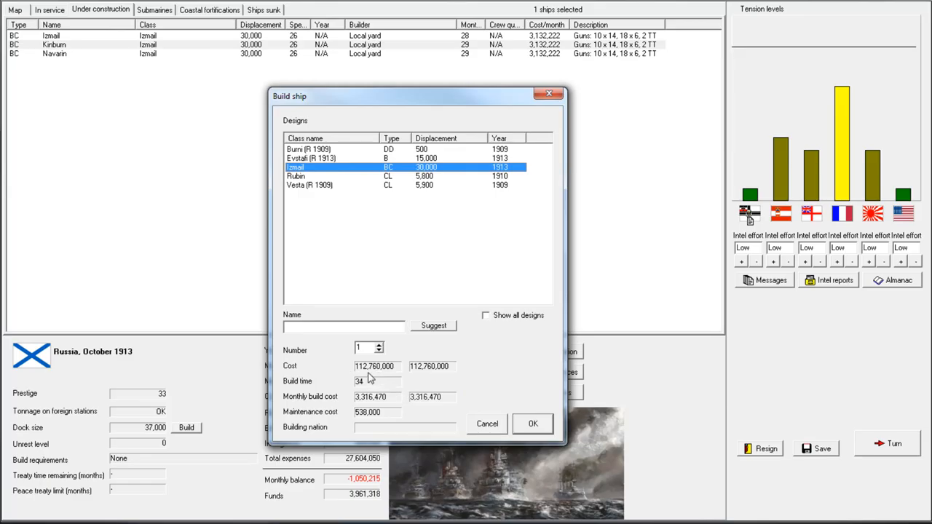
mouse_move(385, 376)
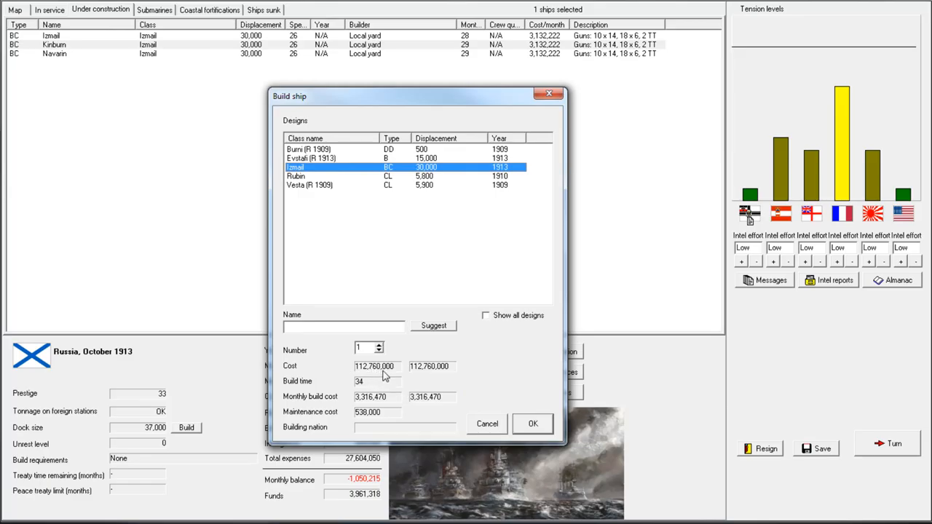
mouse_move(386, 385)
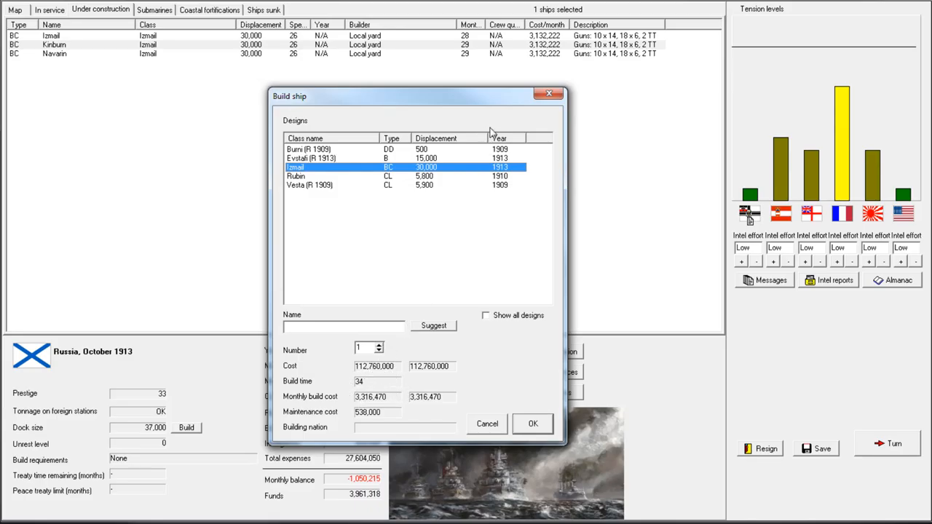
mouse_move(367, 388)
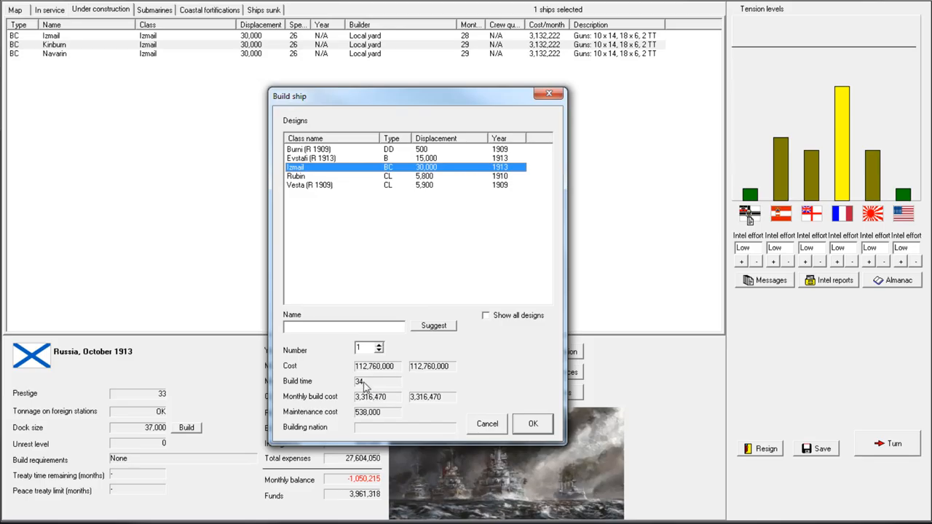
mouse_move(370, 378)
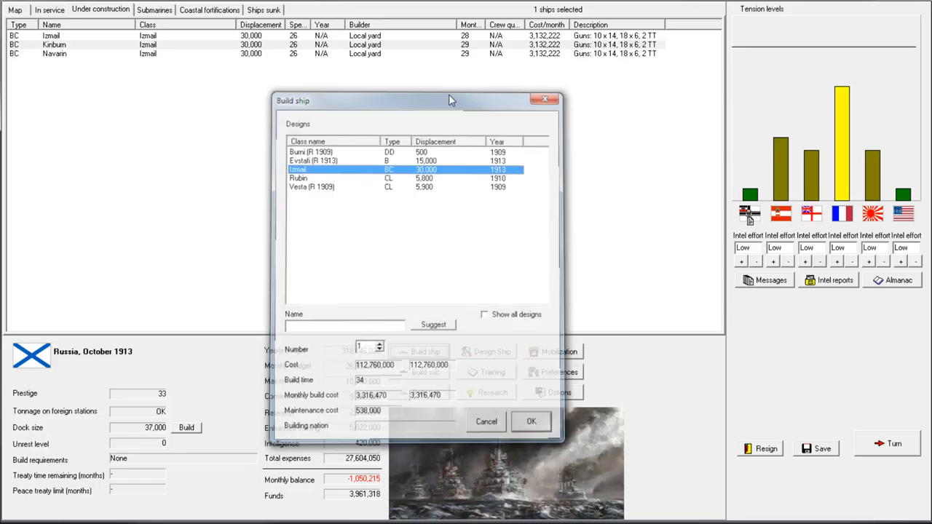
click(487, 423)
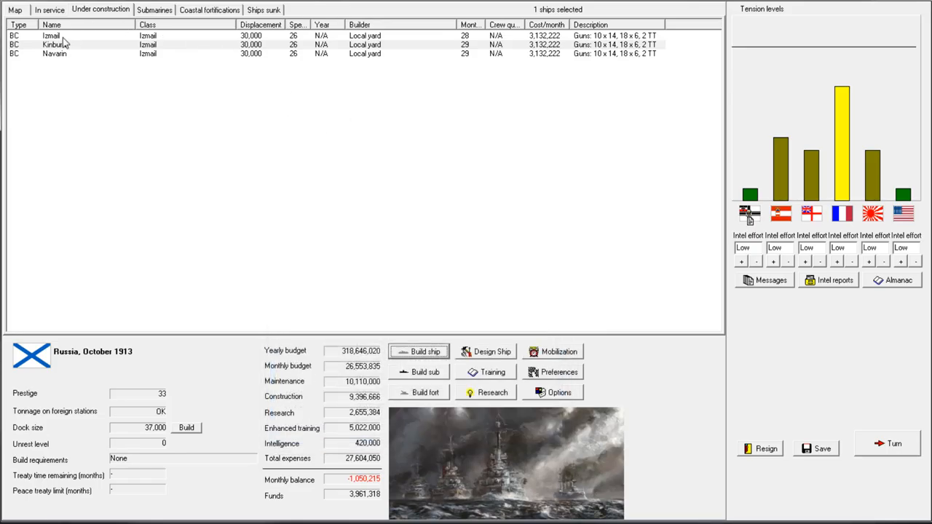
- Show the in-service list, end the turn to reach November 1913 and dismiss its turn messages
click(49, 9)
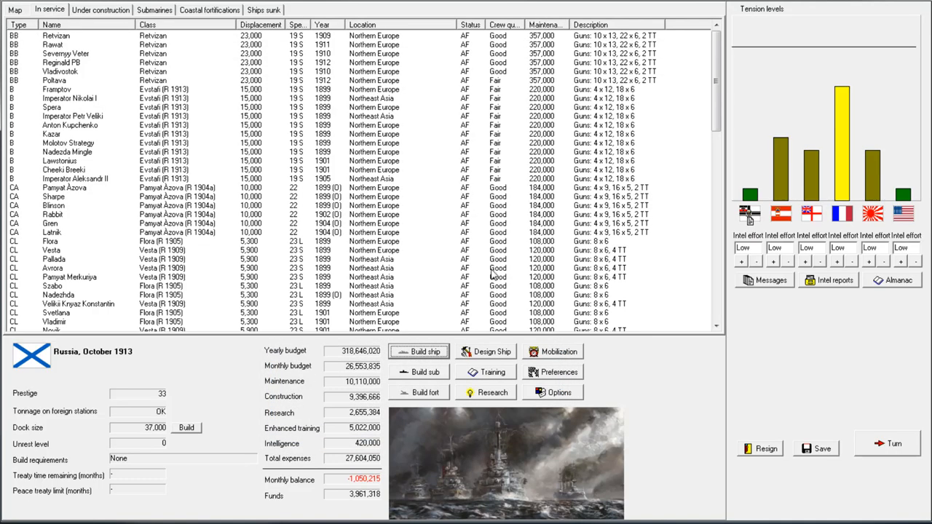
mouse_move(827, 409)
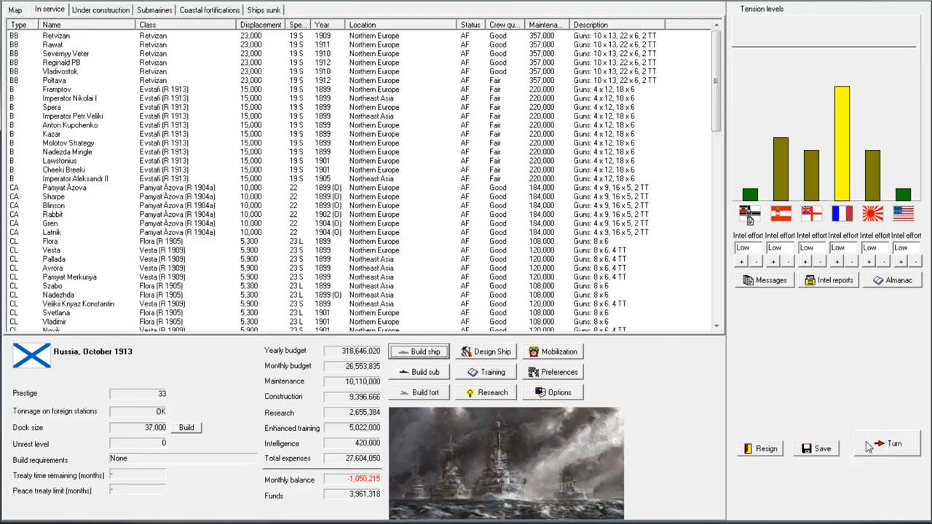
click(894, 443)
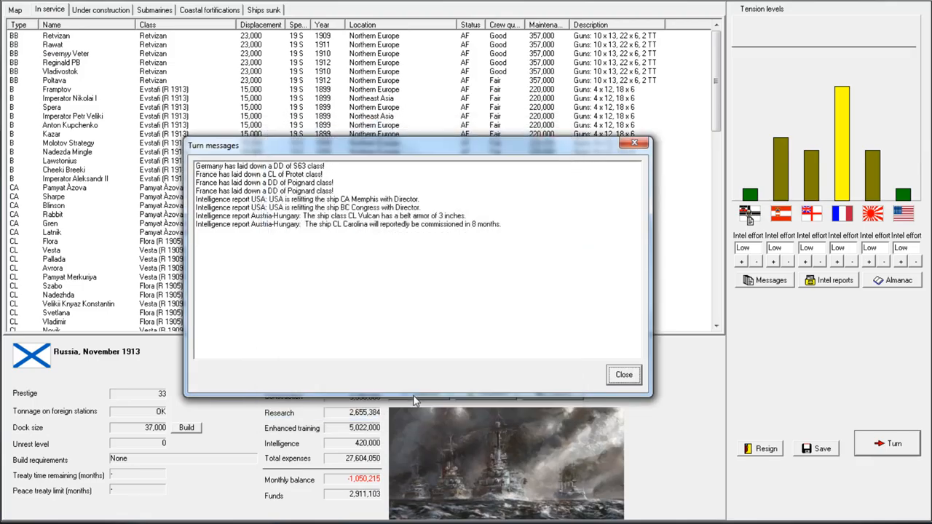
click(624, 374)
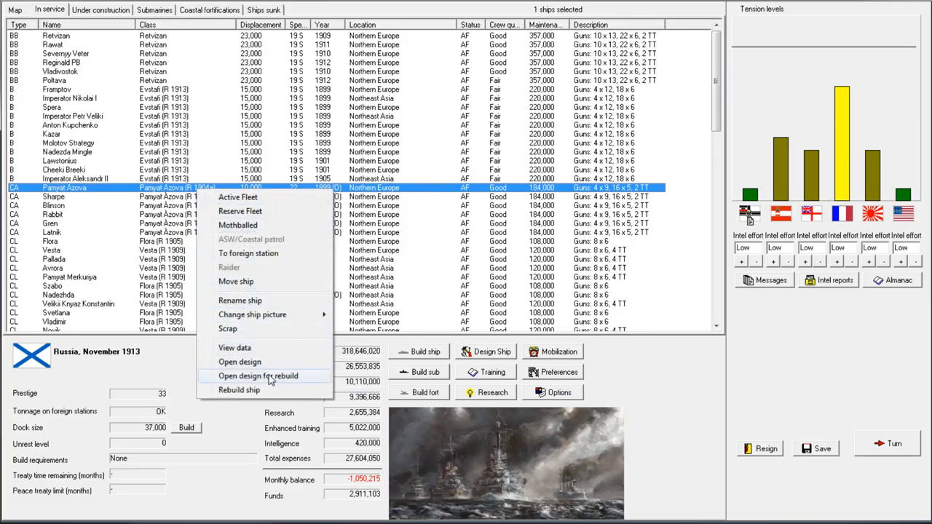
- Open Pamyat Azova for rebuild, clear its torpedo mounts and add single-tube submerged port and starboard mounts
click(258, 376)
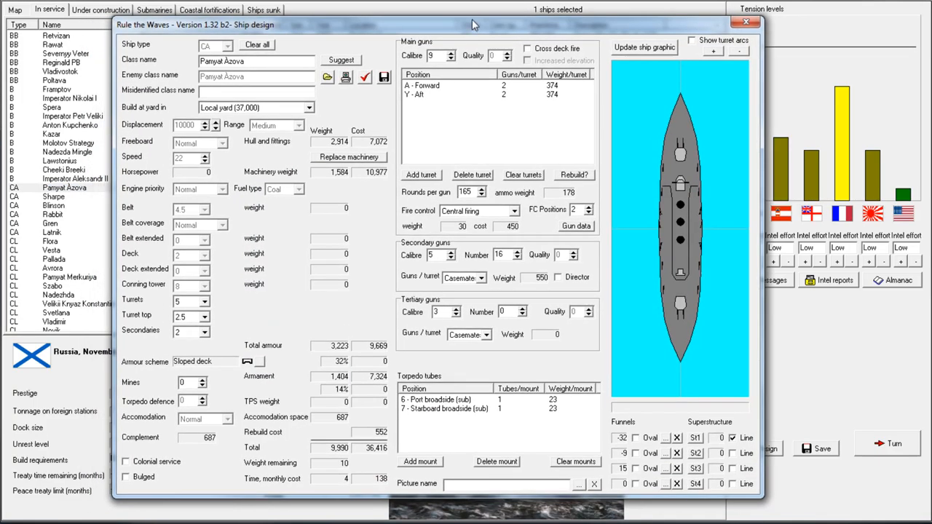
mouse_move(506, 76)
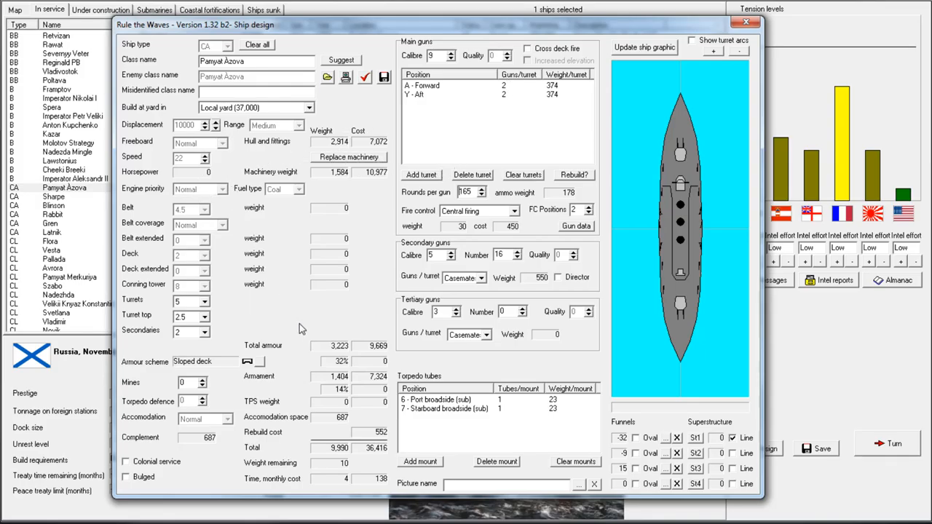
mouse_move(312, 143)
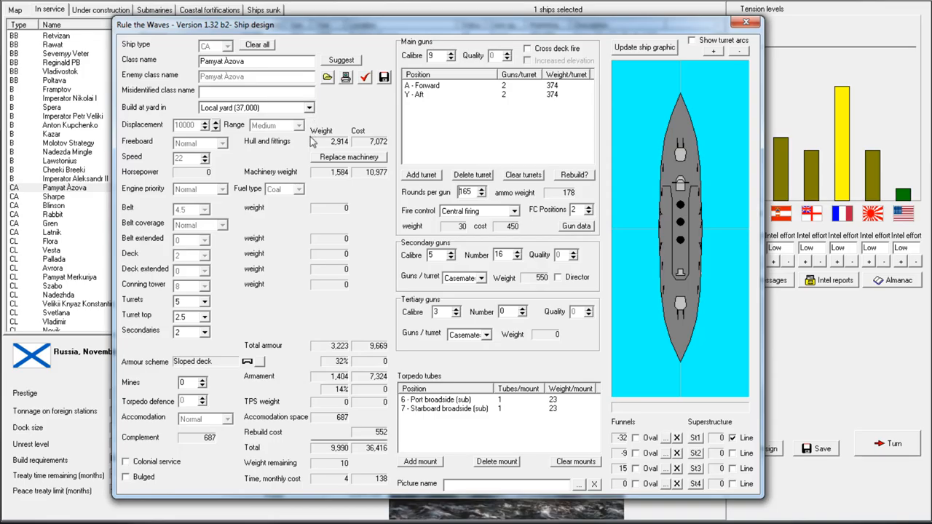
mouse_move(451, 88)
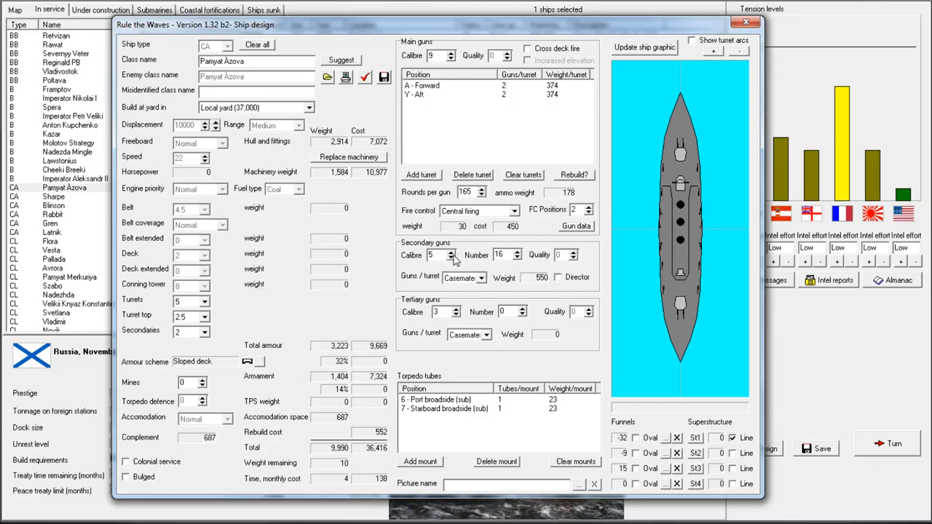
mouse_move(502, 283)
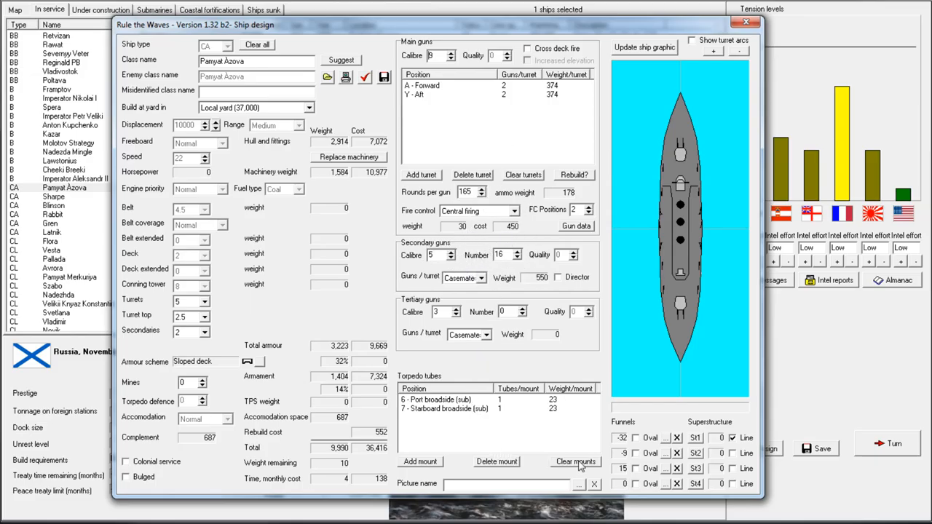
click(575, 461)
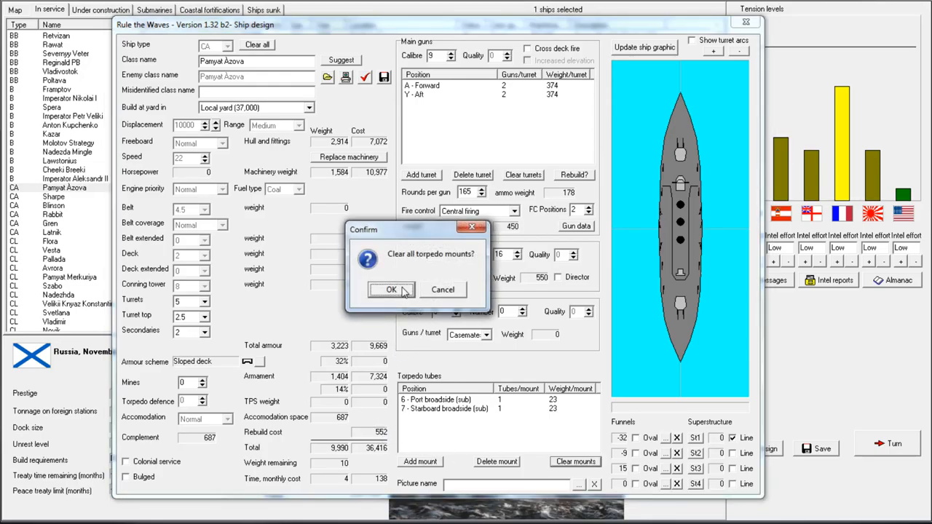
click(391, 290)
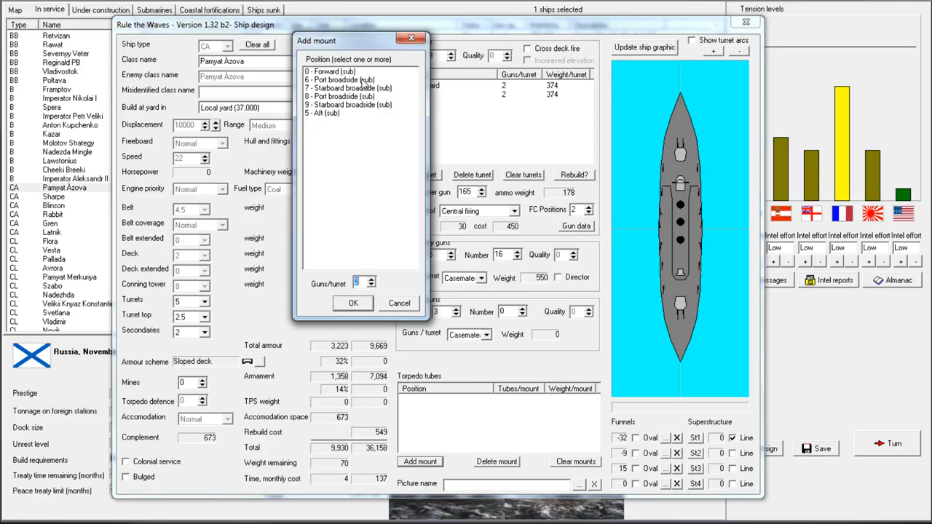
click(353, 303)
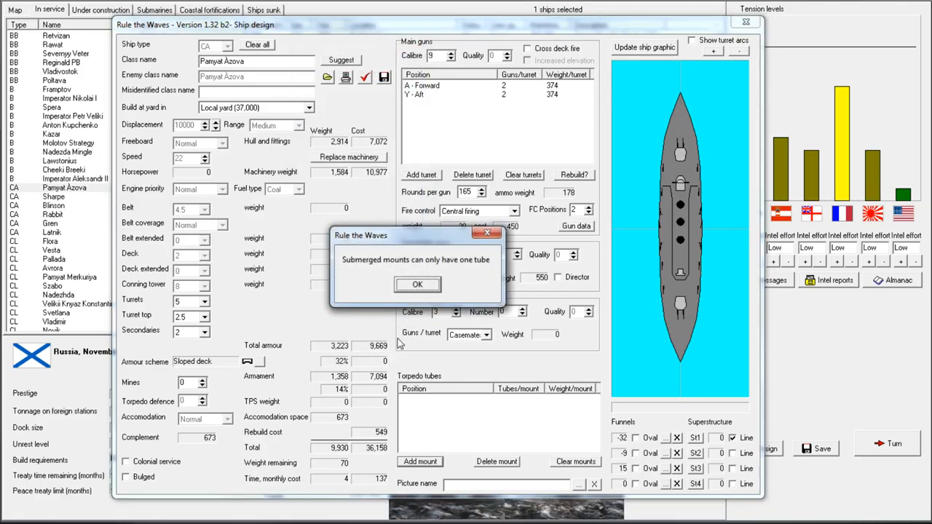
mouse_move(430, 265)
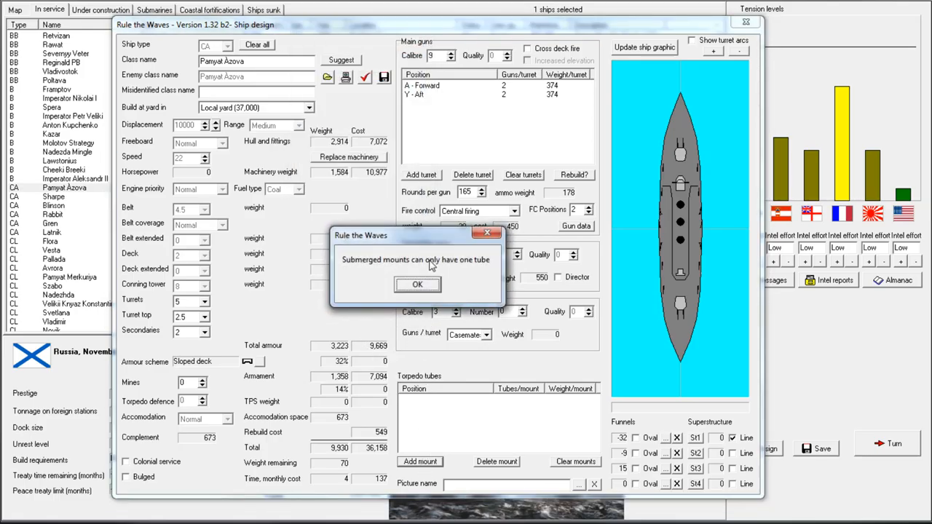
click(417, 284)
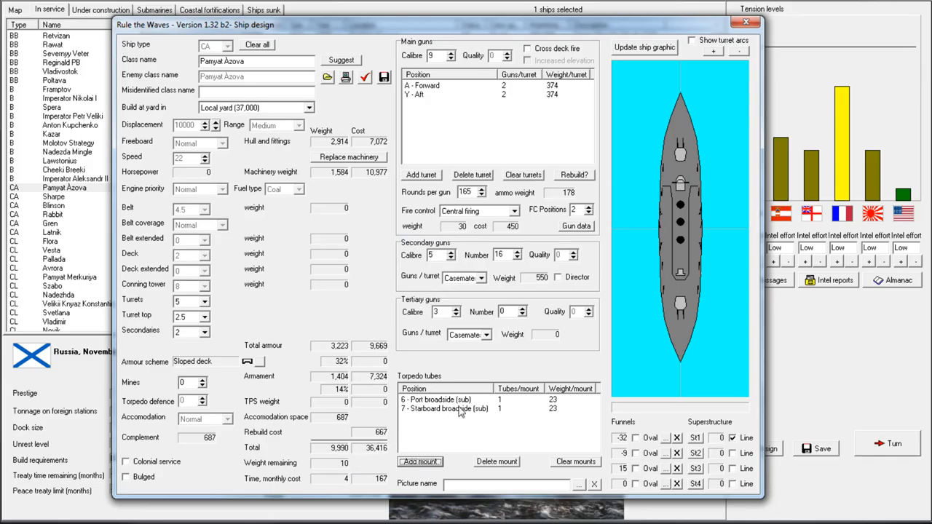
- Switch Pamyat Azova's main guns to director fire control, pass the design check and accept the rebuild
click(437, 400)
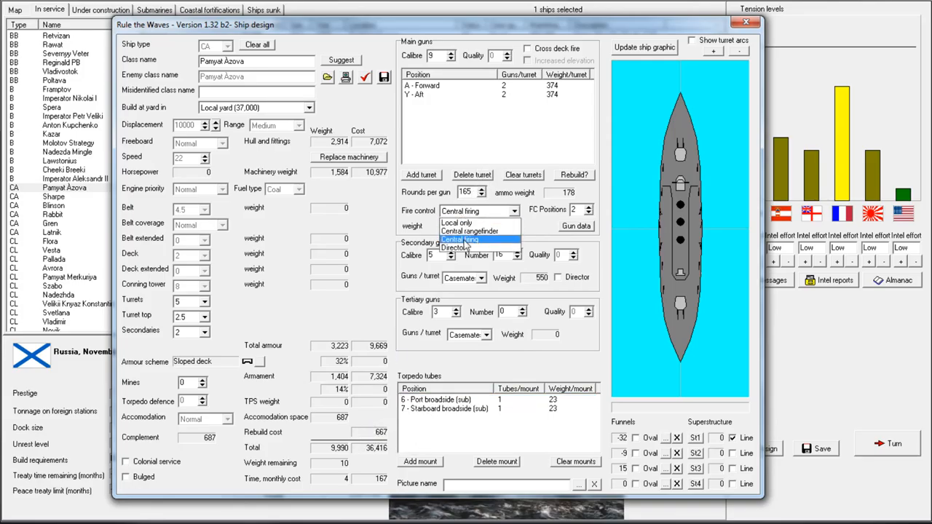
click(455, 248)
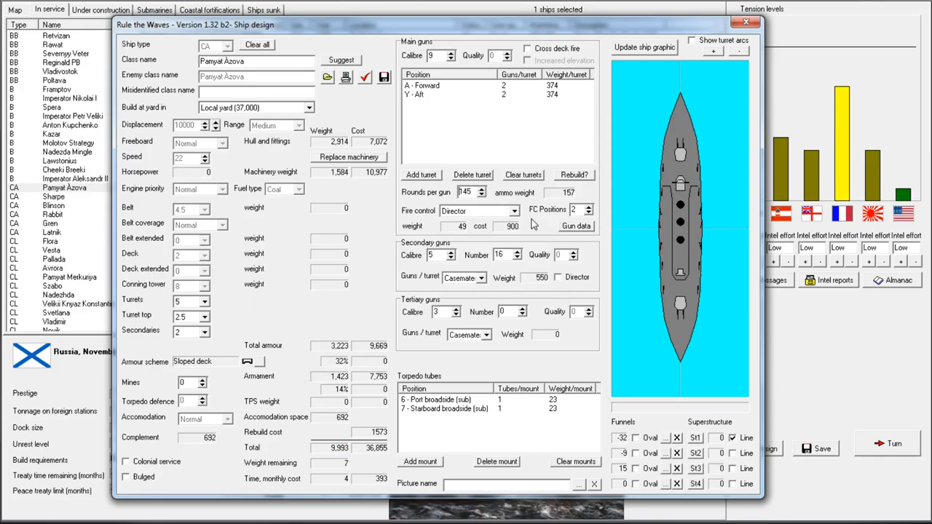
mouse_move(367, 249)
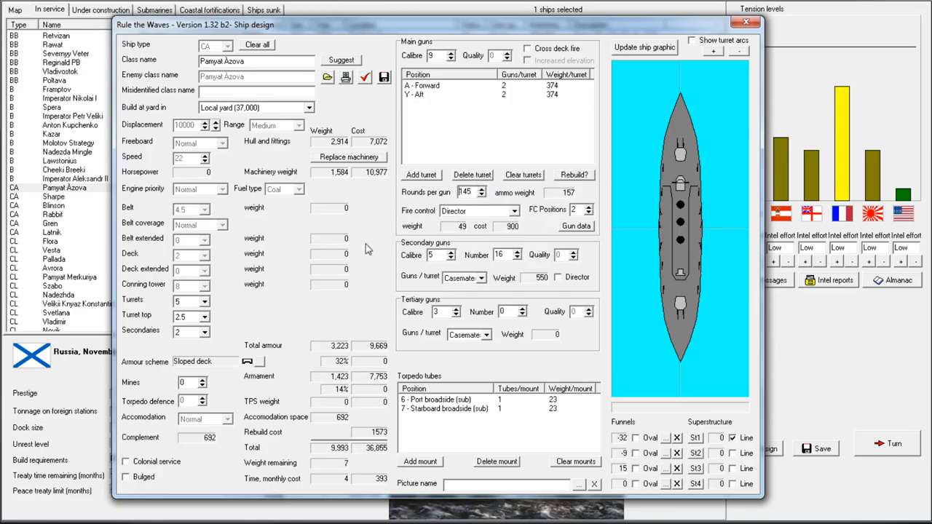
mouse_move(482, 216)
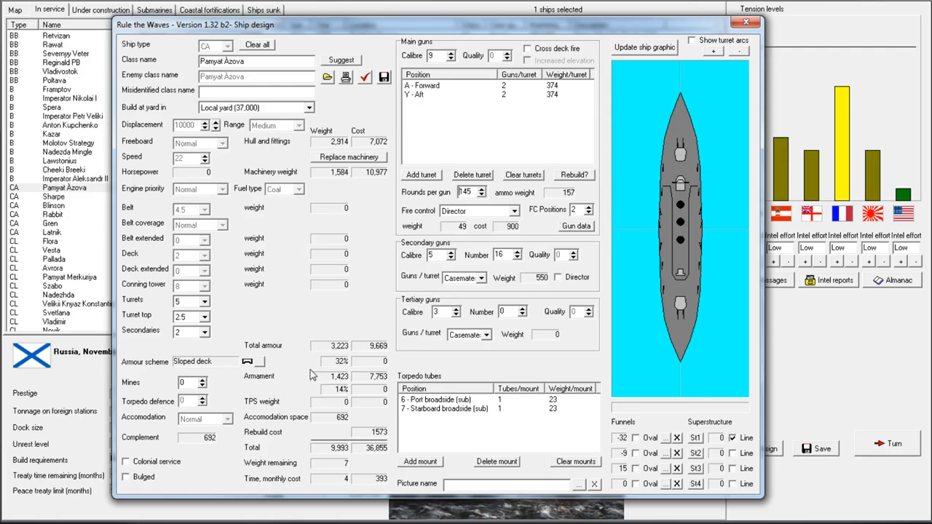
click(365, 77)
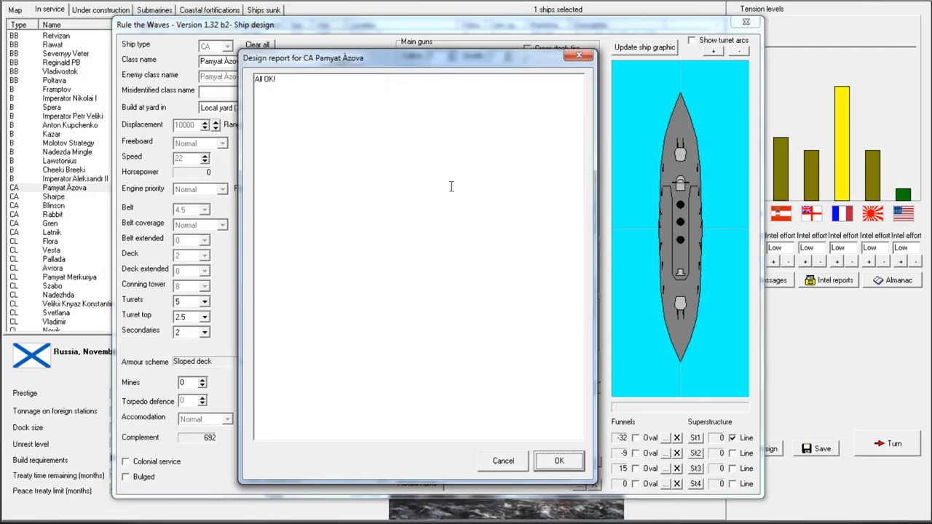
click(559, 460)
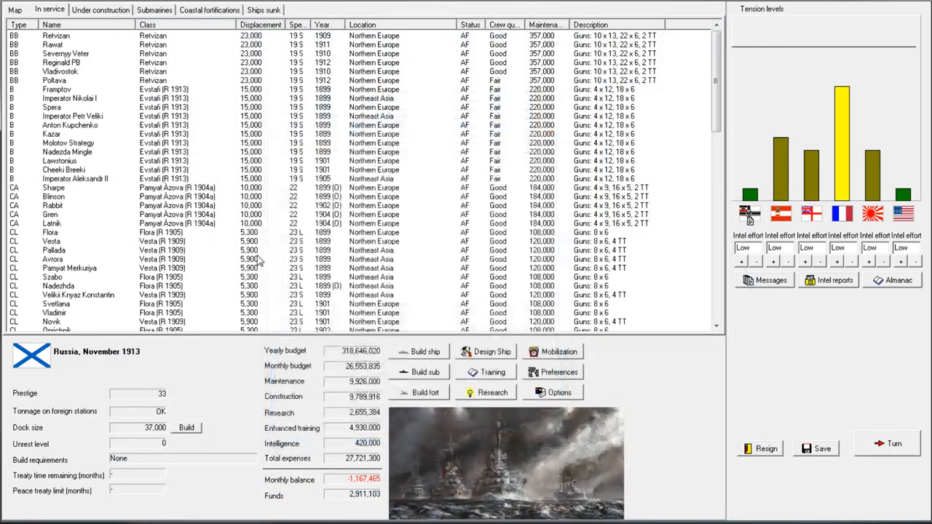
- Rebuild the five remaining Pamyat Azova-class cruisers to the Pamyat Azova (R 1913) design and confirm
click(54, 188)
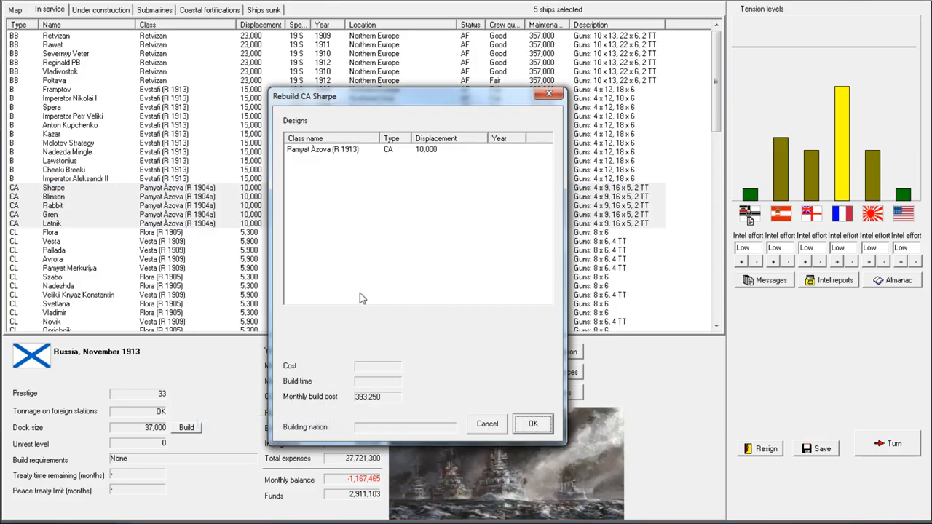
click(533, 424)
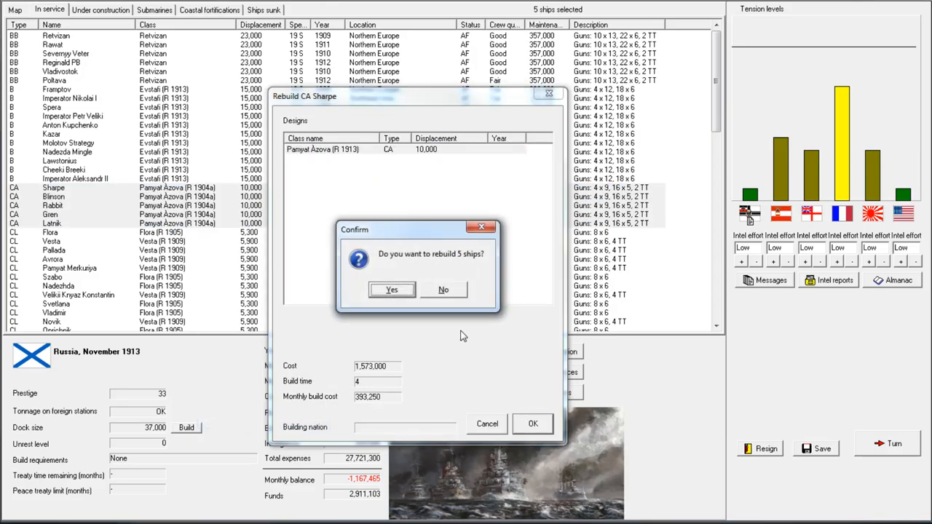
click(392, 290)
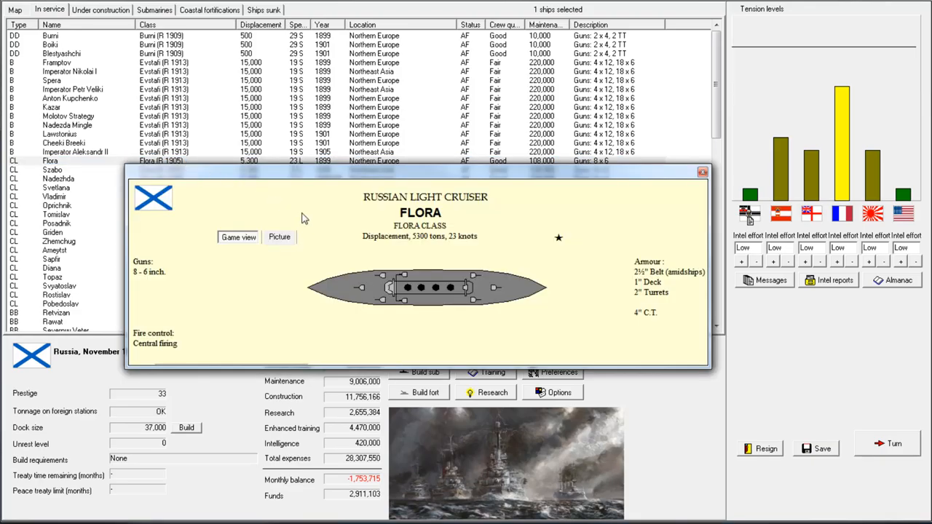
mouse_move(705, 192)
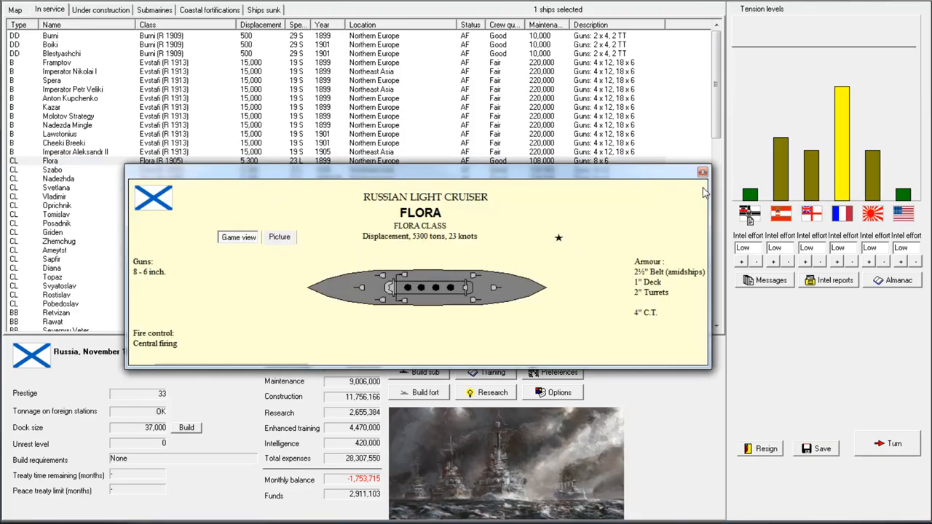
- Select the light cruisers Flora and then Nadezhda in the in-service list
click(702, 172)
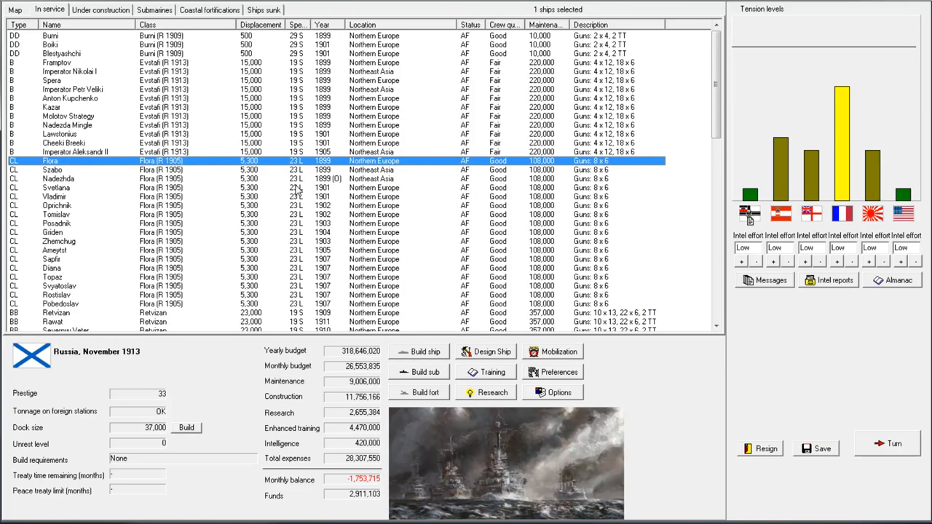
mouse_move(201, 299)
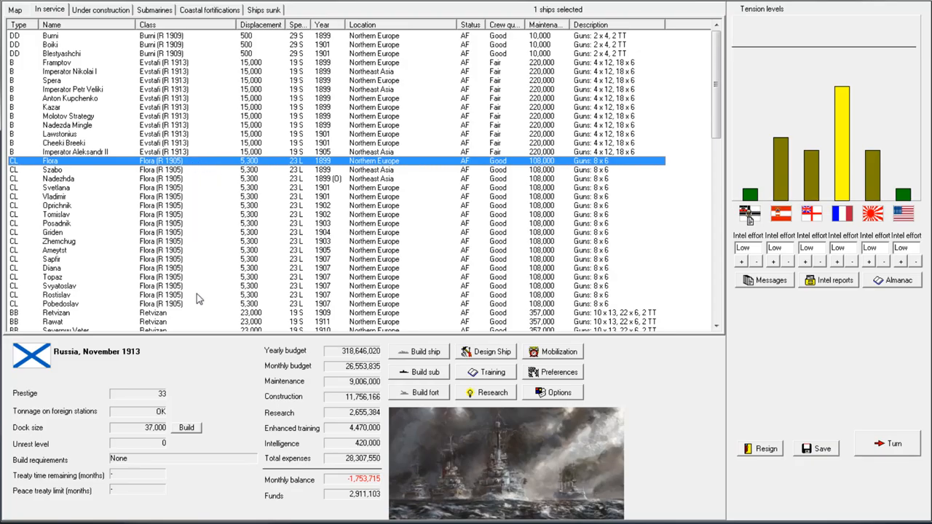
click(58, 177)
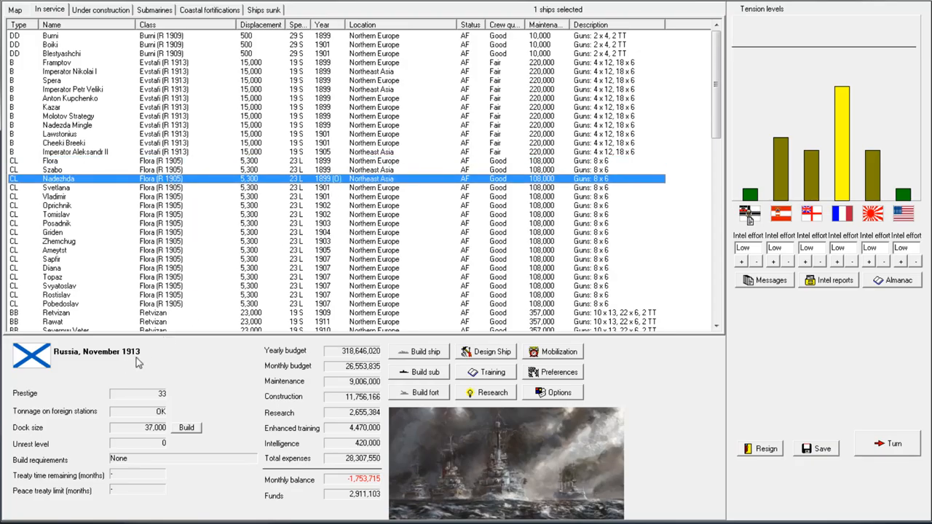
mouse_move(160, 356)
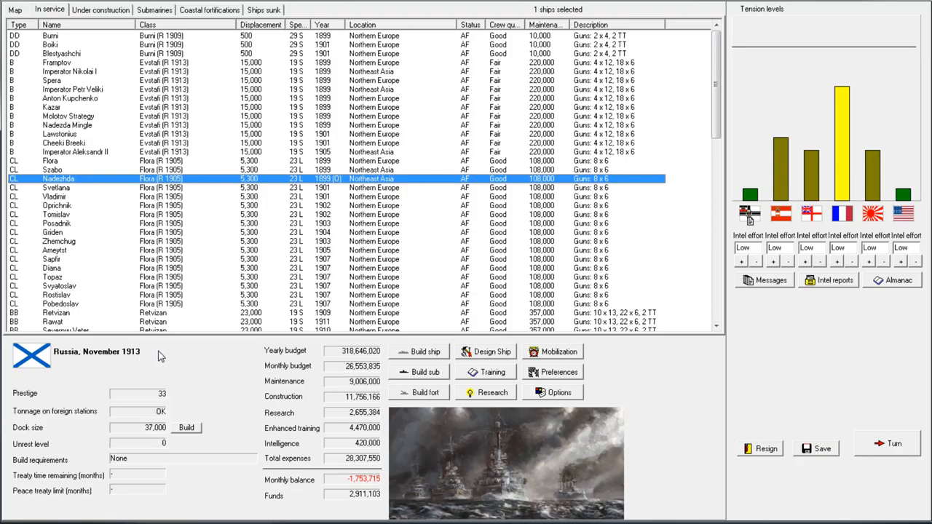
mouse_move(182, 183)
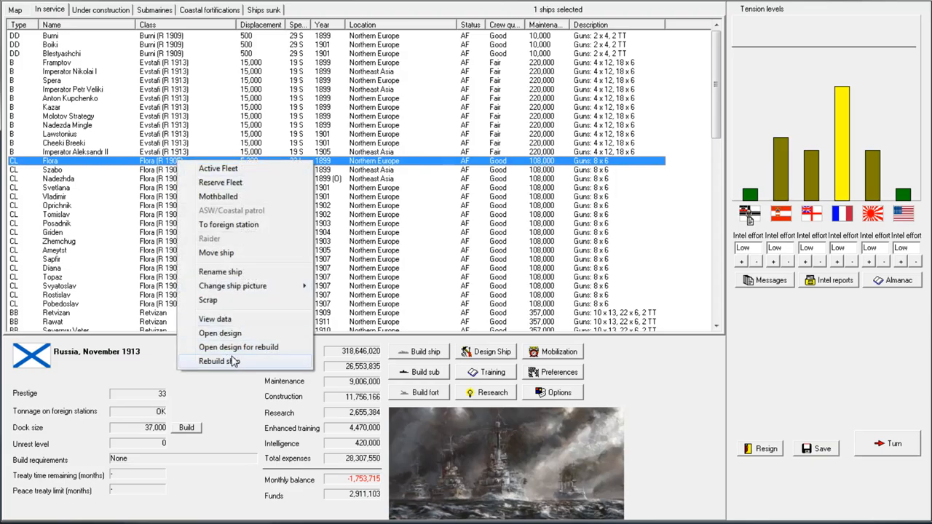
- Open Flora for rebuild, keep 175 rounds per gun with central firing, and accept the All OK design report
click(239, 347)
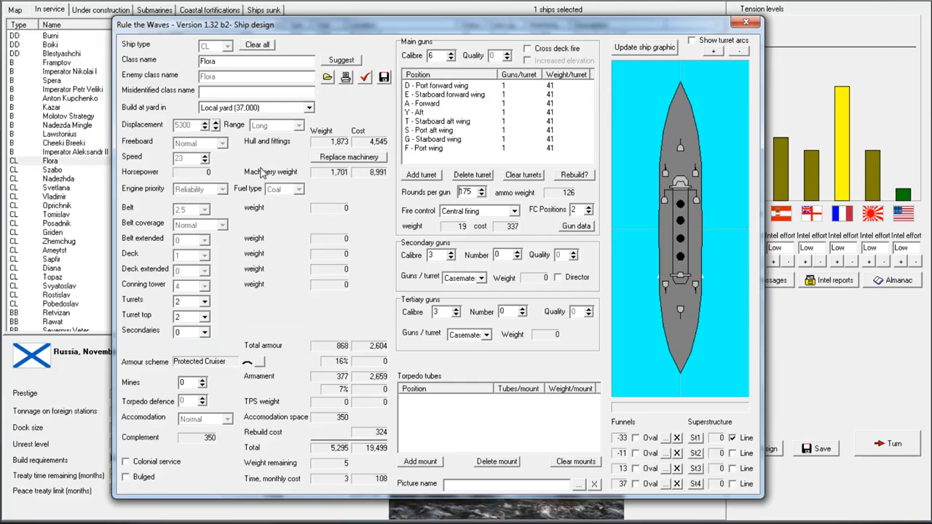
mouse_move(328, 181)
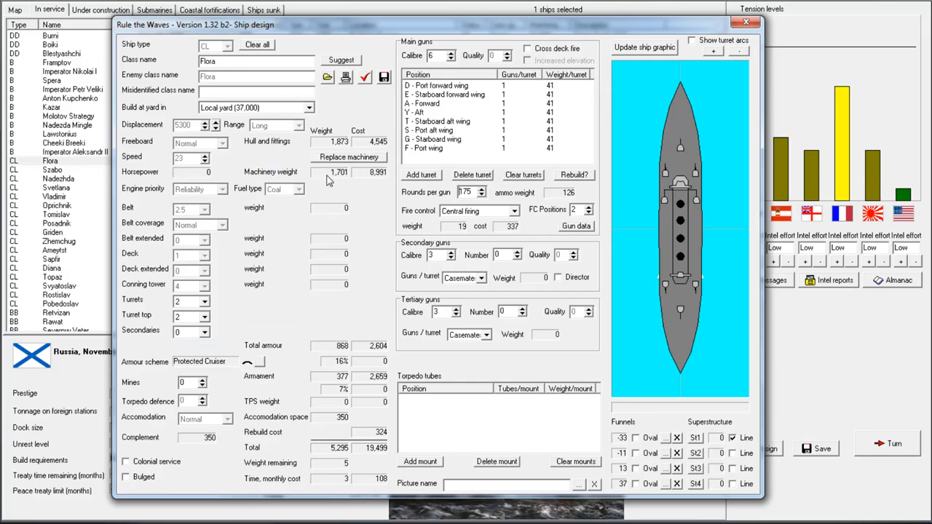
mouse_move(353, 163)
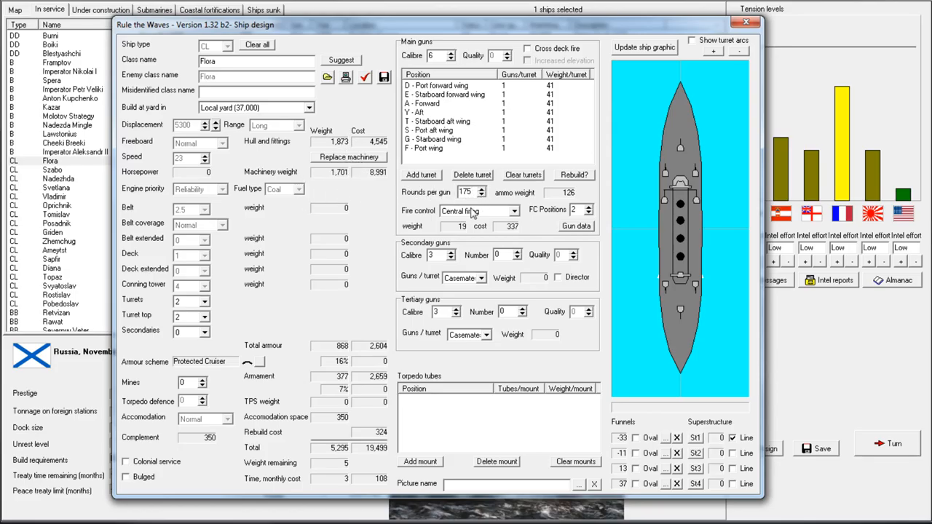
click(473, 210)
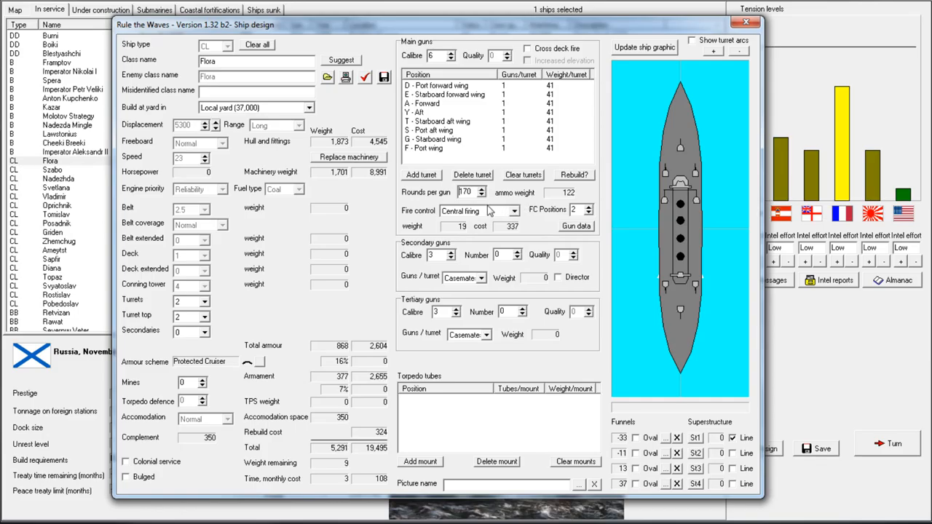
mouse_move(597, 242)
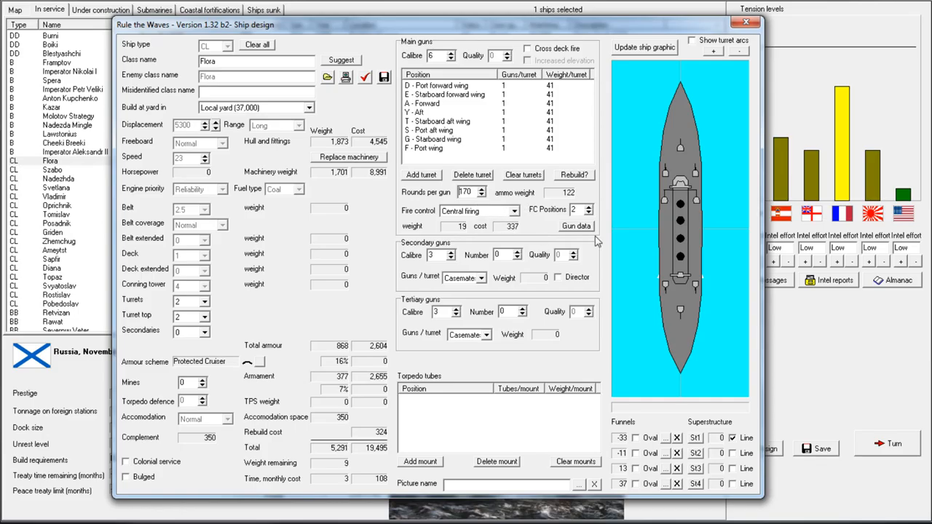
click(745, 21)
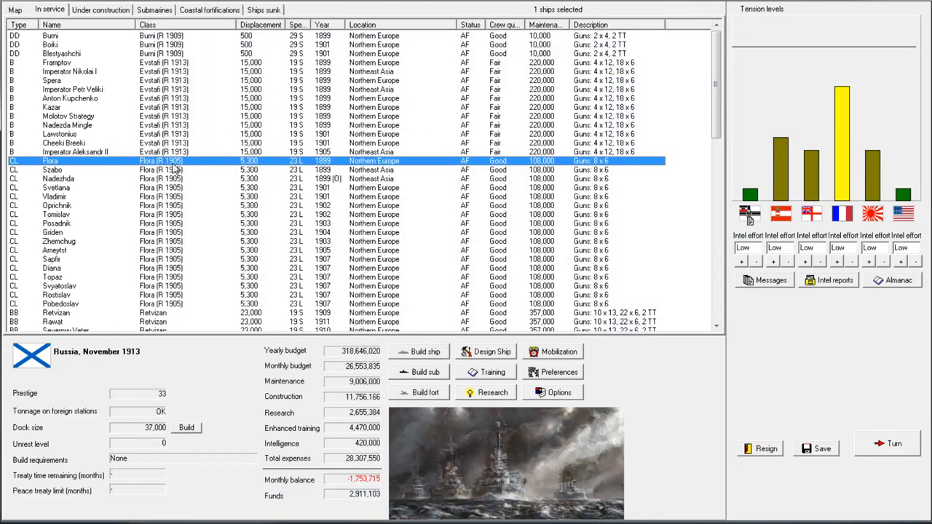
click(492, 351)
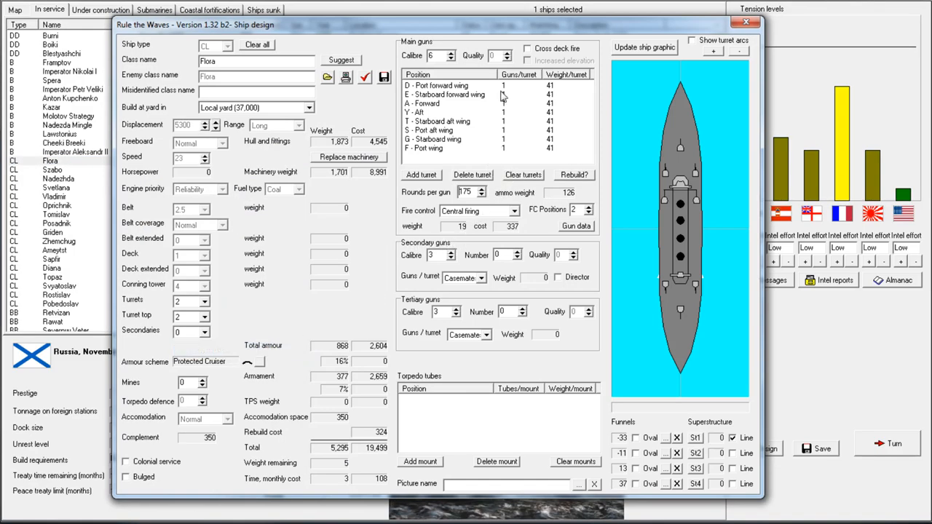
mouse_move(532, 129)
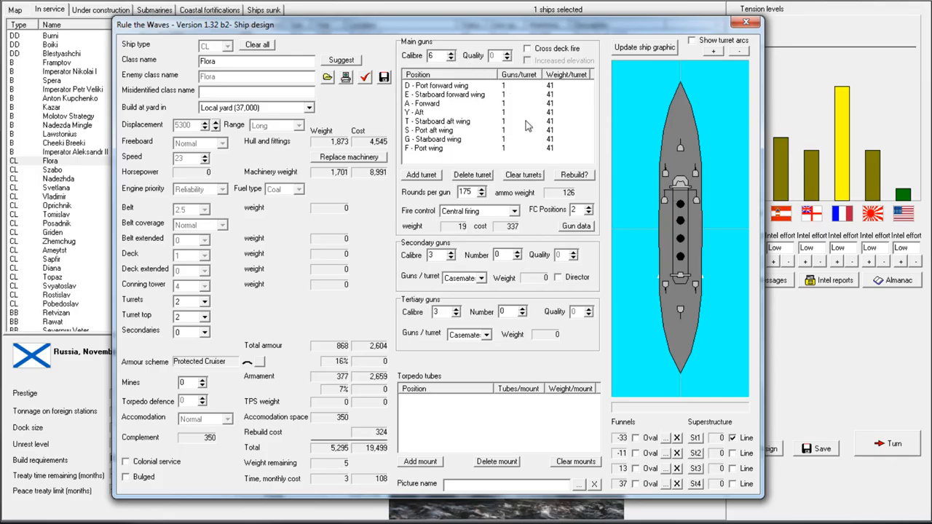
mouse_move(565, 155)
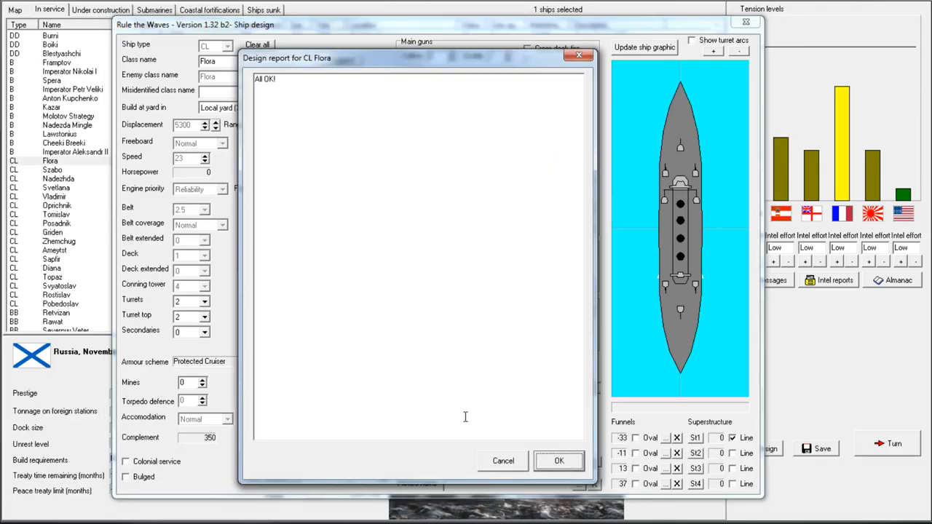
click(559, 461)
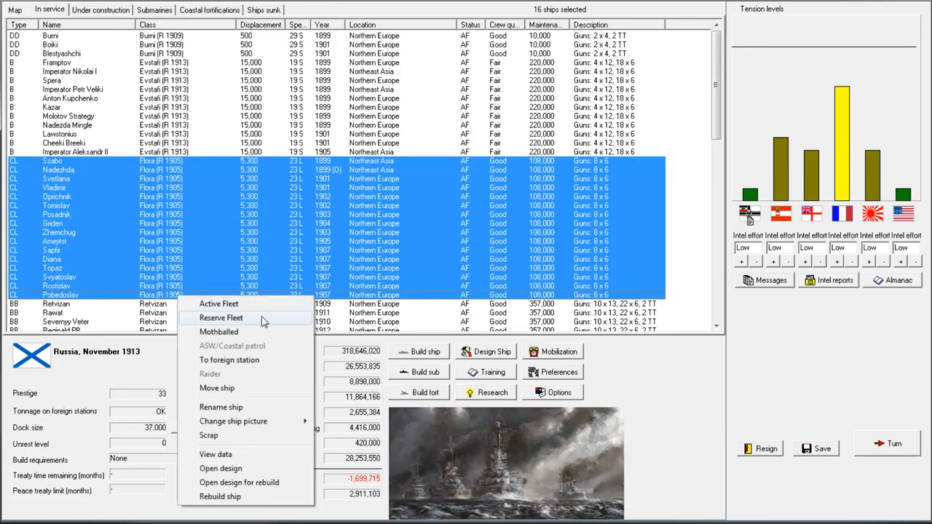
- Rebuild all sixteen Flora-class cruisers to the Flora (R1913) design and acknowledge the confirmation
click(220, 496)
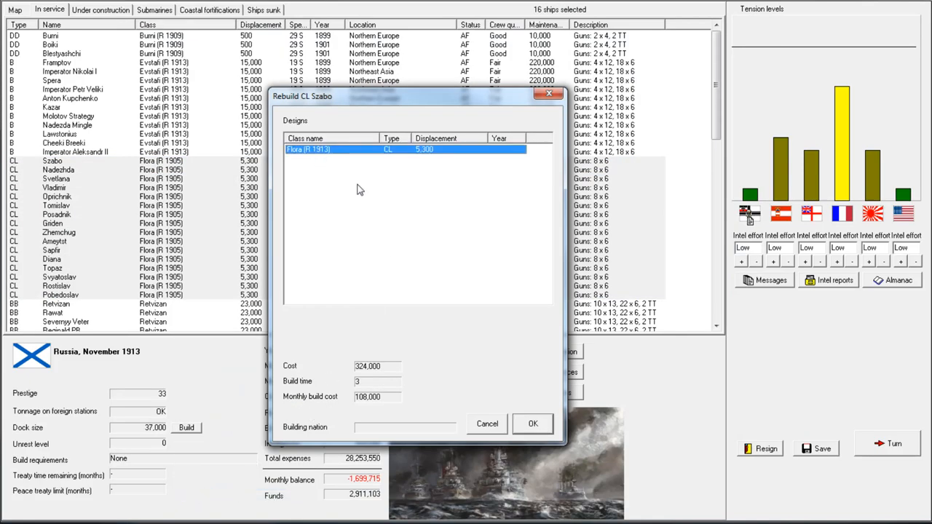
click(533, 424)
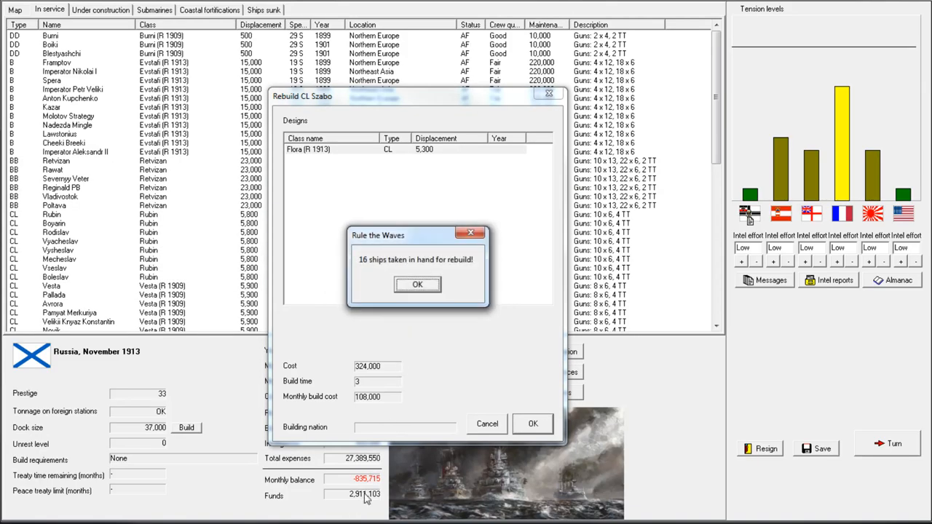
click(417, 284)
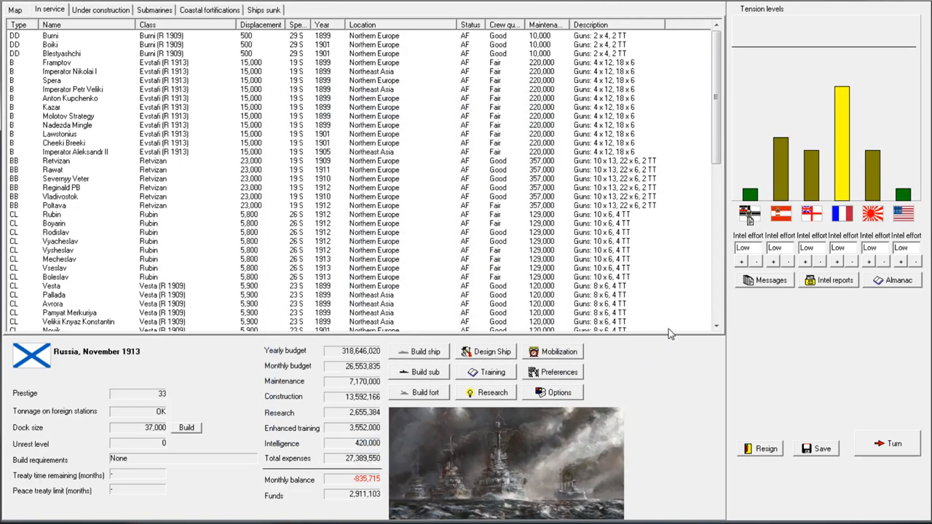
mouse_move(284, 260)
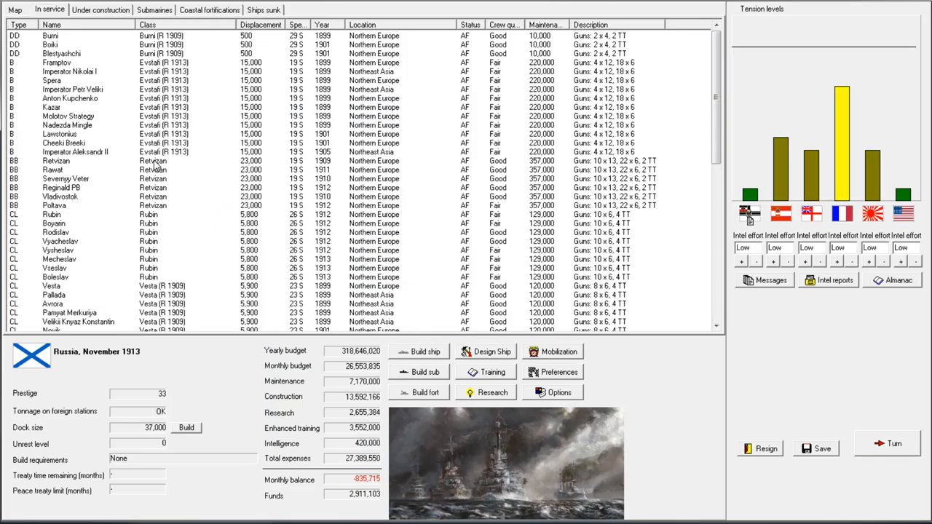
- Check the battleship Poltava's details card from the in-service list and close it
click(55, 160)
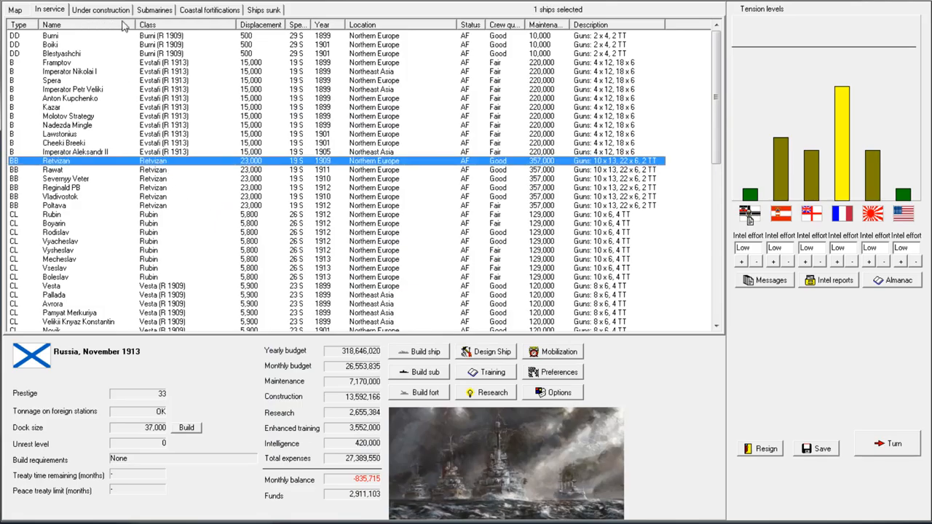
scroll(up, 3)
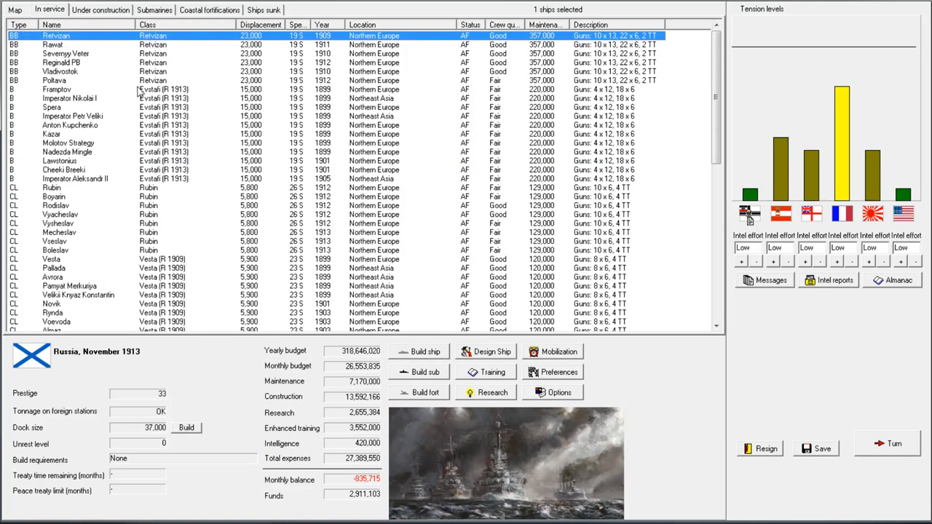
double_click(55, 80)
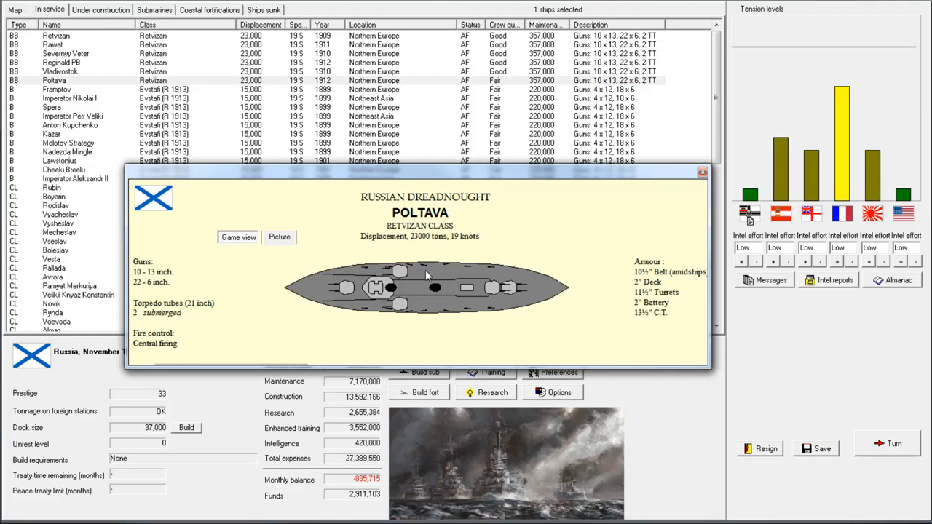
click(702, 172)
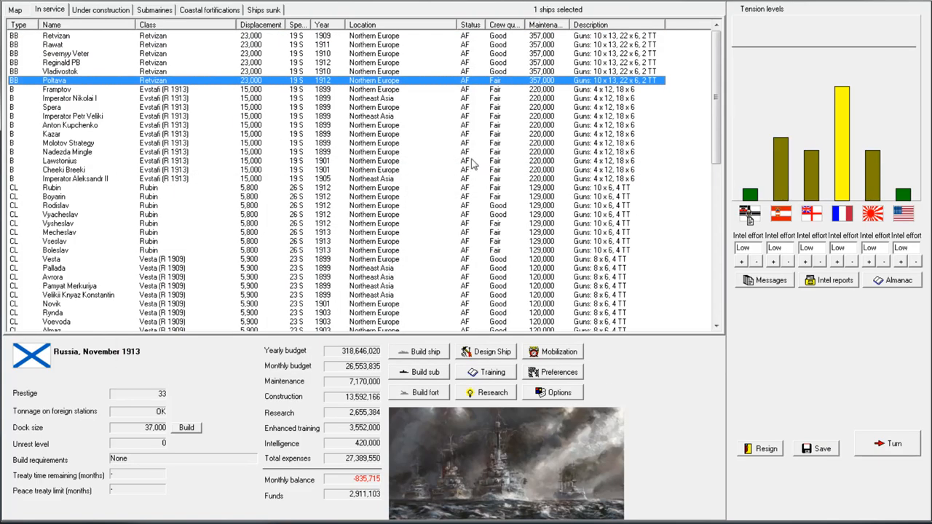
- Bring up a rebuild design for the battleship Retvizan
right_click(56, 35)
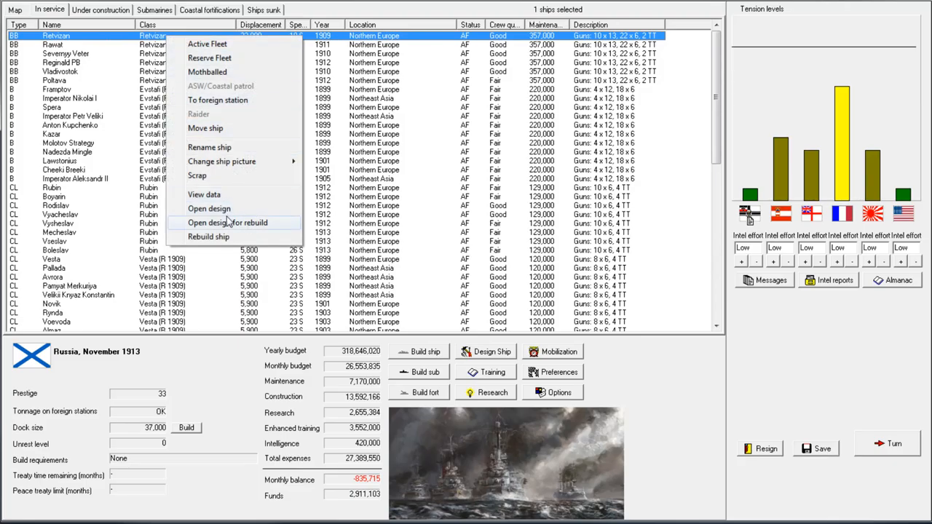
click(210, 209)
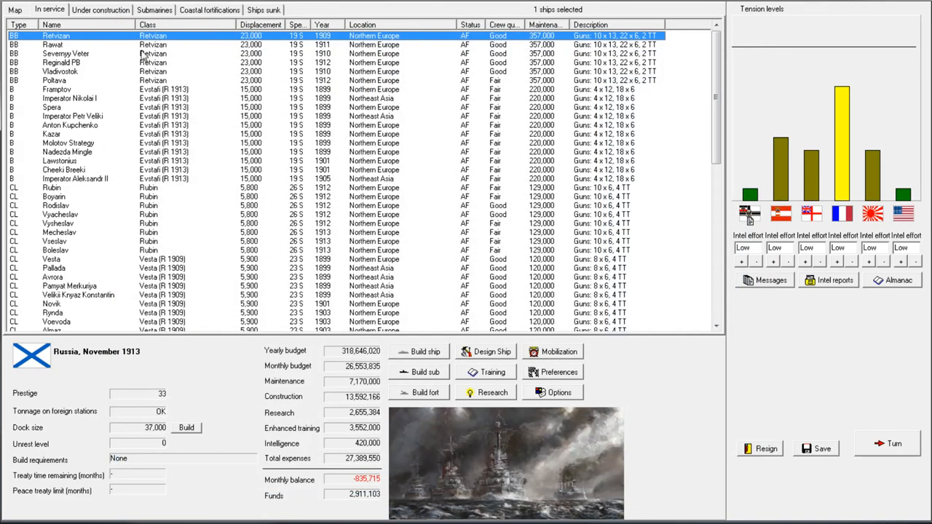
click(492, 351)
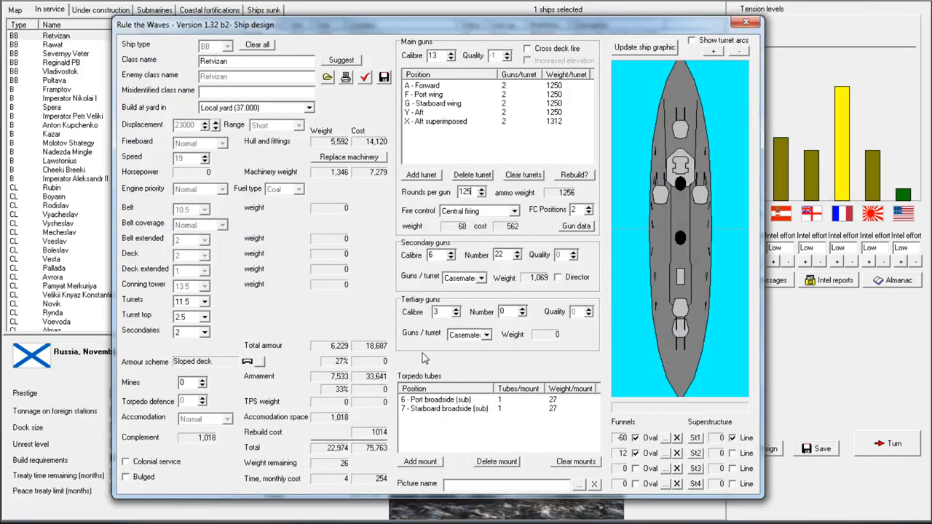
mouse_move(488, 220)
text(120)
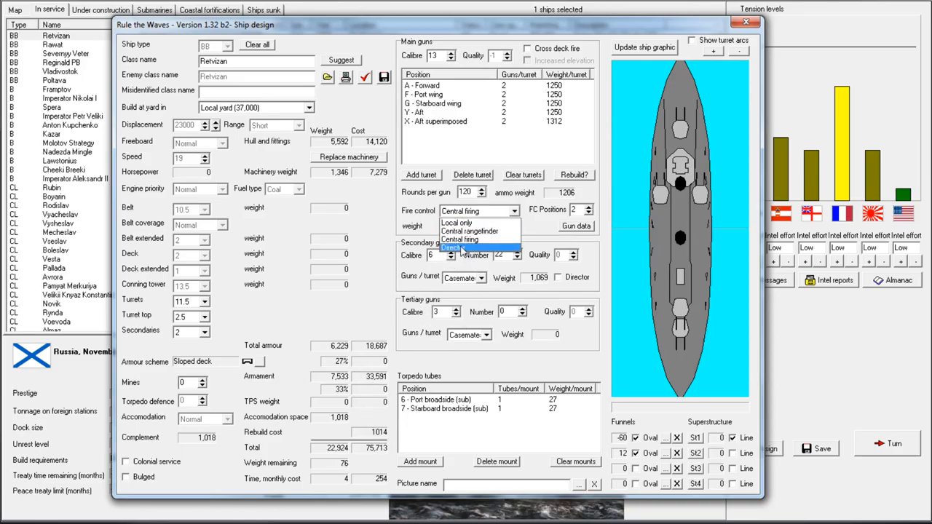
- Set fire control to Director, save as Retvizan (R 1913) and send Retvizan in for rebuild
click(478, 248)
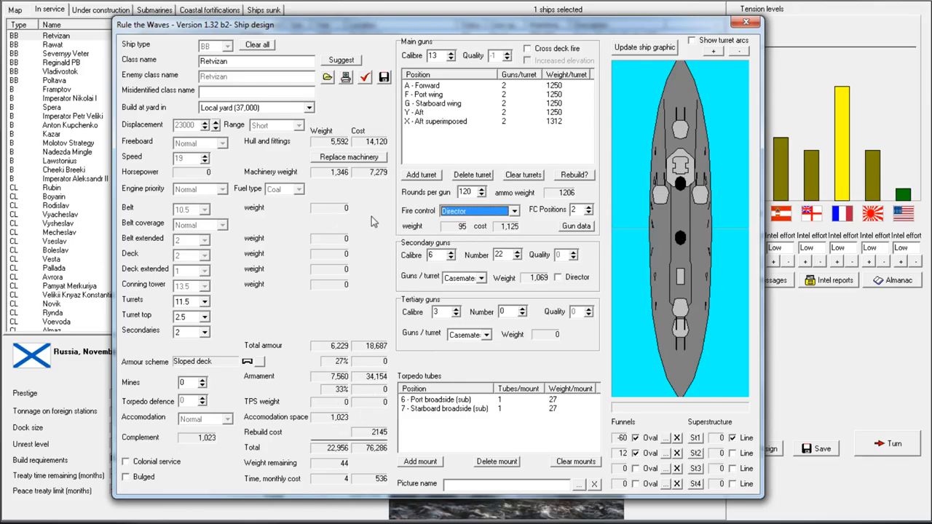
mouse_move(192, 318)
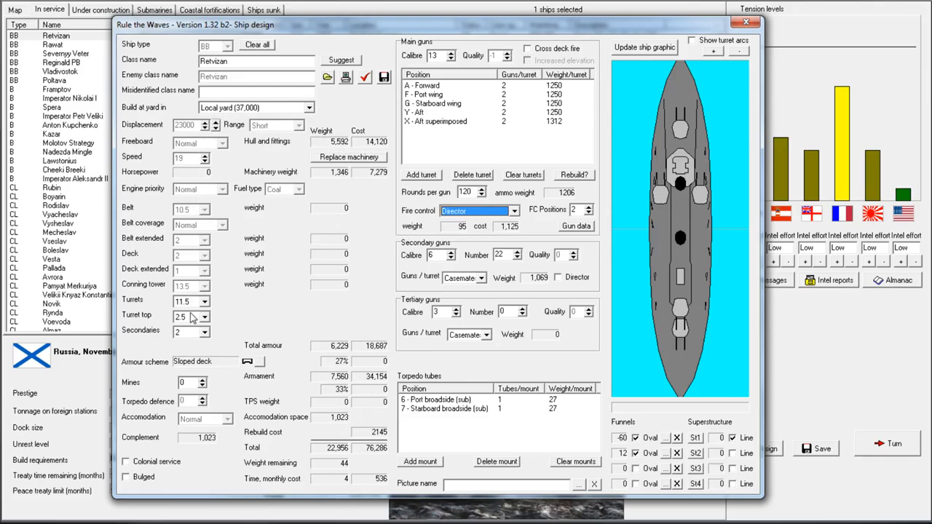
mouse_move(187, 362)
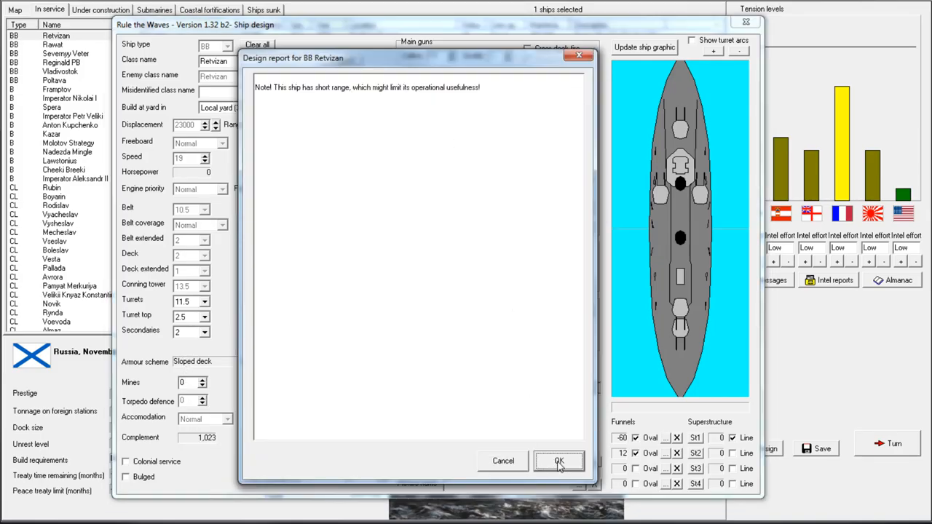
click(559, 460)
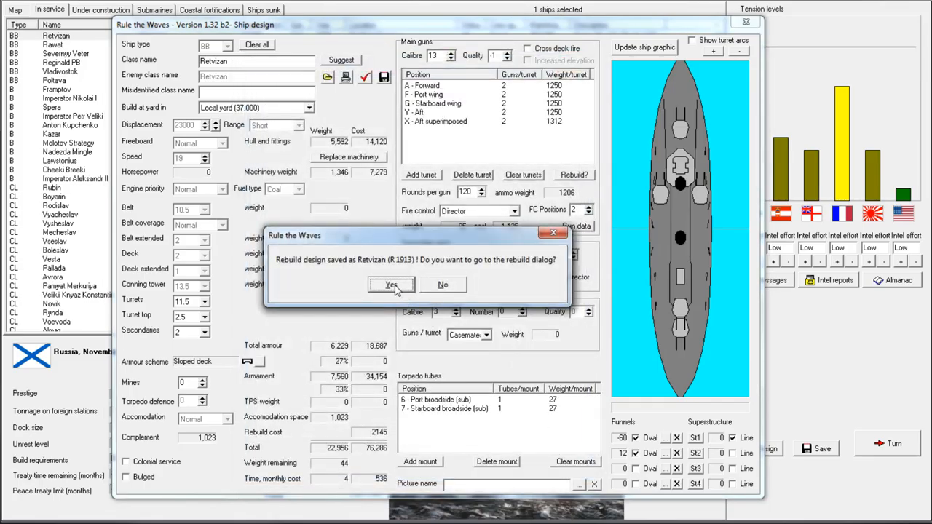
click(390, 284)
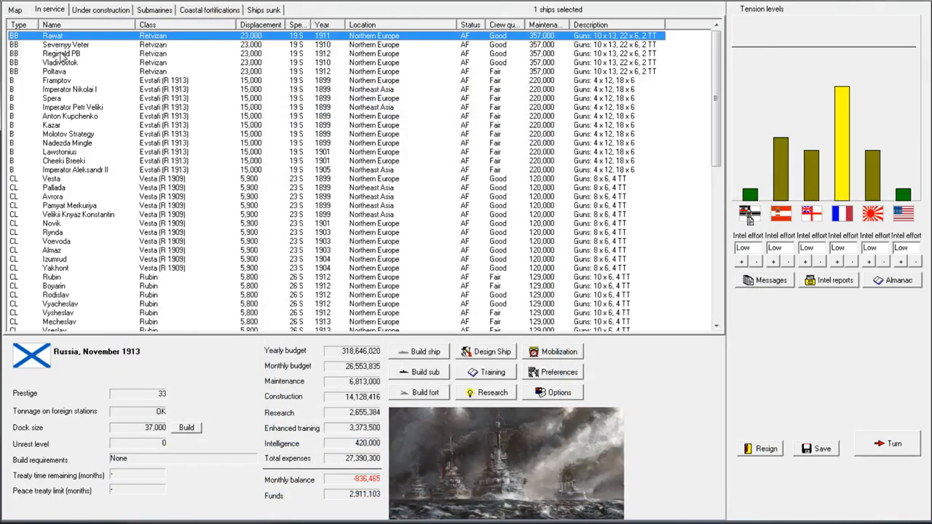
- Rebuild the five selected Retvizan-class battleships to the Retvizan (R 1913) design
right_click(61, 54)
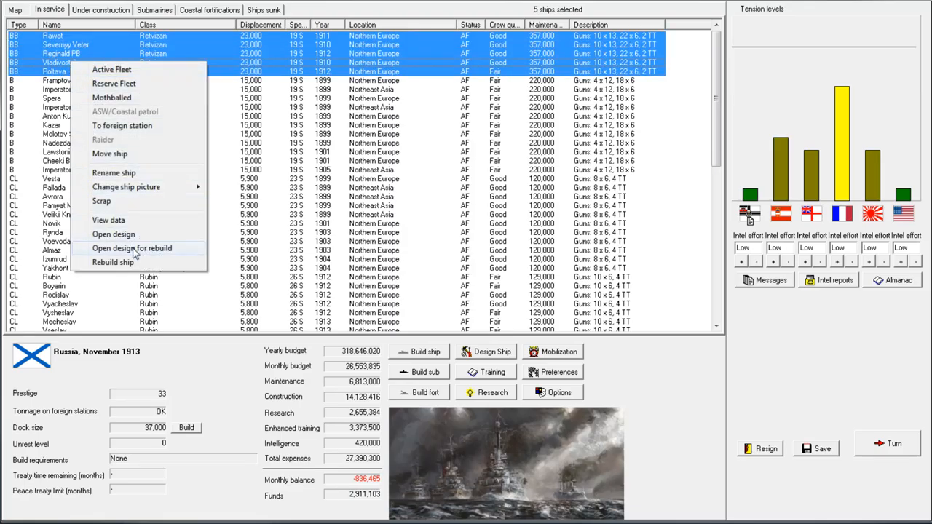
click(131, 248)
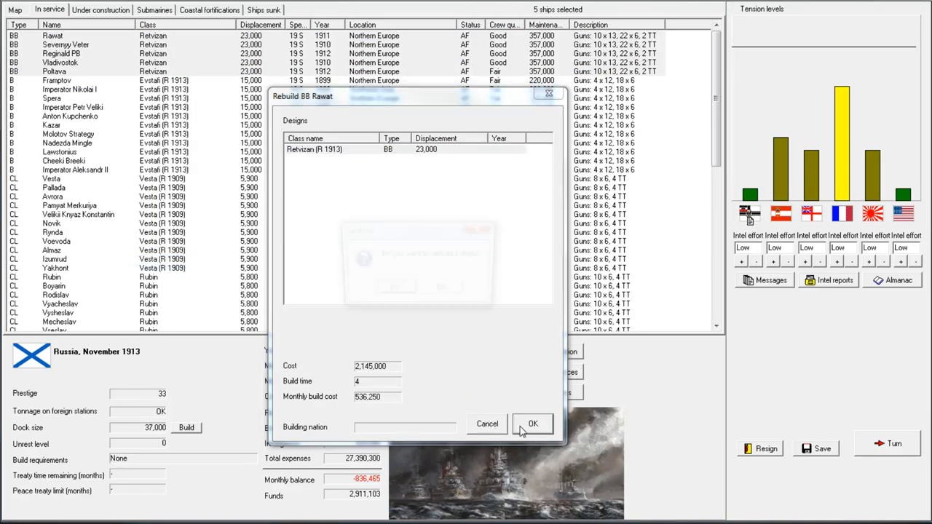
click(533, 424)
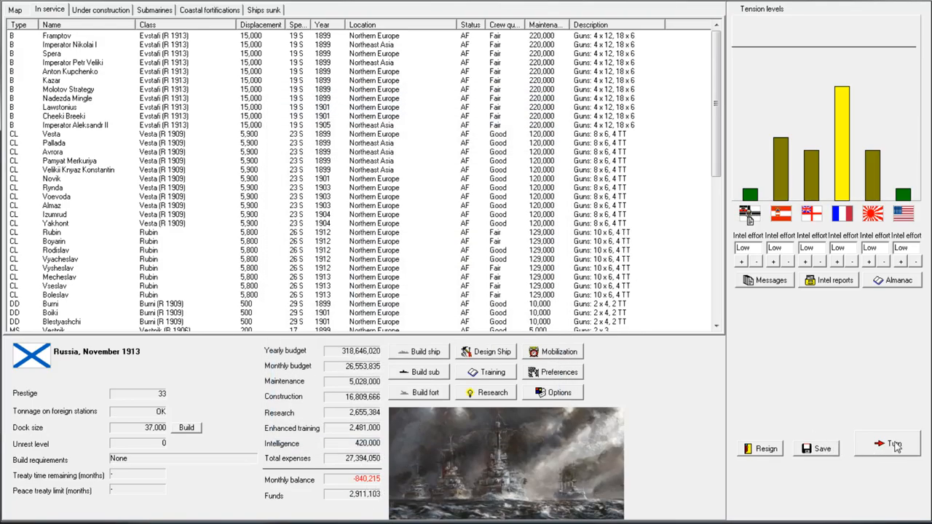
- Advance the turn and view the captured Lyon battlecruiser blueprints
click(895, 443)
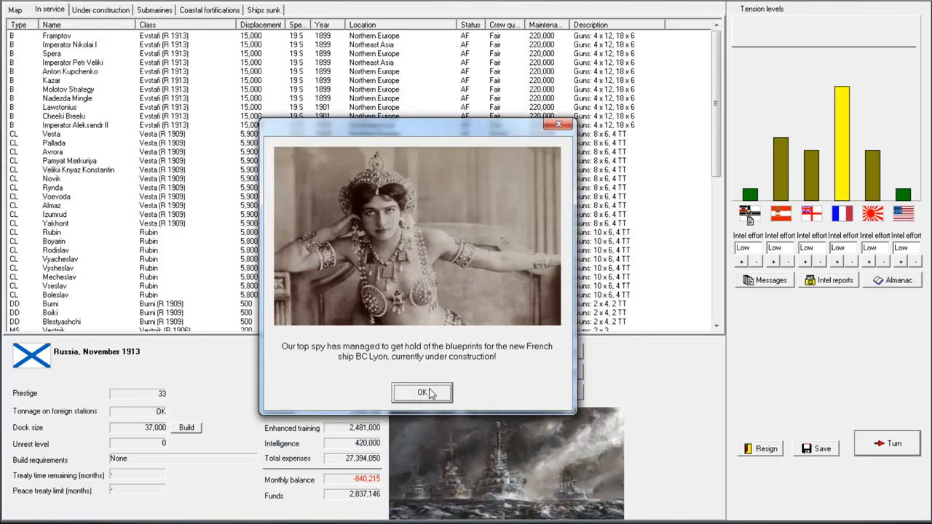
click(422, 393)
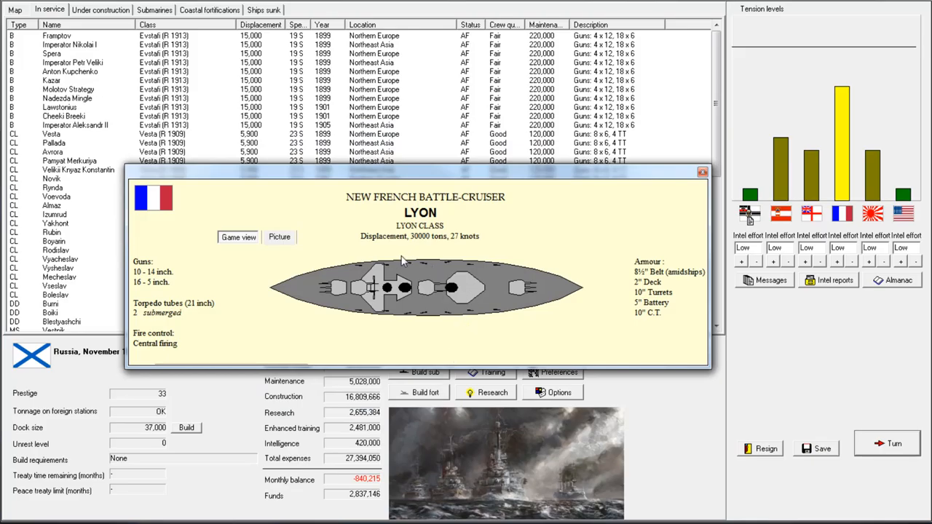
mouse_move(357, 289)
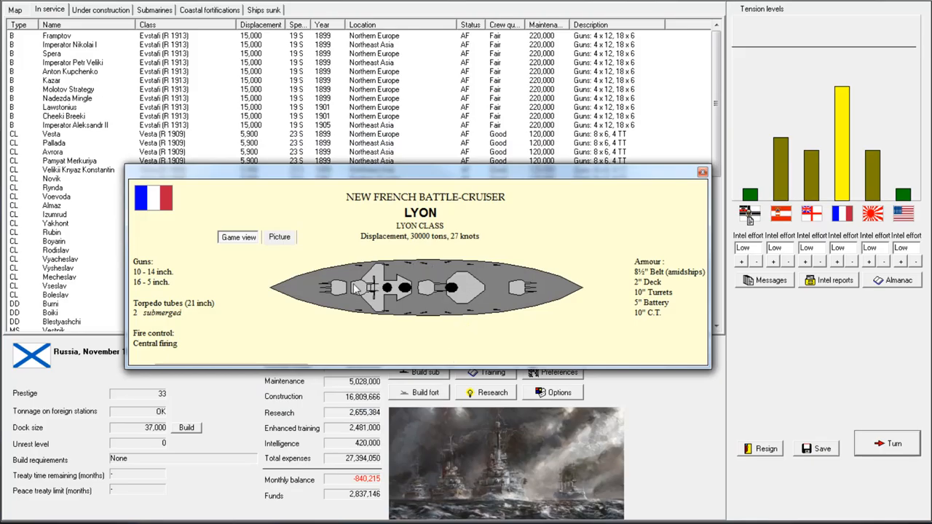
mouse_move(367, 274)
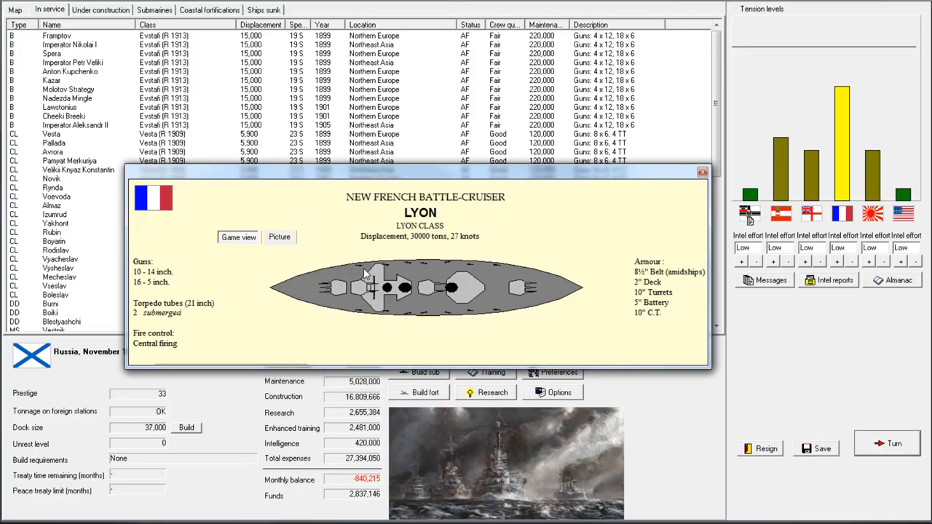
mouse_move(358, 292)
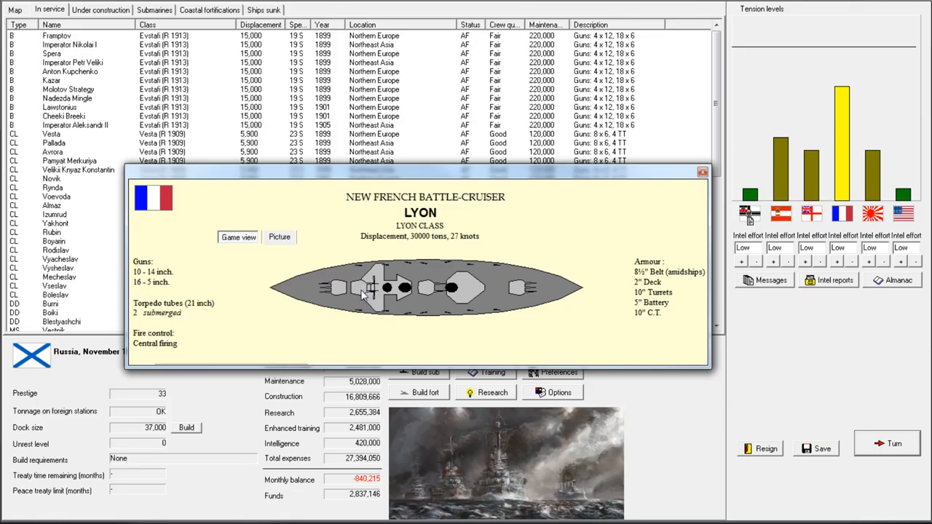
mouse_move(128, 277)
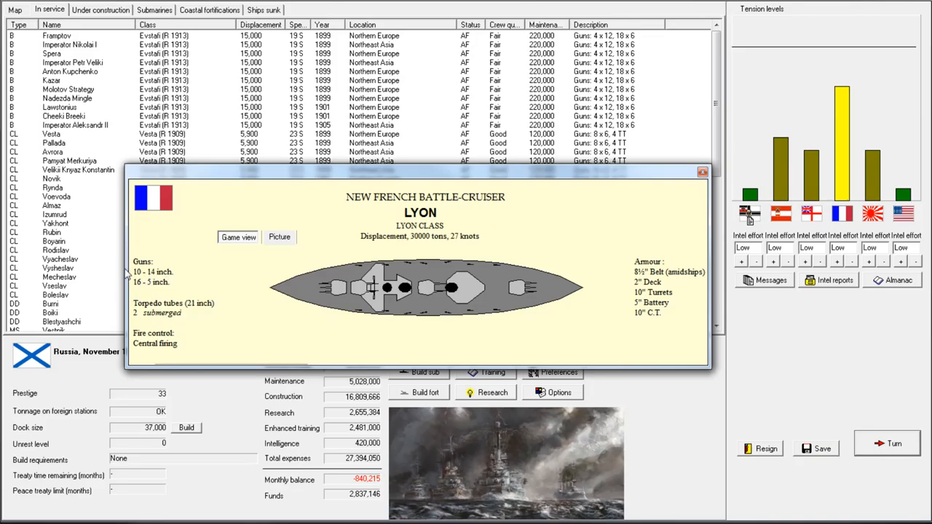
mouse_move(162, 284)
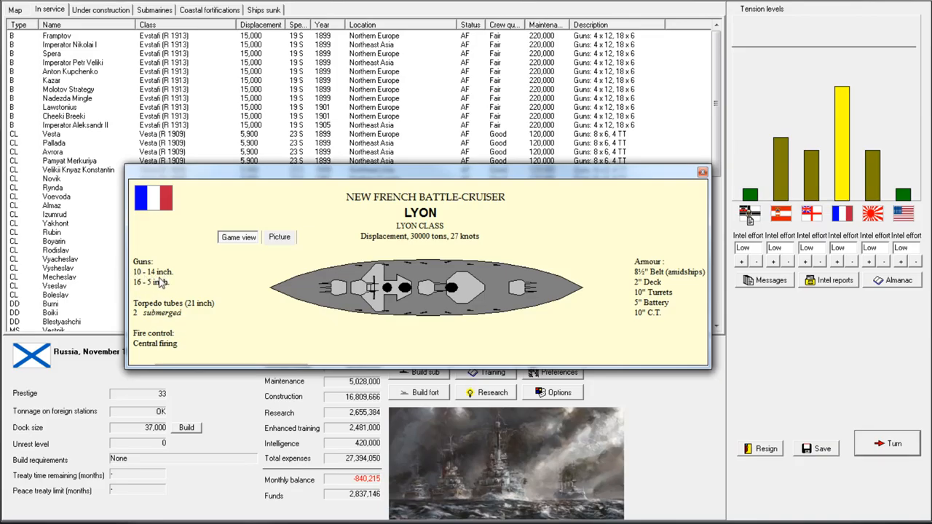
mouse_move(507, 330)
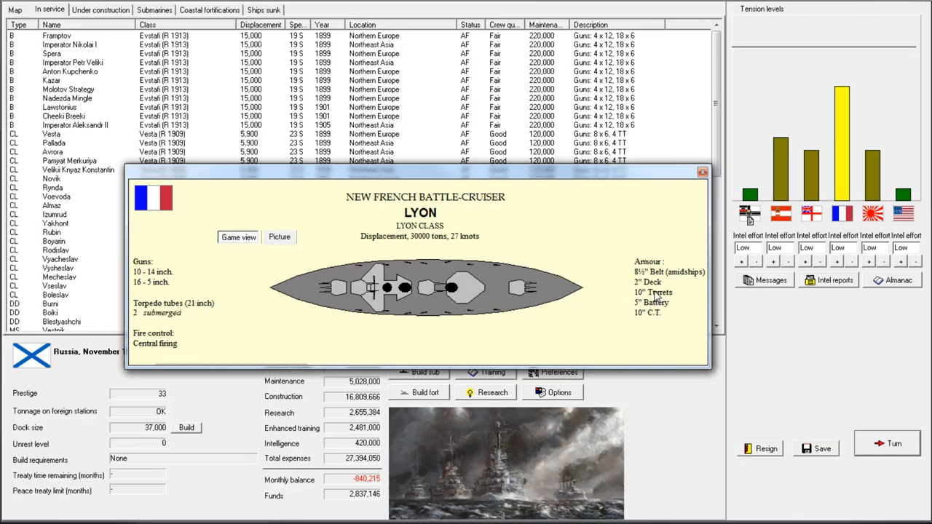
mouse_move(590, 249)
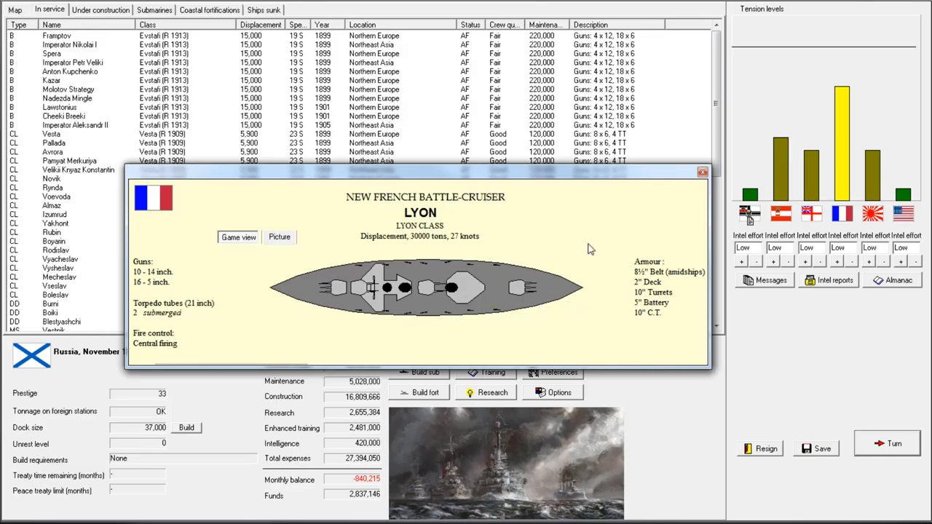
- Set preferences: pause on capital-ship hits and flotation warnings for all ships, then apply
click(895, 442)
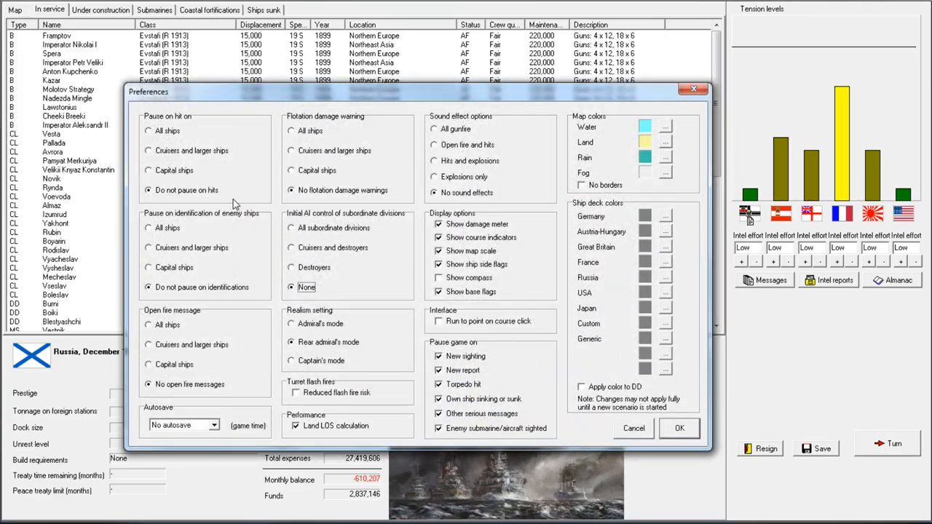
click(148, 169)
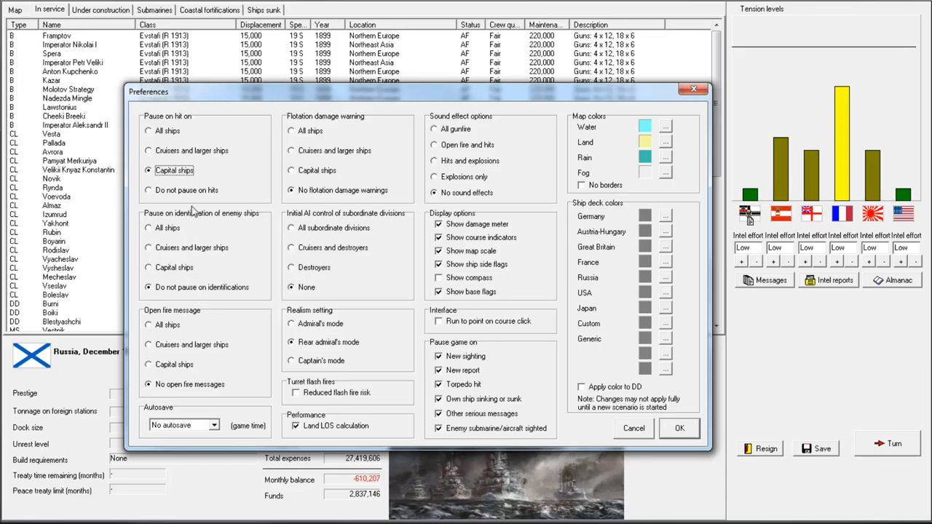
mouse_move(284, 264)
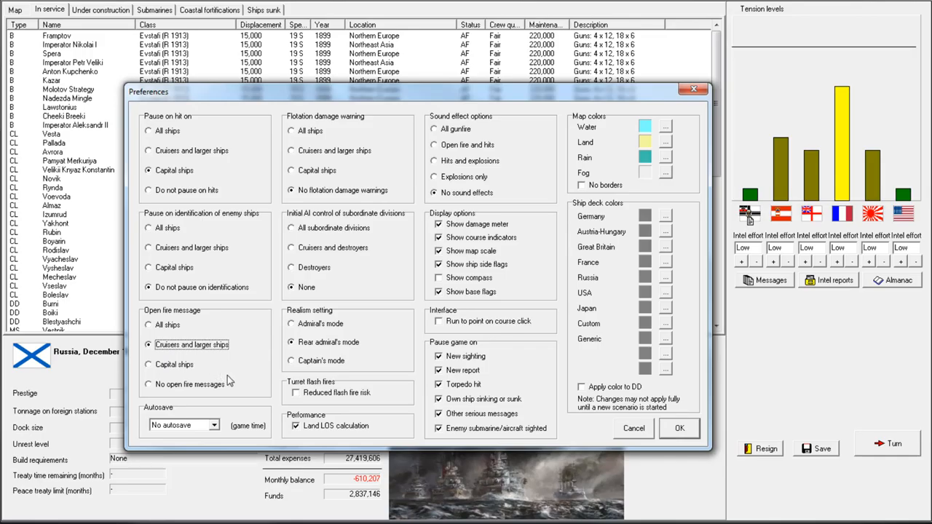
mouse_move(337, 157)
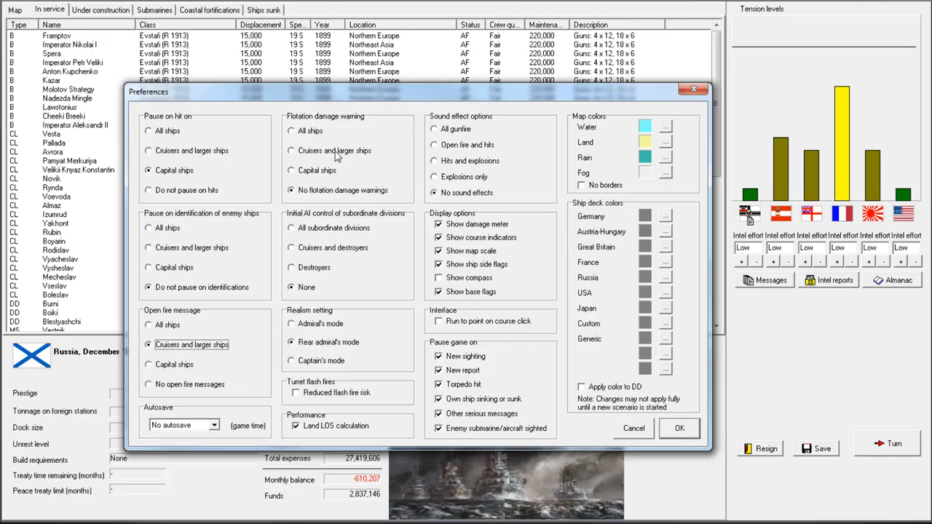
click(291, 131)
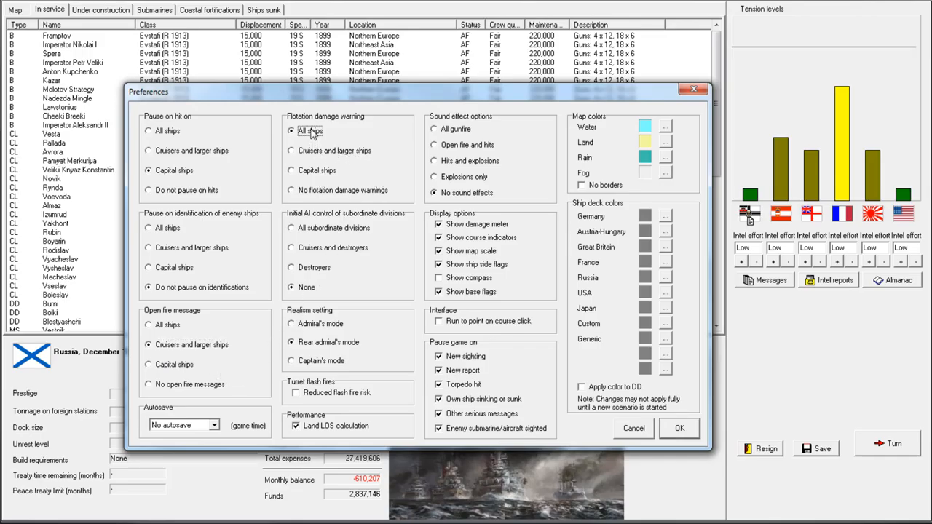
mouse_move(323, 158)
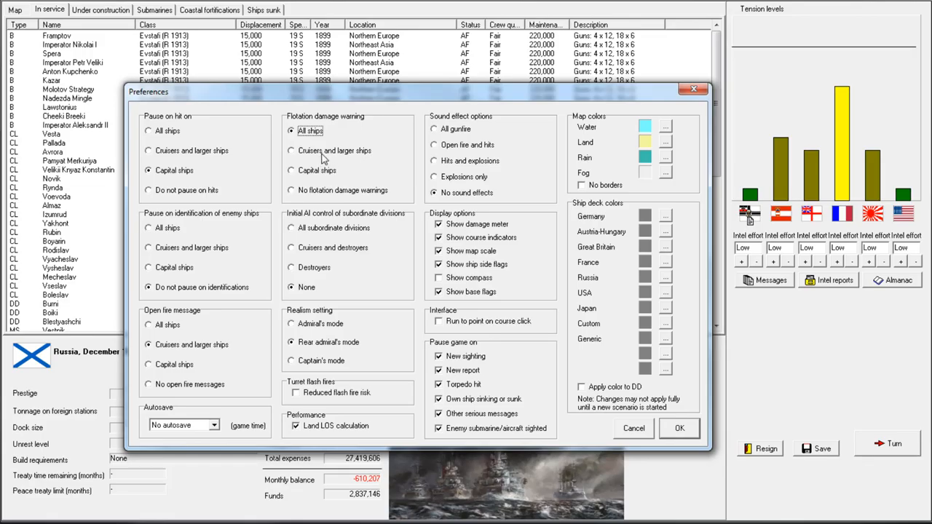
click(291, 150)
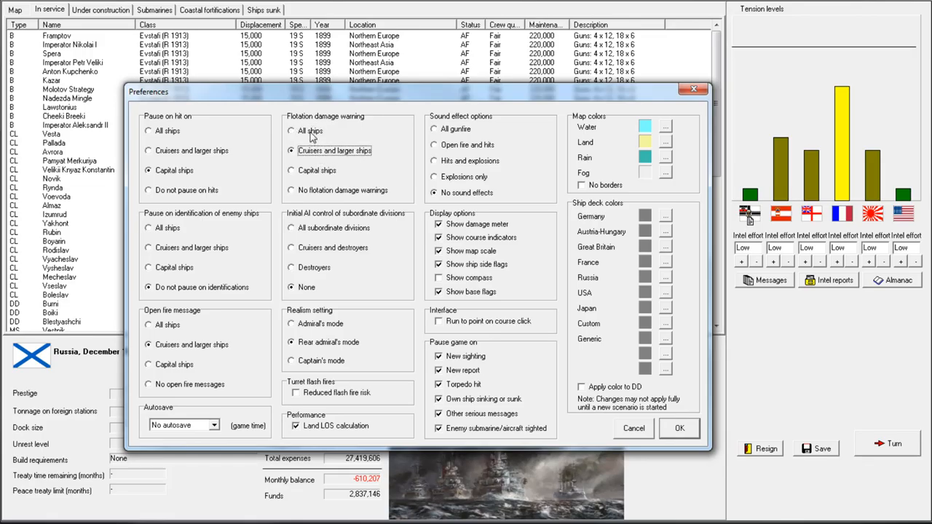
click(292, 131)
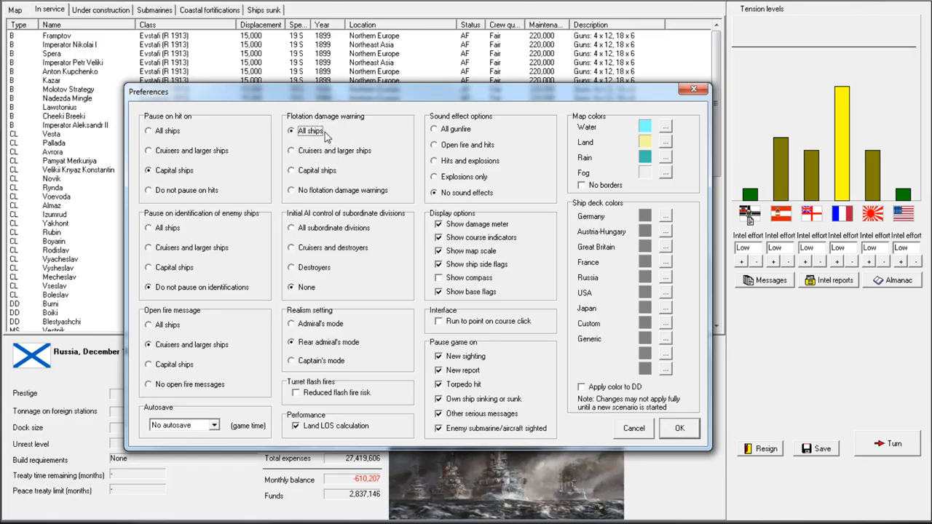
mouse_move(306, 159)
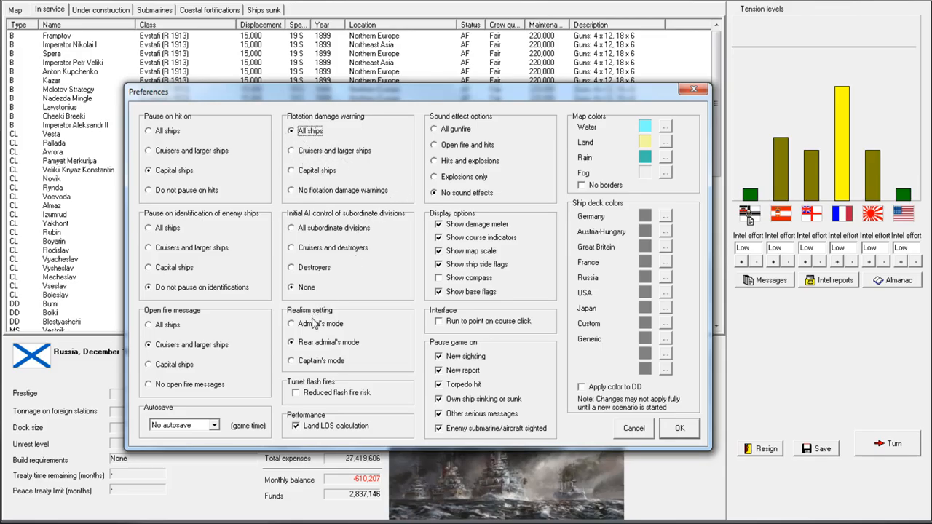
mouse_move(326, 373)
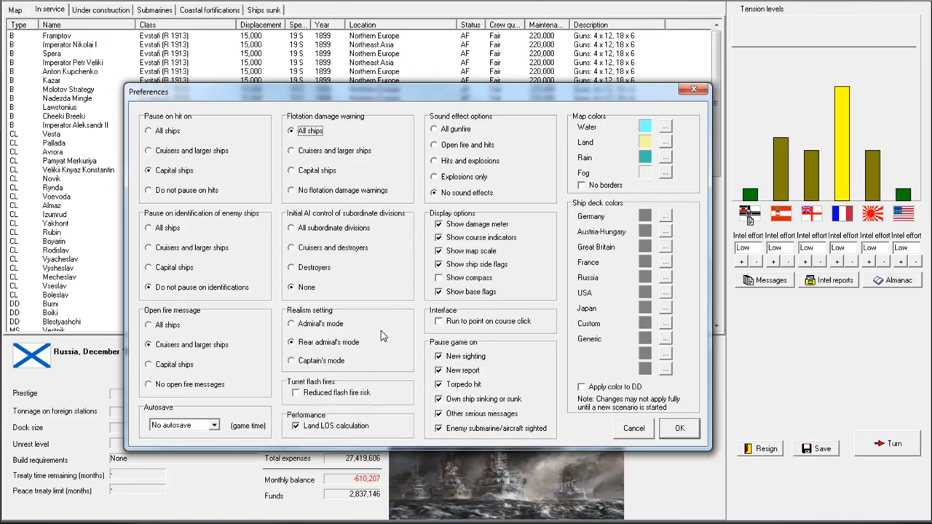
mouse_move(609, 415)
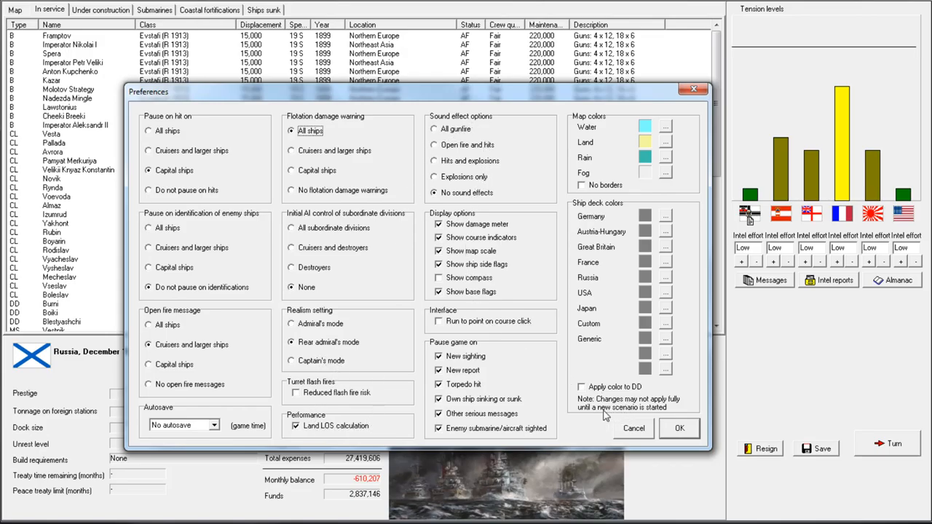
click(679, 428)
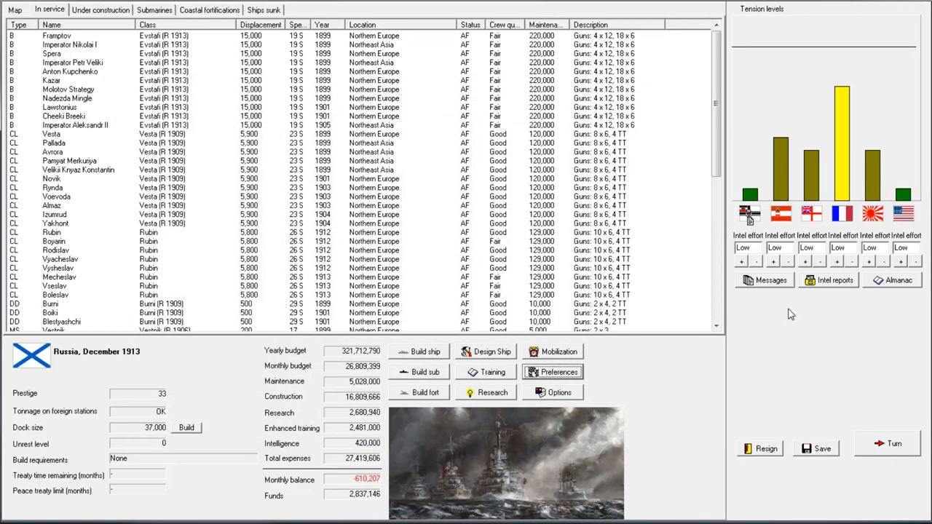
mouse_move(746, 333)
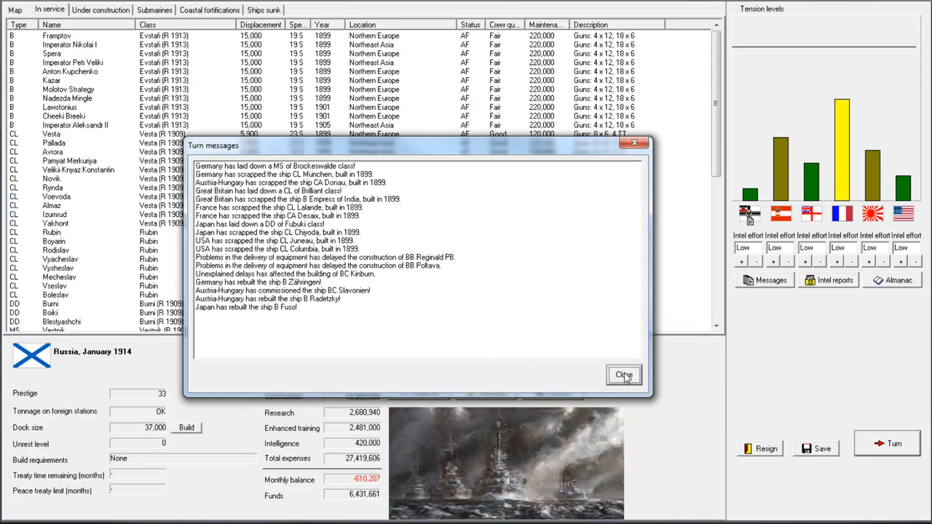
- Acknowledge the dock increase and all finished-reconstruction notices and close the turn messages
click(623, 374)
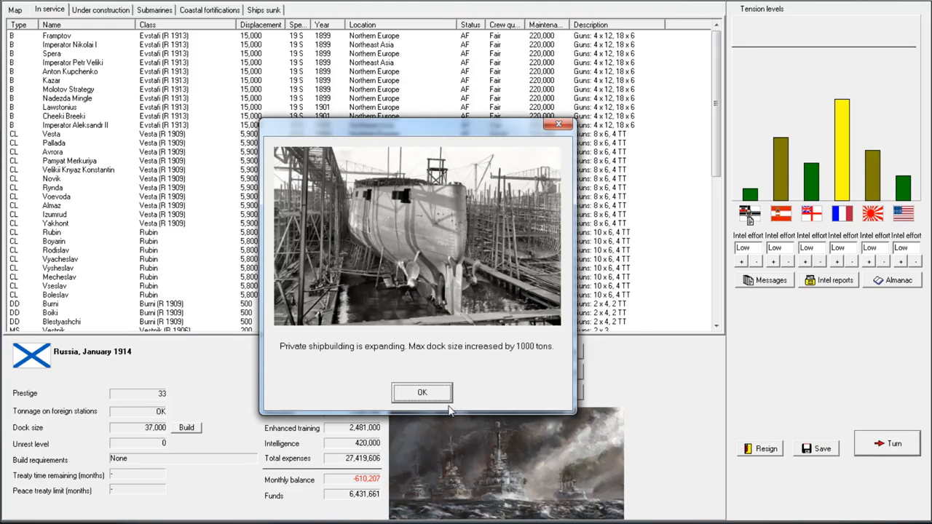
click(423, 393)
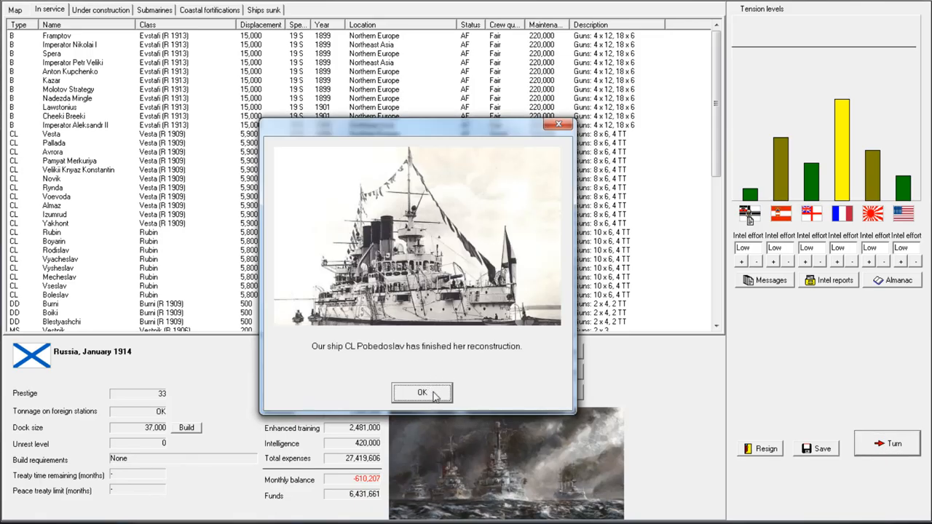
click(422, 394)
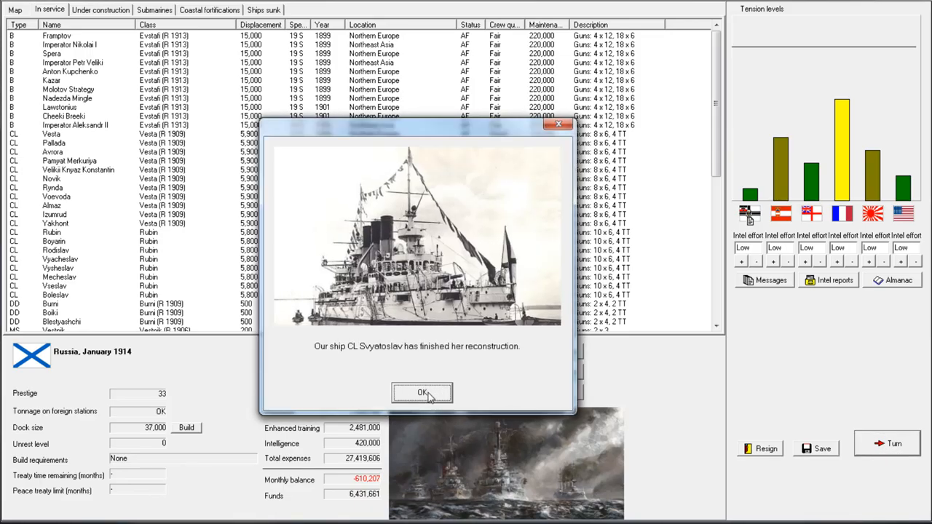
click(422, 393)
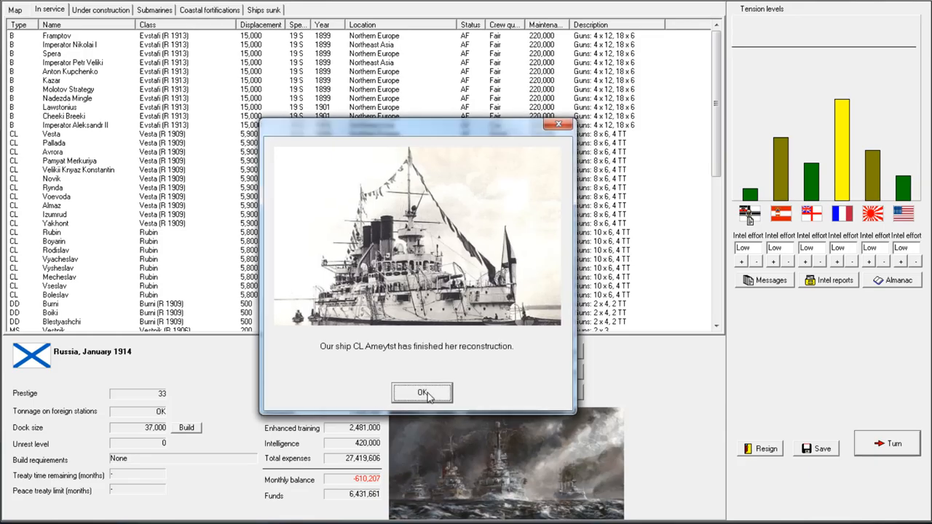
click(423, 393)
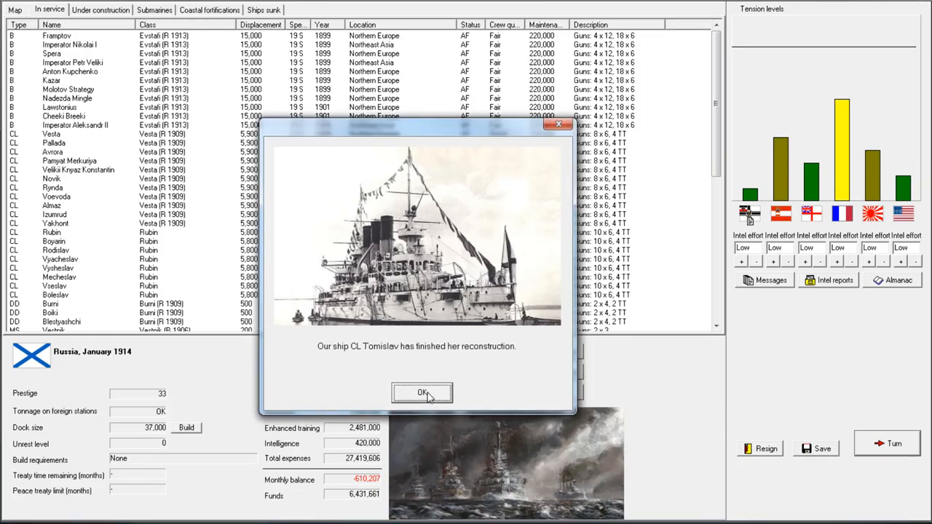
click(422, 393)
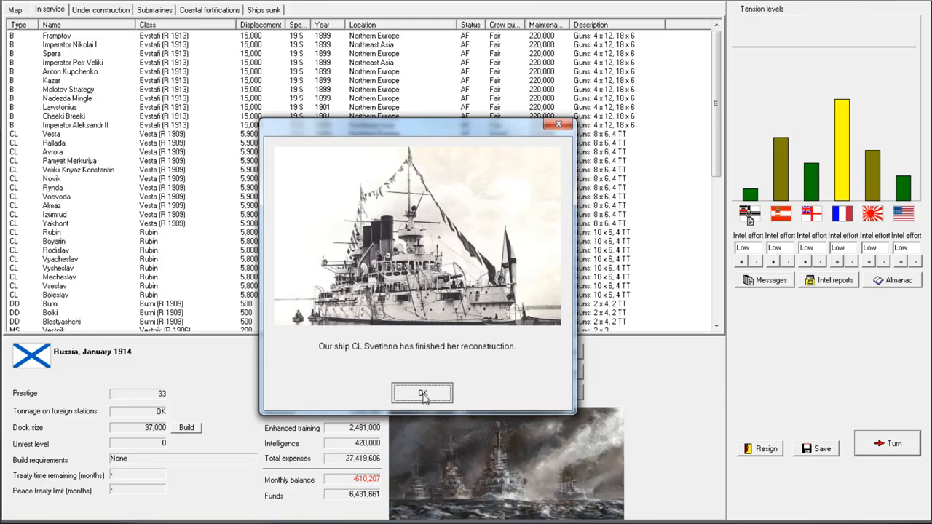
click(422, 393)
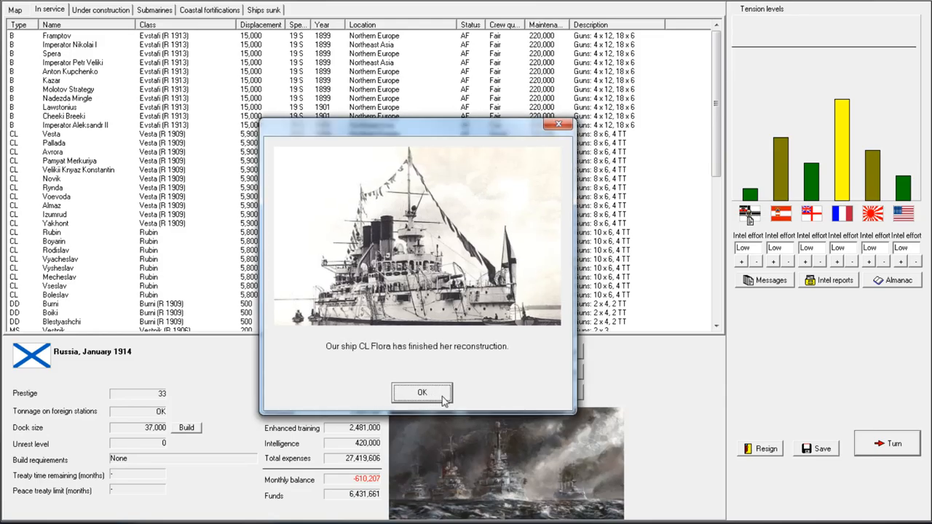
click(423, 394)
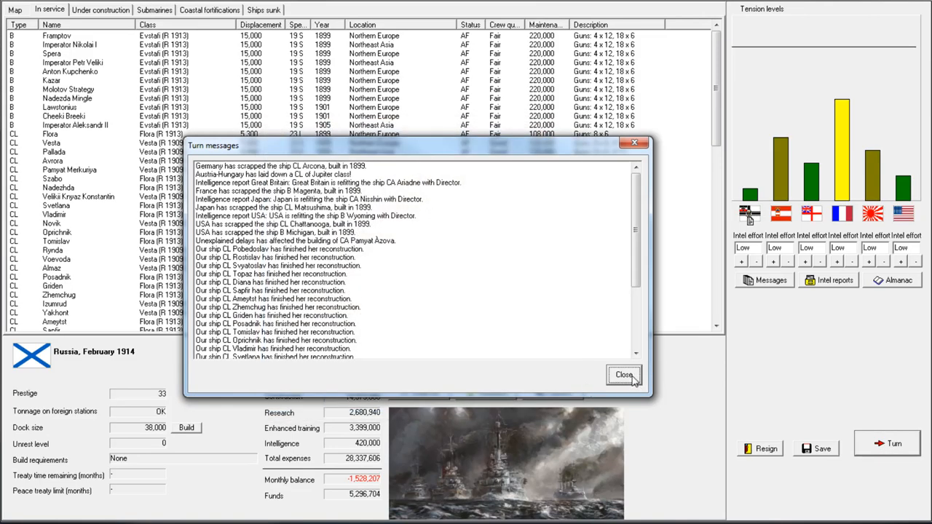
click(623, 374)
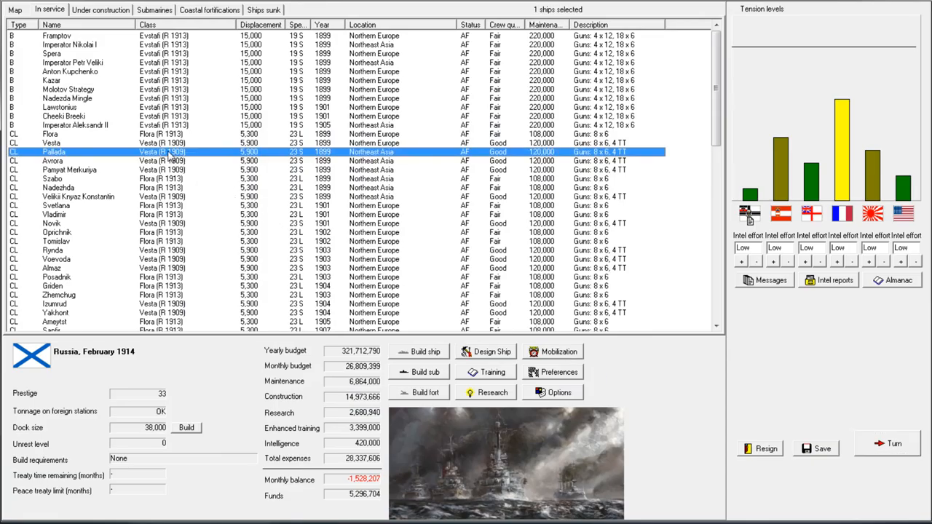
mouse_move(197, 108)
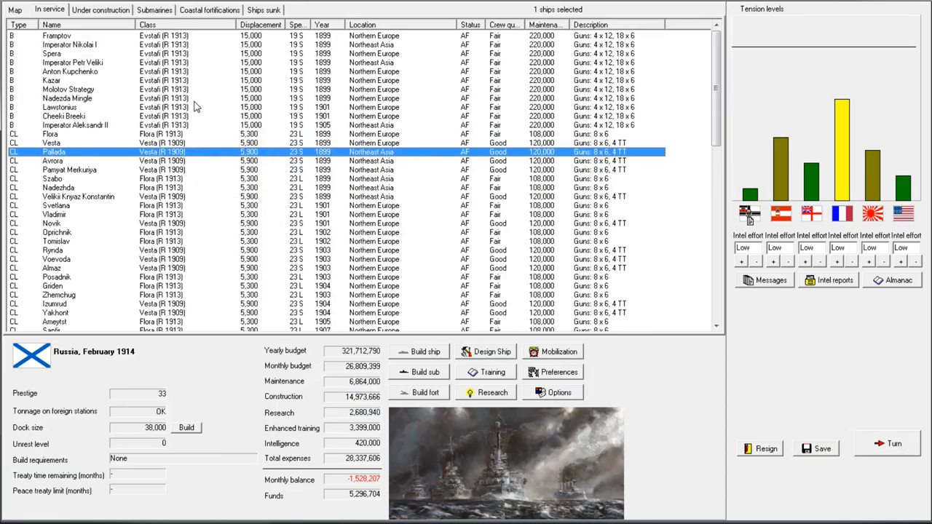
- Select the battleship Nadezhda Mingle in the in-service list
click(67, 99)
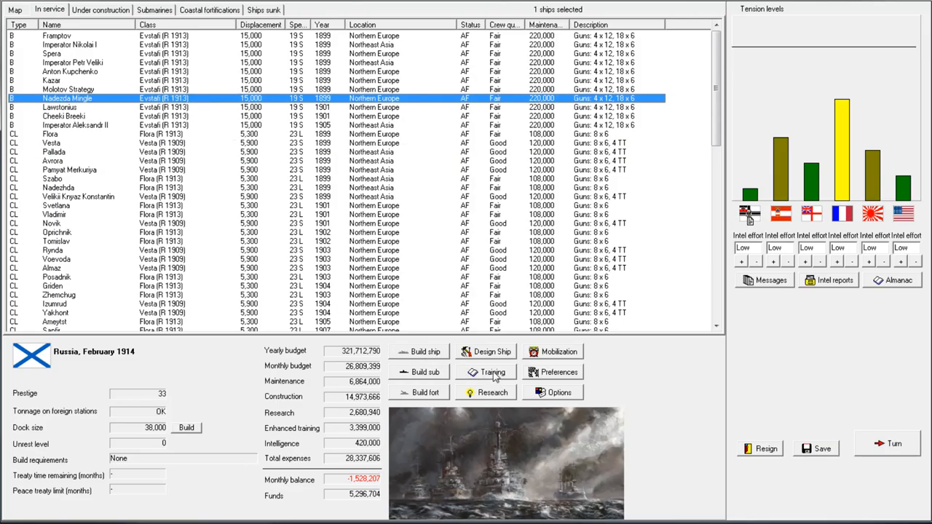
- Change training priorities from night fighting to torpedo warfare alongside gunnery and apply
click(492, 373)
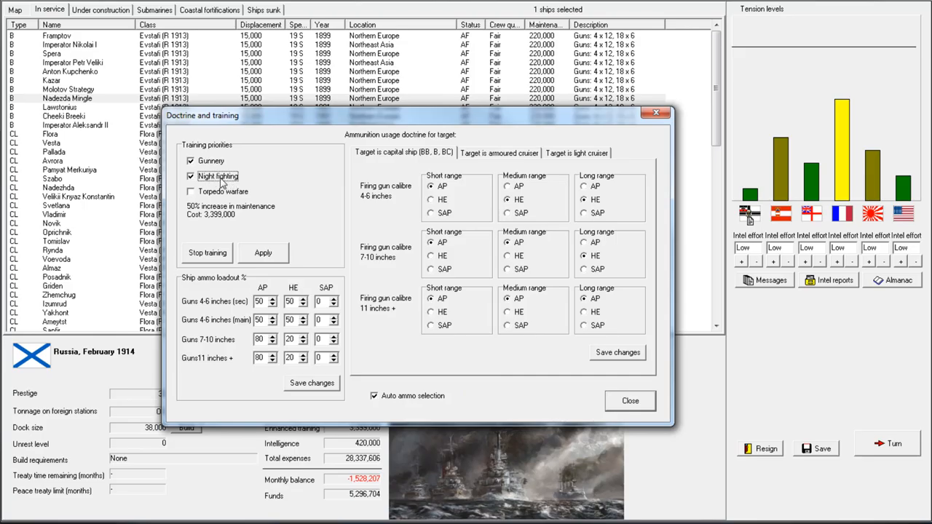
click(191, 193)
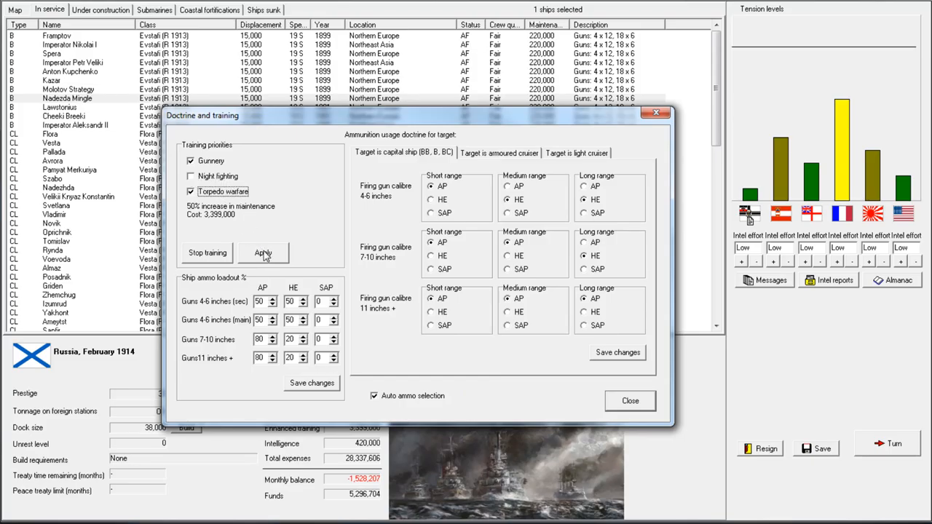
click(262, 253)
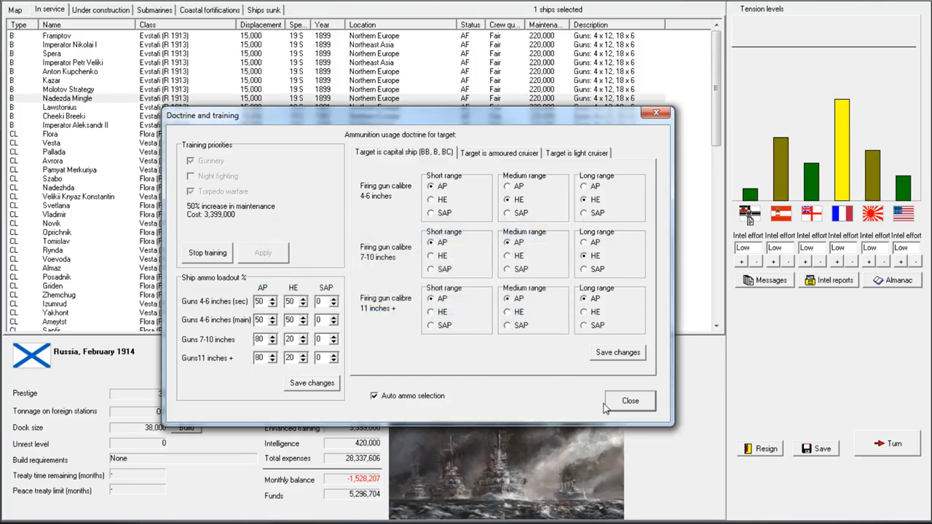
click(629, 400)
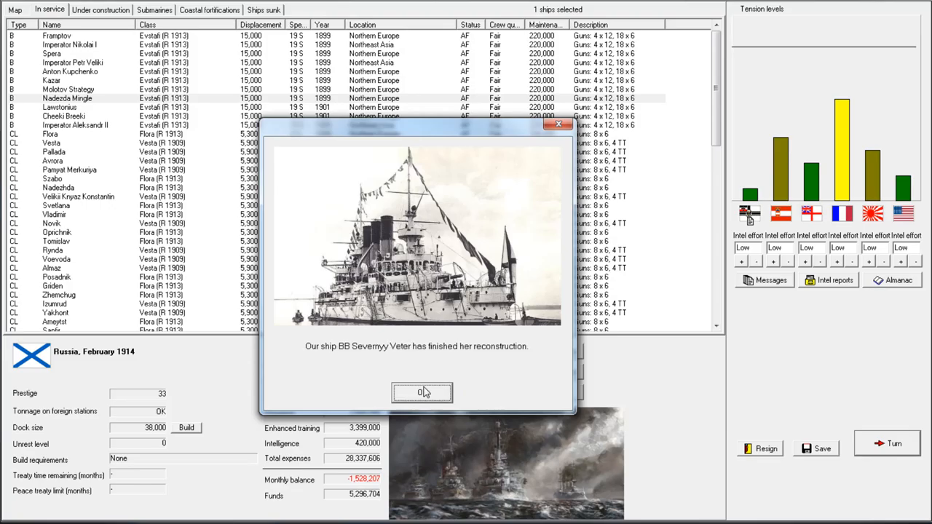
- Dismiss reconstruction notices and agree 'By all means!' to sell turret rights to Japan
click(423, 394)
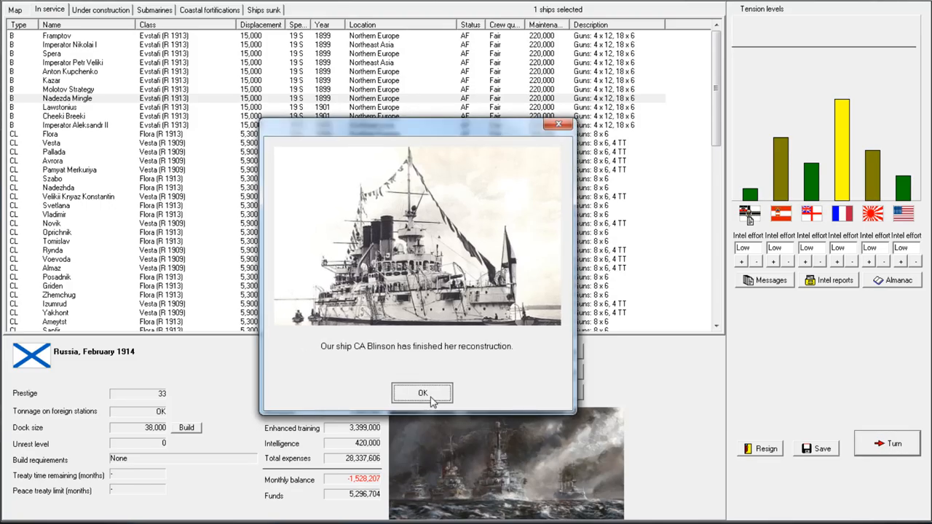
click(422, 393)
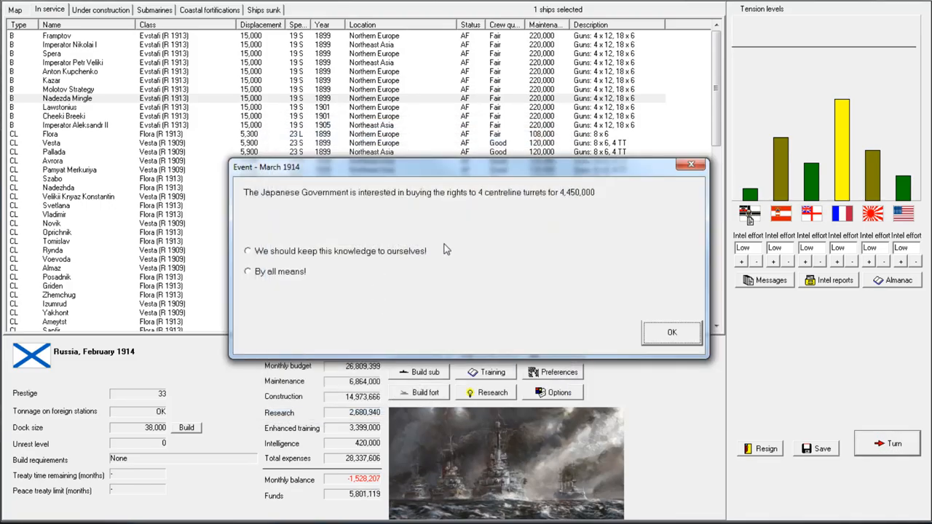
mouse_move(314, 280)
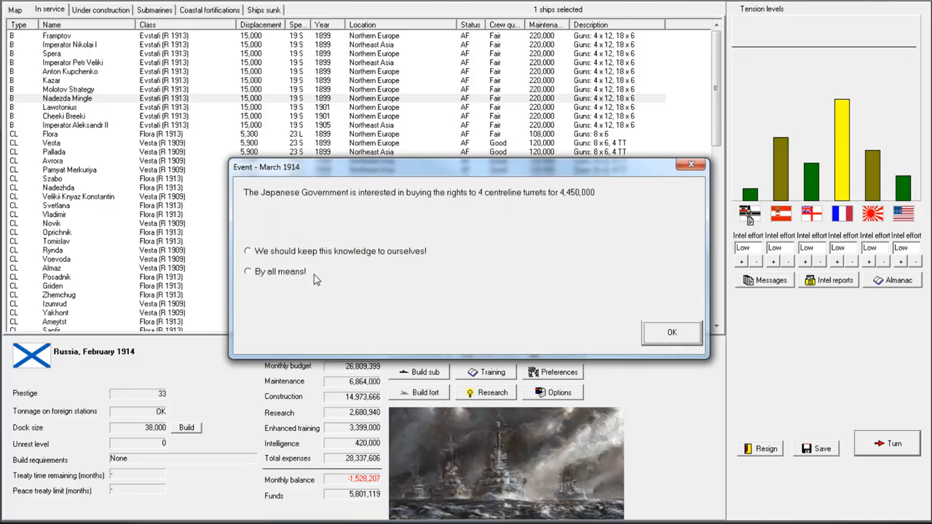
click(247, 271)
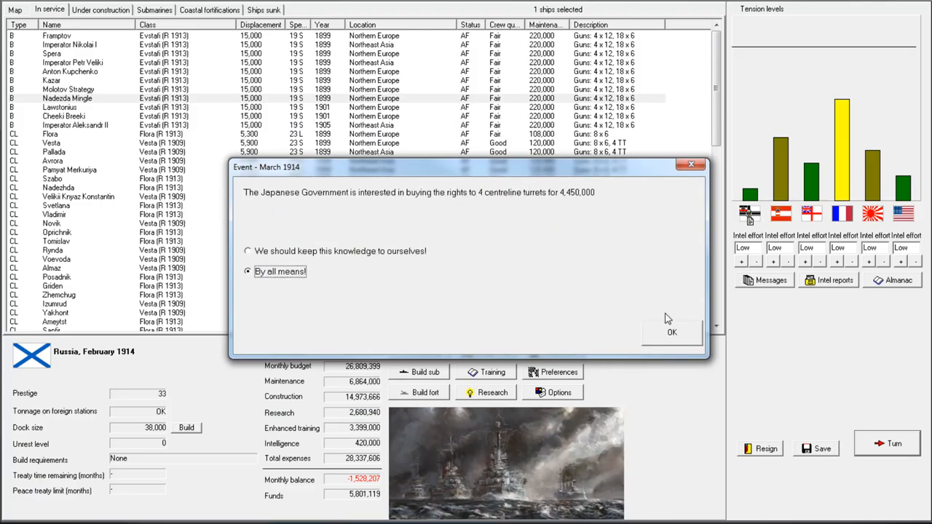
click(671, 332)
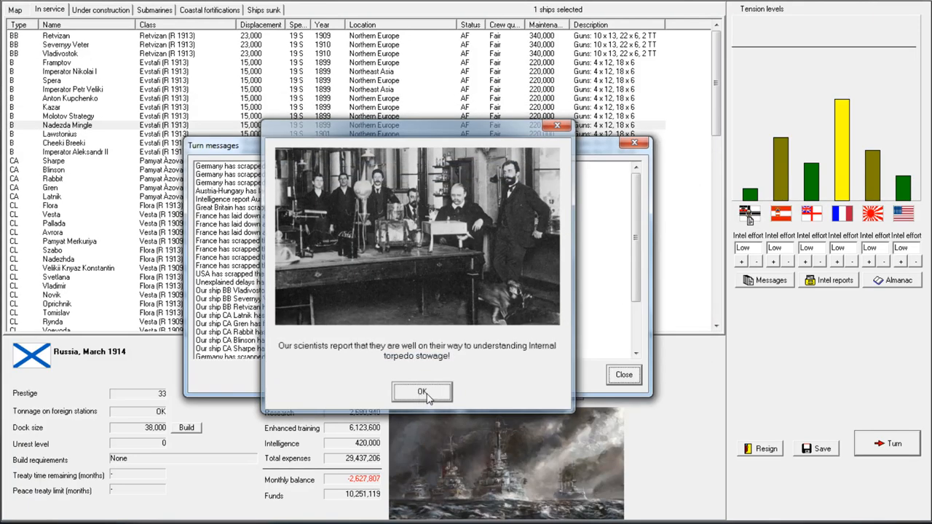
- Acknowledge the torpedo stowage report and Reginald PB notice, then close the turn messages
click(420, 392)
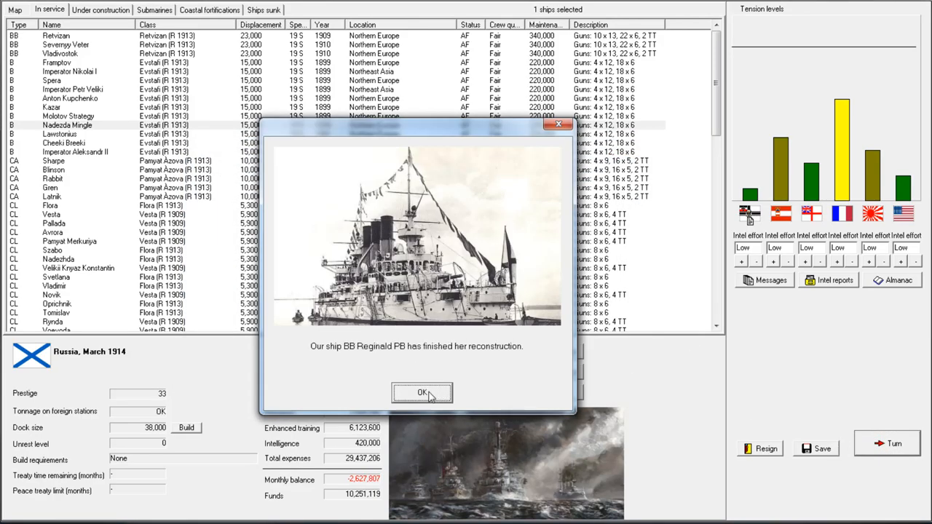
click(423, 393)
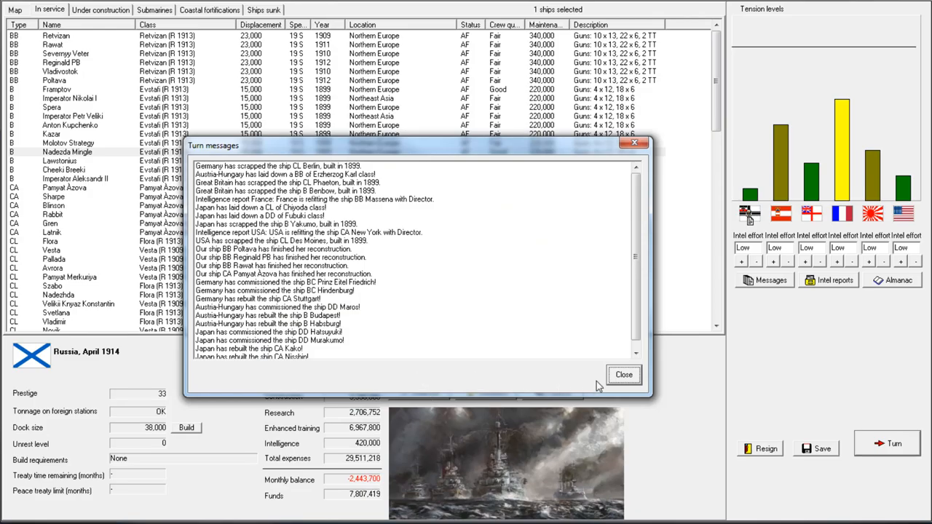
click(623, 374)
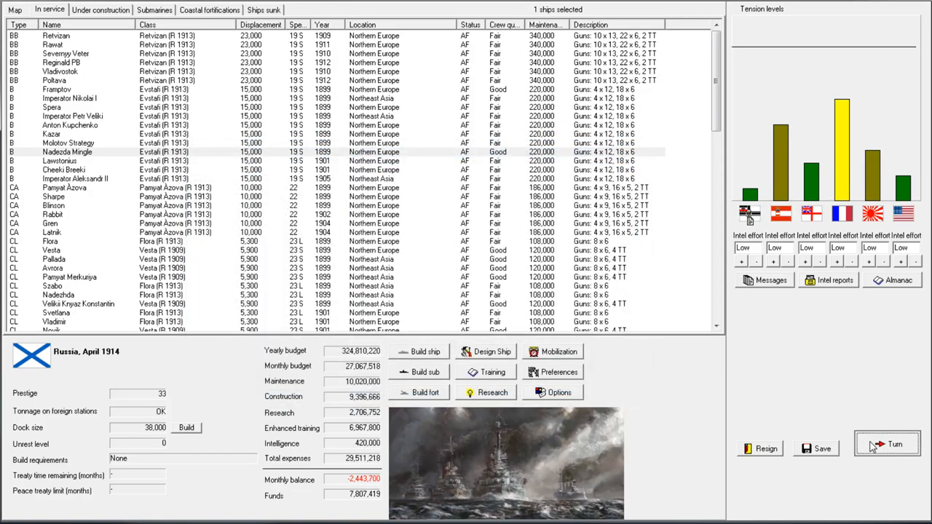
- Advance to May 1914 and acknowledge the expired German security arrangement
click(894, 443)
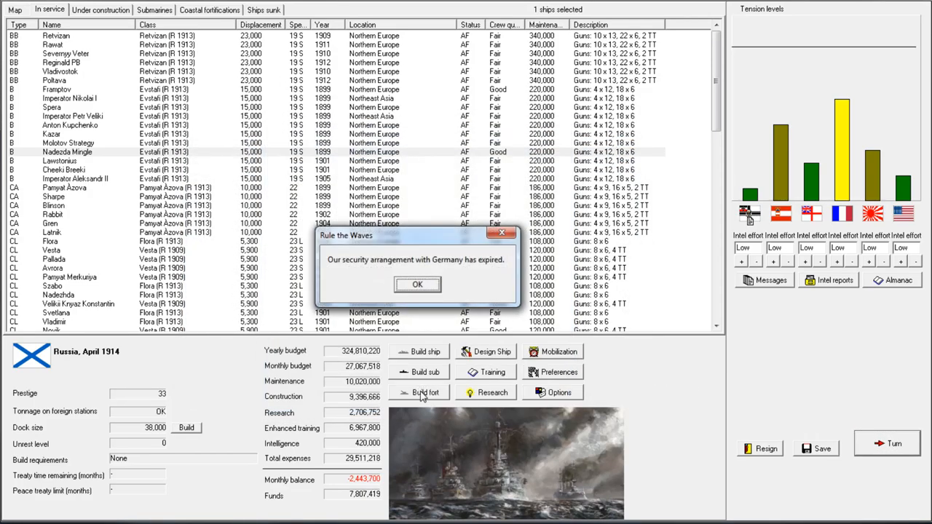
click(417, 284)
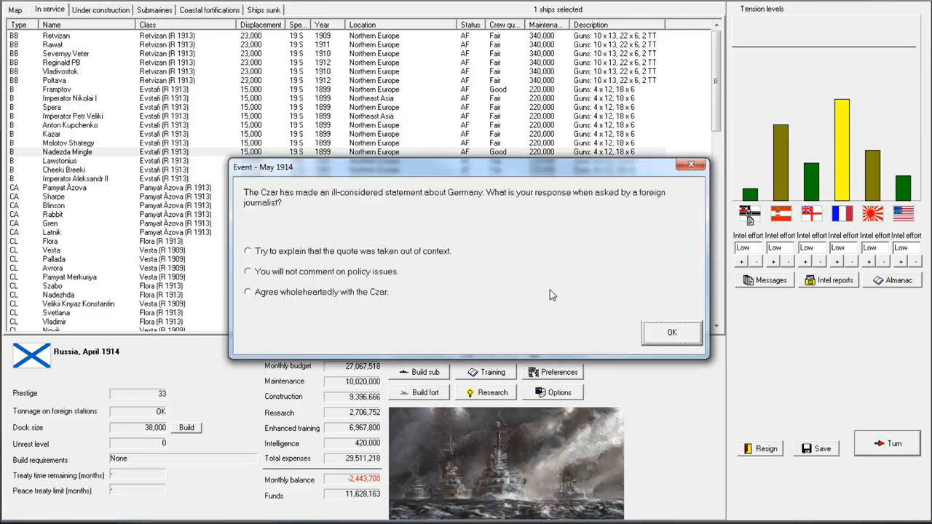
mouse_move(425, 229)
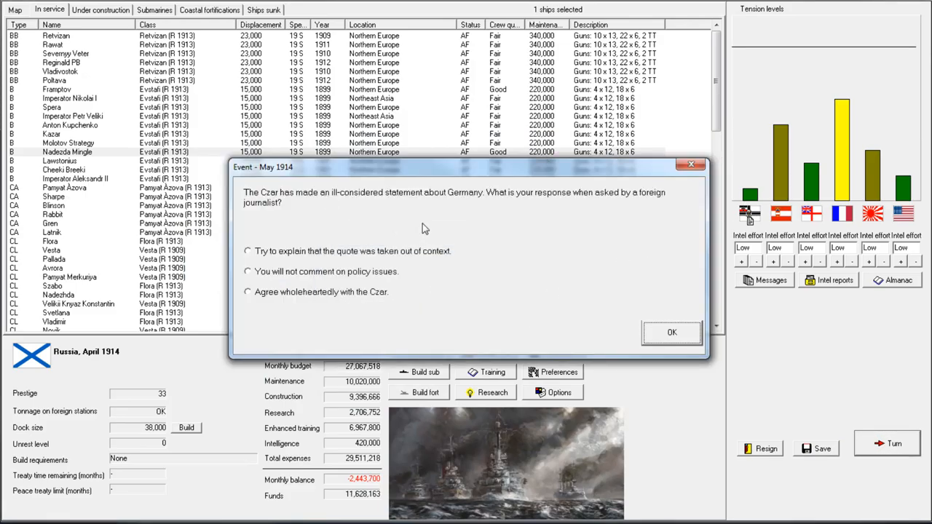
mouse_move(333, 198)
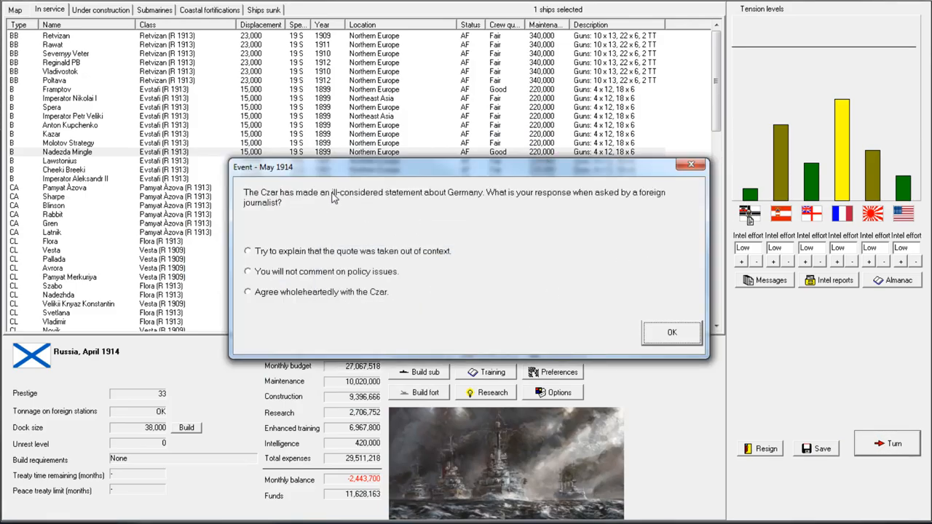
mouse_move(342, 242)
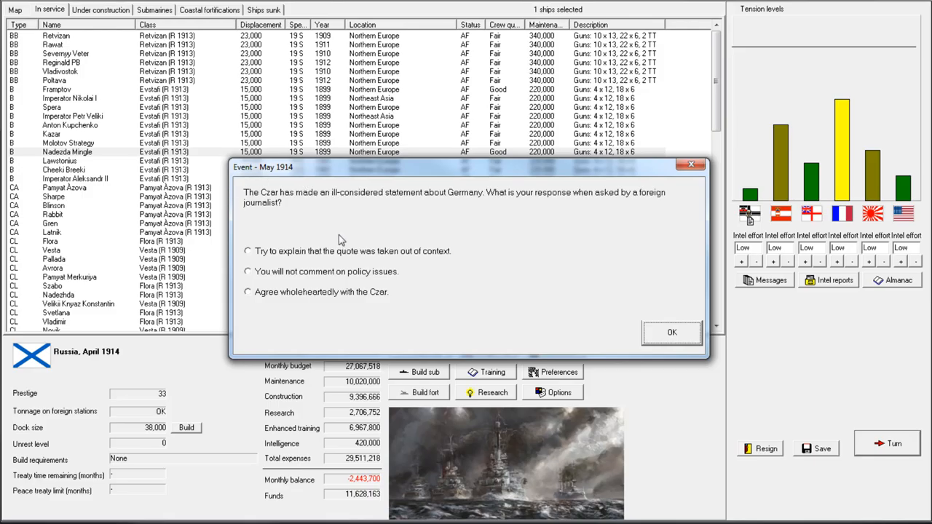
mouse_move(341, 250)
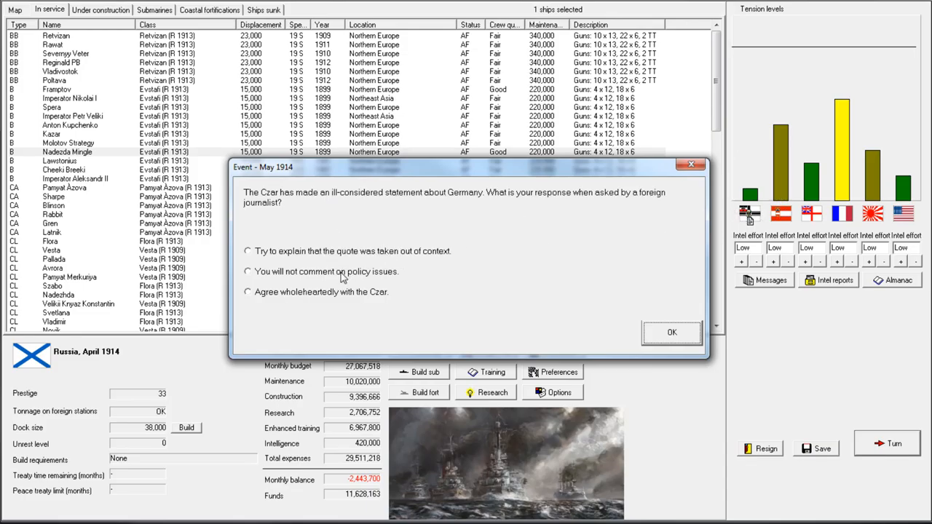
mouse_move(377, 250)
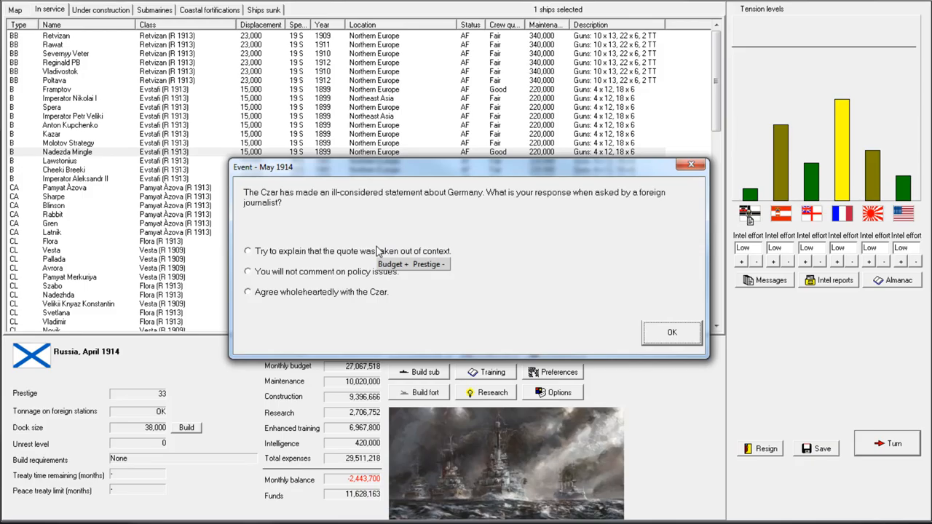
mouse_move(352, 295)
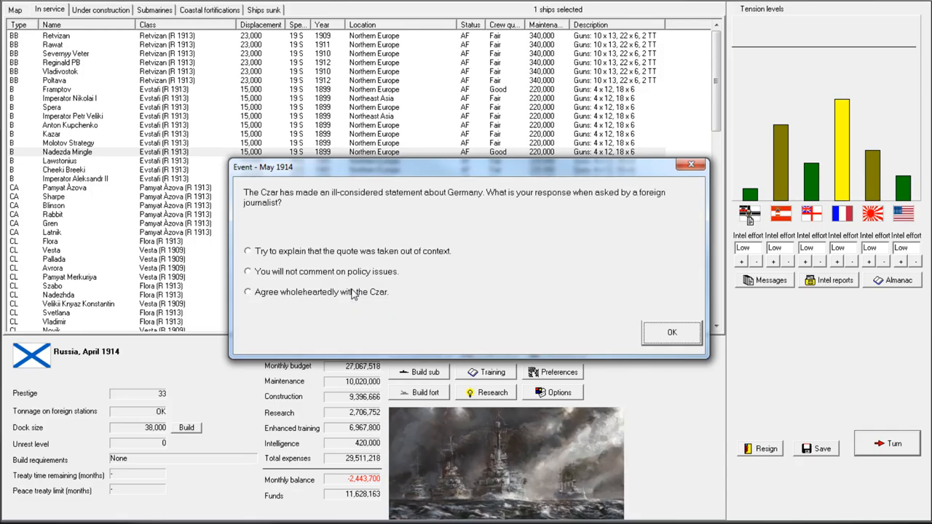
mouse_move(143, 403)
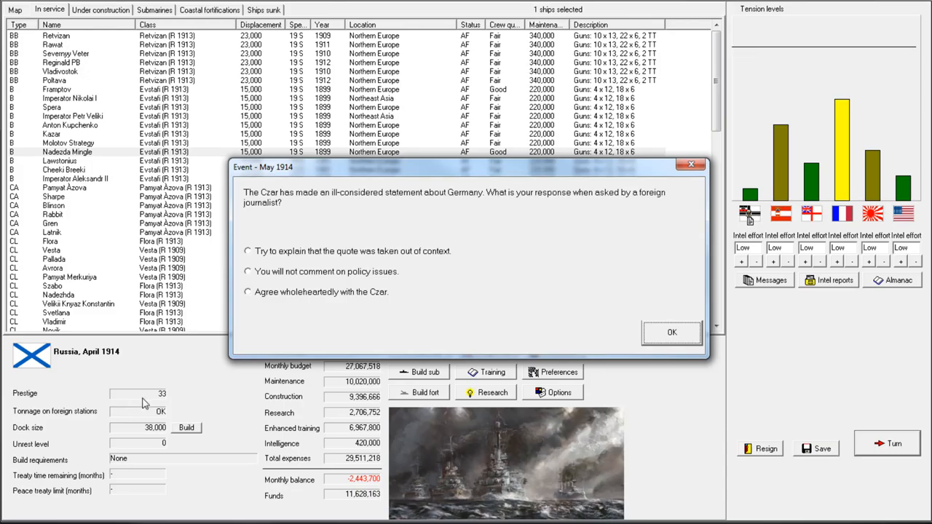
mouse_move(347, 269)
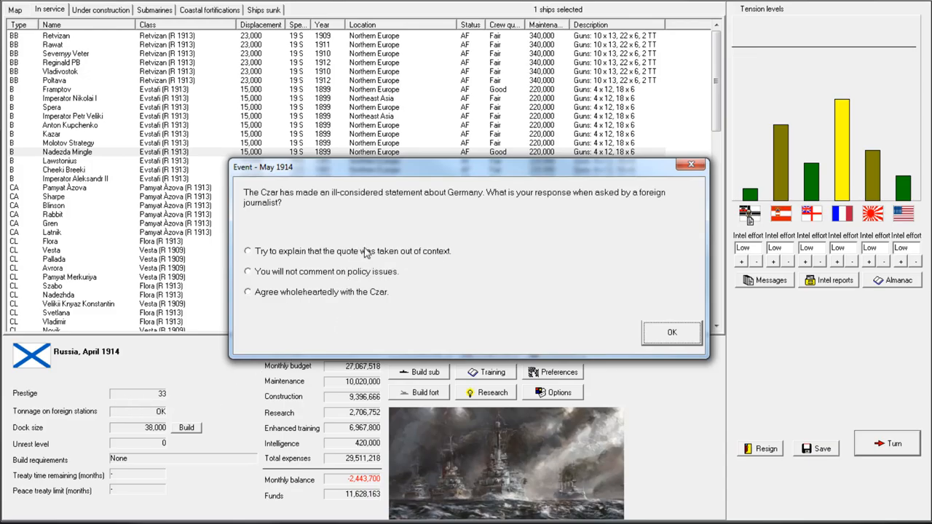
mouse_move(347, 297)
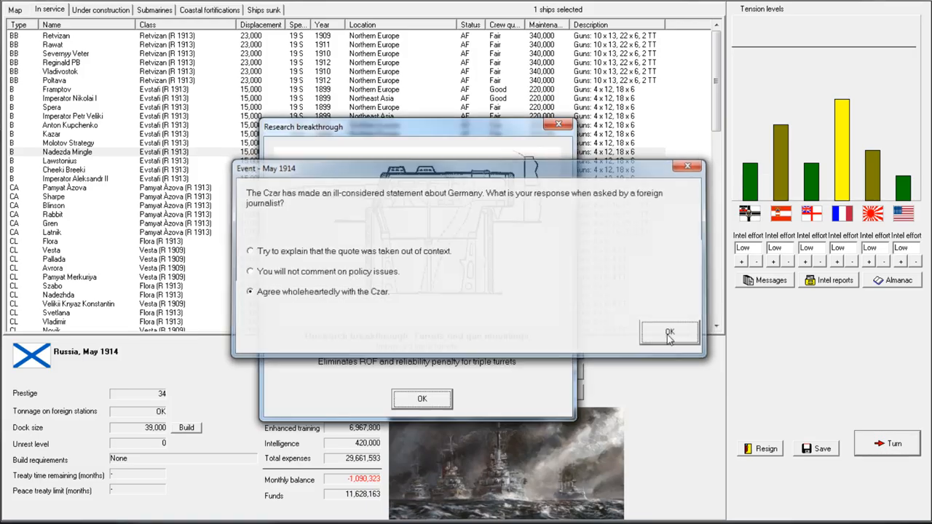
- Confirm agreeing with the Czar and acknowledge the triple-turret and torpedo-stowage breakthroughs
click(668, 332)
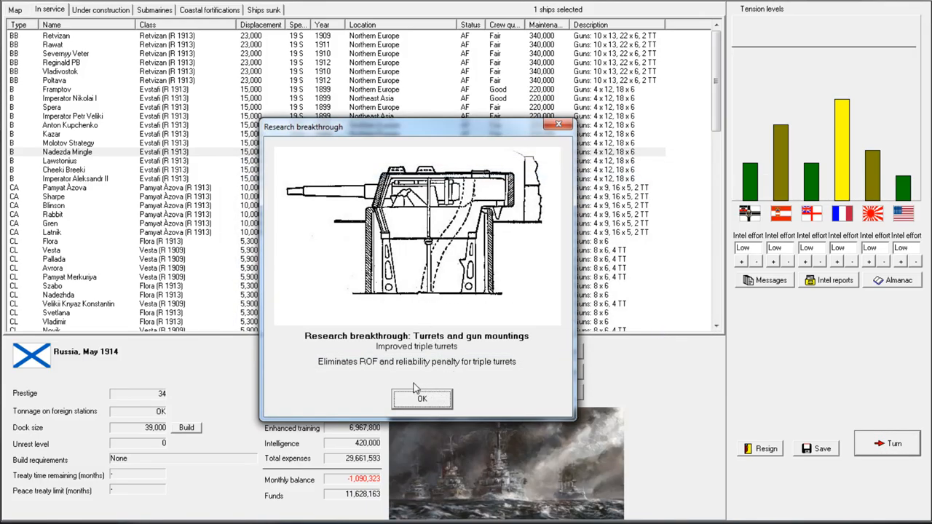
mouse_move(455, 358)
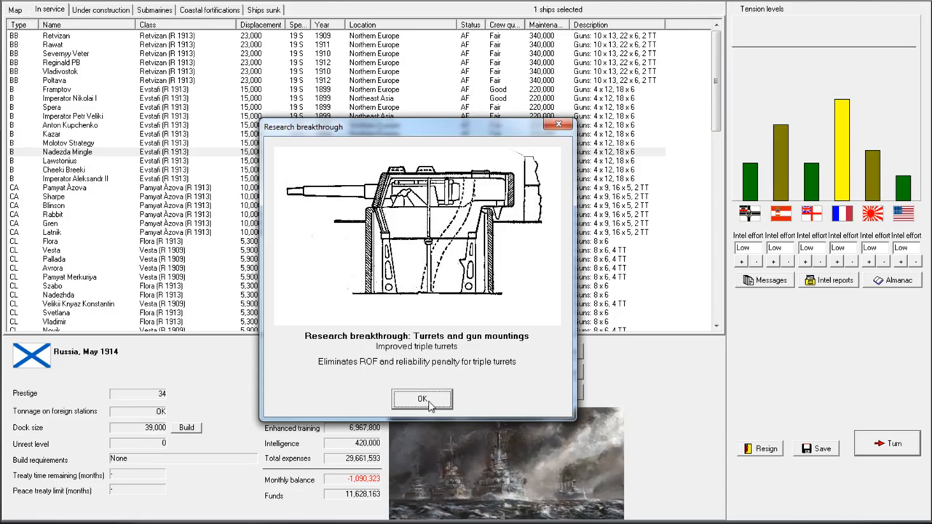
click(422, 399)
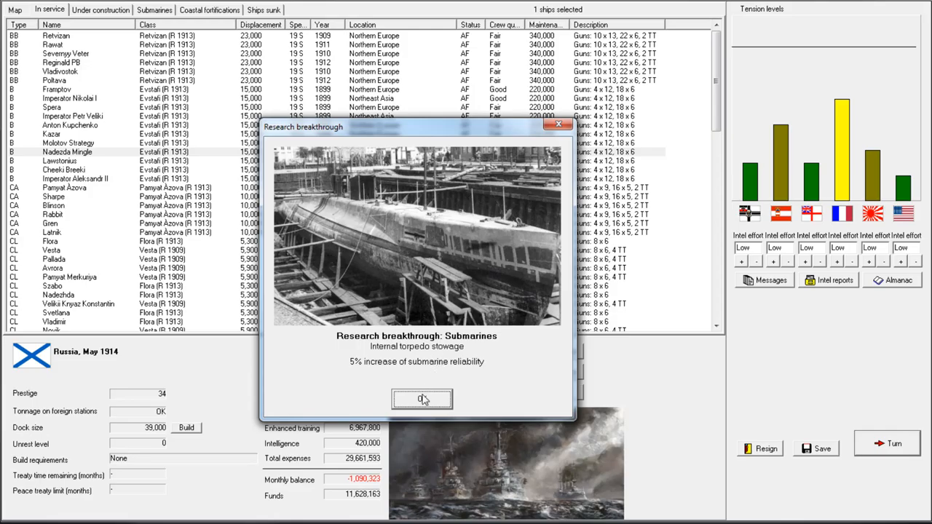
click(423, 399)
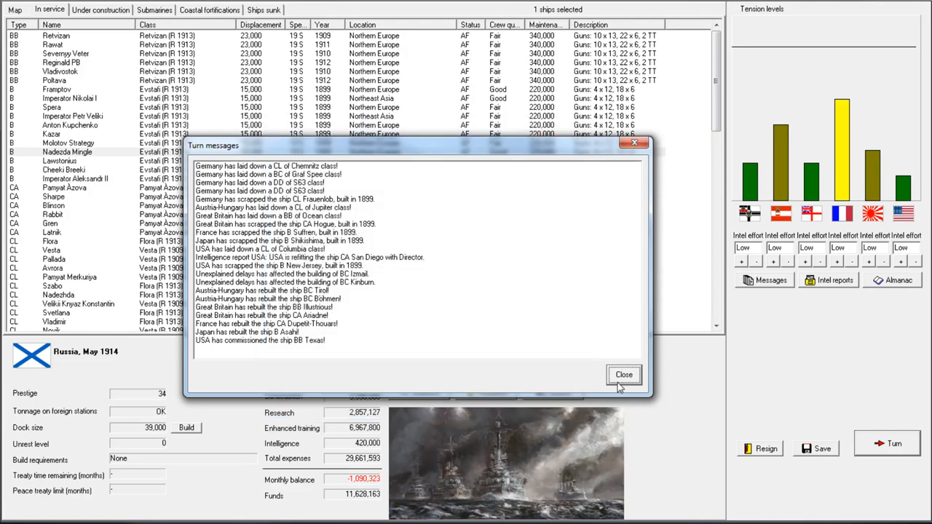
click(623, 375)
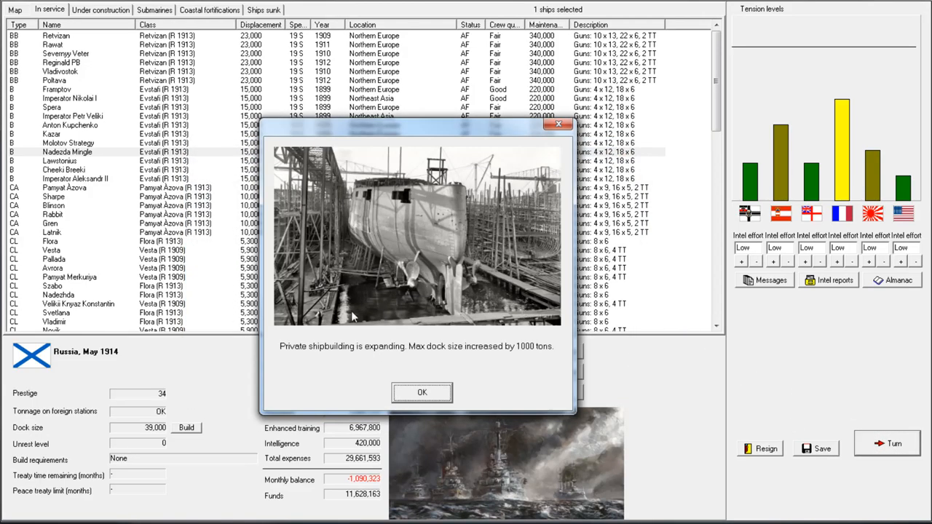
click(423, 393)
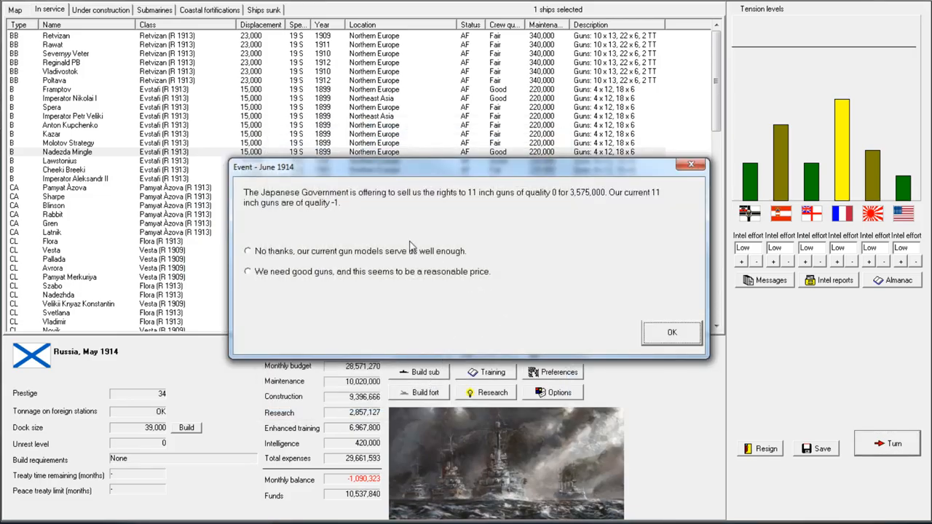
mouse_move(233, 334)
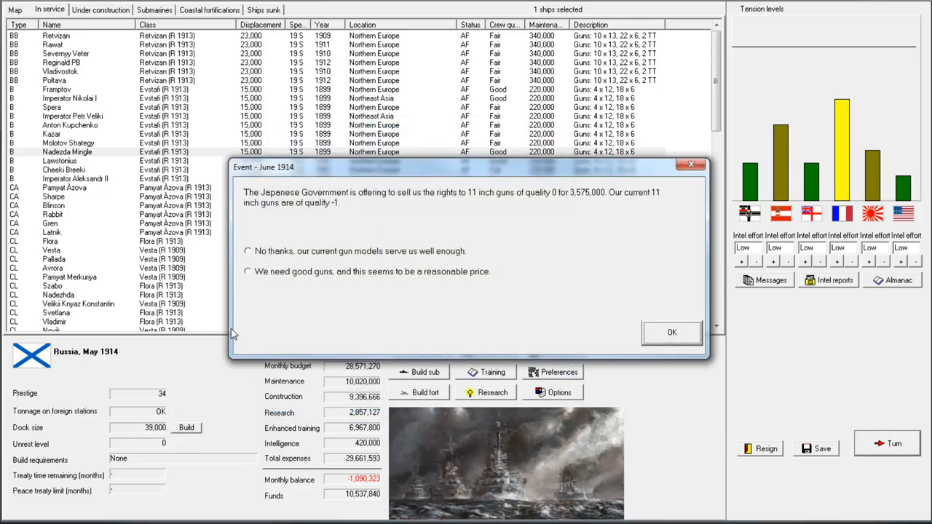
mouse_move(485, 201)
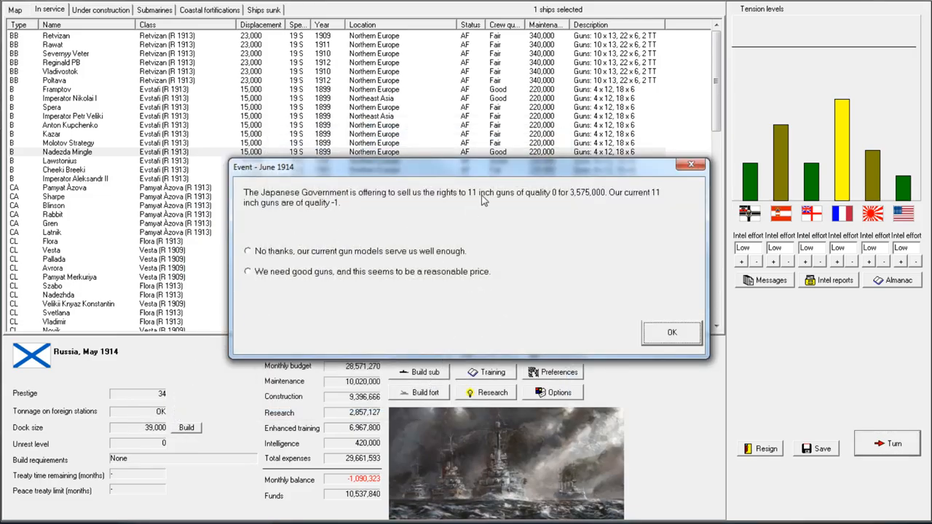
mouse_move(554, 207)
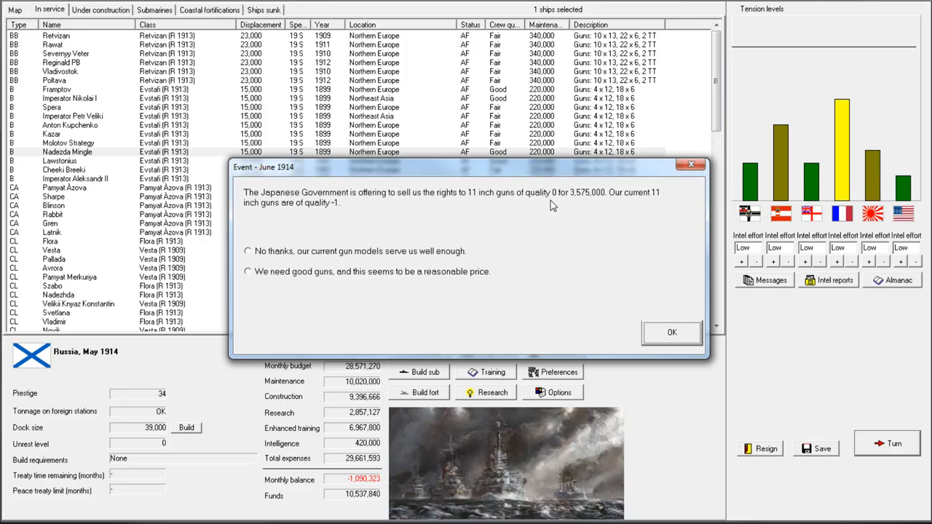
mouse_move(385, 169)
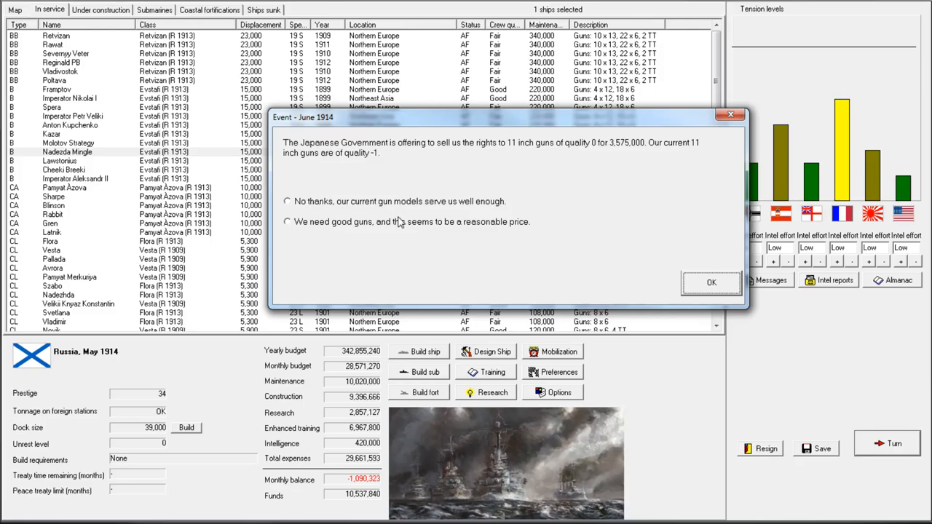
mouse_move(384, 169)
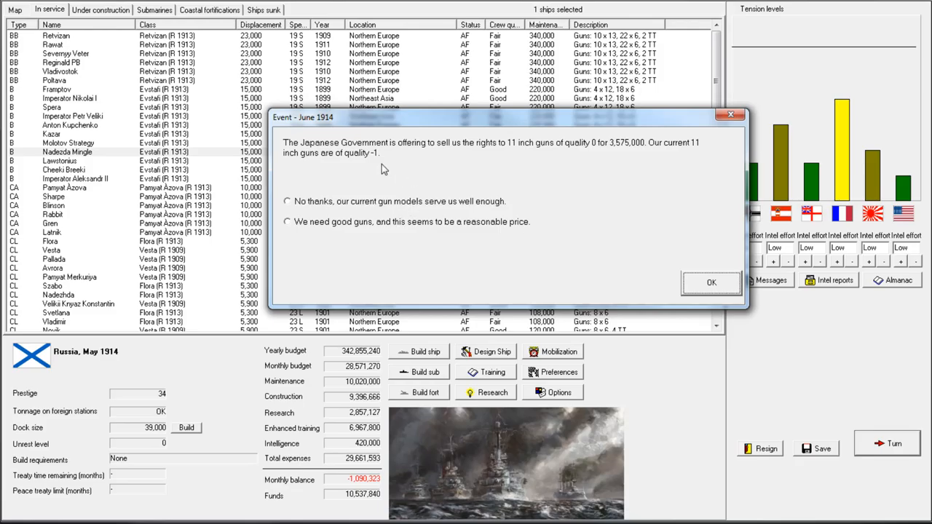
mouse_move(431, 236)
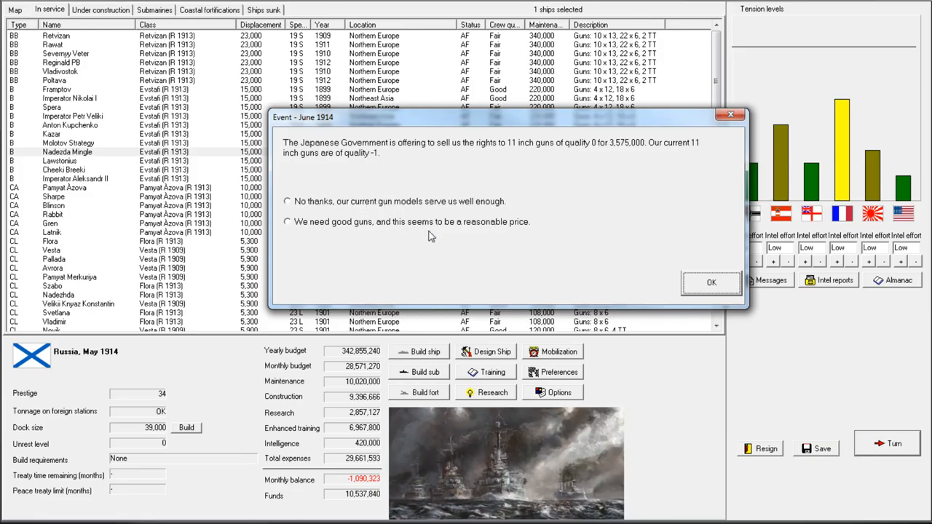
mouse_move(393, 235)
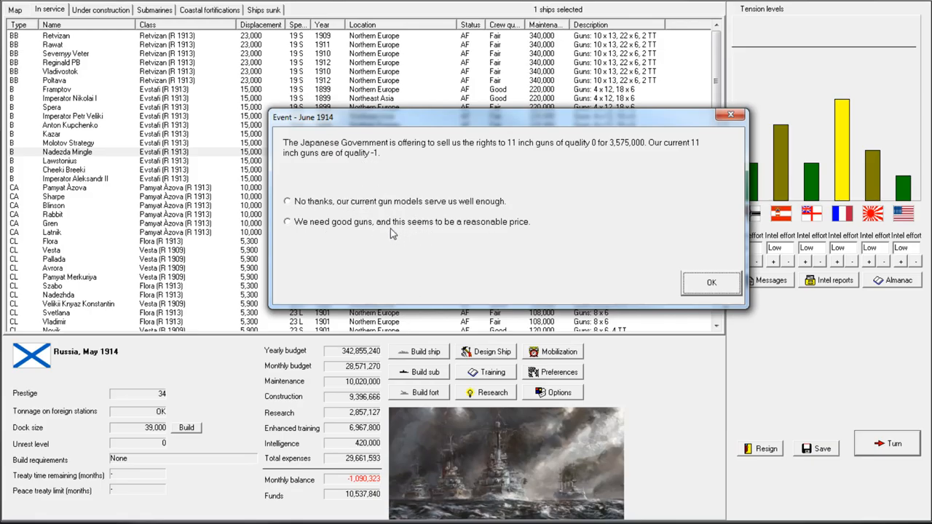
mouse_move(408, 251)
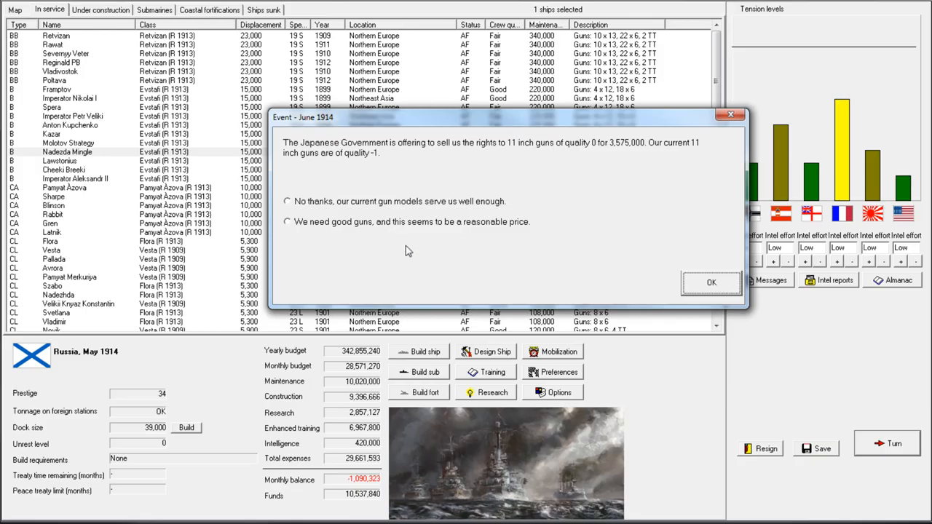
mouse_move(420, 250)
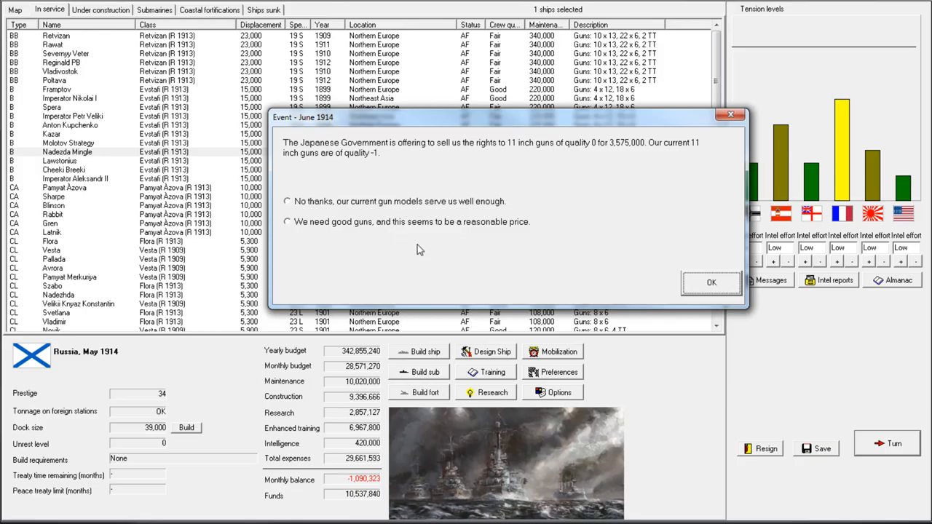
mouse_move(550, 171)
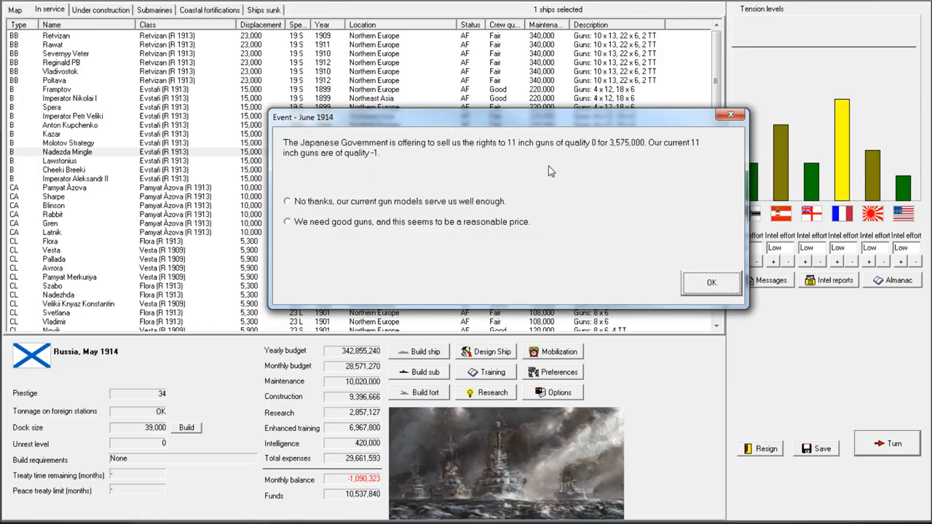
mouse_move(393, 227)
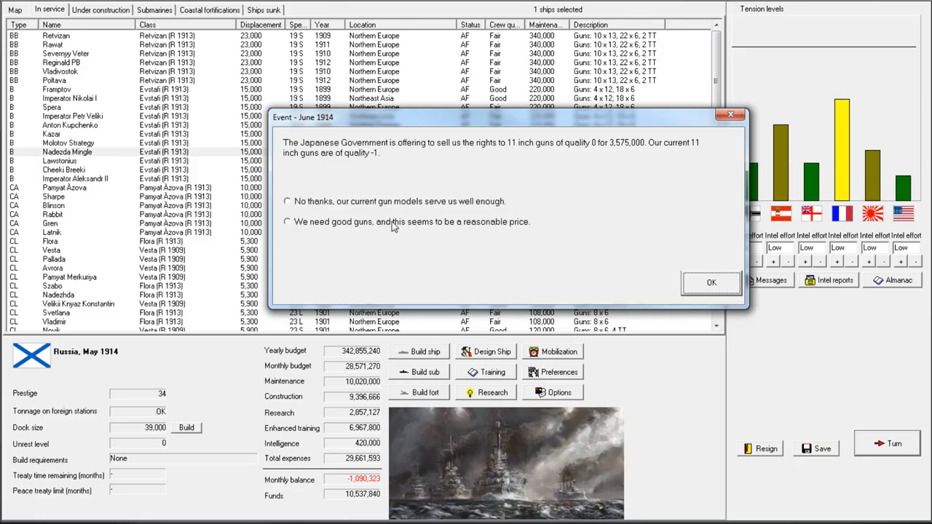
mouse_move(308, 214)
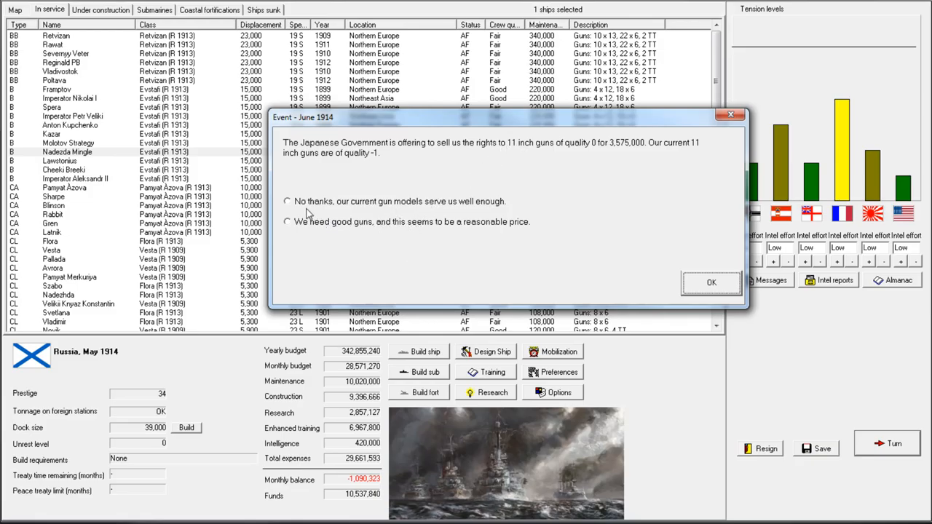
mouse_move(396, 166)
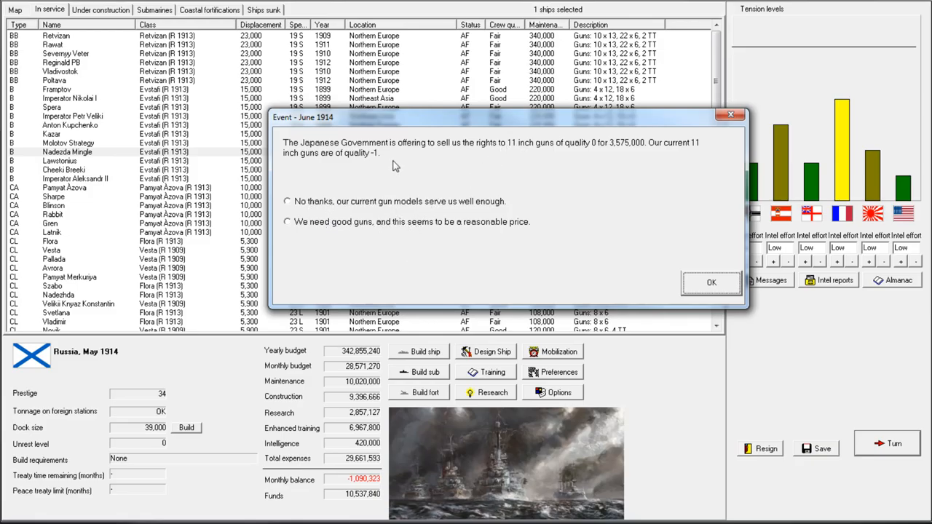
- Accept Japan's 11-inch gun rights offer at a reasonable price and confirm
click(286, 222)
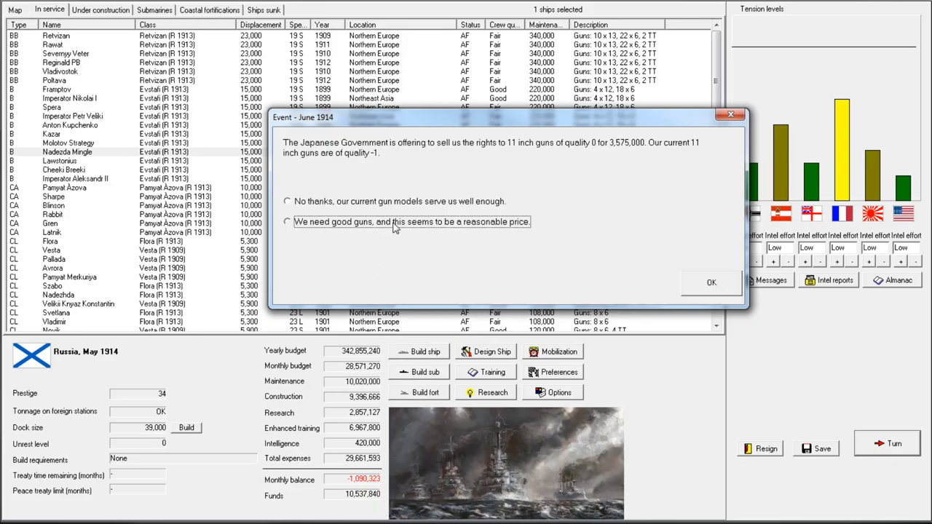
click(289, 221)
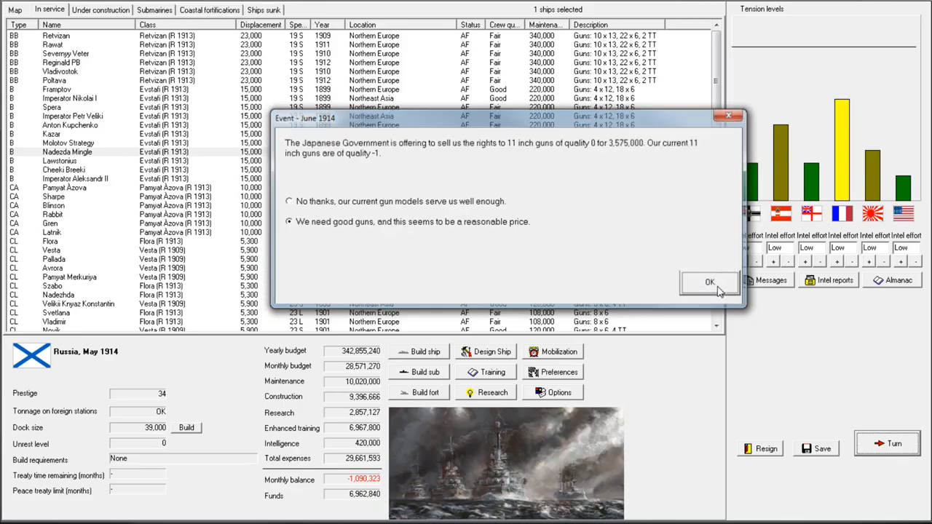
click(710, 283)
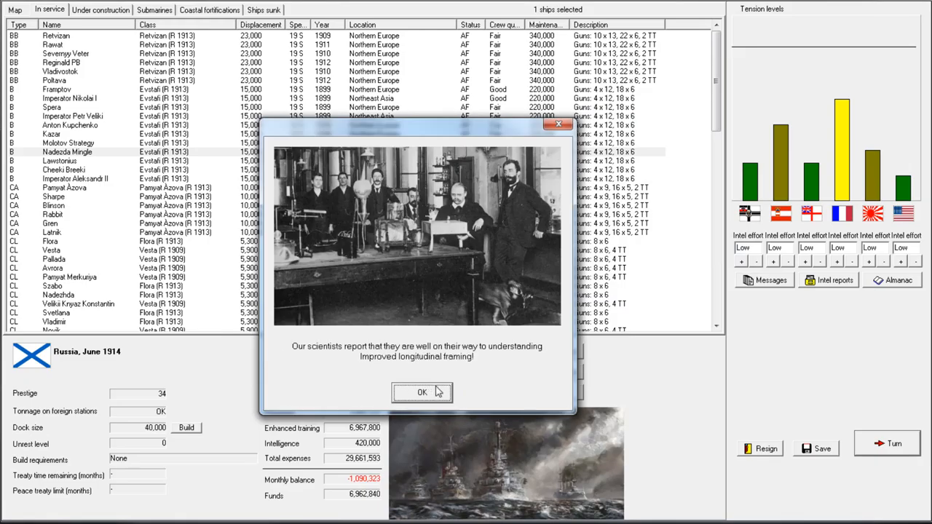
- Dismiss the framing research report and advance the game to July 1914
click(423, 392)
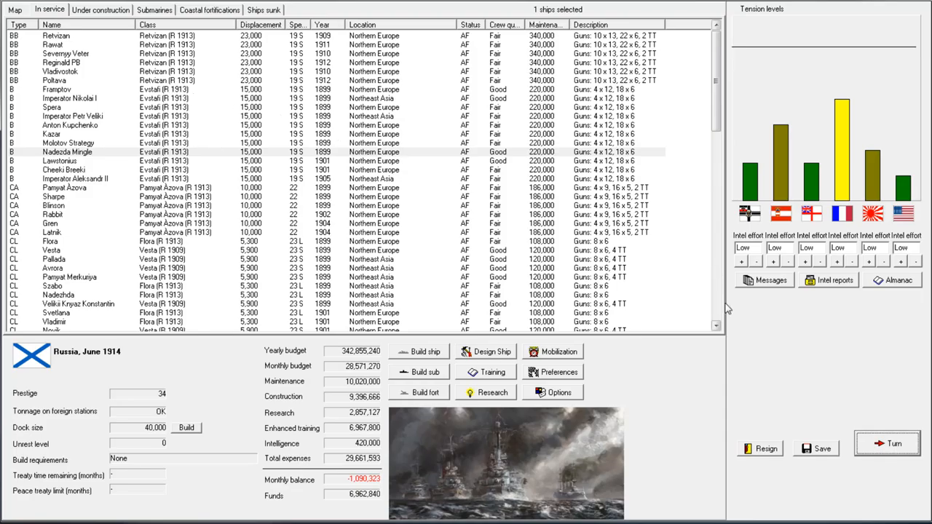
mouse_move(738, 319)
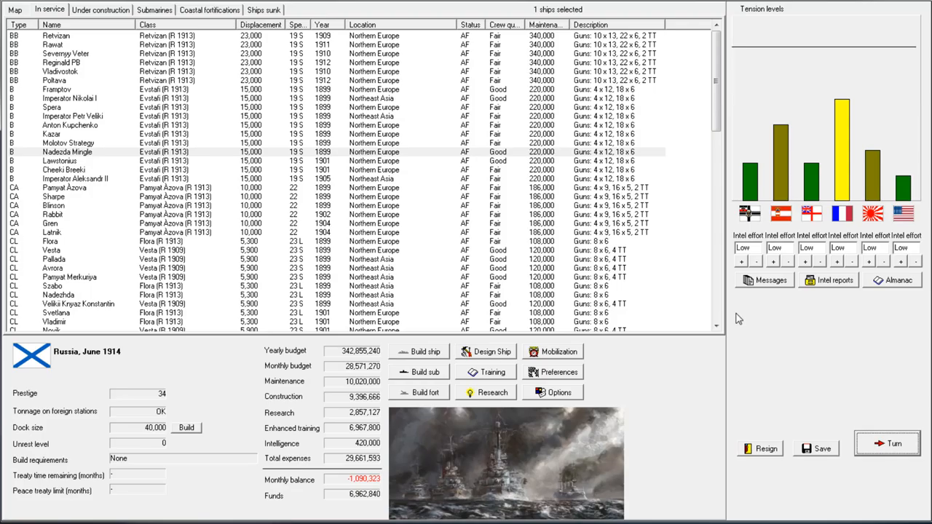
mouse_move(784, 379)
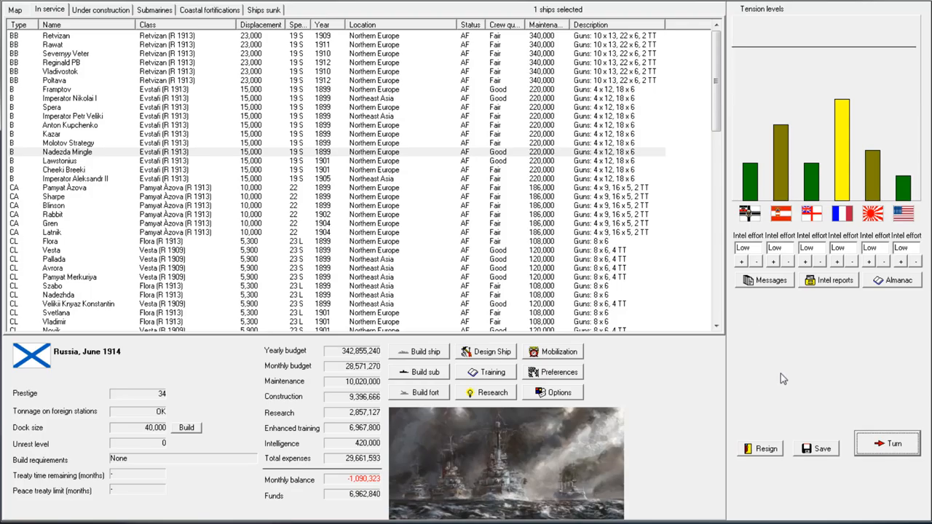
mouse_move(789, 389)
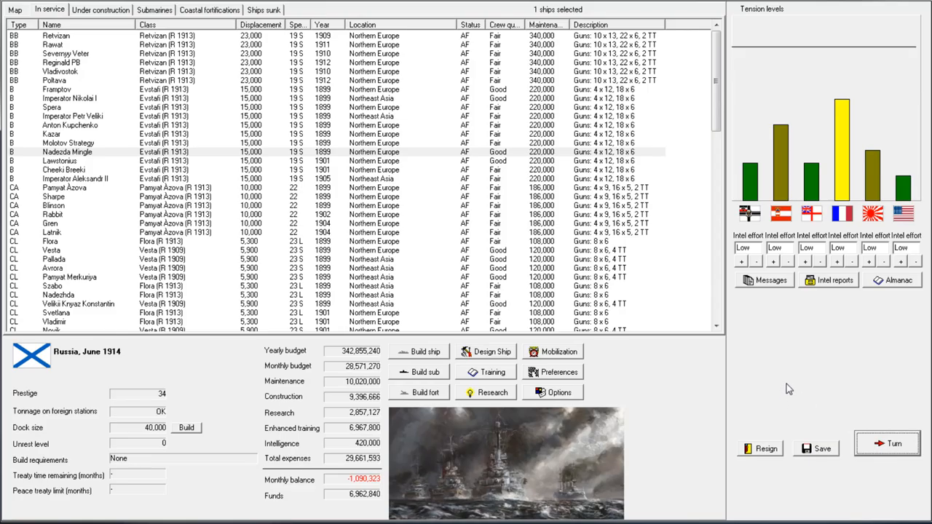
click(887, 442)
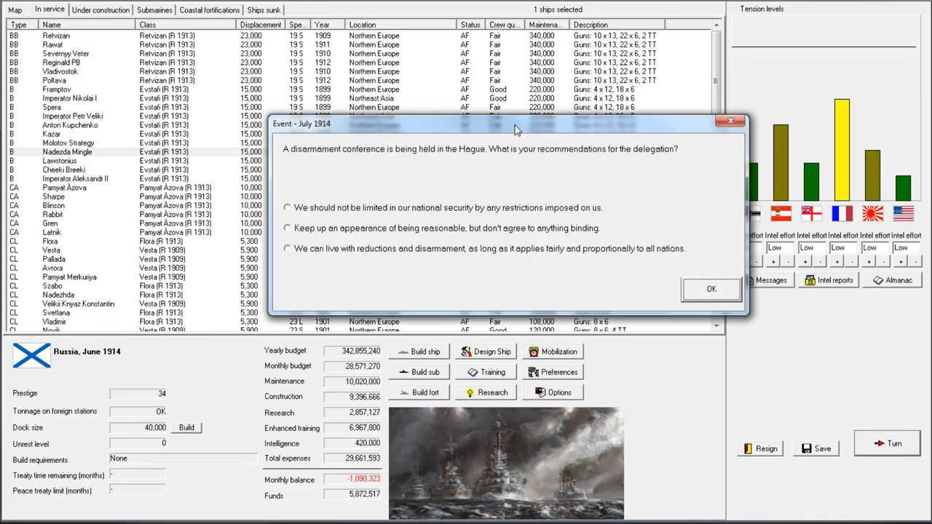
- Answer the disarmament event with 'appear reasonable but agree to nothing binding' and confirm it
drag(510, 124, 527, 189)
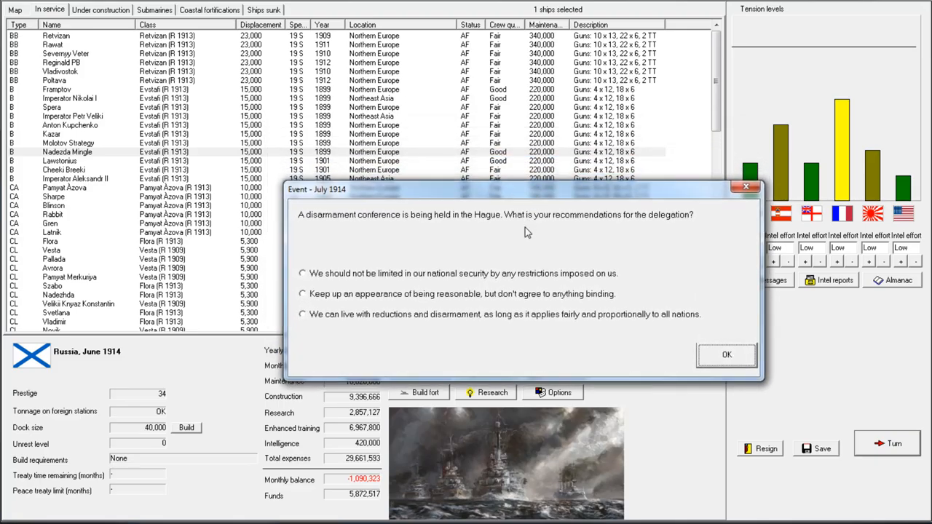
mouse_move(510, 277)
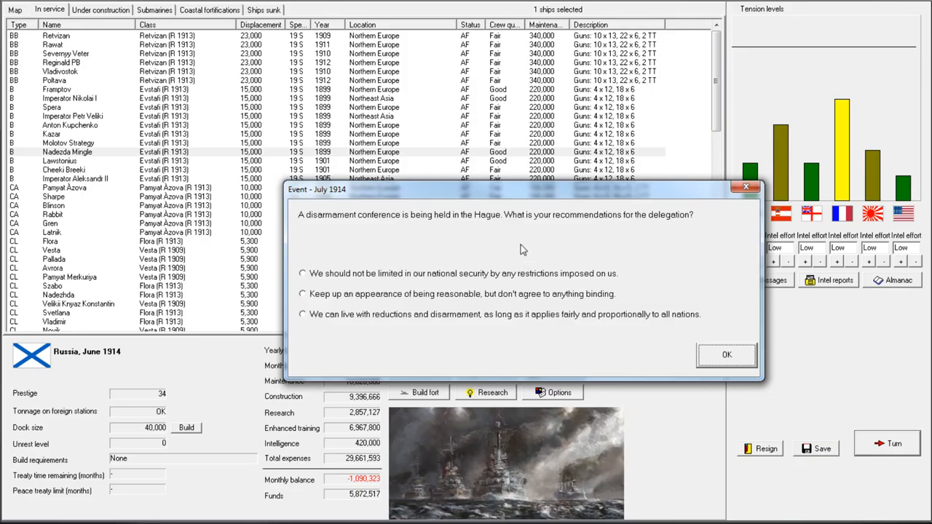
mouse_move(431, 300)
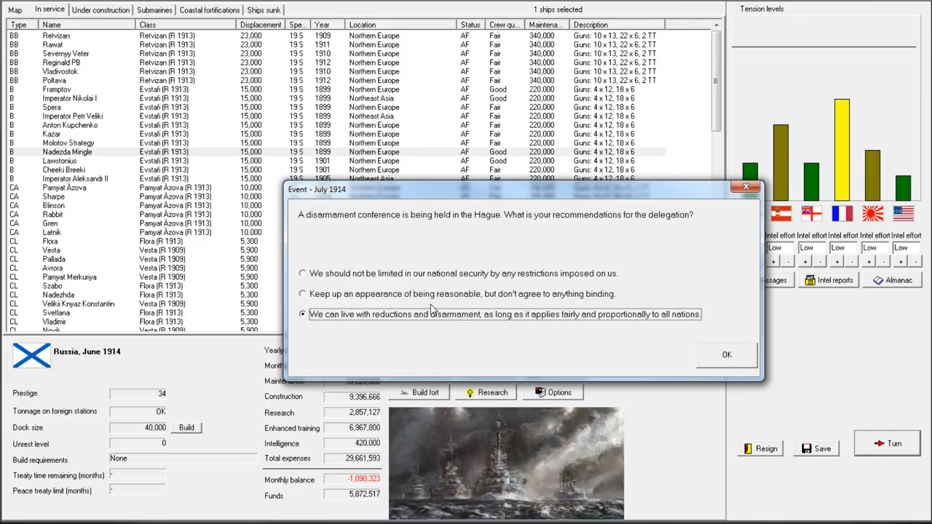
mouse_move(399, 321)
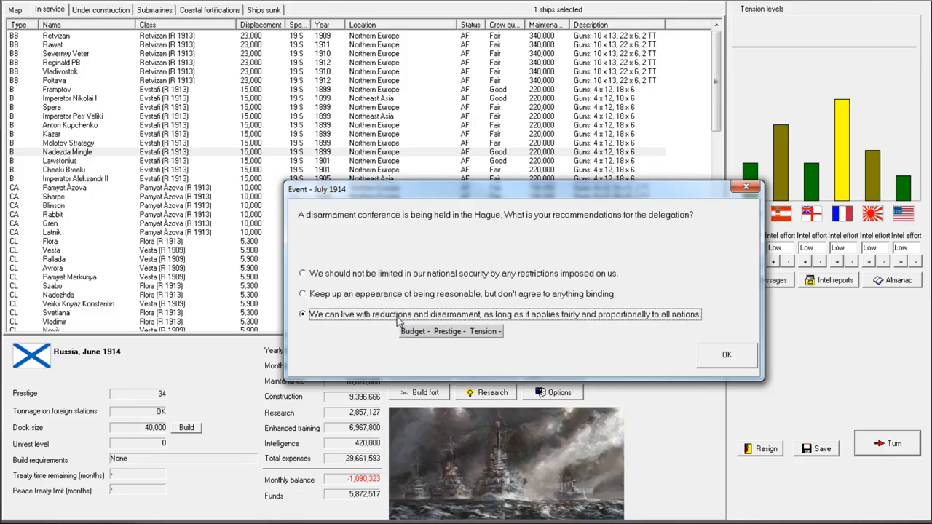
mouse_move(405, 297)
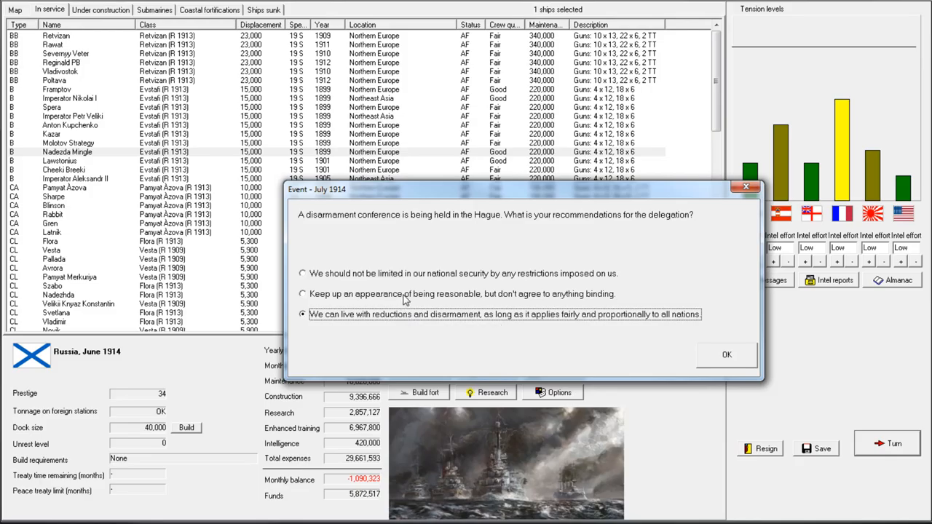
mouse_move(408, 282)
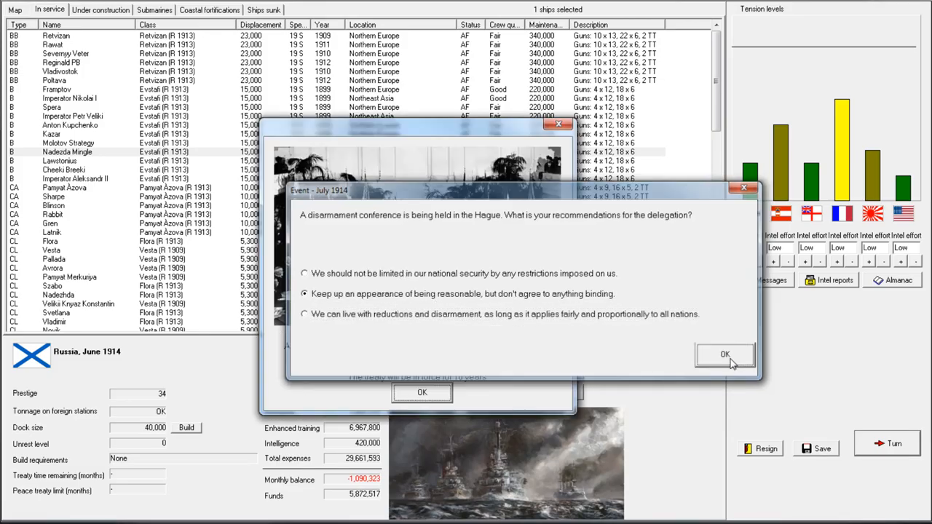
click(725, 355)
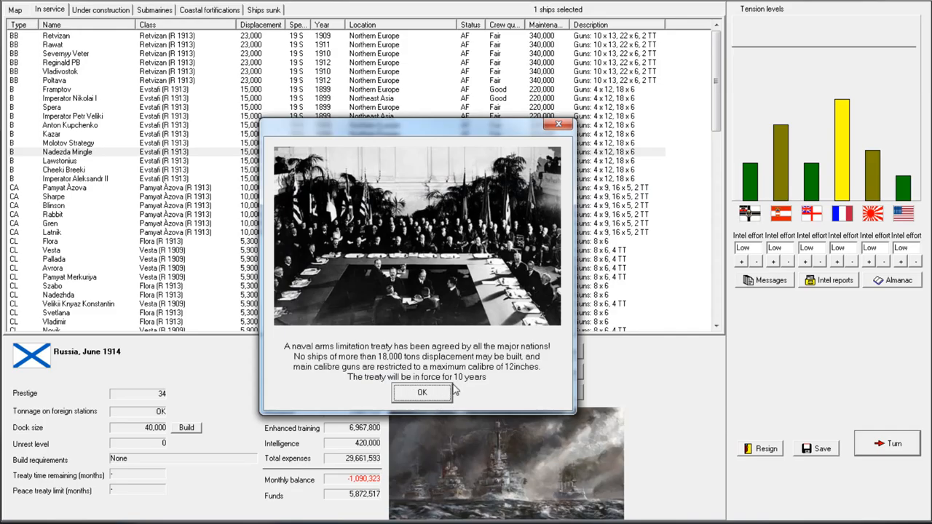
mouse_move(426, 373)
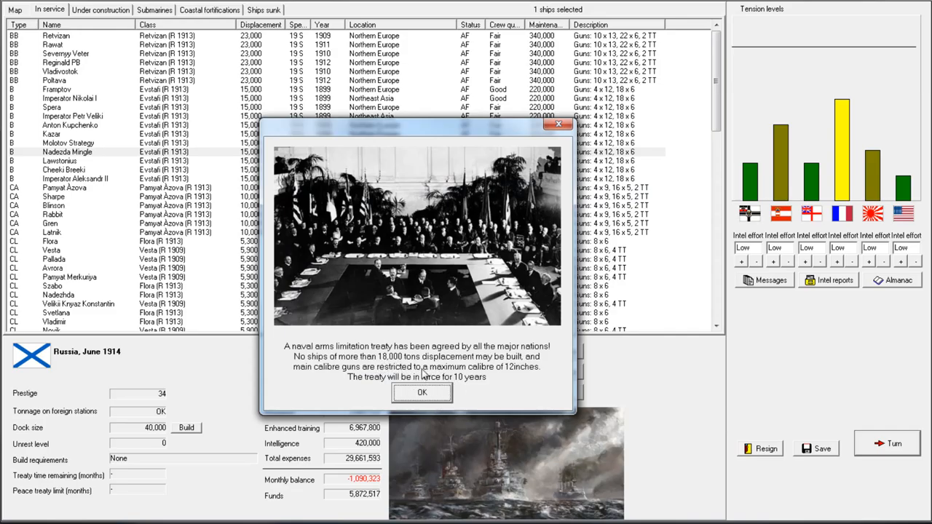
mouse_move(481, 391)
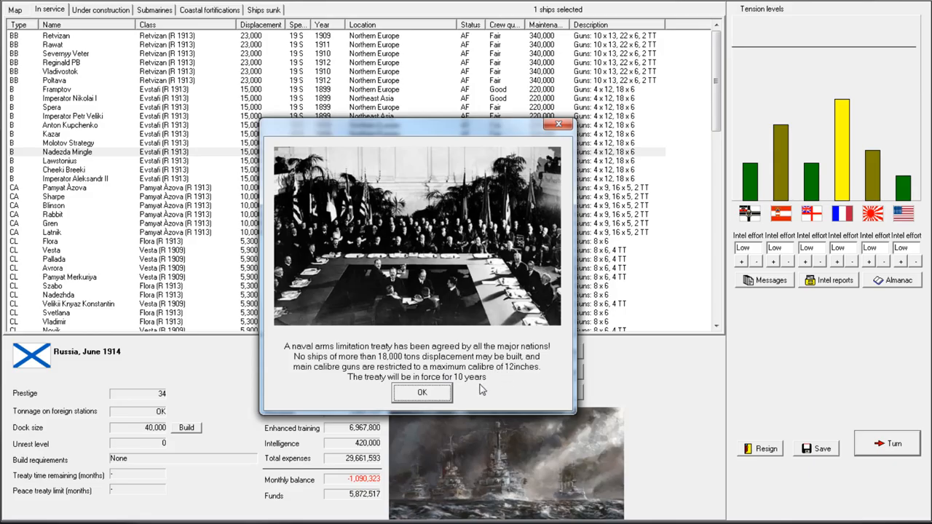
- Acknowledge the treaty announcement and the scrapping notices for Russia, Germany, Great Britain, France and the USA
click(423, 394)
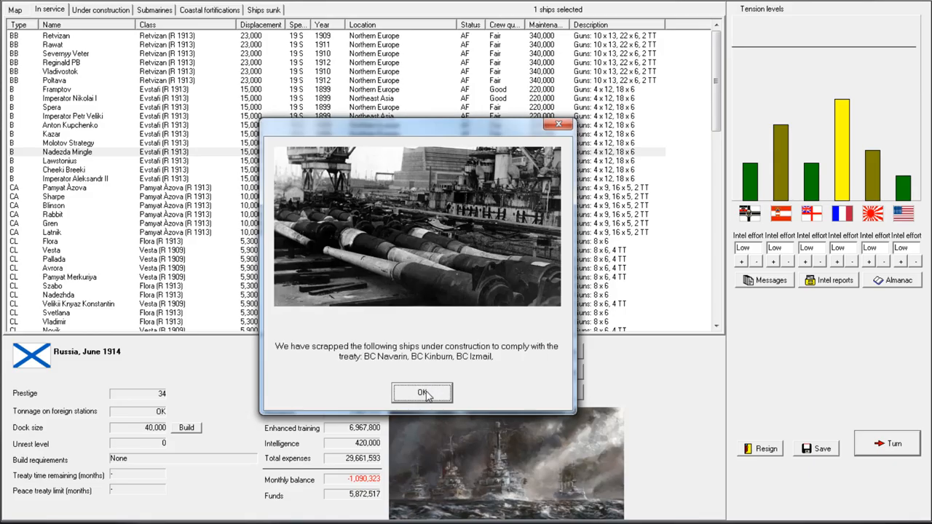
mouse_move(446, 364)
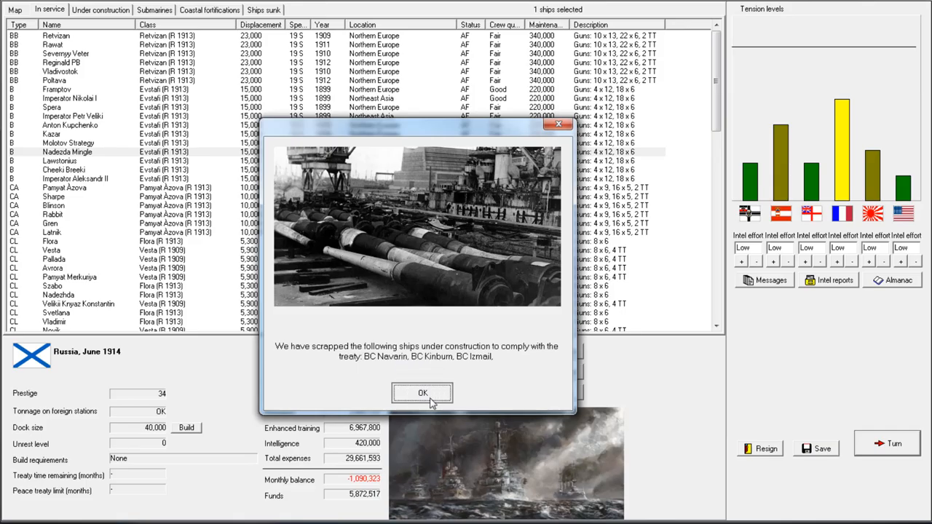
click(423, 393)
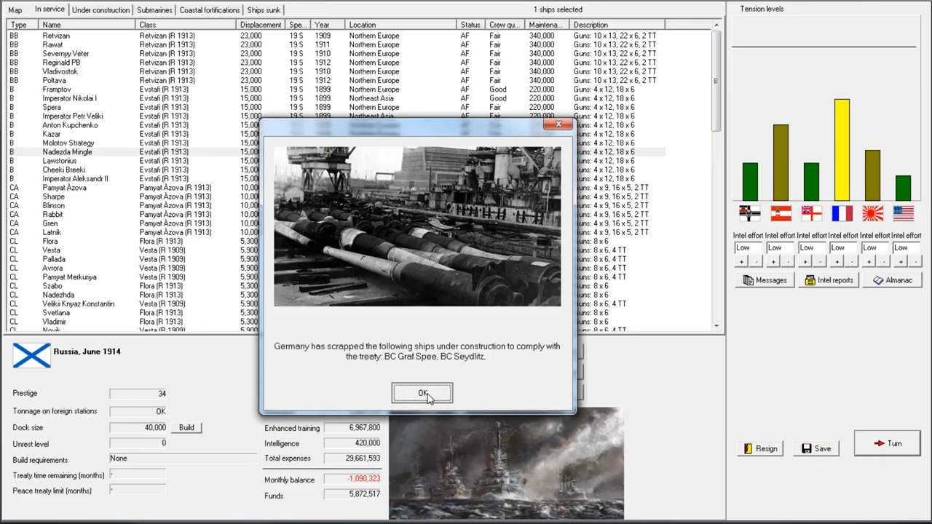
click(423, 394)
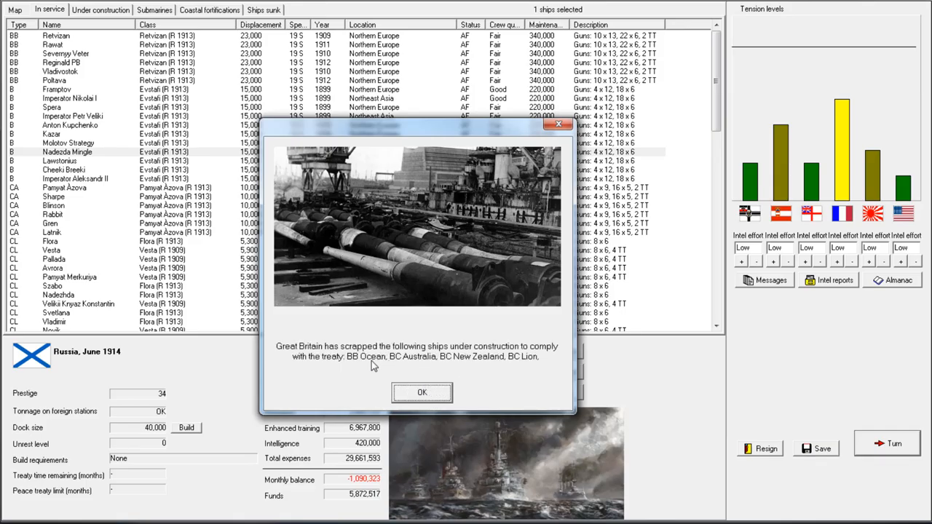
click(422, 394)
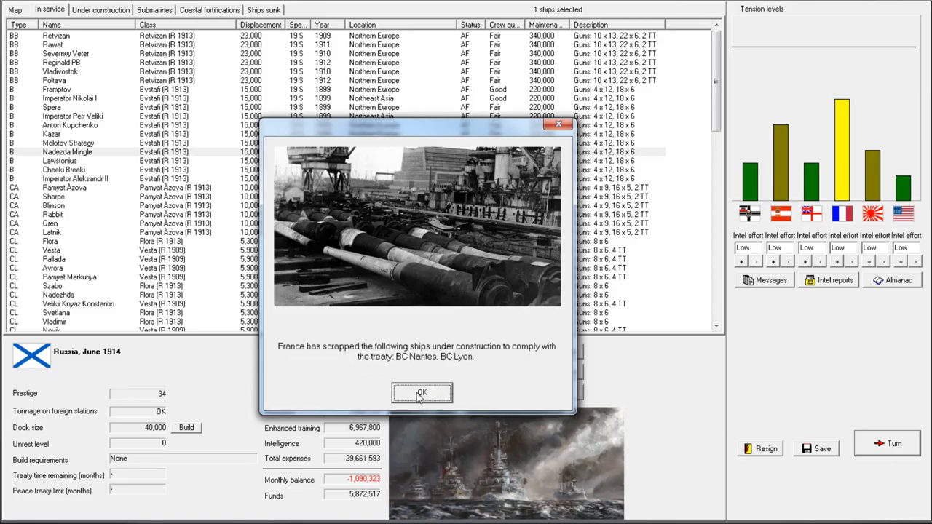
click(423, 393)
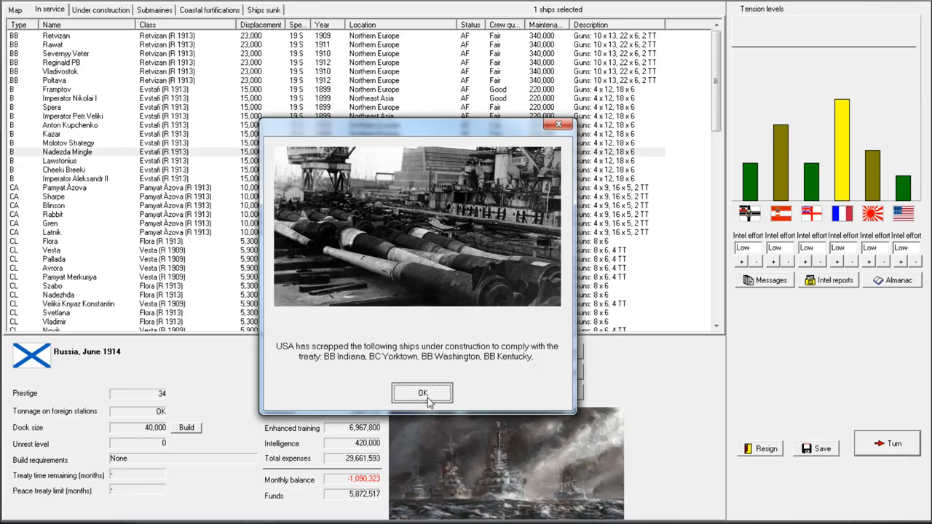
click(423, 393)
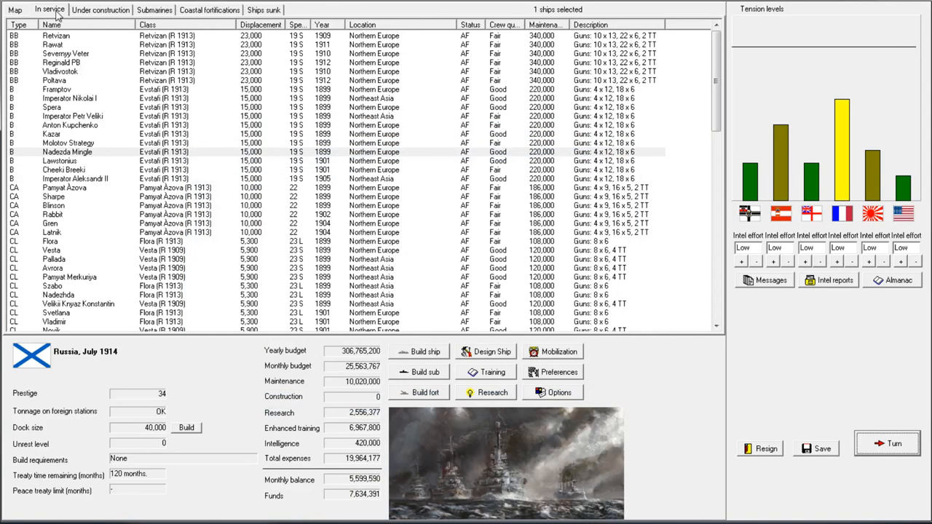
- Review ships under construction and the Izmail build option, then back out to the in-service list
click(99, 9)
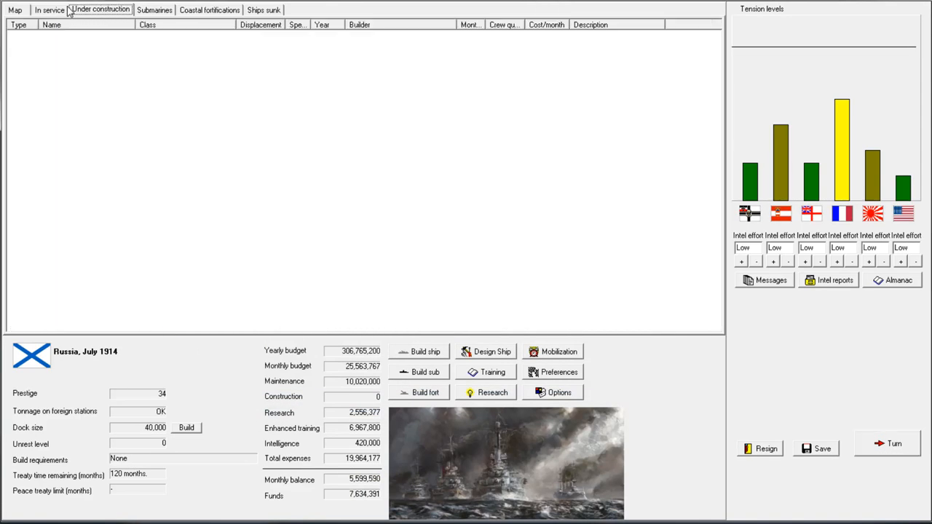
click(49, 8)
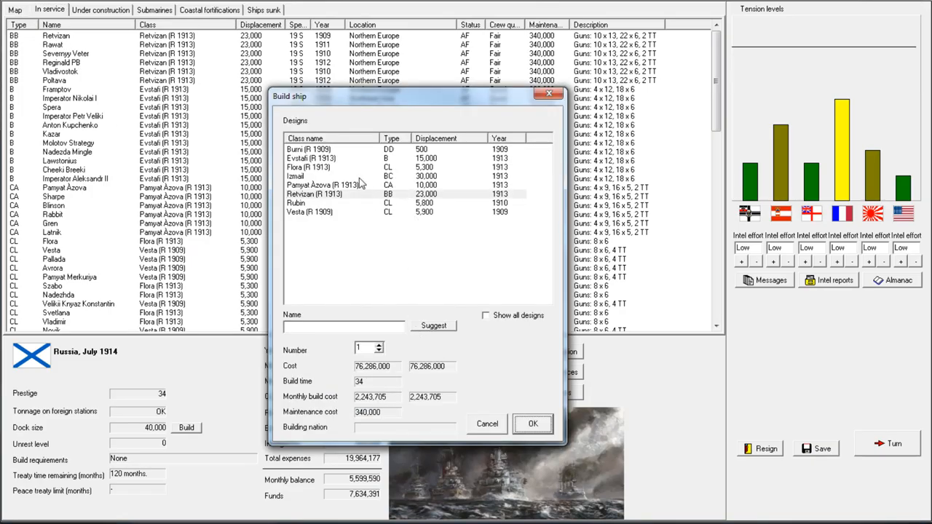
click(328, 176)
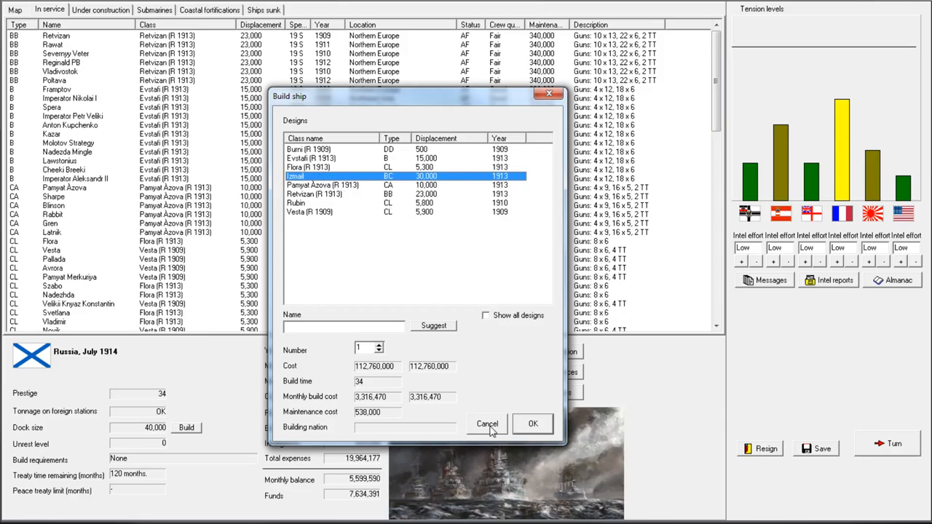
click(487, 423)
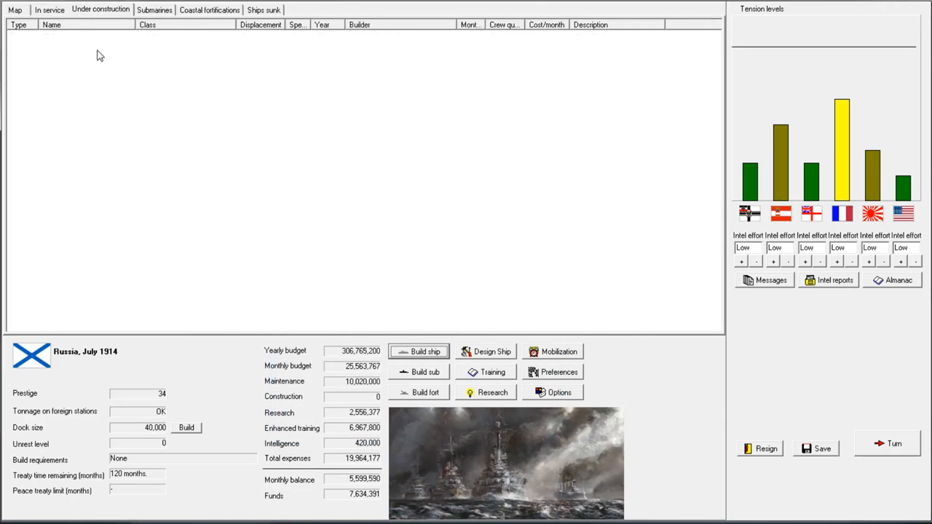
click(50, 8)
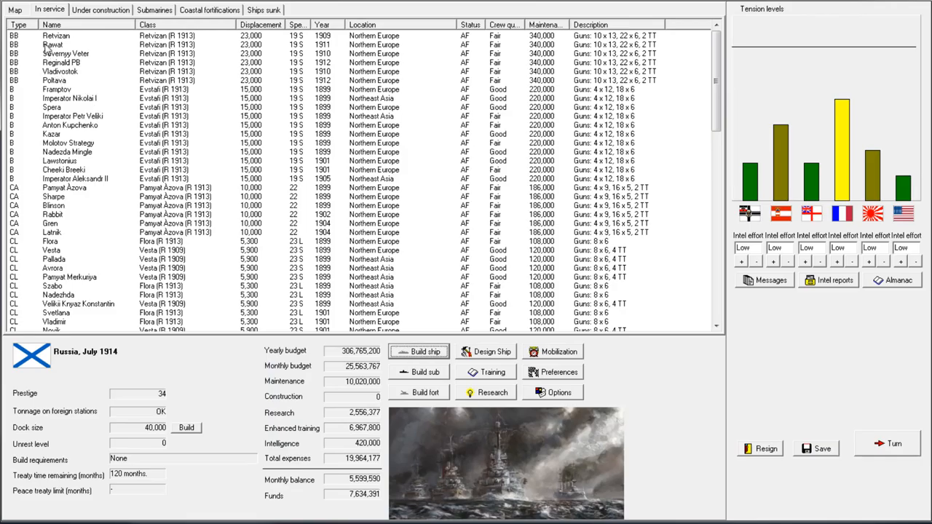
mouse_move(338, 184)
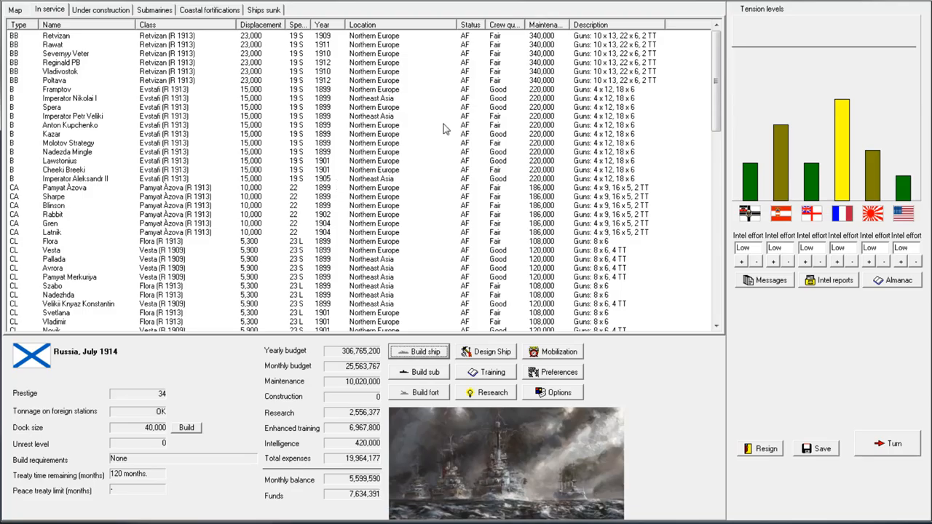
mouse_move(838, 97)
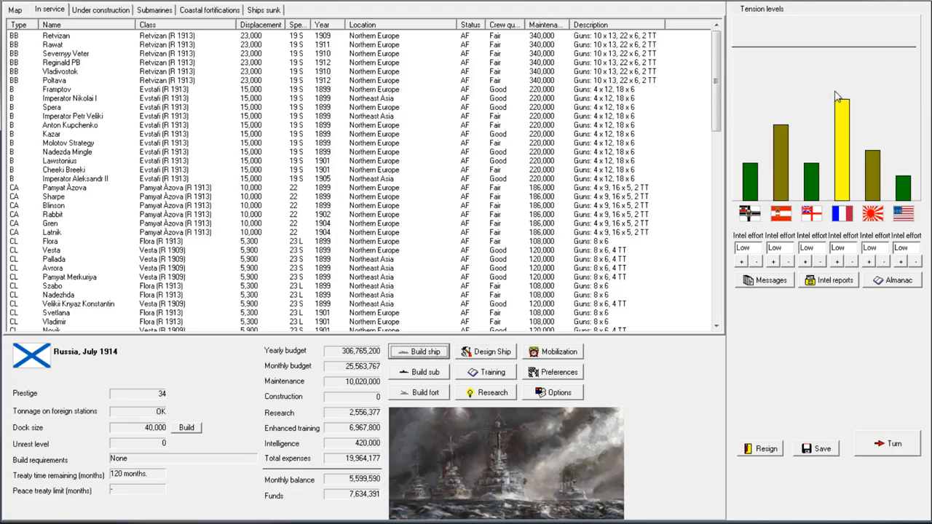
mouse_move(833, 120)
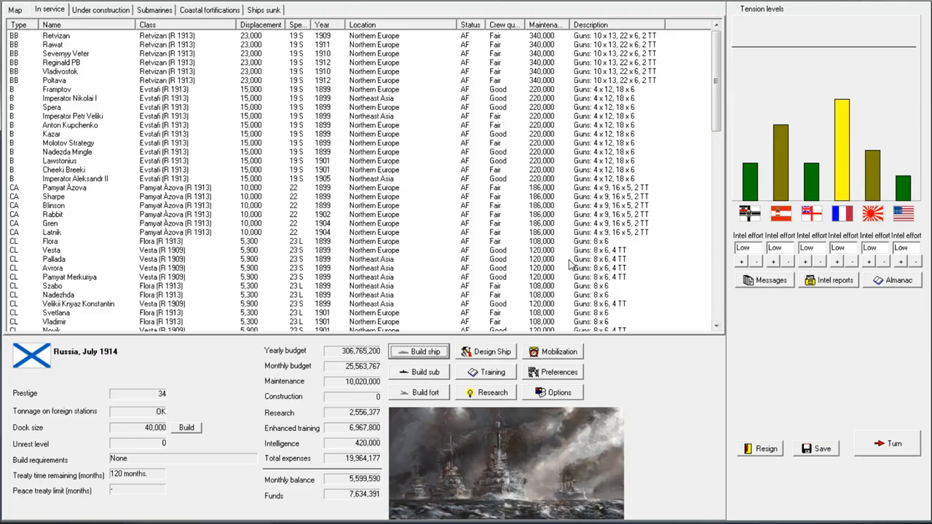
mouse_move(842, 137)
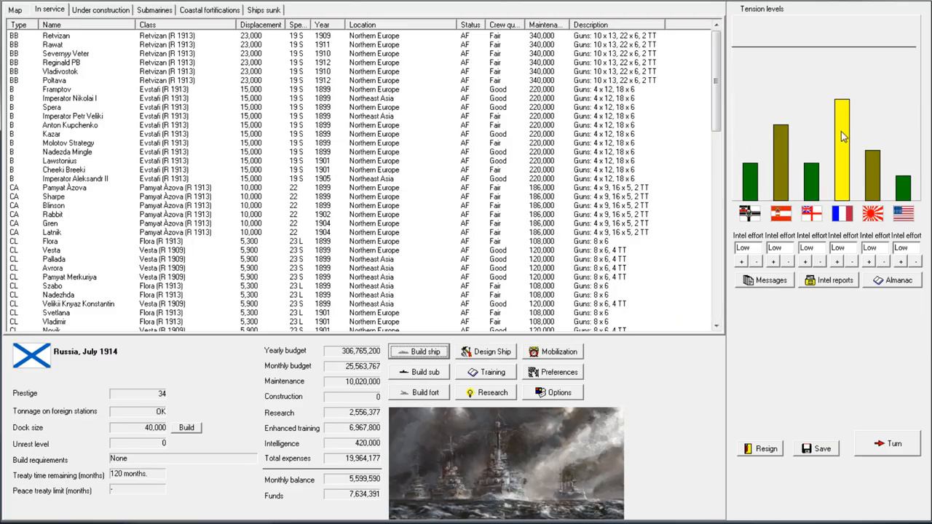
- Enter the ship designer, which loads the Retvizan battleship design
click(493, 351)
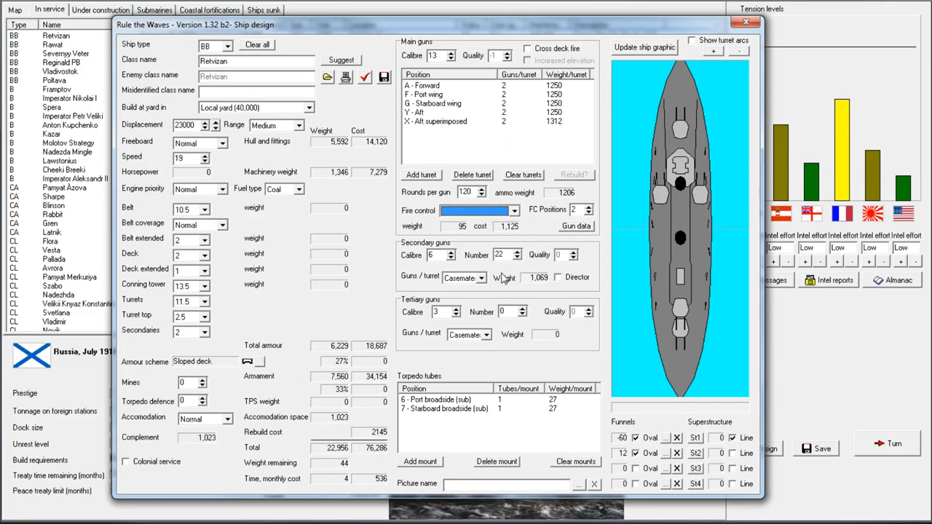
mouse_move(460, 130)
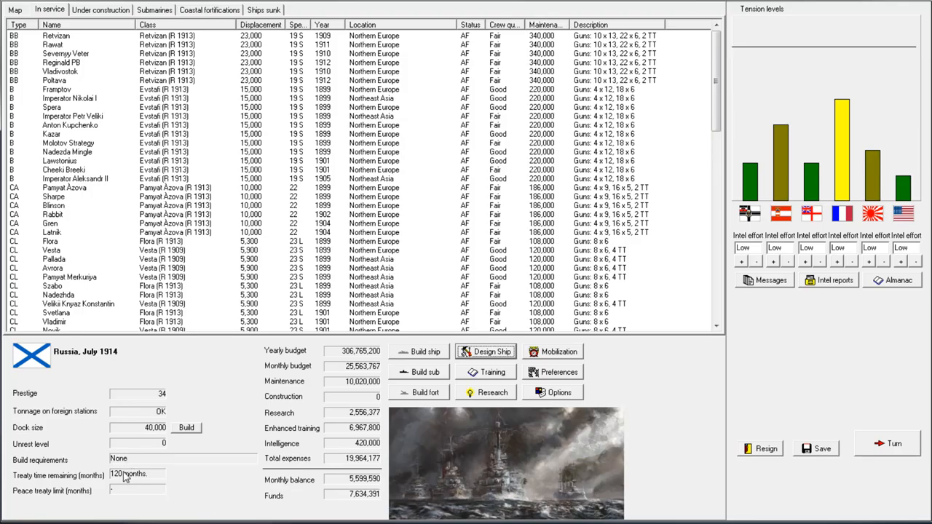
mouse_move(586, 282)
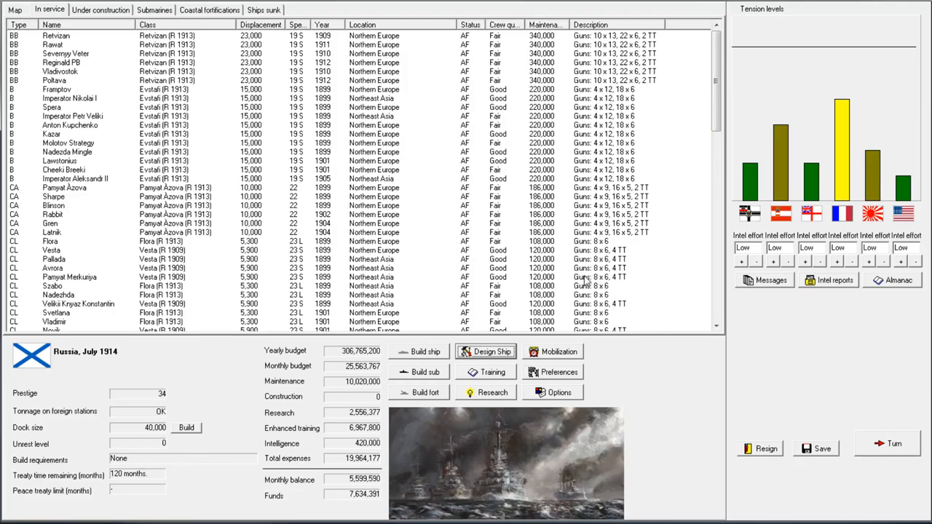
mouse_move(134, 478)
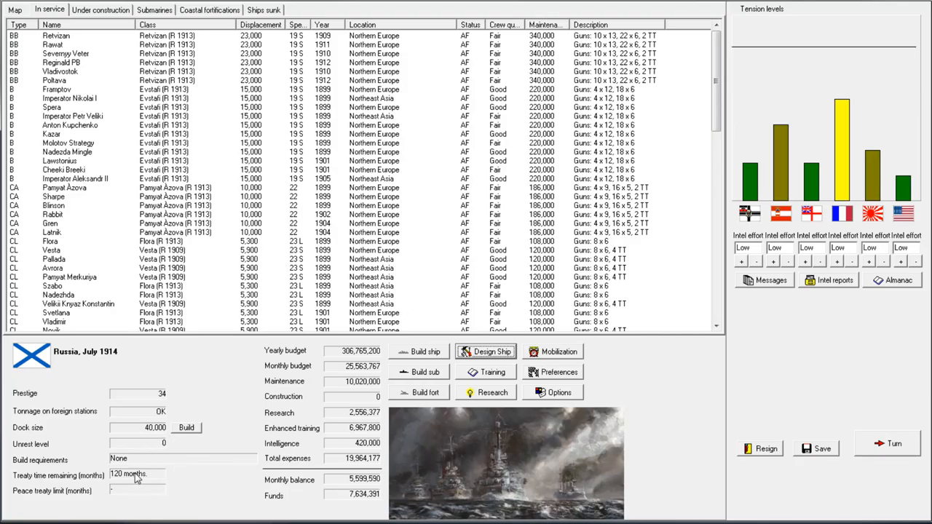
mouse_move(508, 221)
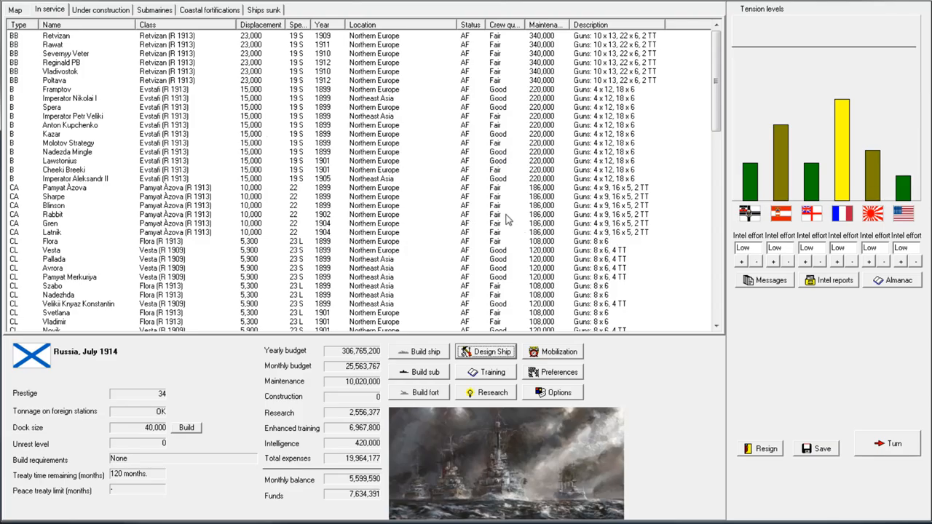
- Reopen the ship designer with ship type battlecruiser and main turrets cleared
click(485, 351)
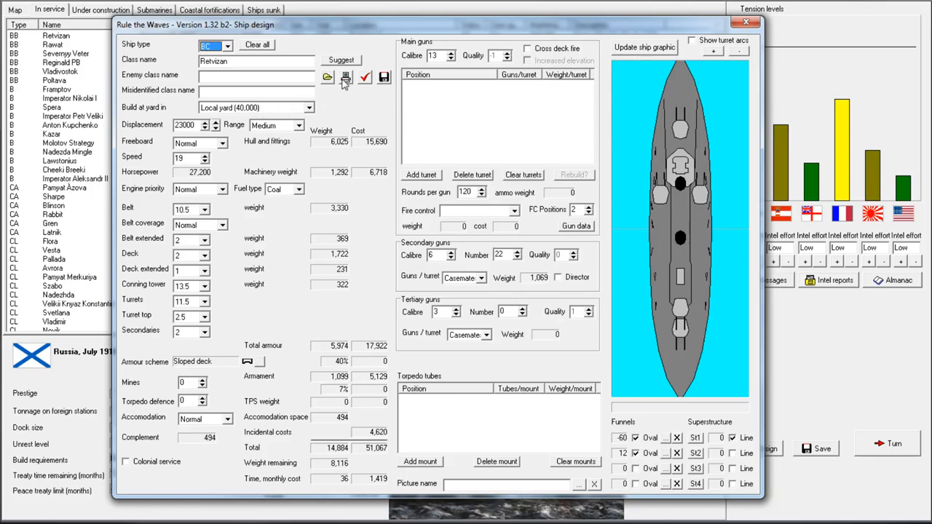
- Load the Kinburn battlecruiser design and lower the main gun calibre, reviewing 10-inch penetration values
click(327, 77)
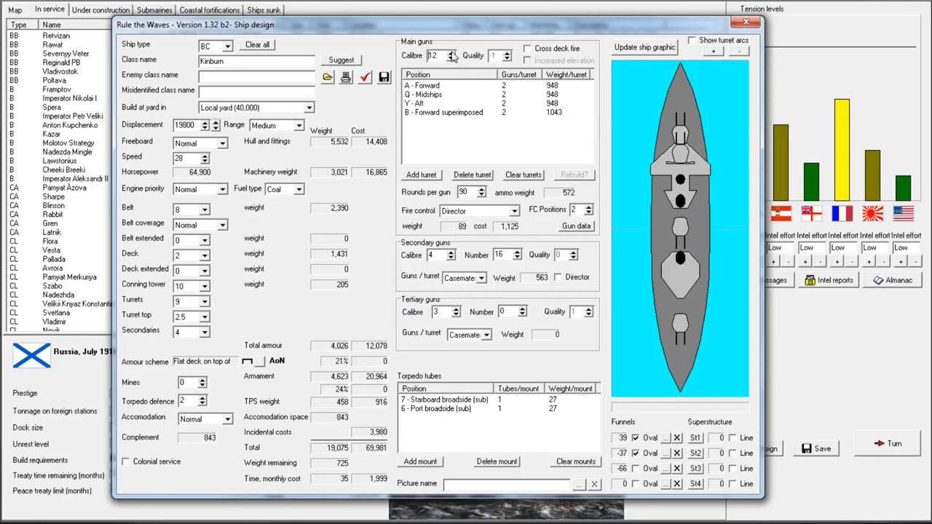
click(457, 58)
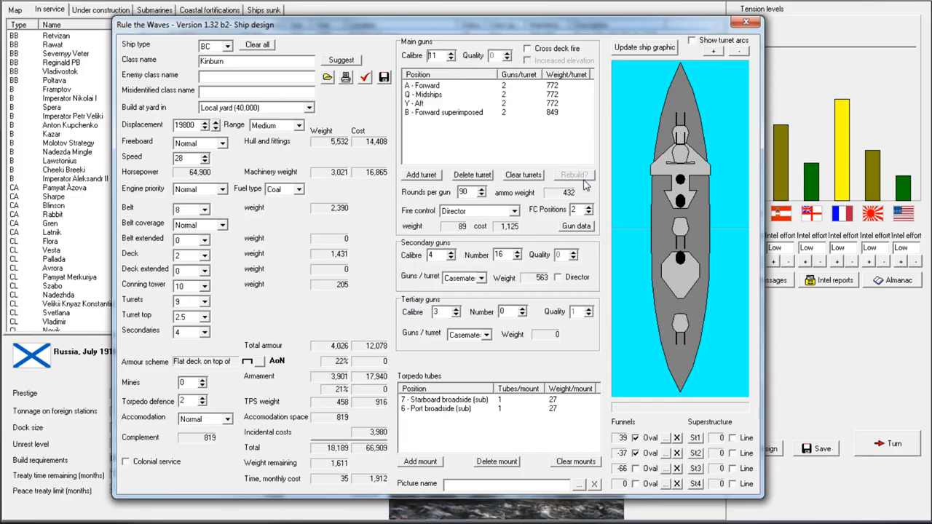
click(575, 226)
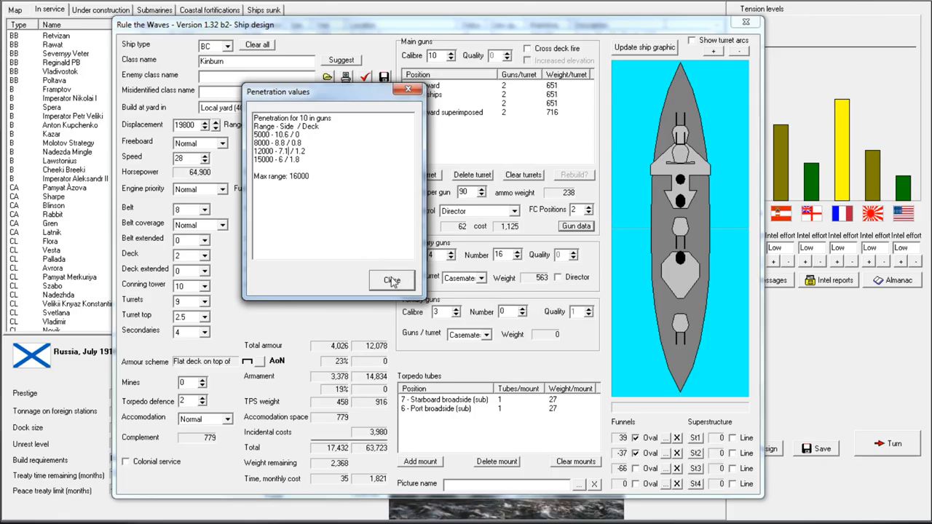
click(391, 280)
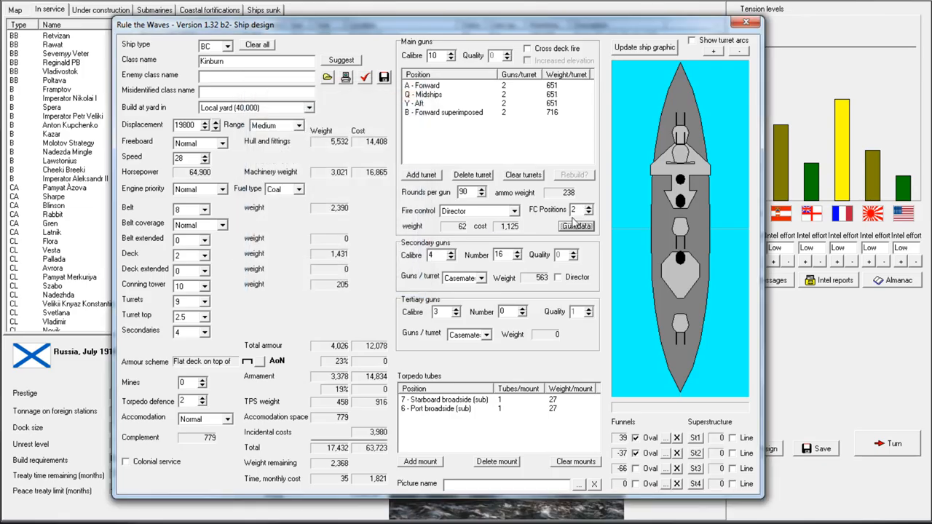
click(576, 226)
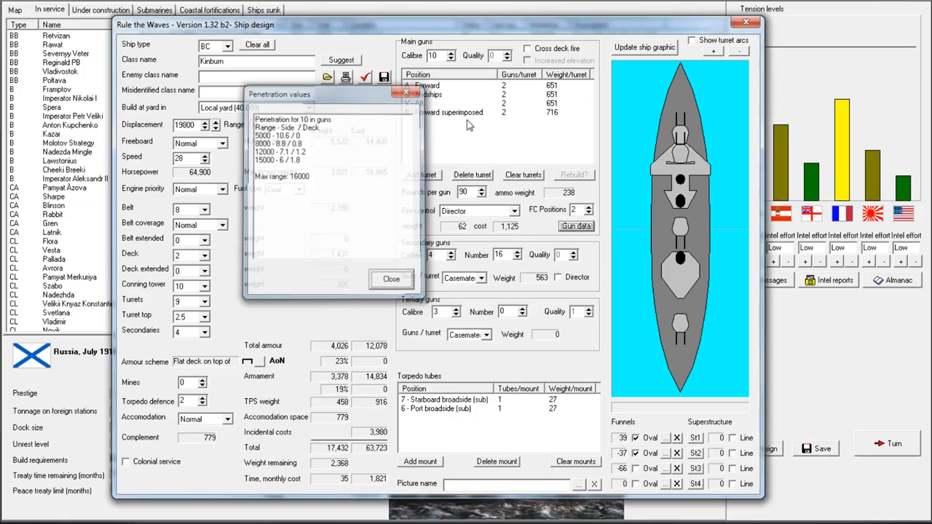
click(390, 279)
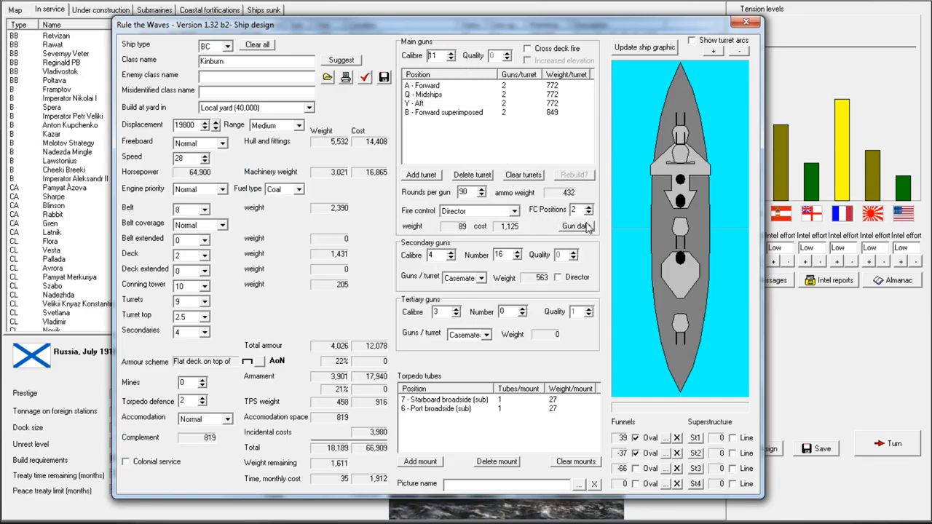
- Compare 11-inch and 10-inch penetration values and settle on 11-inch main guns
click(577, 226)
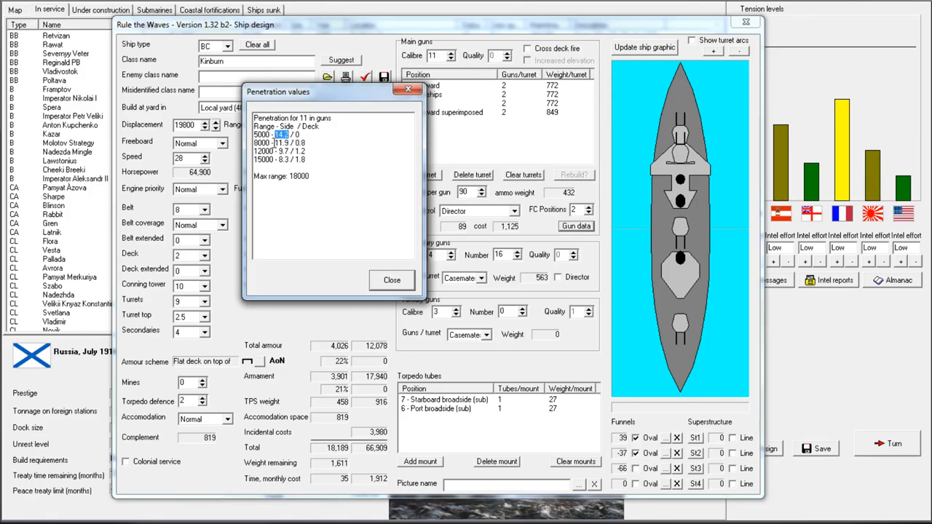
click(329, 171)
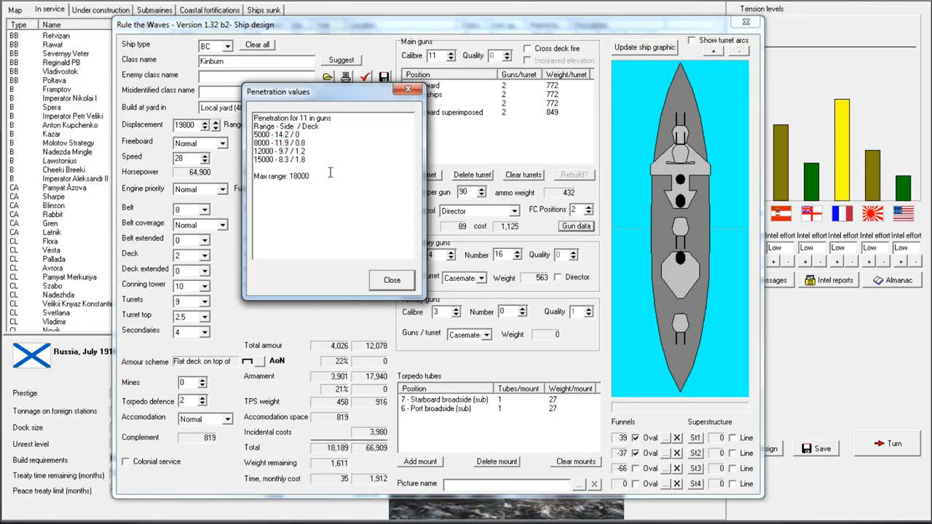
click(392, 279)
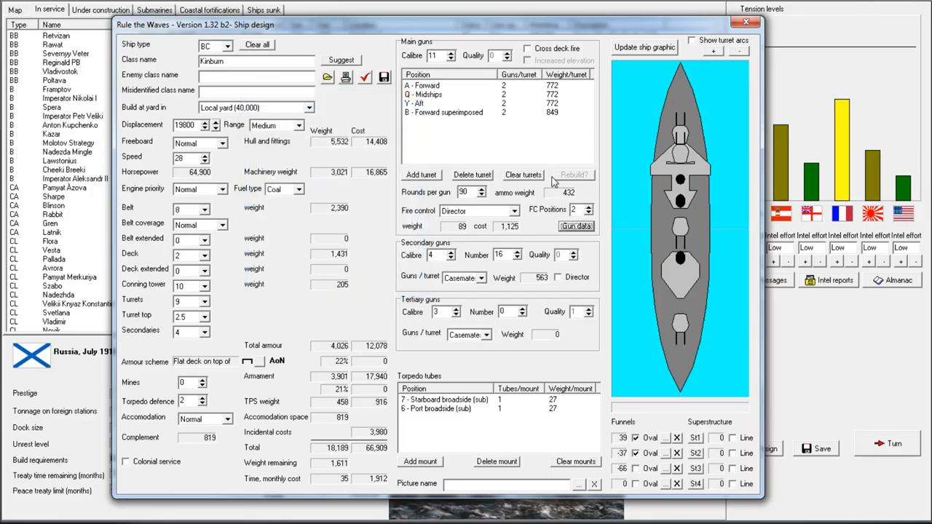
click(576, 226)
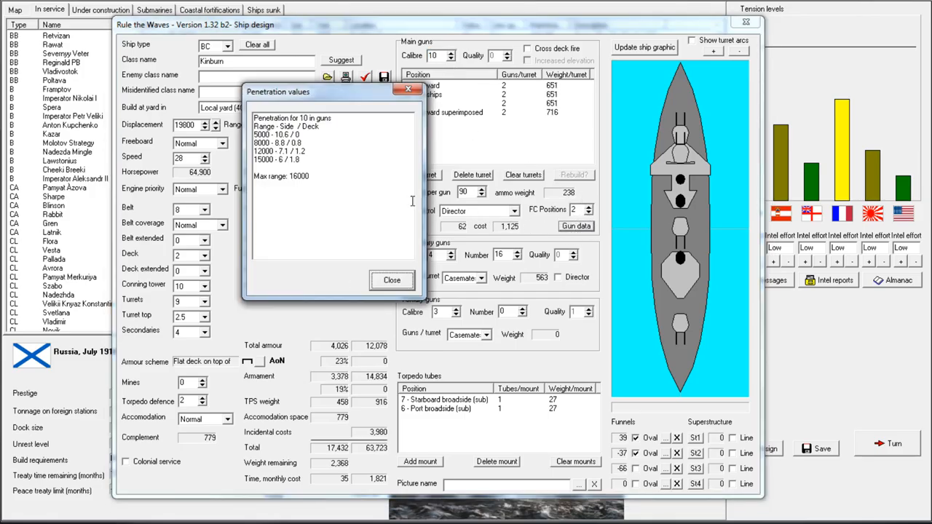
click(392, 279)
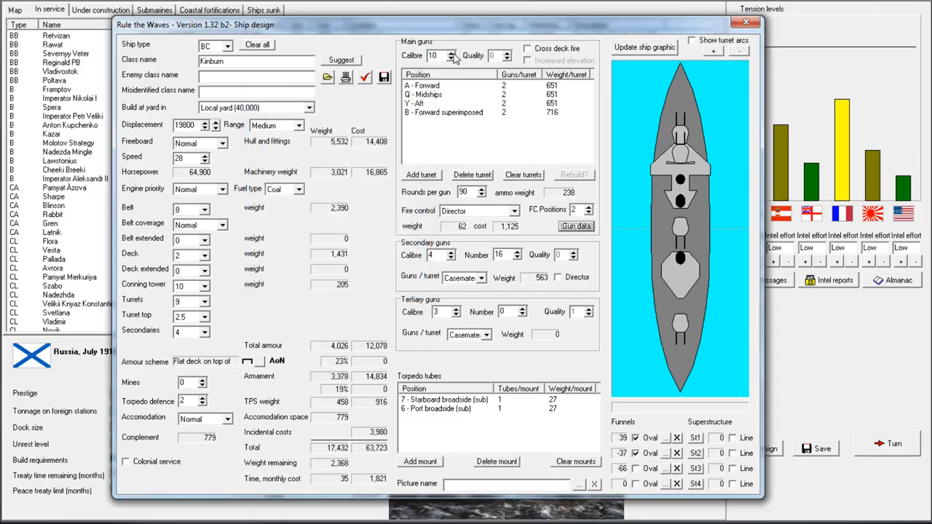
click(575, 226)
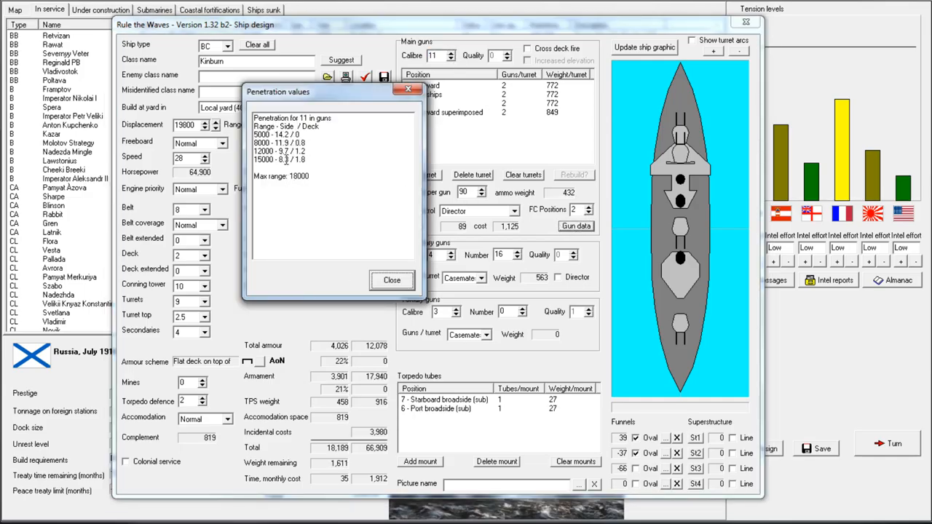
mouse_move(399, 279)
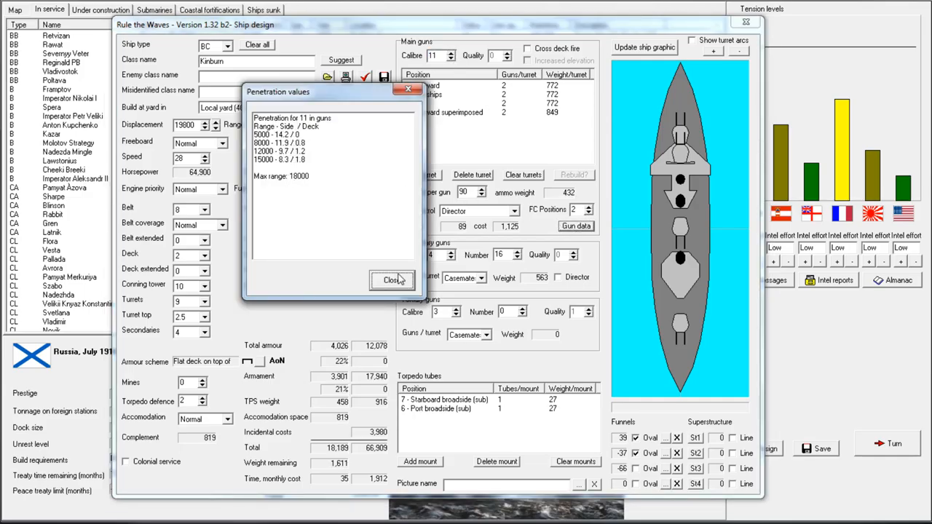
click(392, 280)
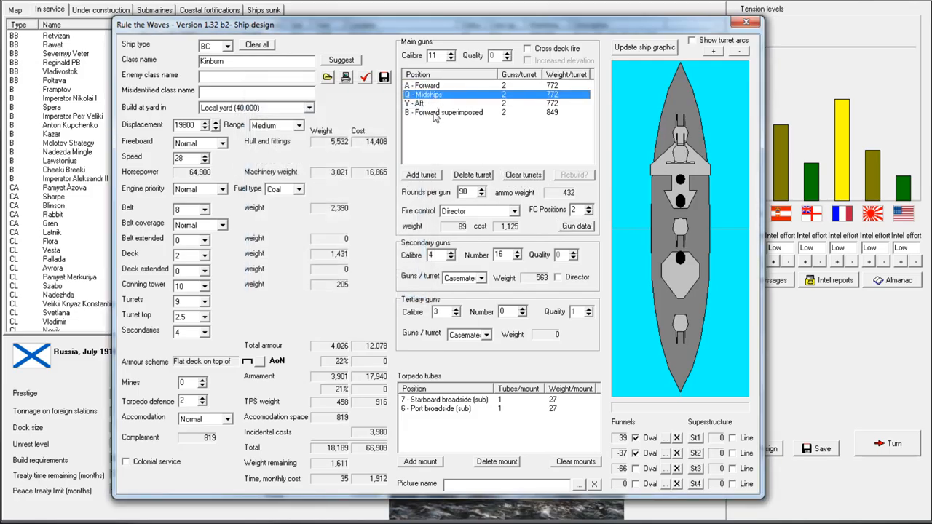
- Clear Kinburn's main turrets and rebuild the battery as triple A and Y plus twin superfiring B and X 11-inch turrets
click(472, 175)
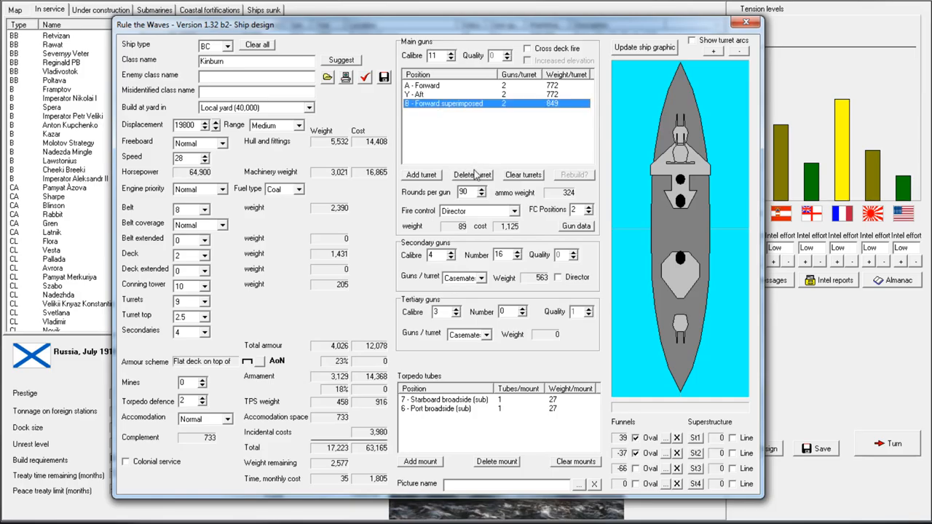
click(522, 174)
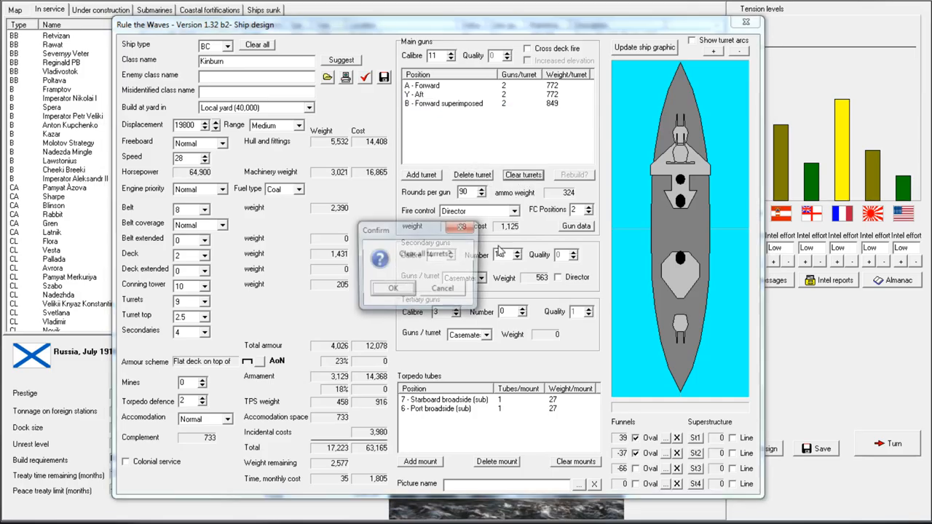
click(393, 289)
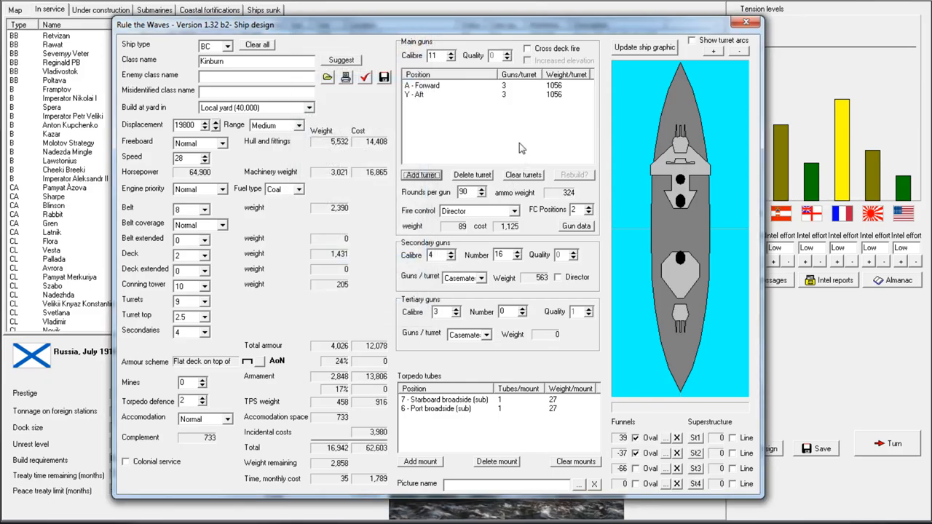
click(421, 174)
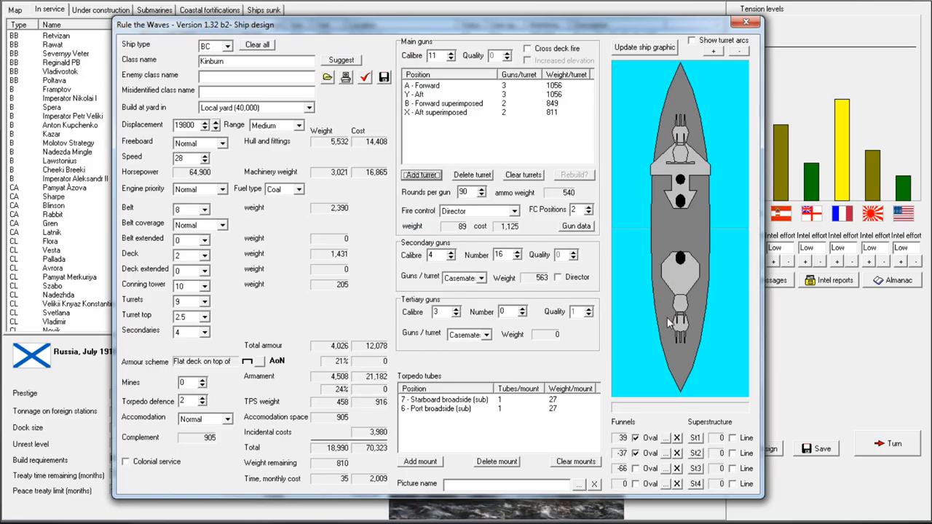
mouse_move(691, 285)
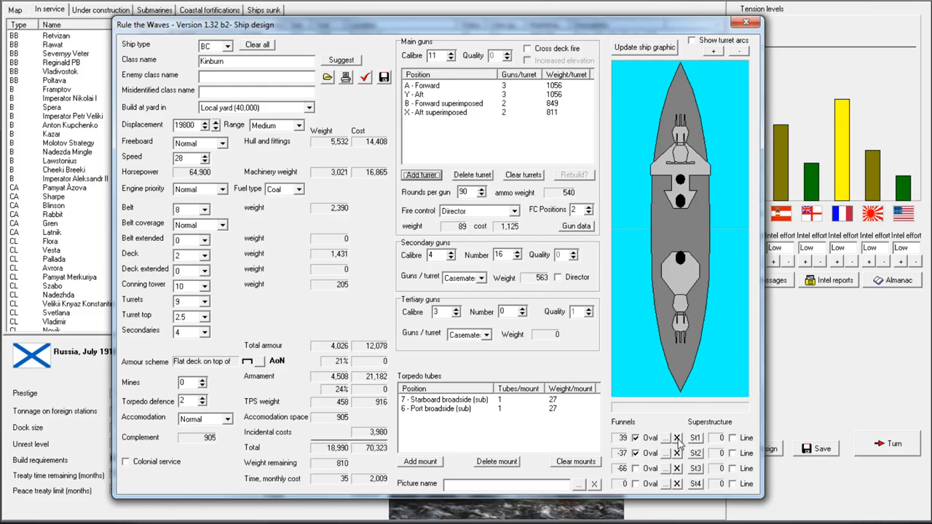
click(677, 437)
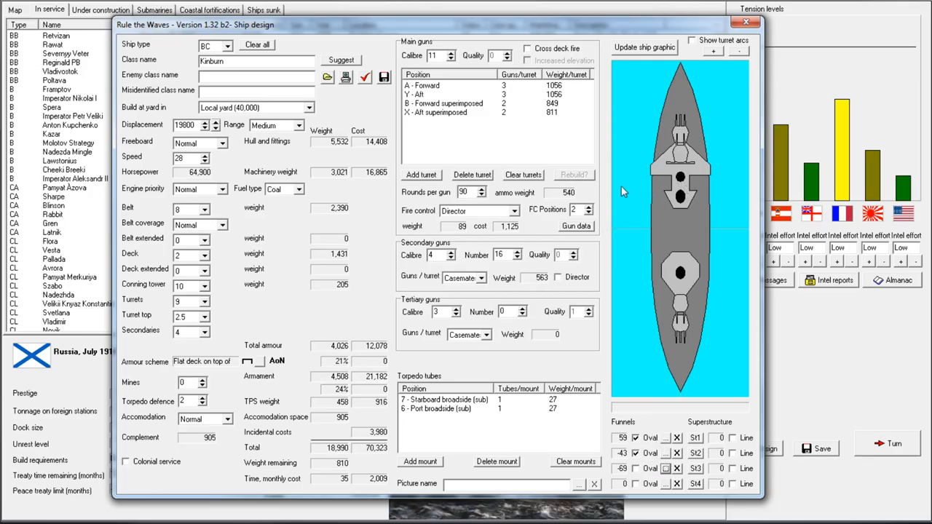
mouse_move(454, 263)
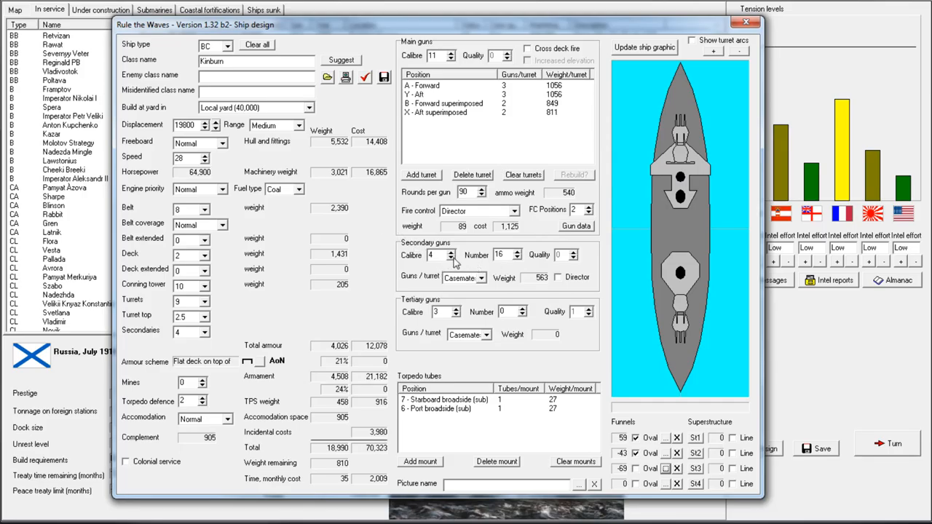
- Raise Kinburn's secondary gun calibre from 4 to 6 inches for sixteen casemate guns
click(450, 251)
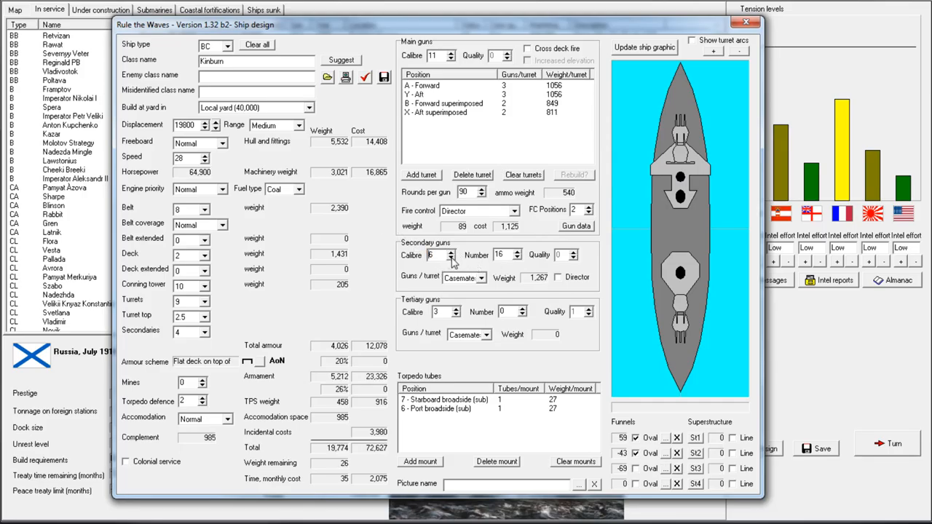
mouse_move(528, 256)
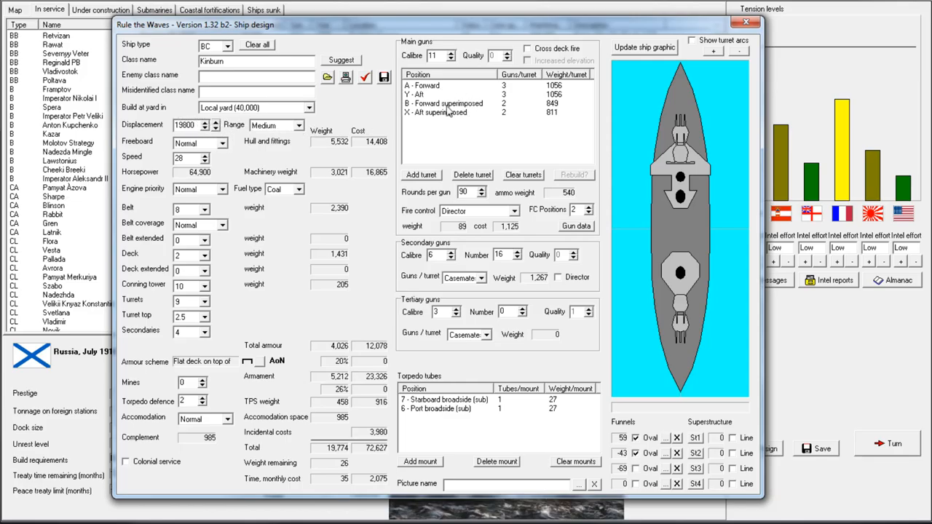
mouse_move(425, 213)
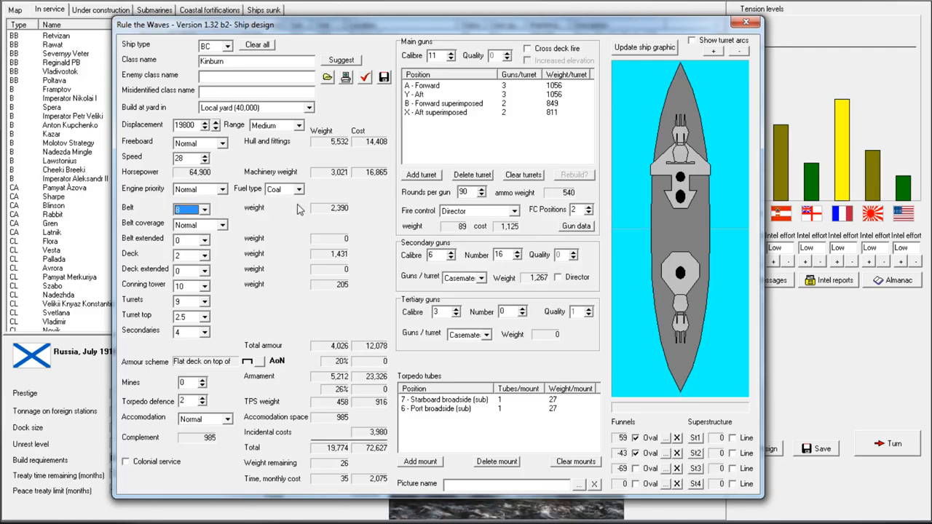
mouse_move(271, 210)
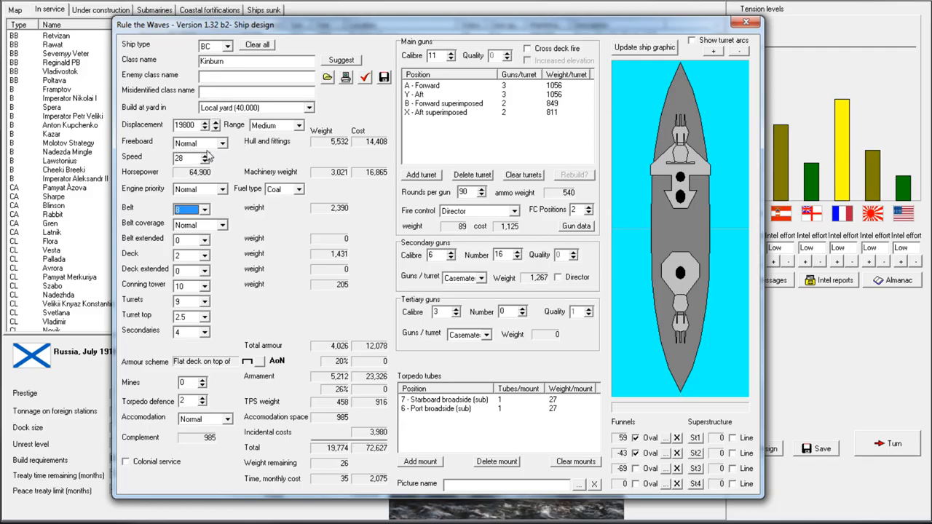
- Run the design check on Kinburn and accept the All OK report
click(298, 190)
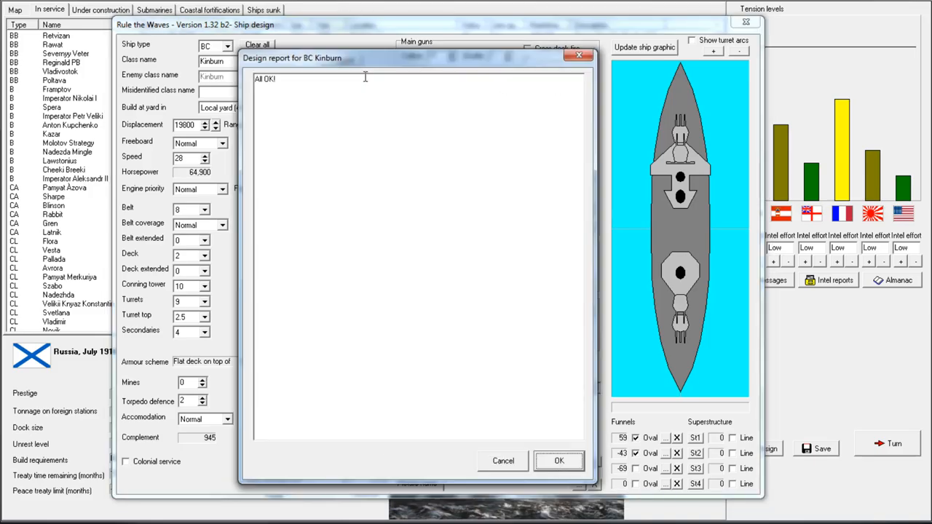
click(559, 460)
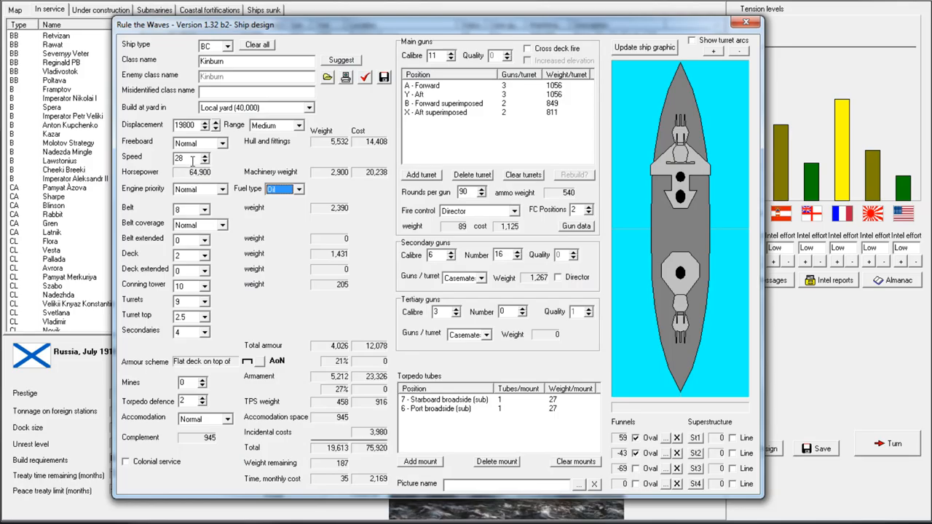
mouse_move(235, 170)
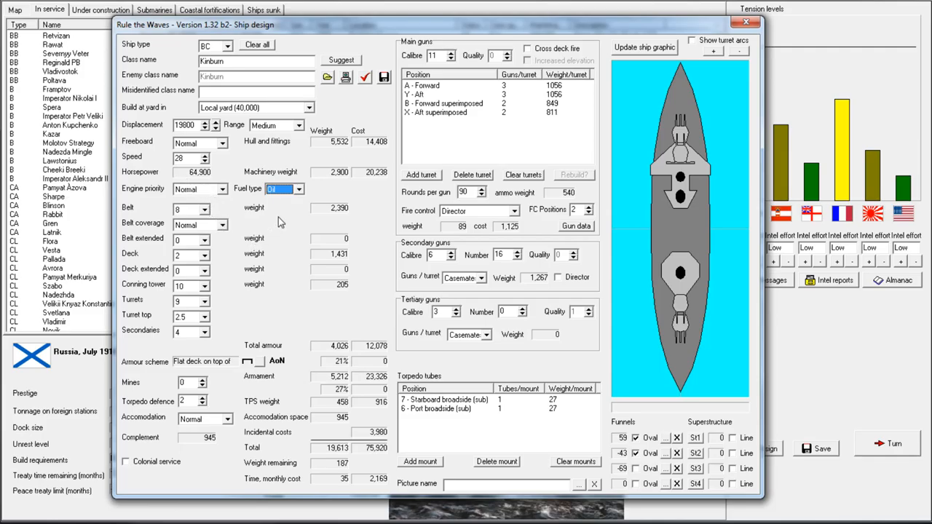
mouse_move(205, 408)
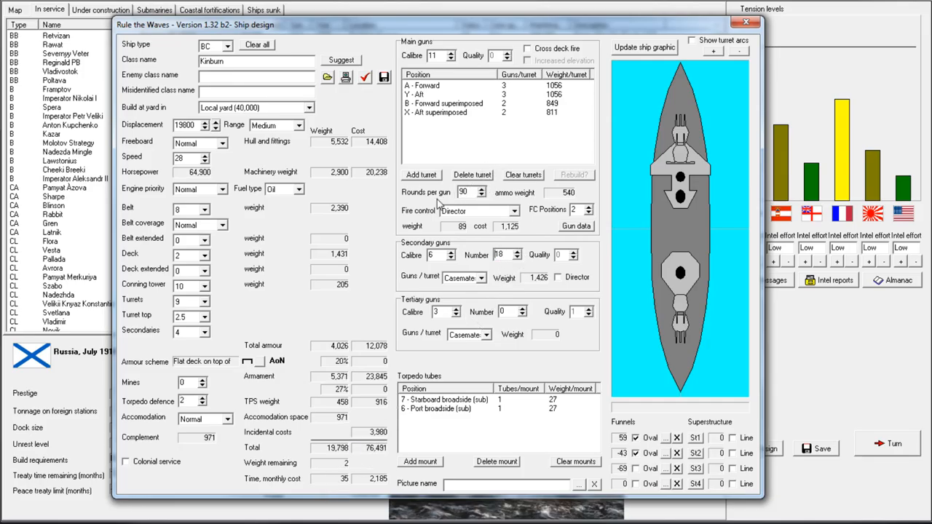
mouse_move(203, 220)
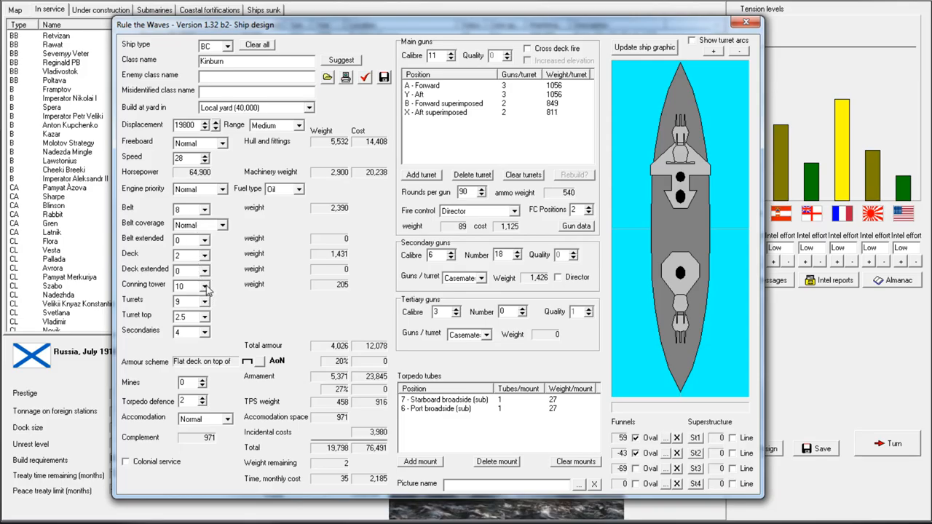
- Cut Kinburn's secondaries armour to 2 and raise the secondary gun count to 20
triple_click(186, 332)
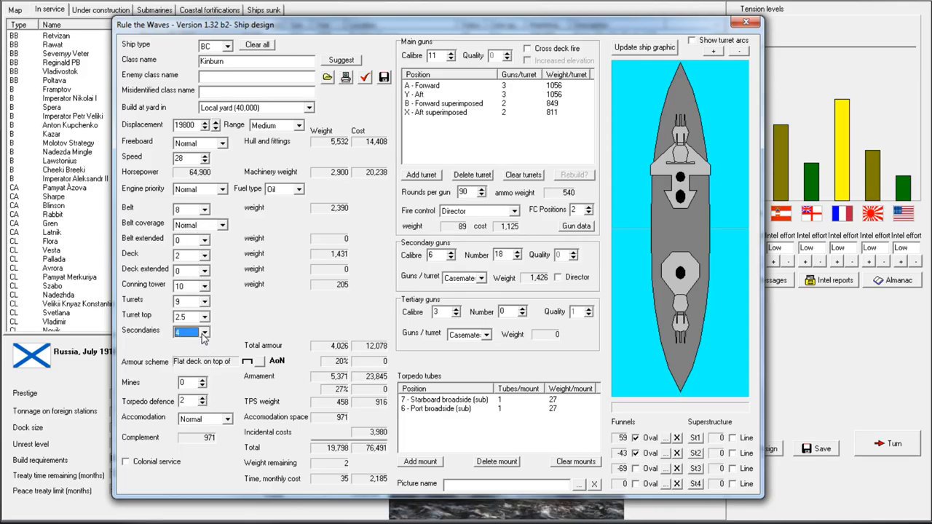
click(201, 335)
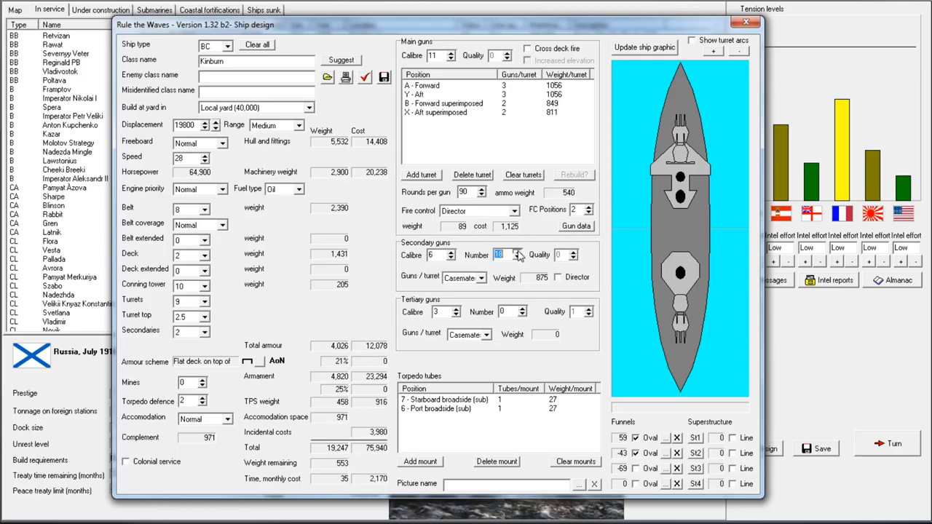
click(519, 251)
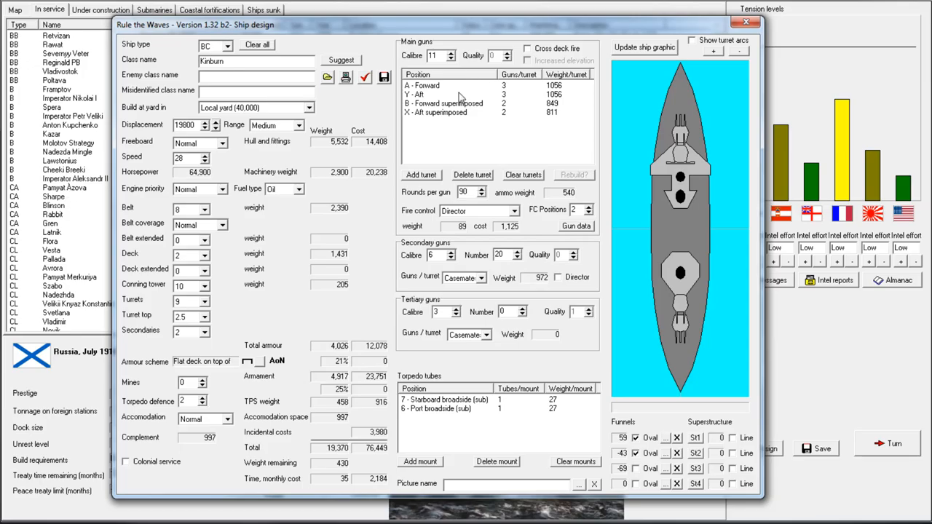
mouse_move(608, 204)
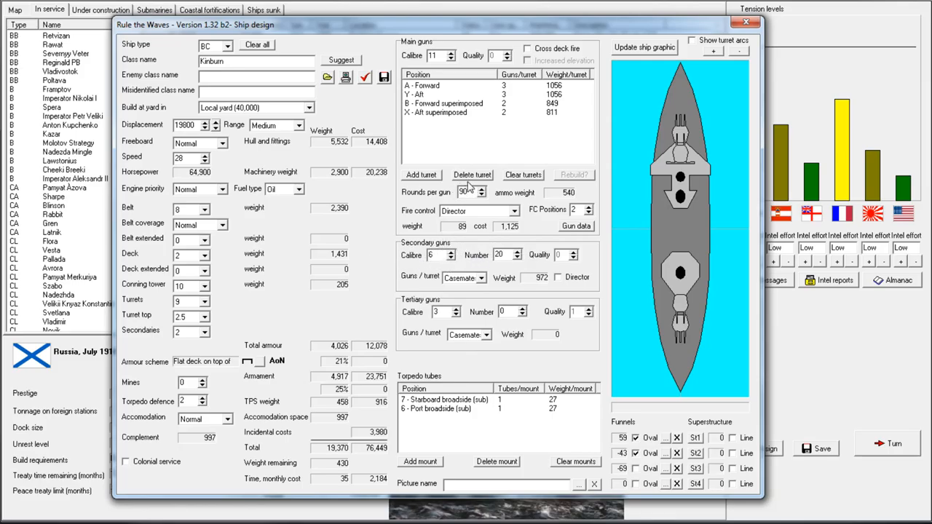
click(478, 189)
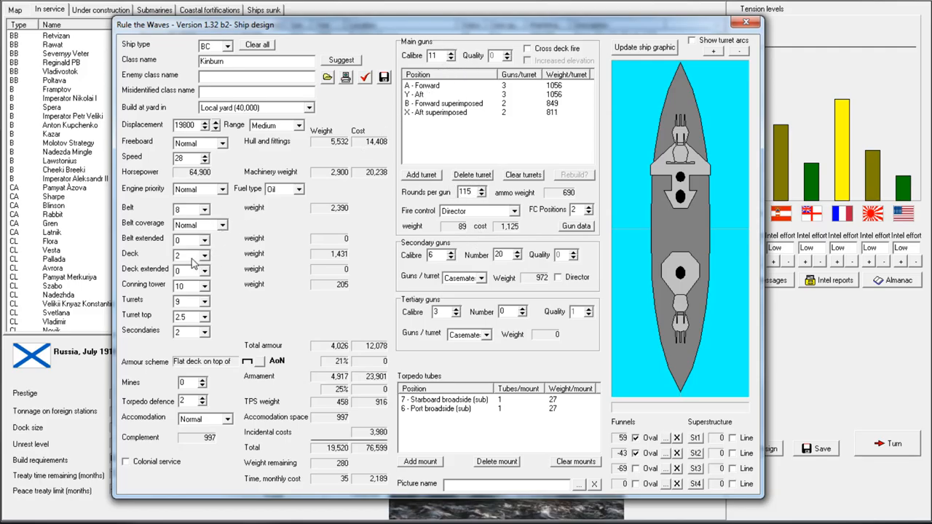
triple_click(188, 254)
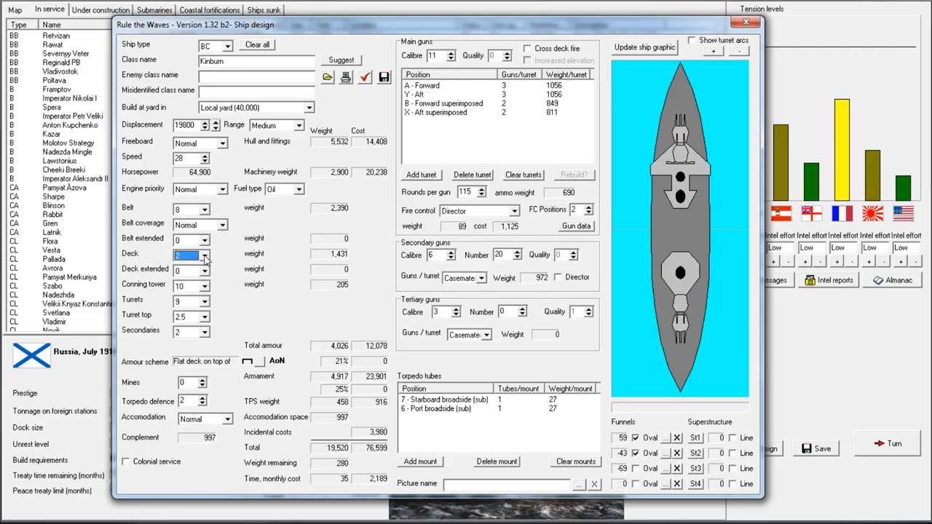
click(204, 250)
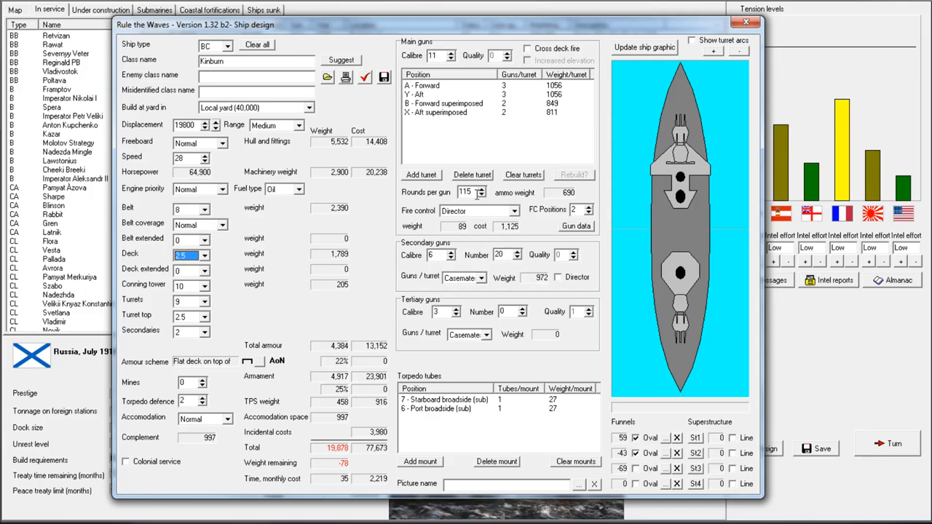
click(483, 195)
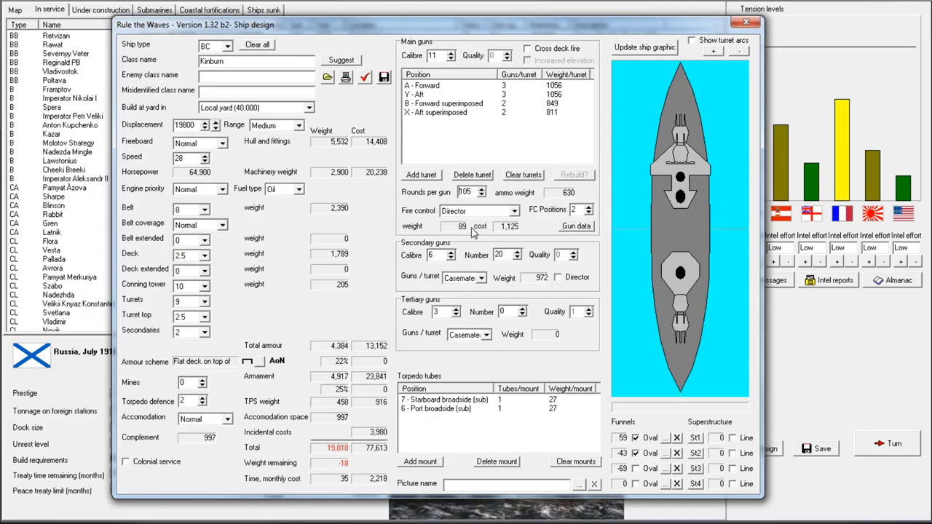
click(484, 190)
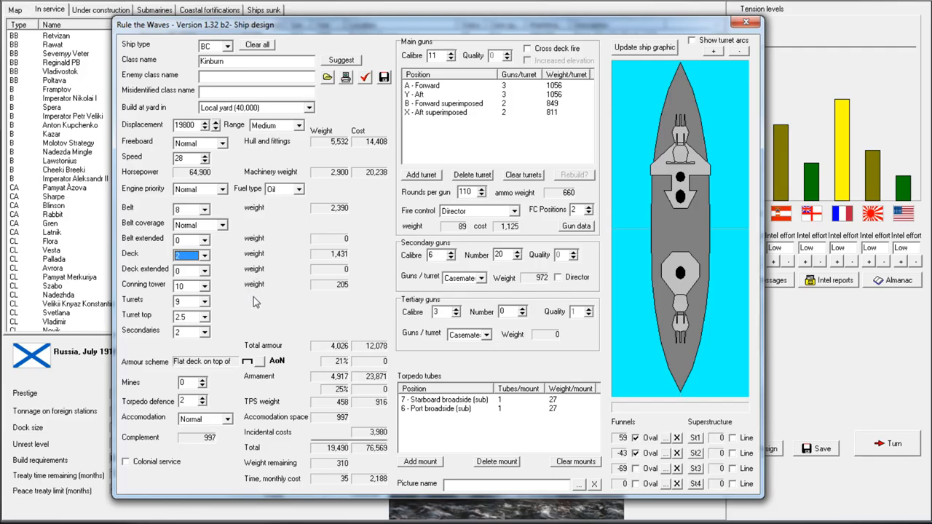
mouse_move(276, 279)
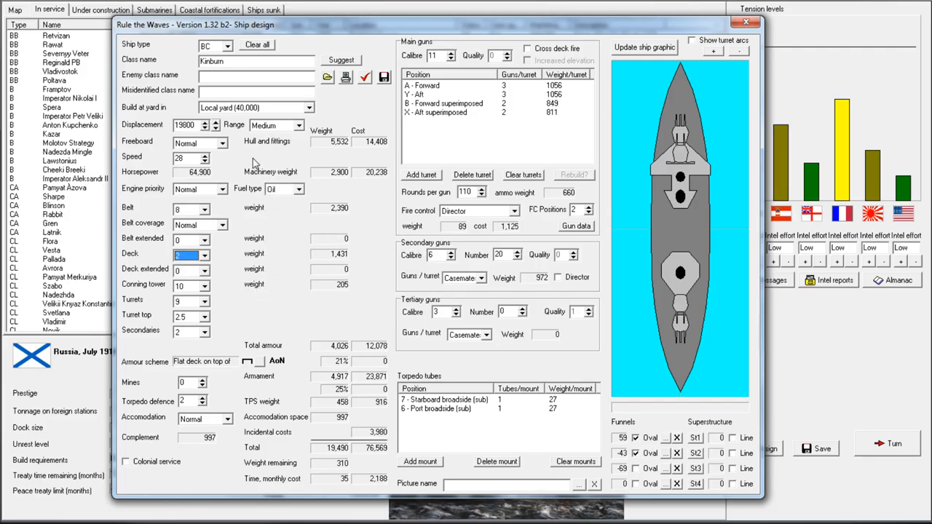
mouse_move(437, 254)
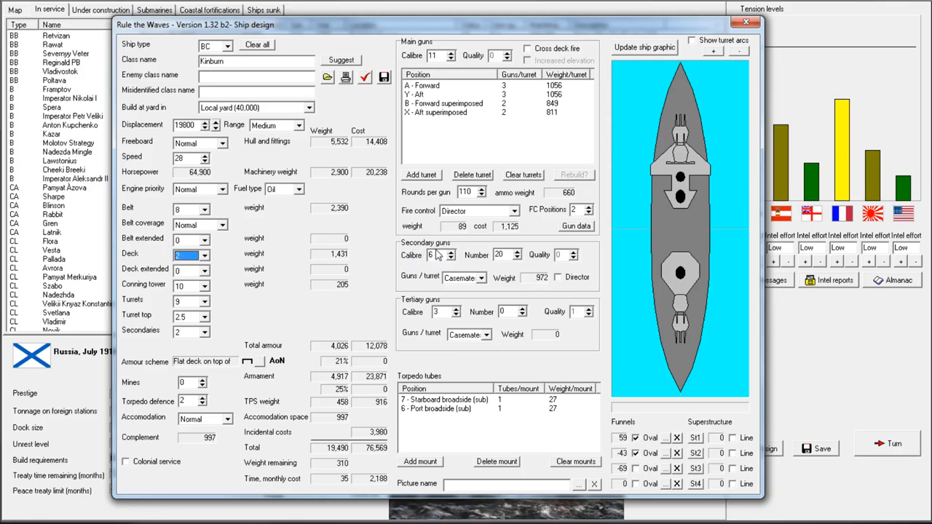
mouse_move(282, 265)
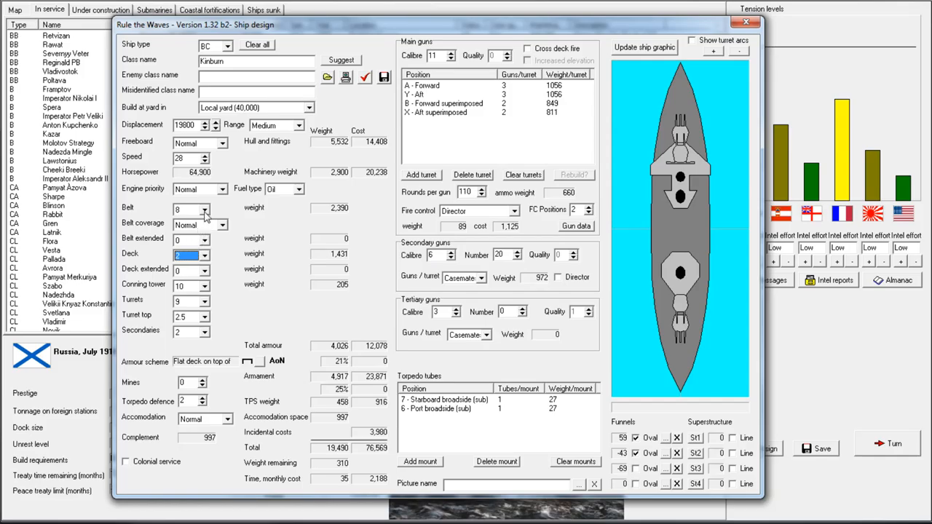
click(207, 212)
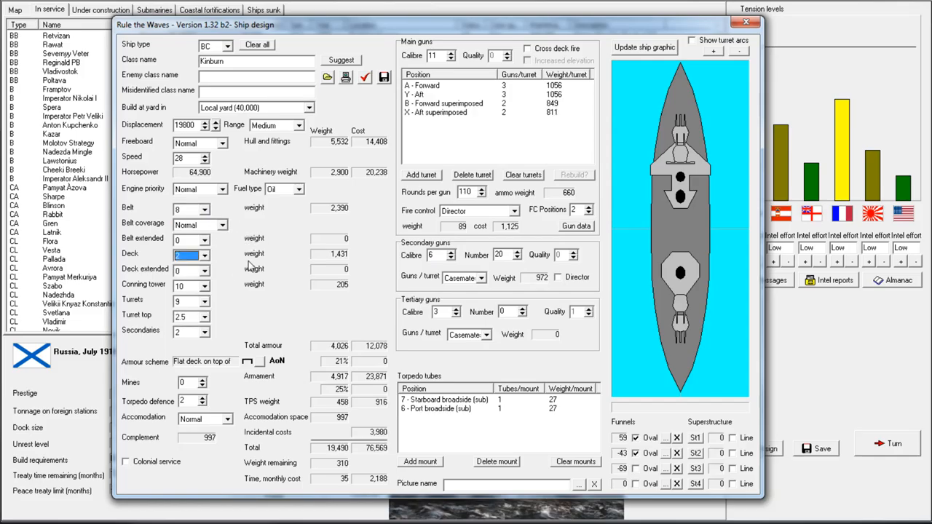
mouse_move(207, 289)
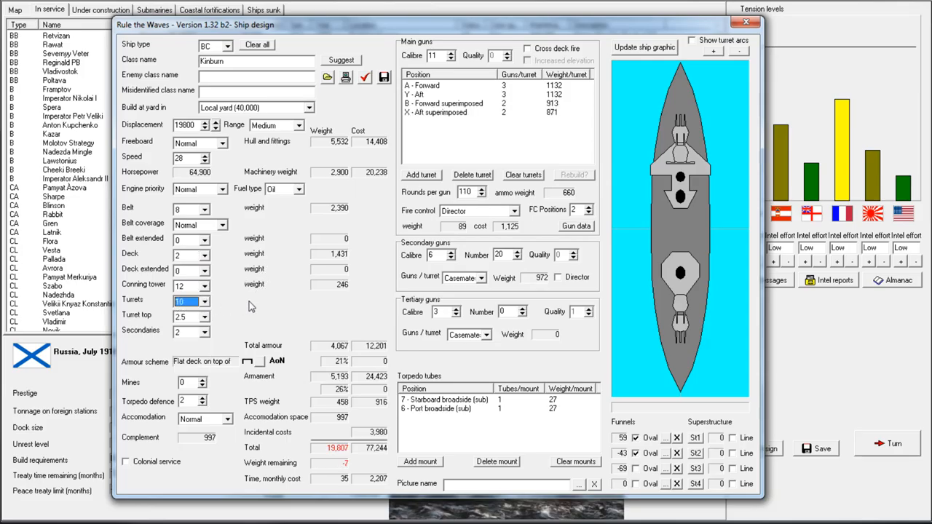
mouse_move(206, 326)
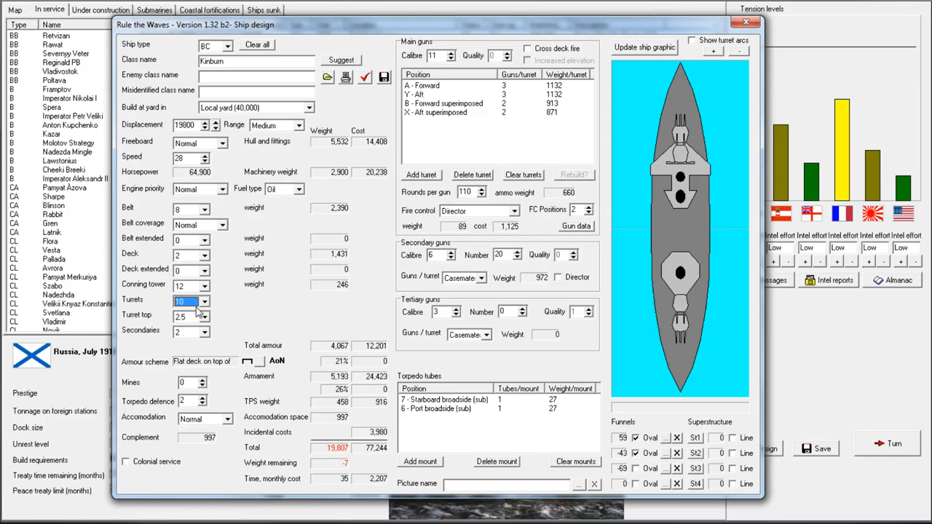
mouse_move(207, 221)
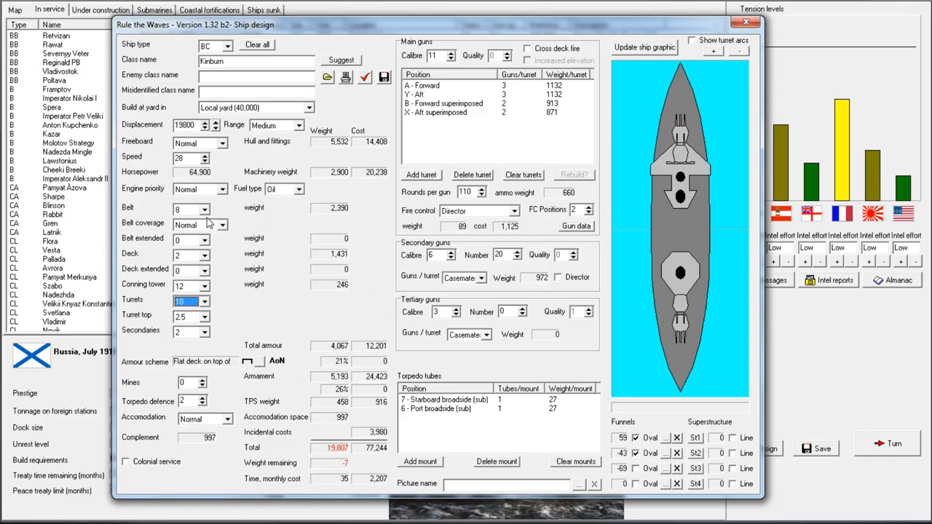
mouse_move(235, 295)
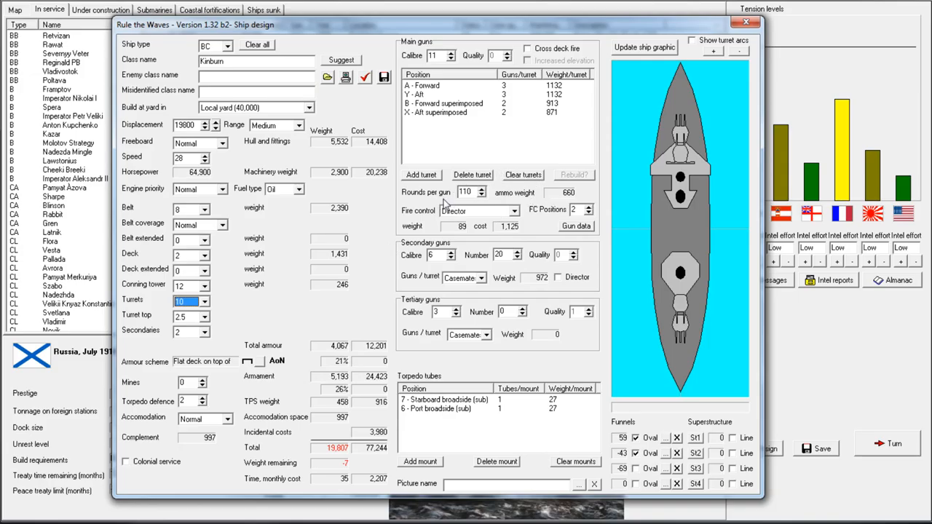
mouse_move(235, 294)
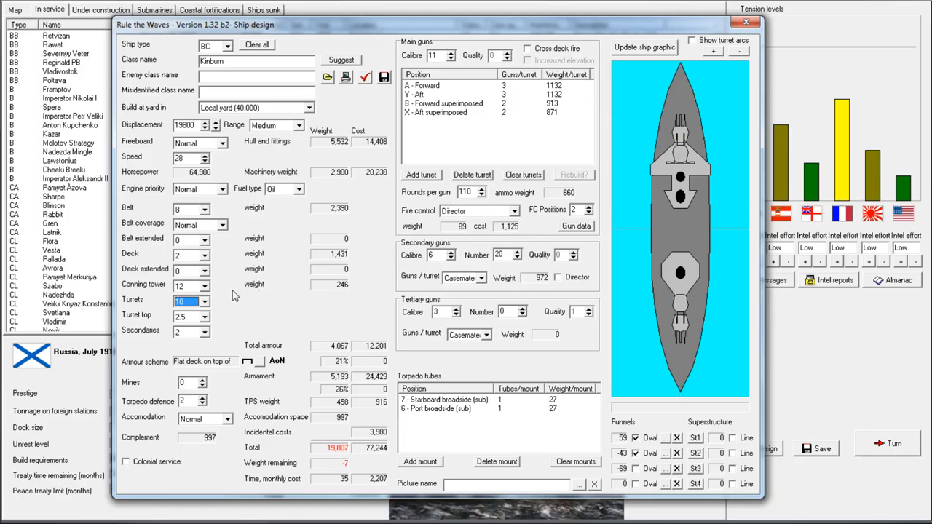
mouse_move(545, 201)
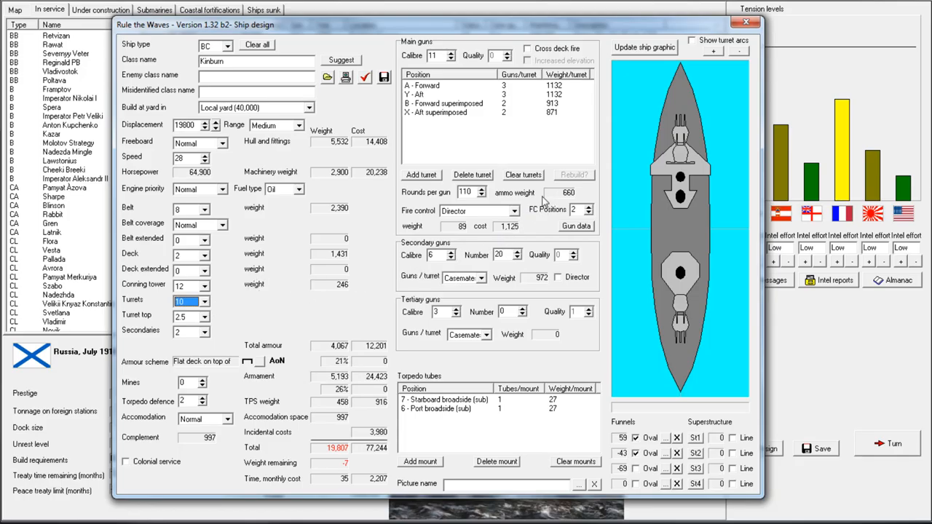
mouse_move(524, 242)
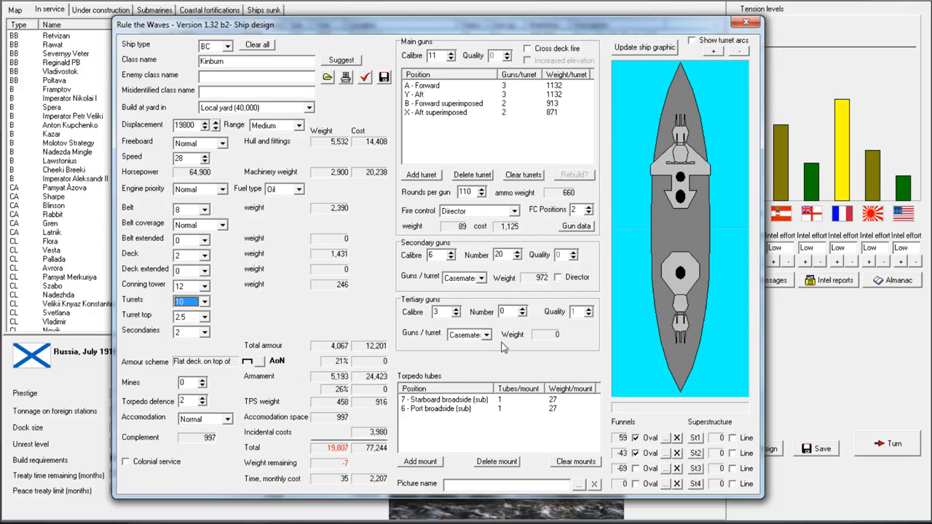
mouse_move(488, 284)
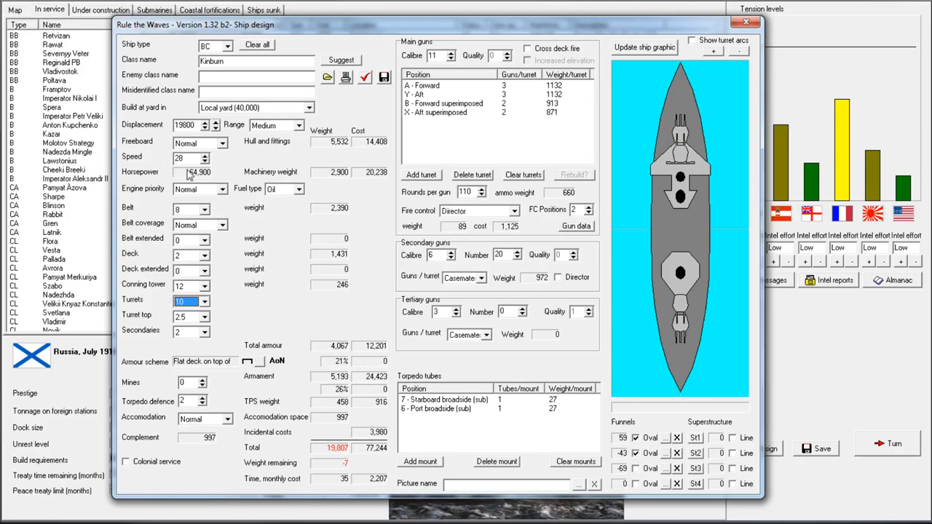
mouse_move(163, 161)
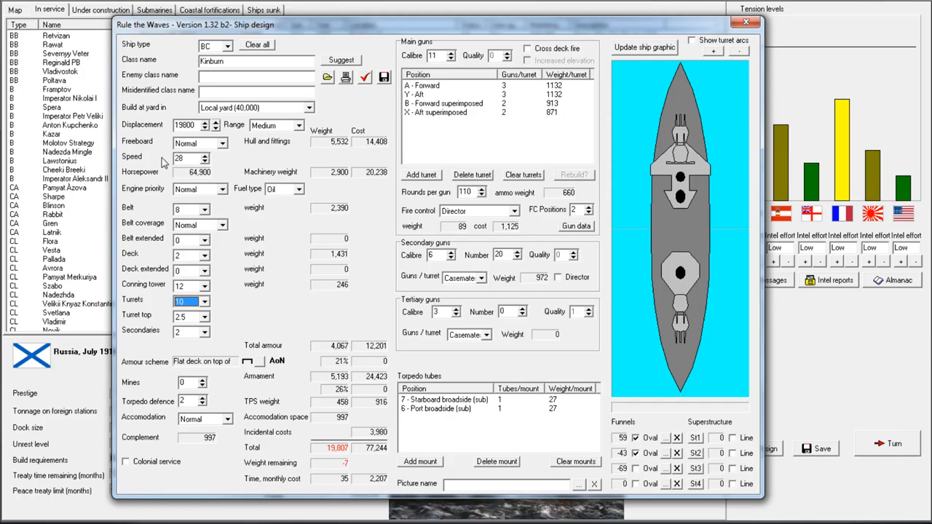
mouse_move(460, 415)
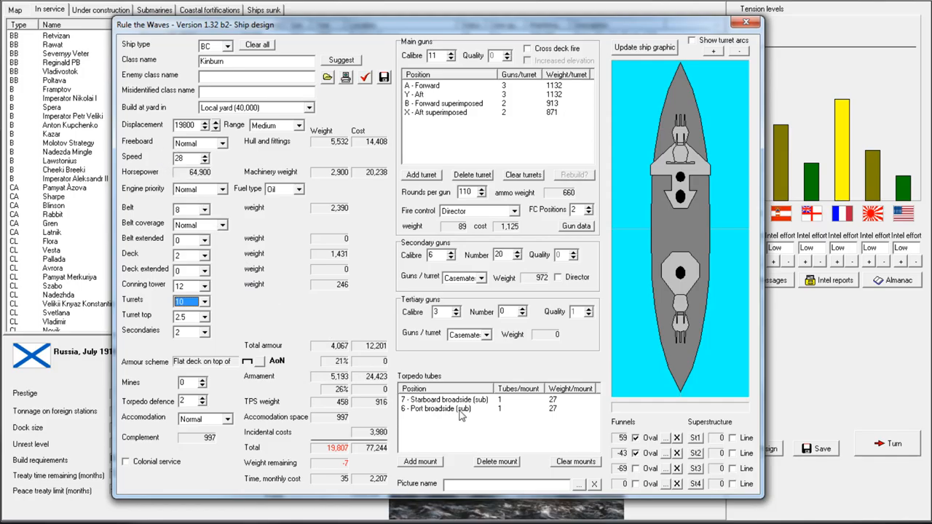
mouse_move(239, 242)
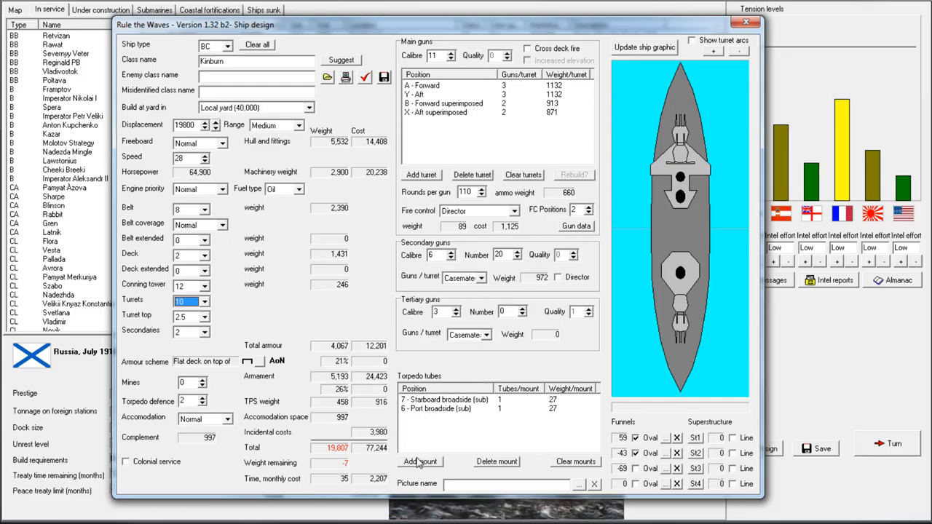
click(419, 462)
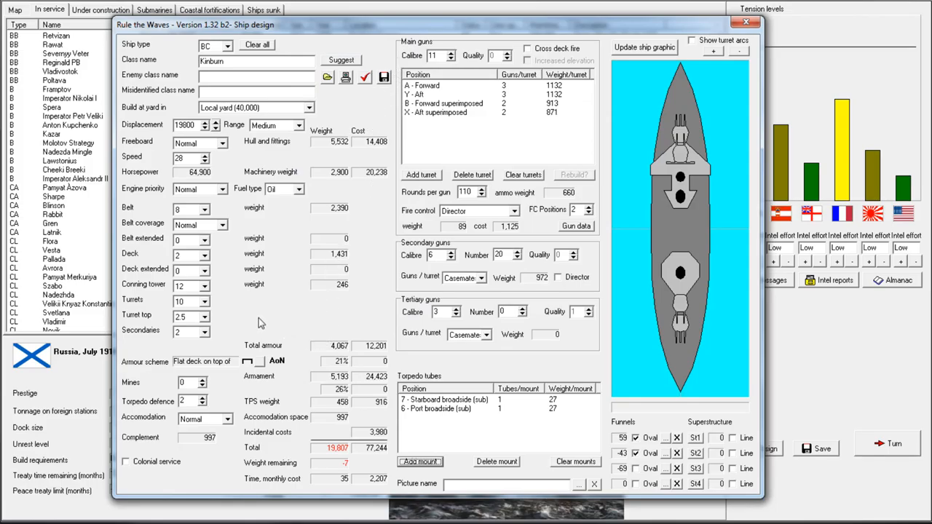
mouse_move(210, 290)
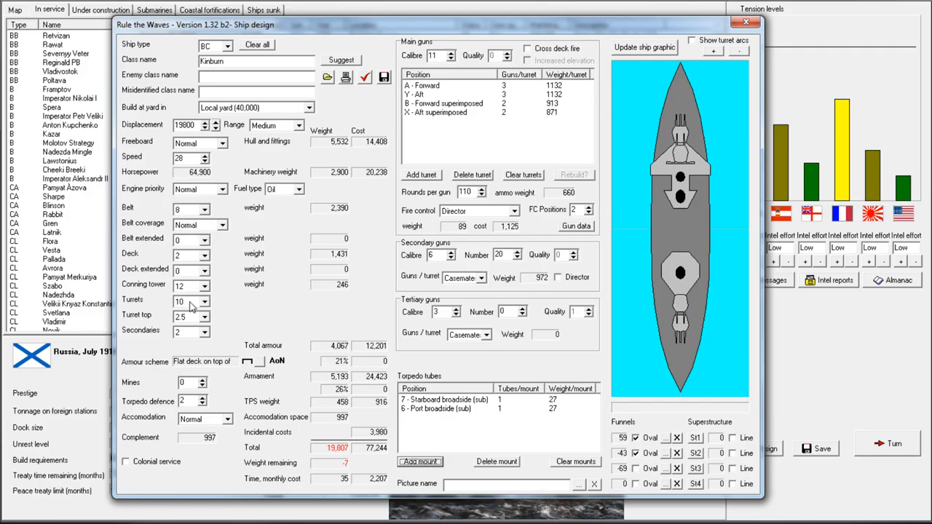
mouse_move(236, 192)
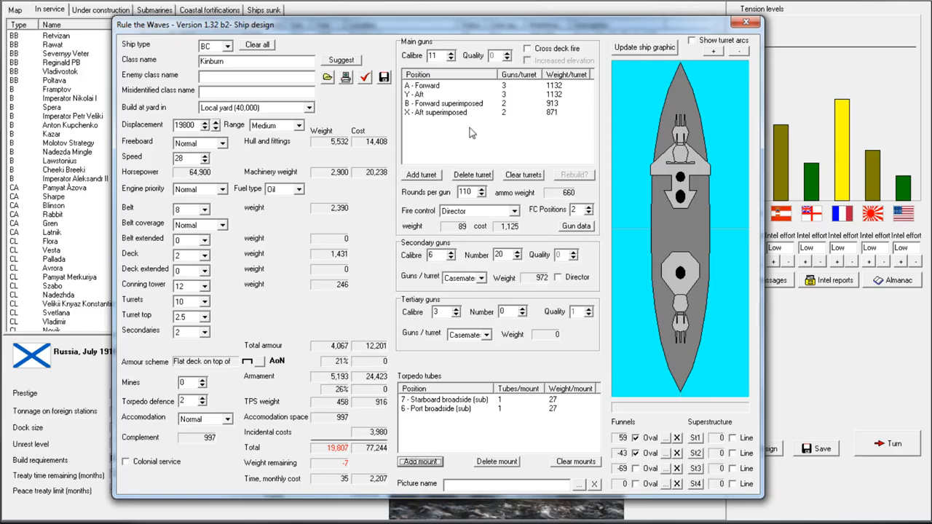
mouse_move(201, 314)
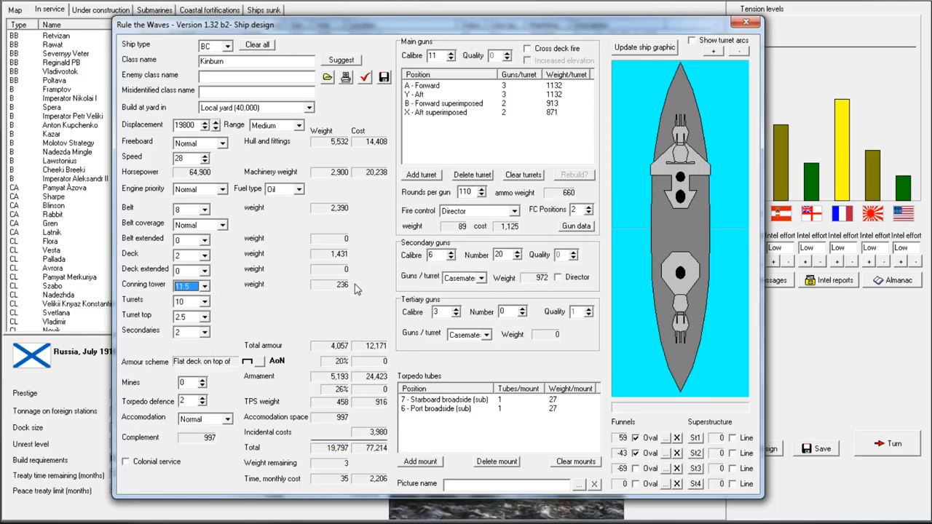
mouse_move(431, 230)
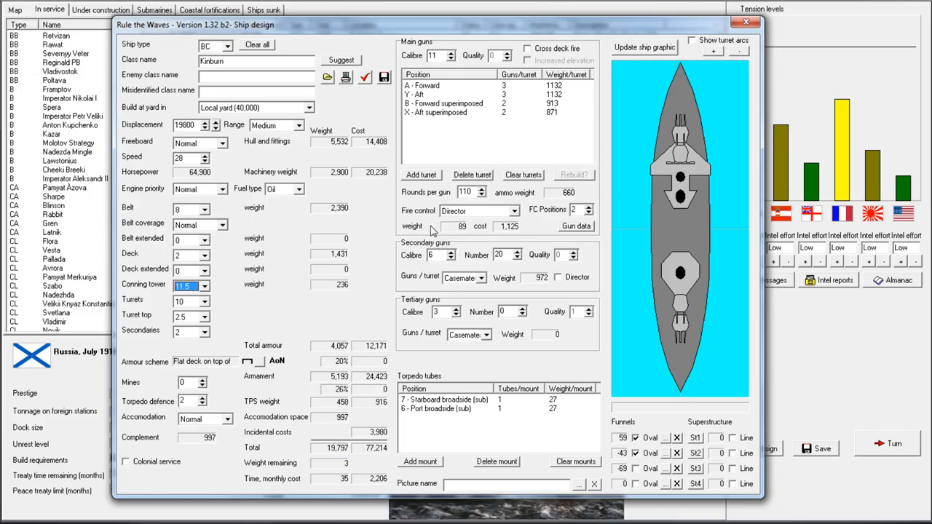
mouse_move(250, 189)
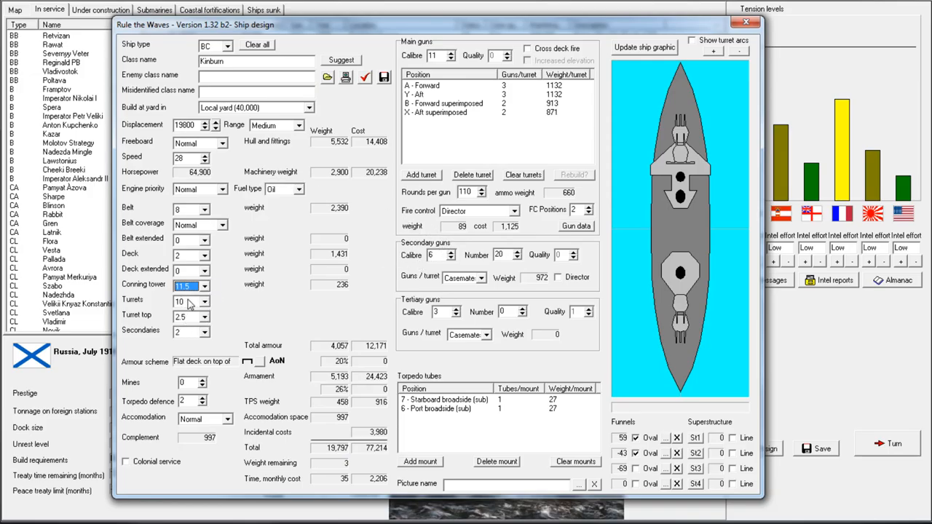
mouse_move(224, 342)
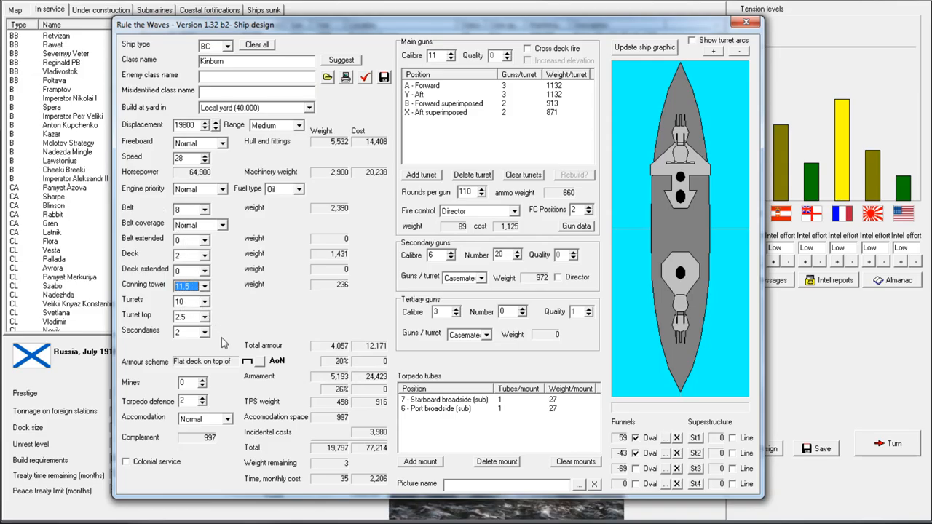
mouse_move(224, 342)
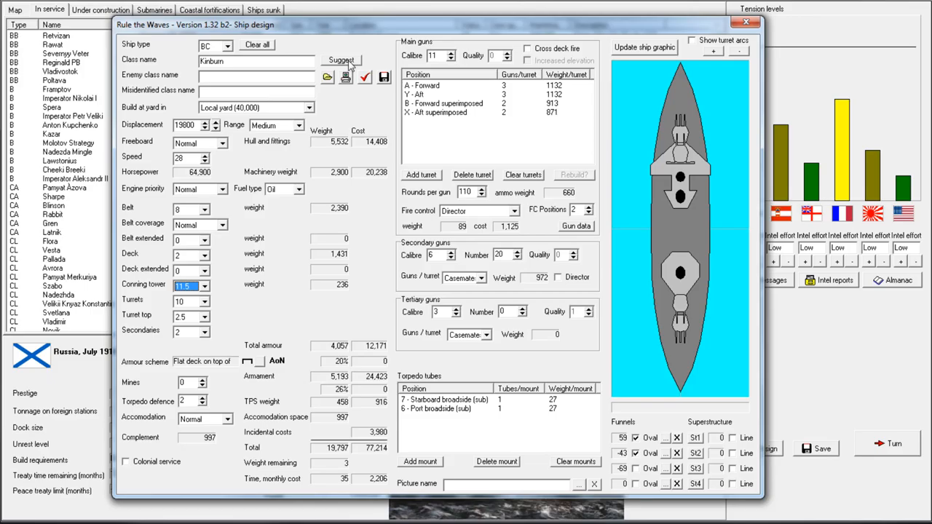
- Run the design check on the 19,797-ton Kinburn and dismiss the All OK report
click(364, 76)
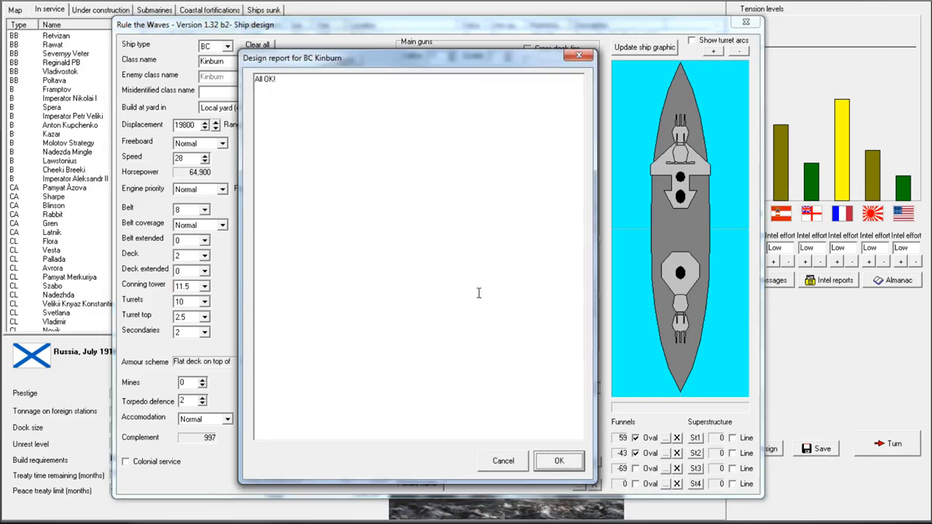
click(559, 460)
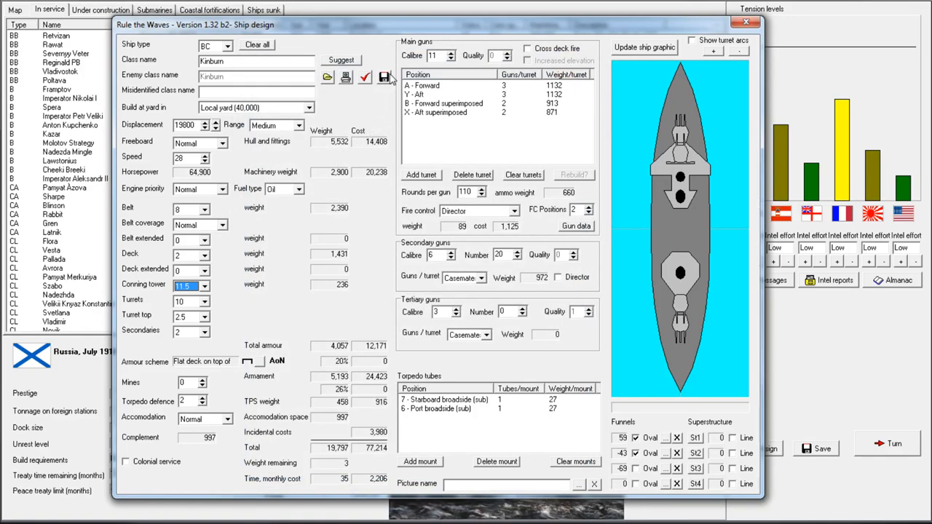
mouse_move(362, 487)
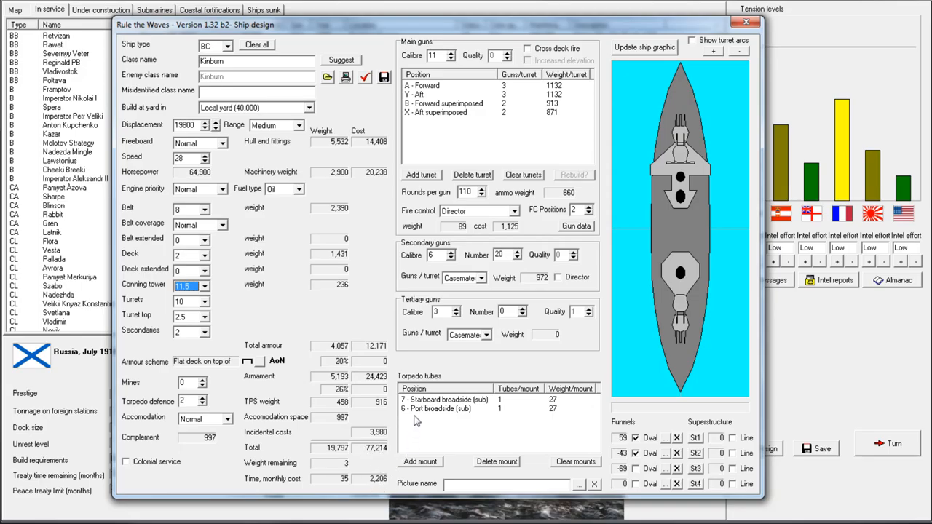
mouse_move(377, 265)
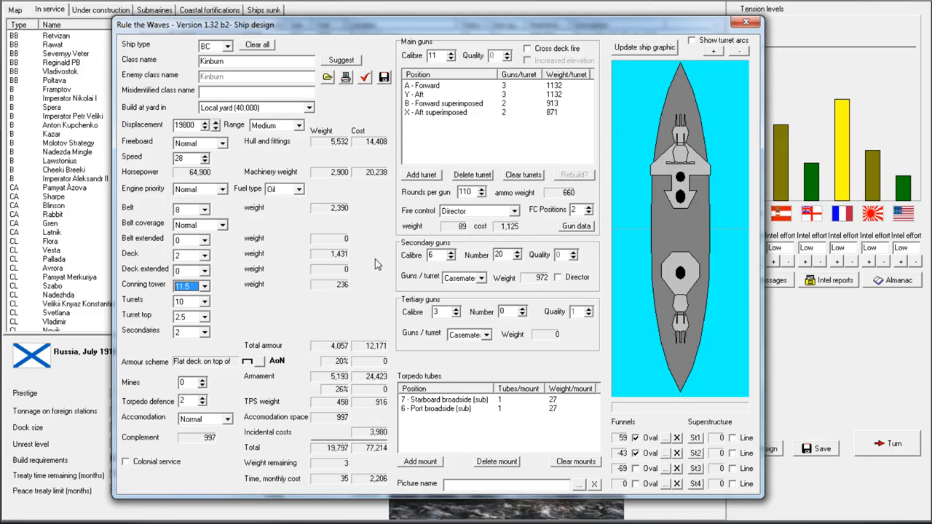
mouse_move(608, 212)
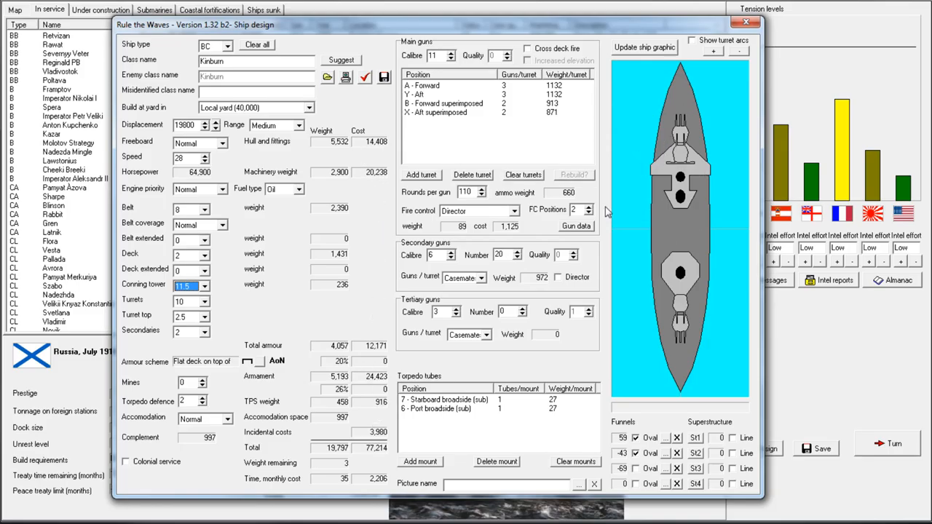
mouse_move(632, 177)
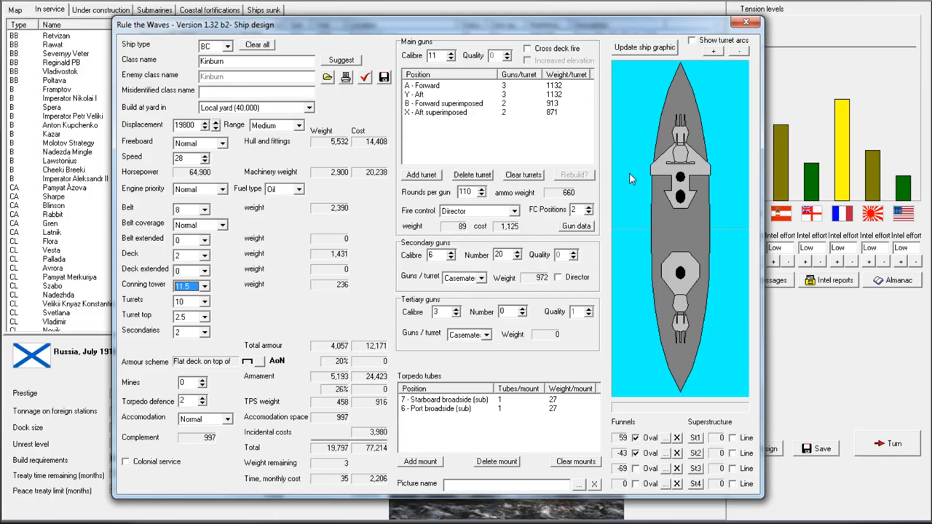
mouse_move(545, 174)
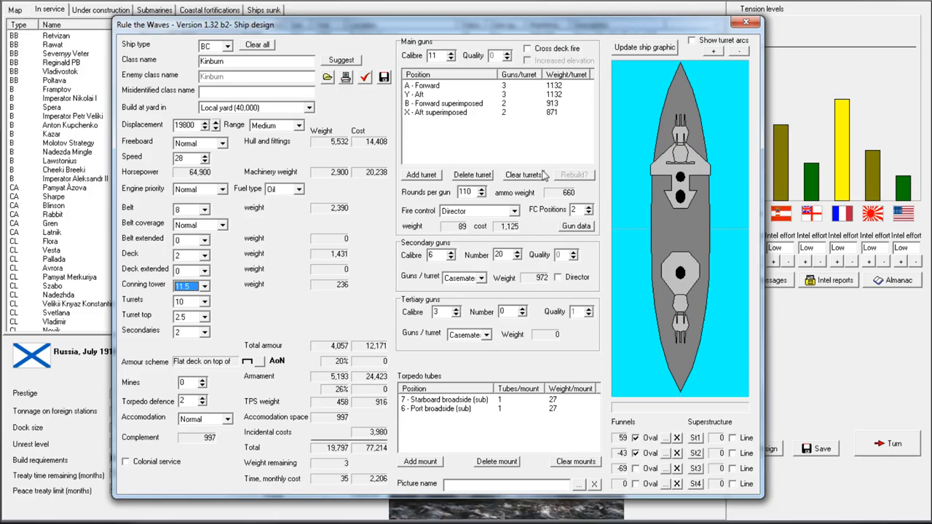
mouse_move(568, 222)
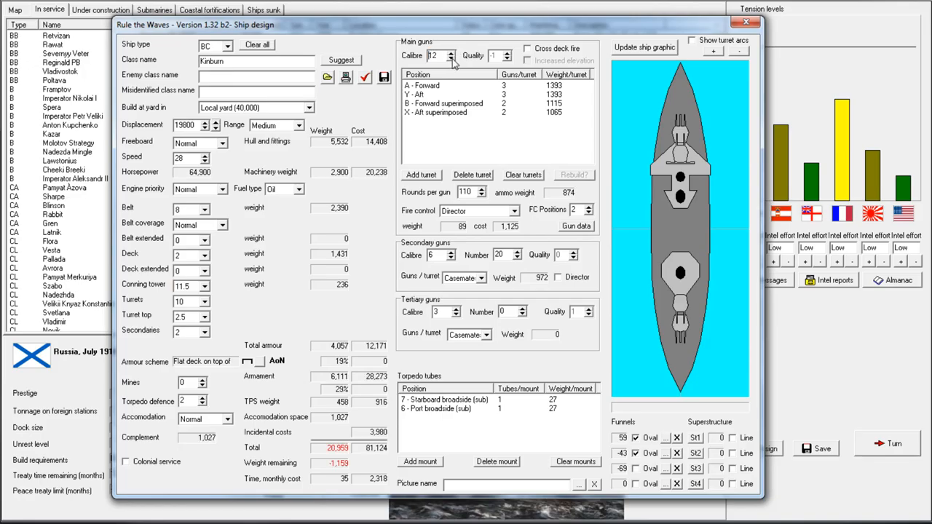
click(449, 52)
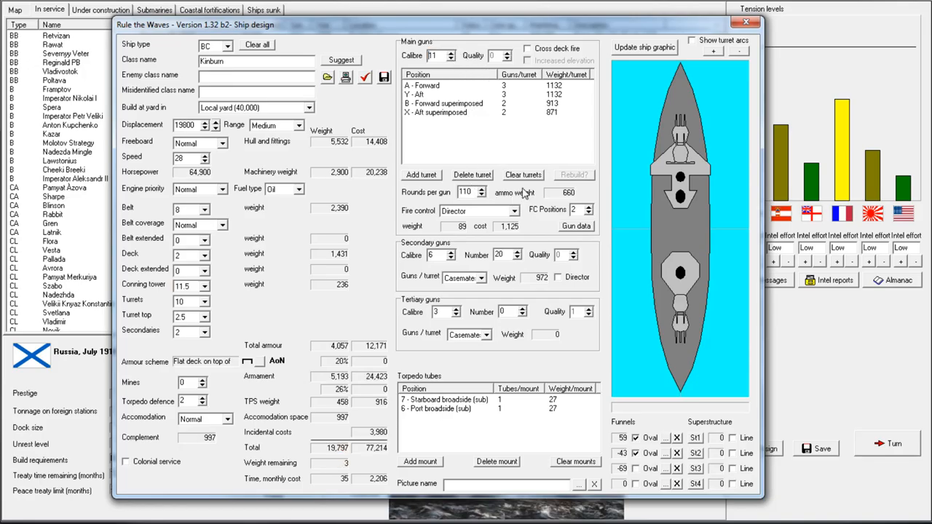
mouse_move(443, 224)
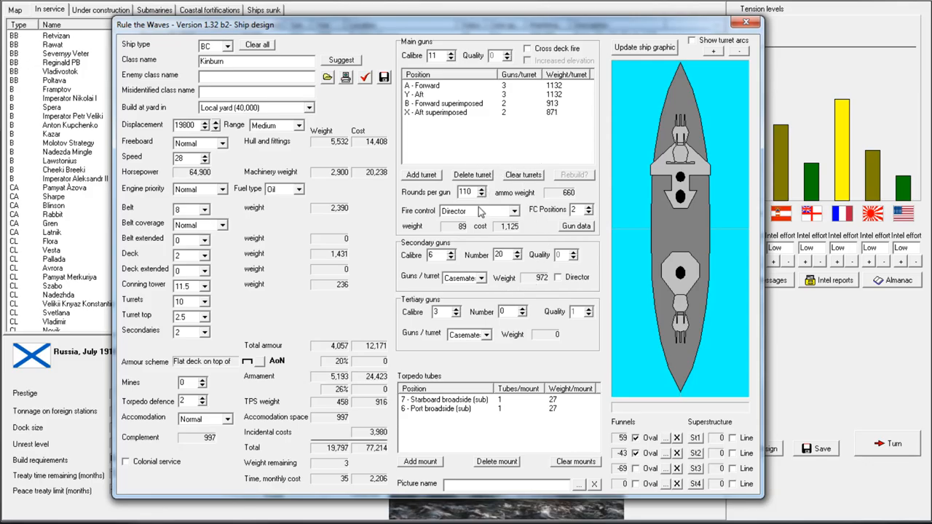
mouse_move(478, 253)
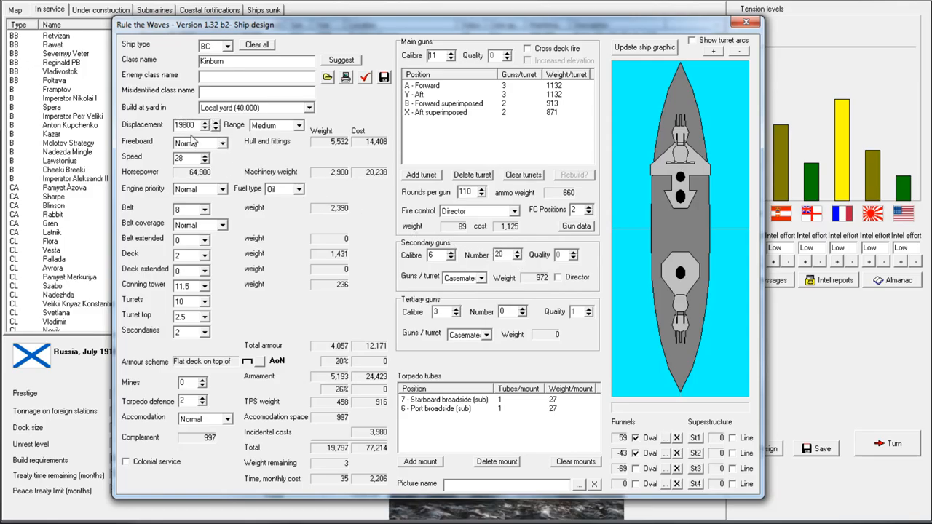
mouse_move(282, 253)
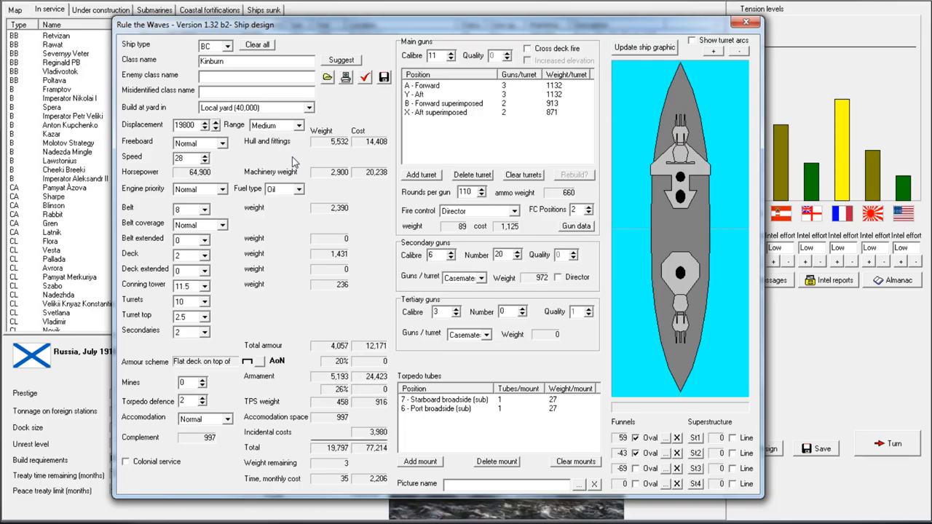
click(207, 209)
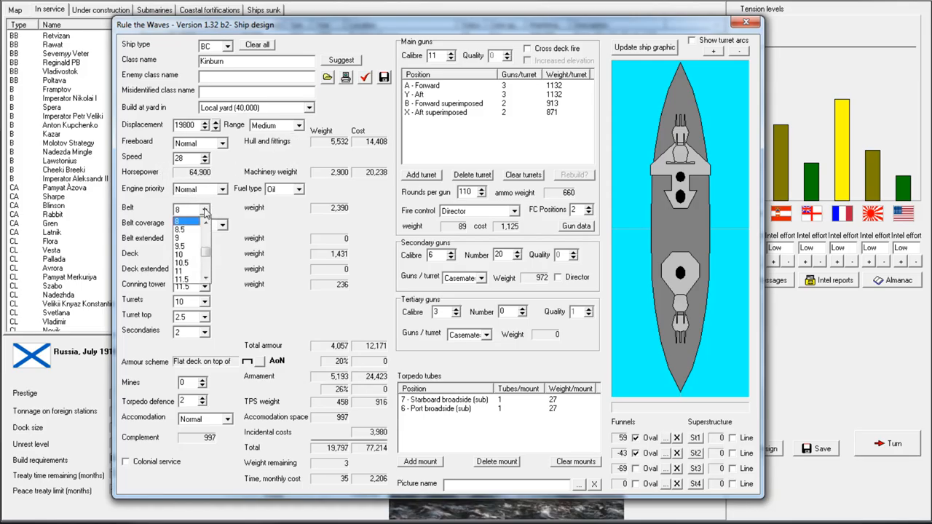
click(178, 210)
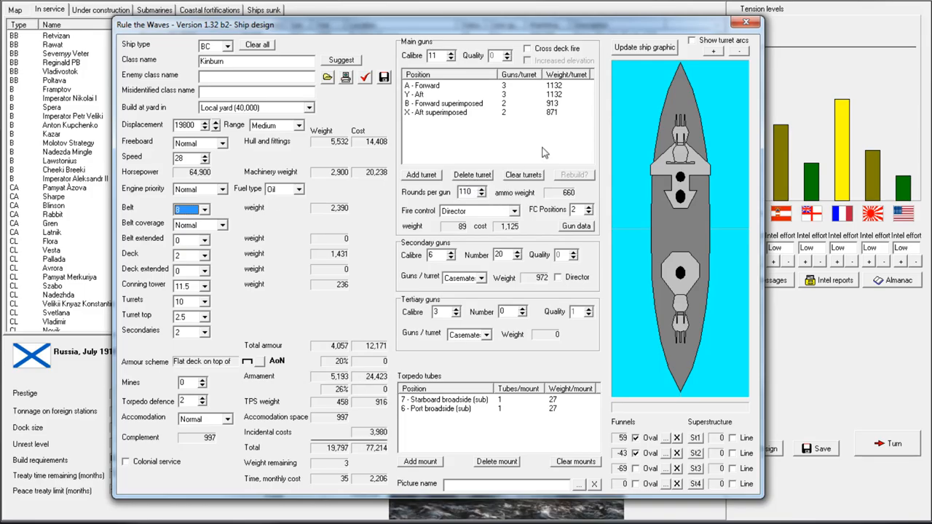
click(575, 226)
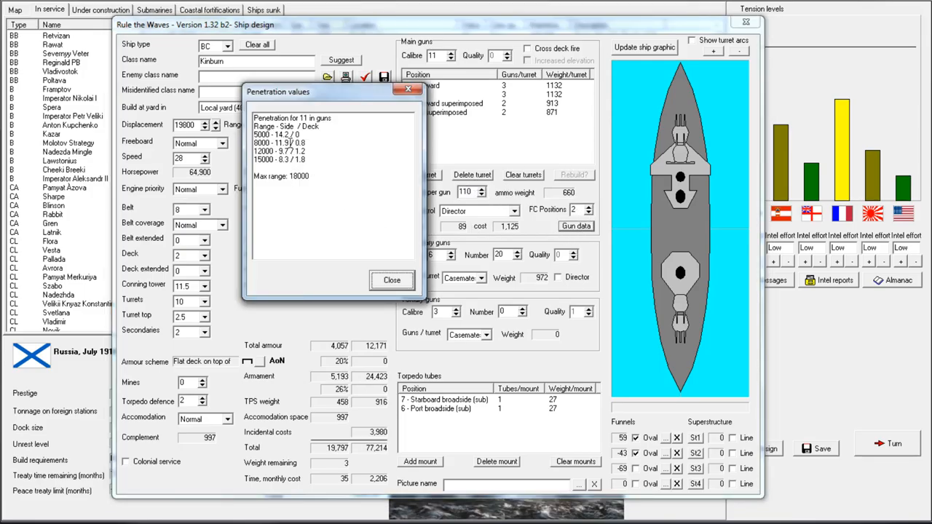
mouse_move(361, 244)
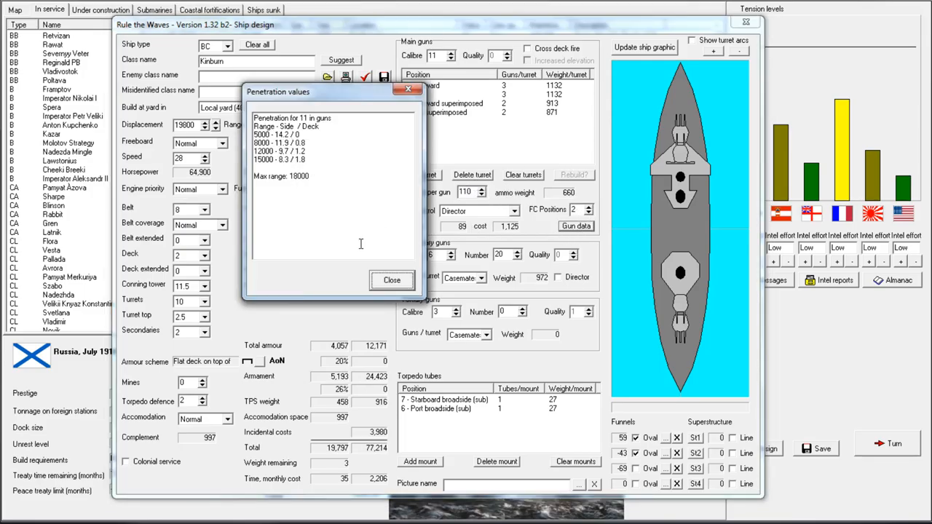
mouse_move(291, 163)
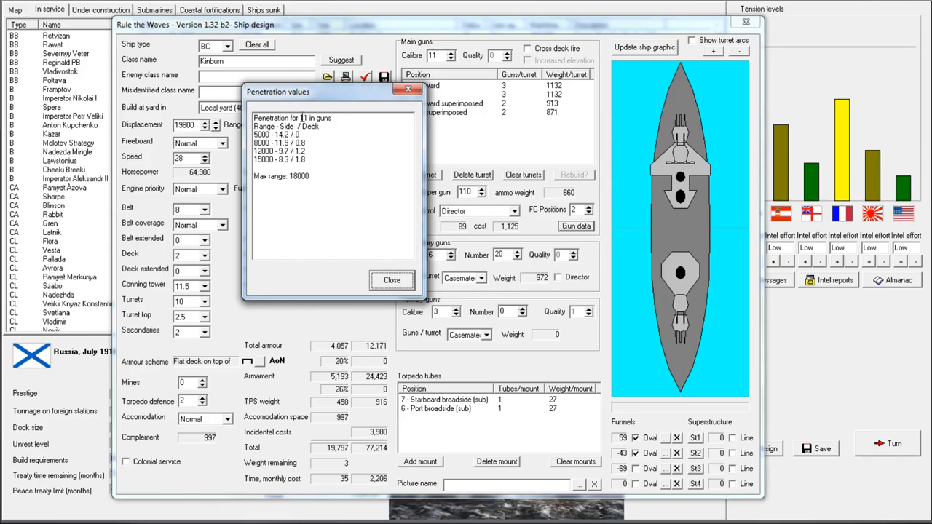
mouse_move(221, 244)
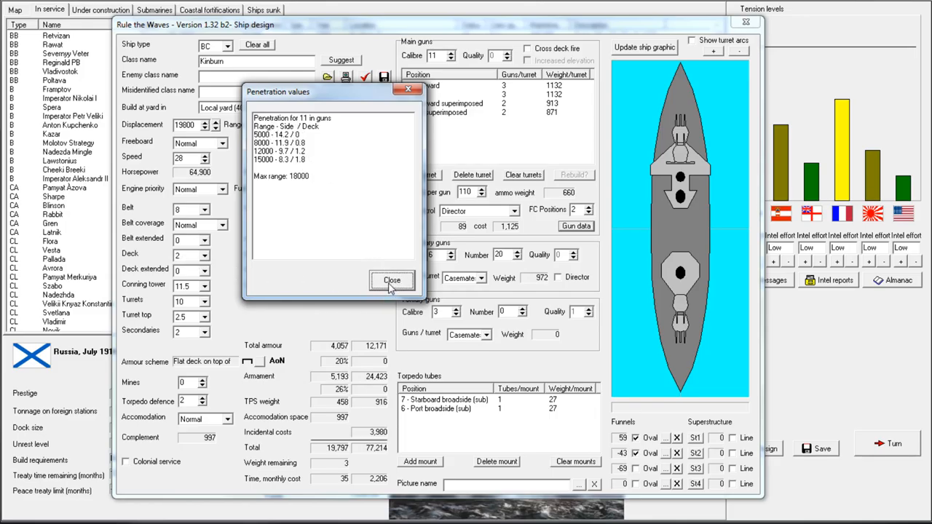
click(392, 279)
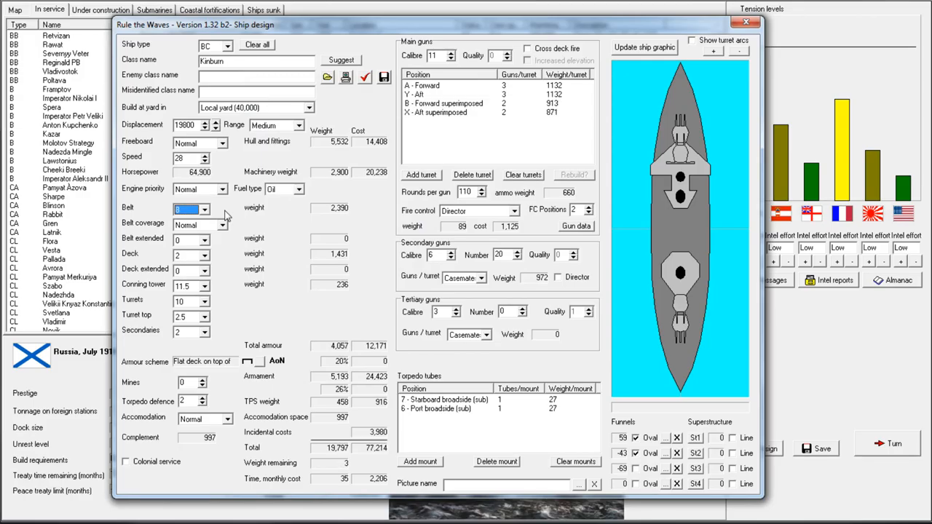
- Reduce the Kinburn's belt armour from 8 to 7.5, leaving 151 tons spare
click(204, 207)
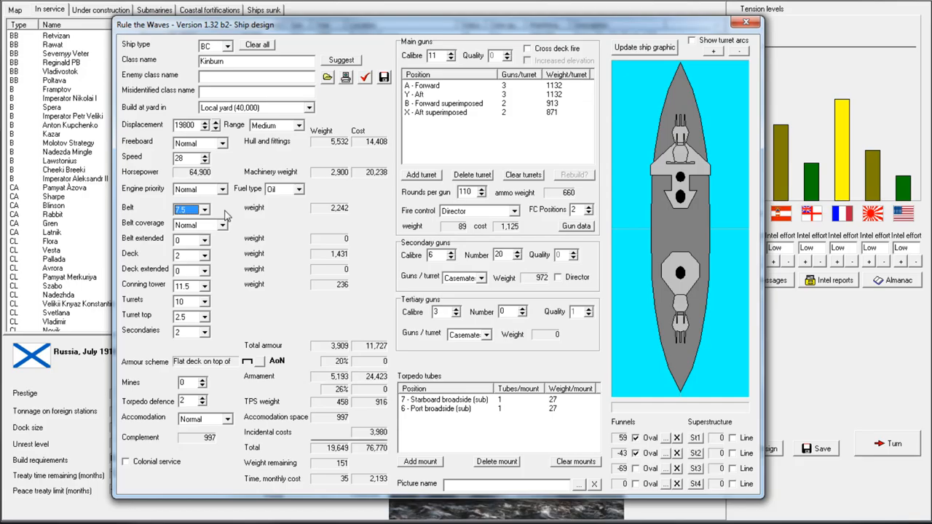
mouse_move(359, 37)
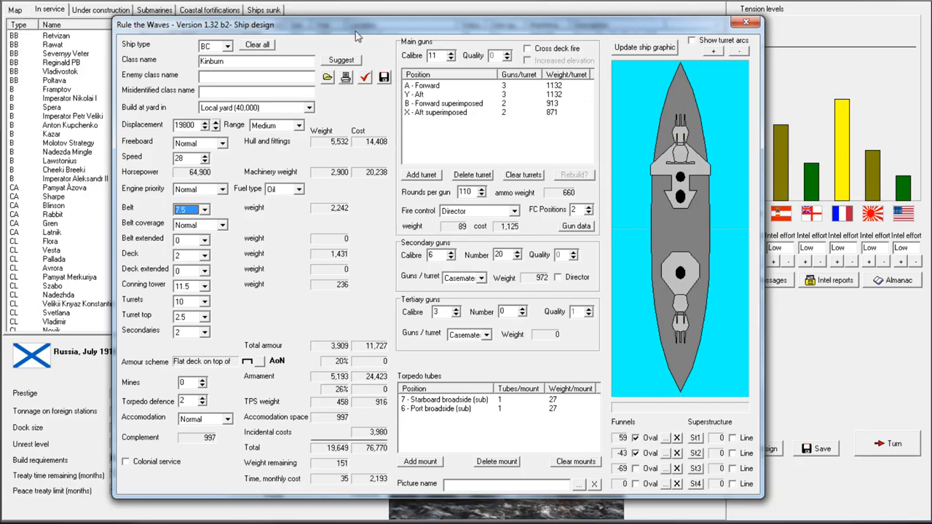
mouse_move(426, 253)
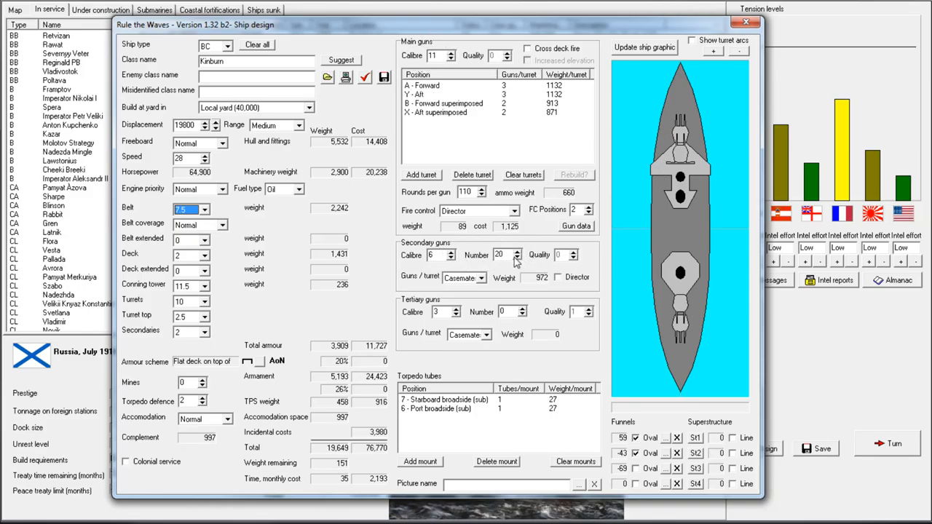
- Cut the secondary battery to 18 guns and check an alternative mounting in the design report
click(519, 258)
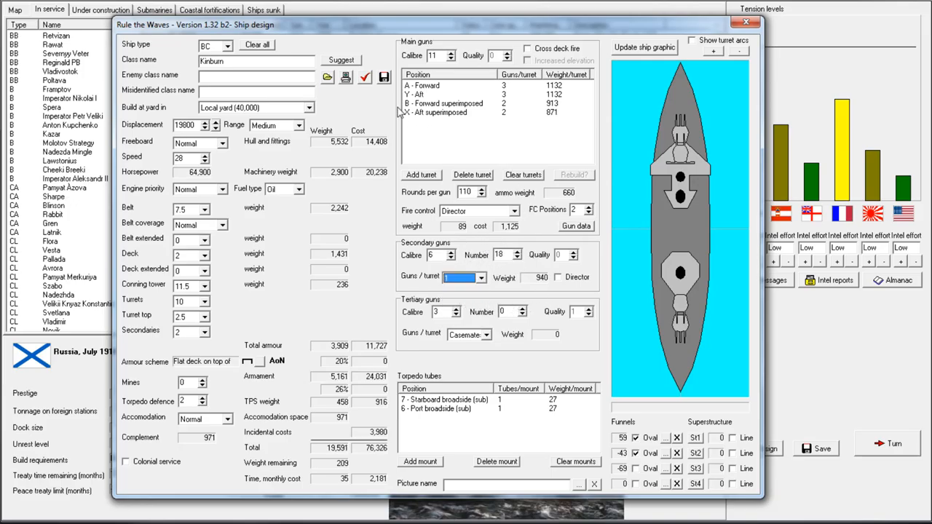
click(364, 78)
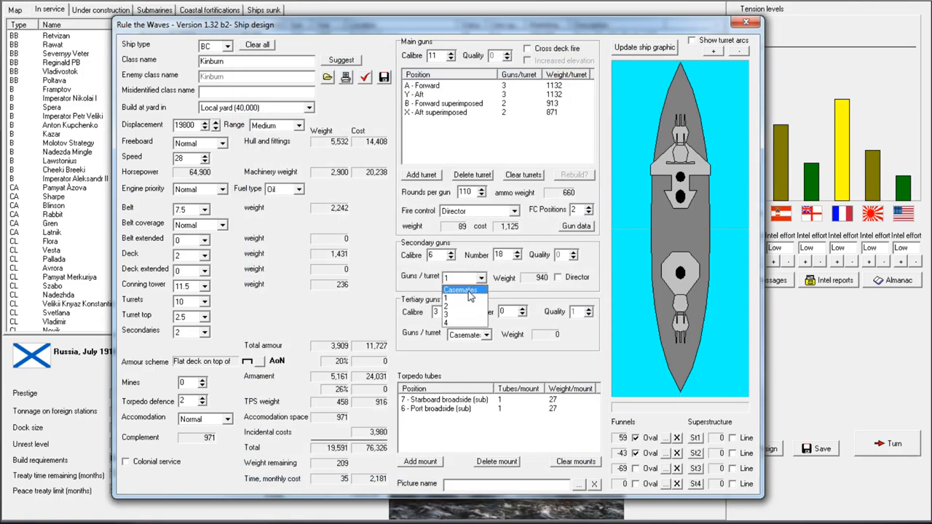
click(446, 298)
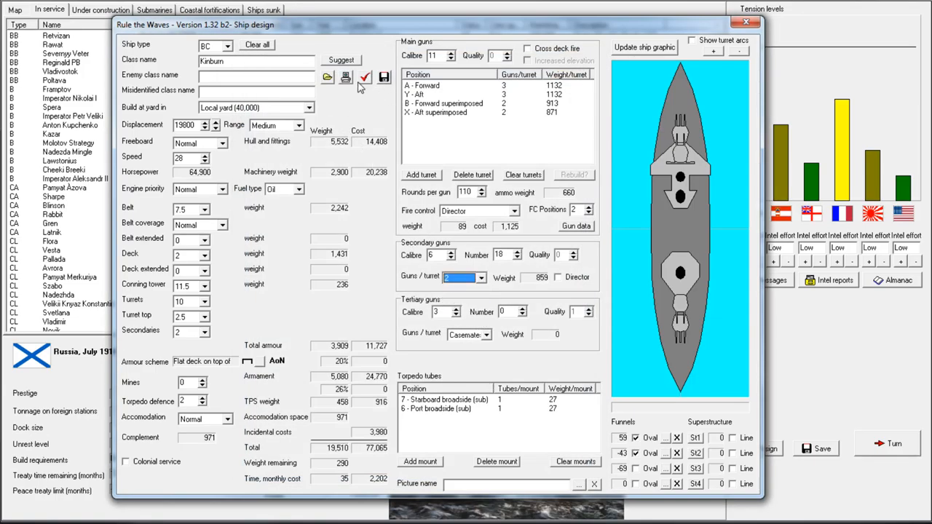
click(364, 78)
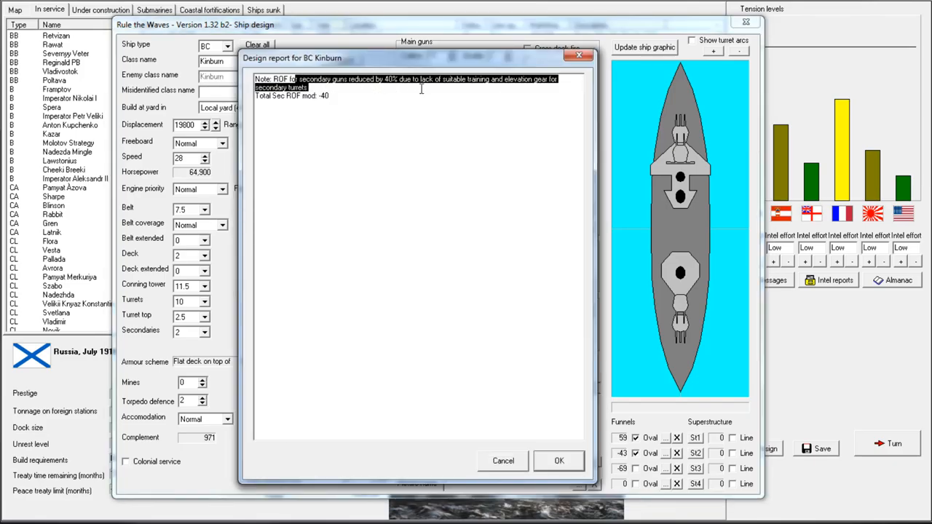
click(559, 460)
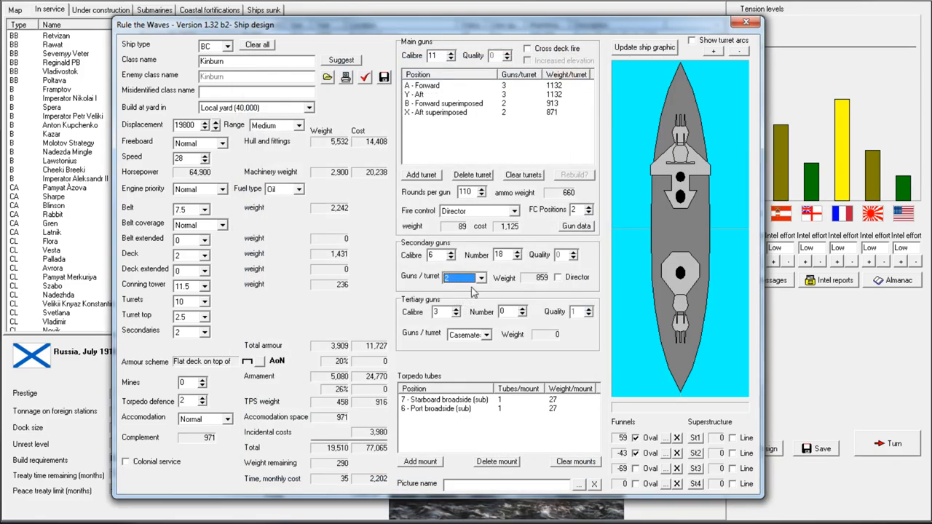
- Mount the secondaries singly in turrets, redraw the profile, and raise main-gun rounds to 125
click(483, 277)
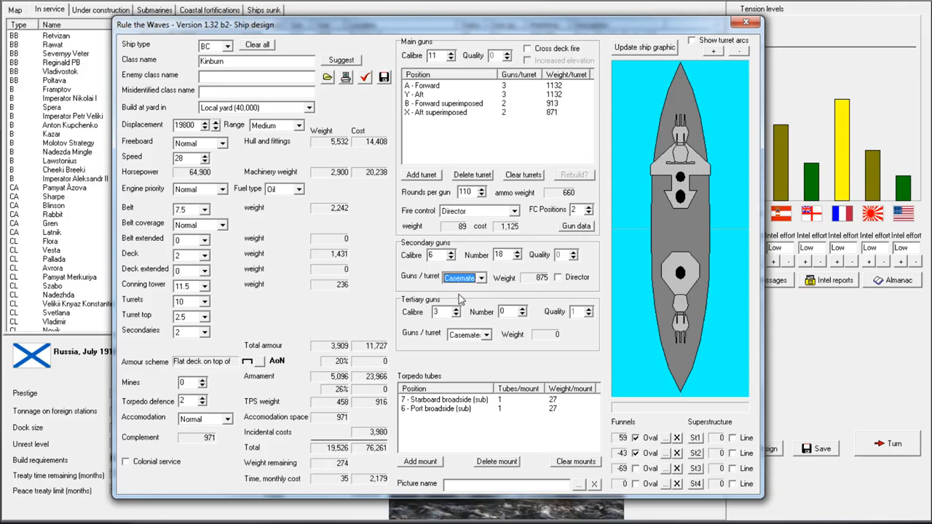
click(486, 277)
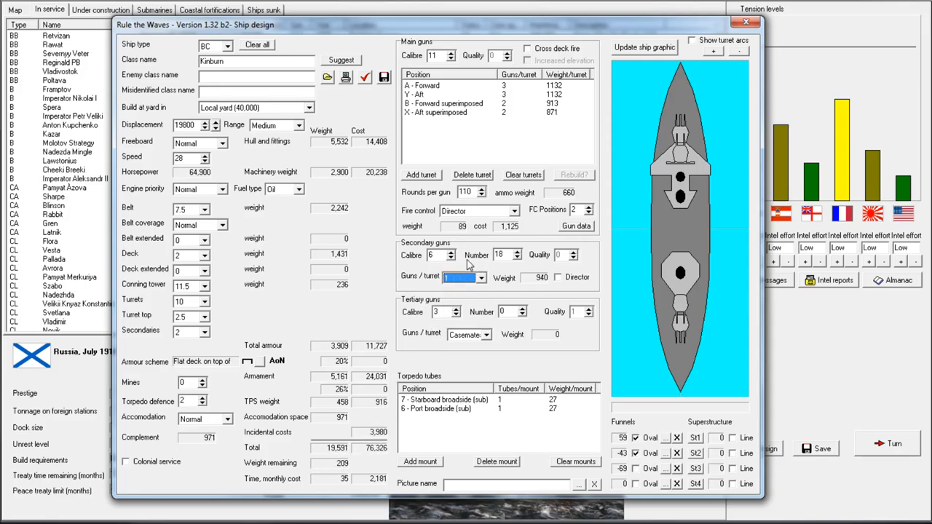
click(643, 47)
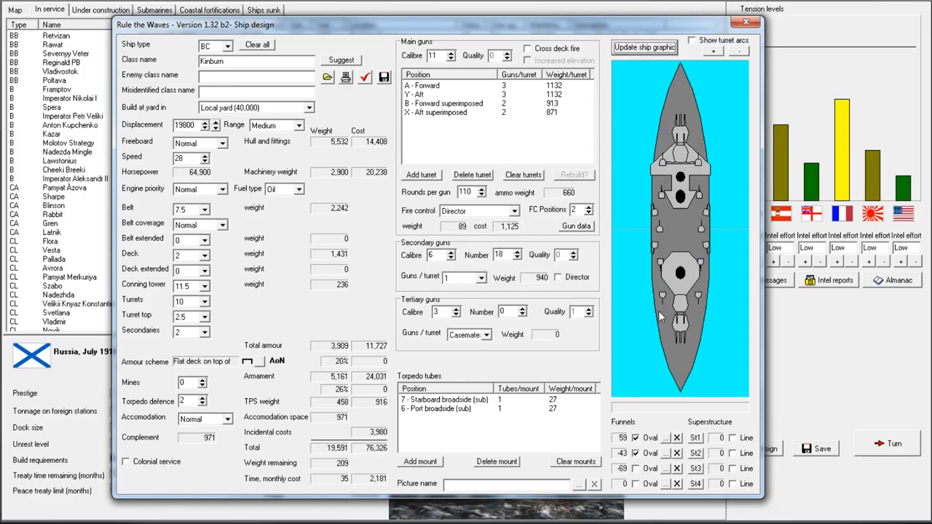
mouse_move(361, 382)
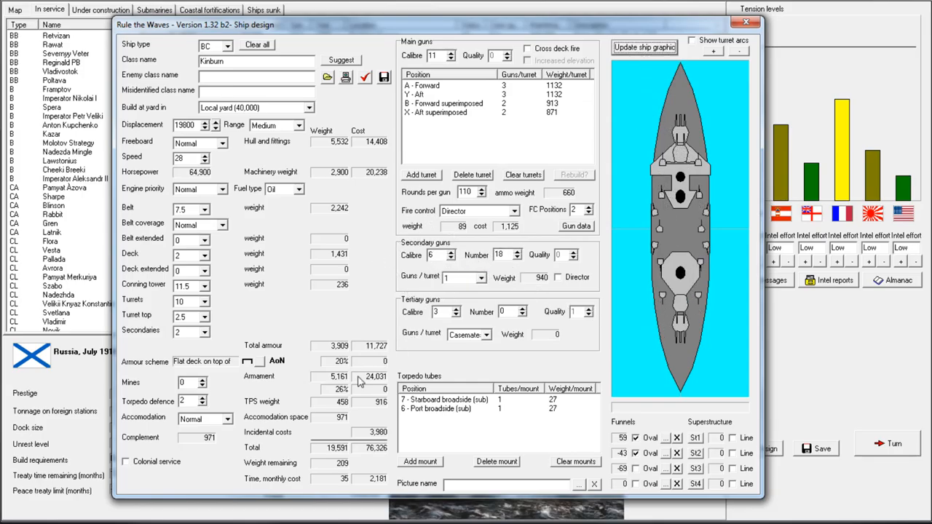
mouse_move(469, 313)
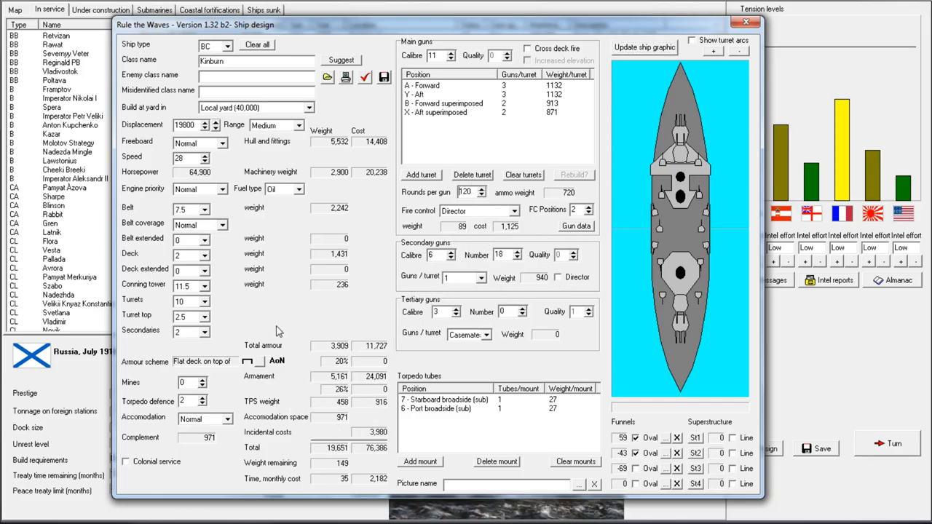
click(483, 189)
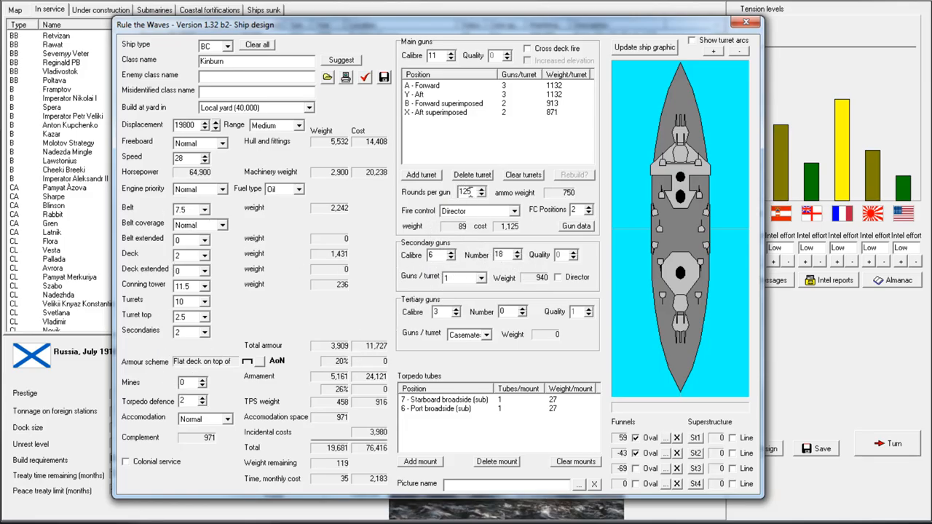
mouse_move(479, 288)
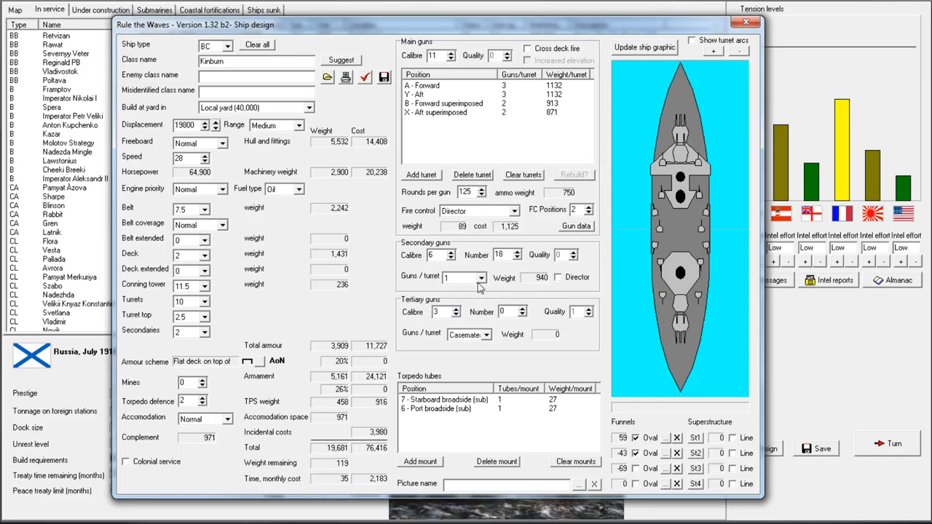
mouse_move(583, 160)
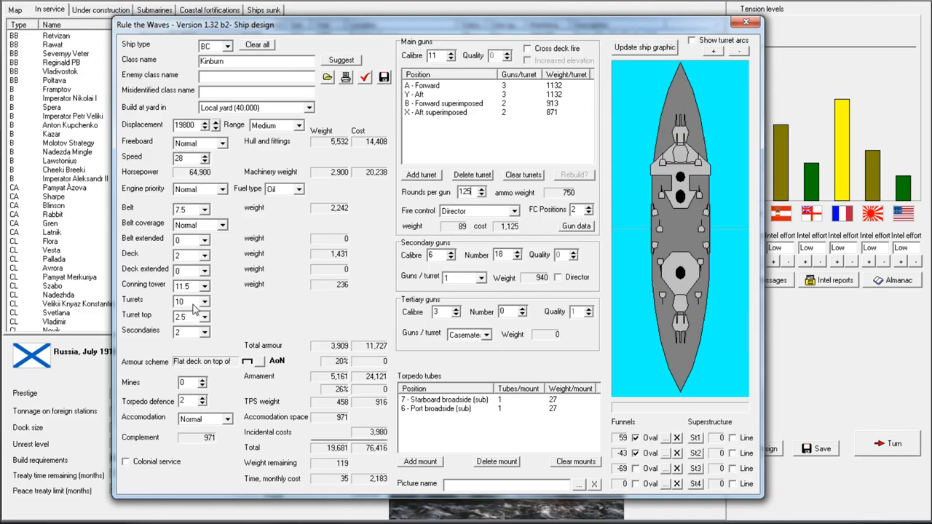
mouse_move(230, 430)
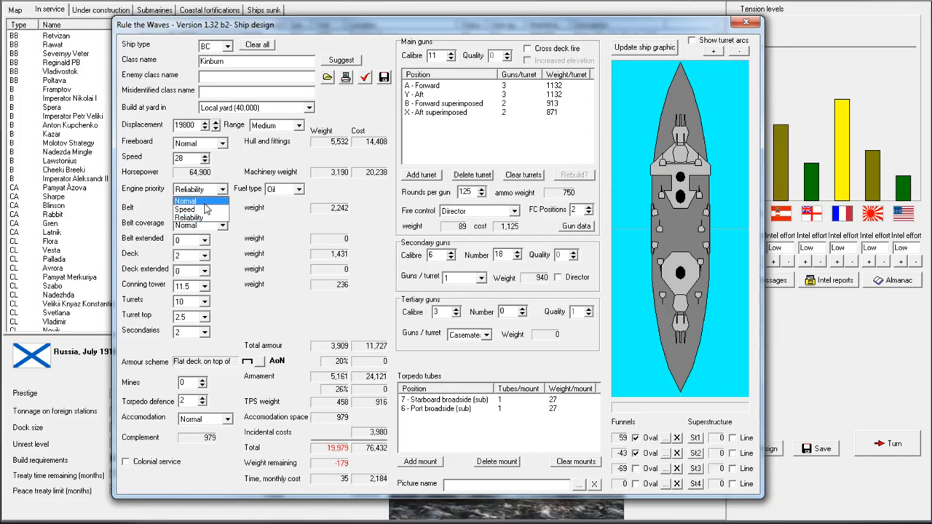
- Keep engine priority Normal and cruising range Medium after trying Long
click(186, 201)
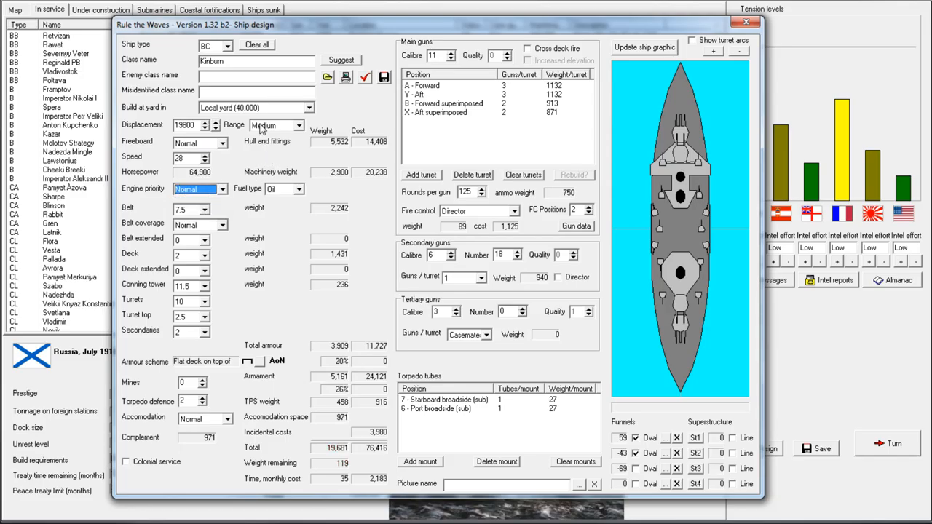
click(297, 125)
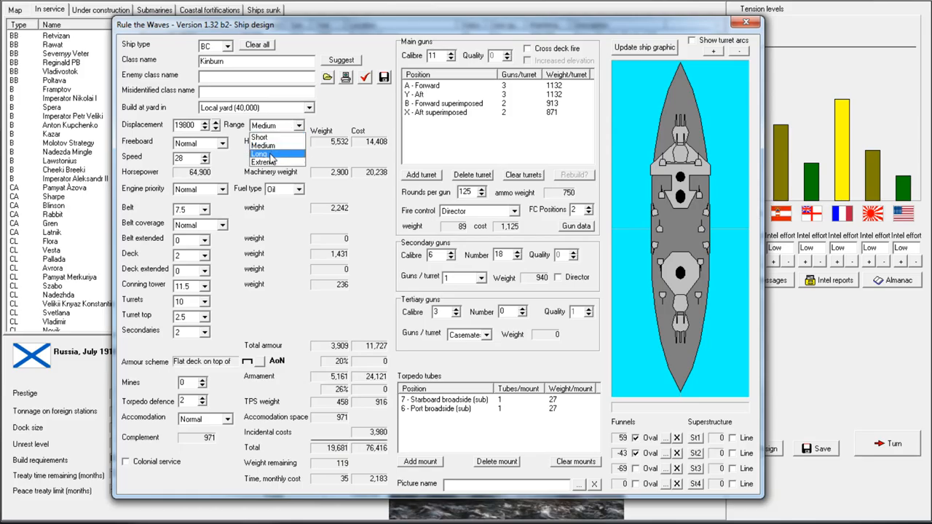
click(259, 155)
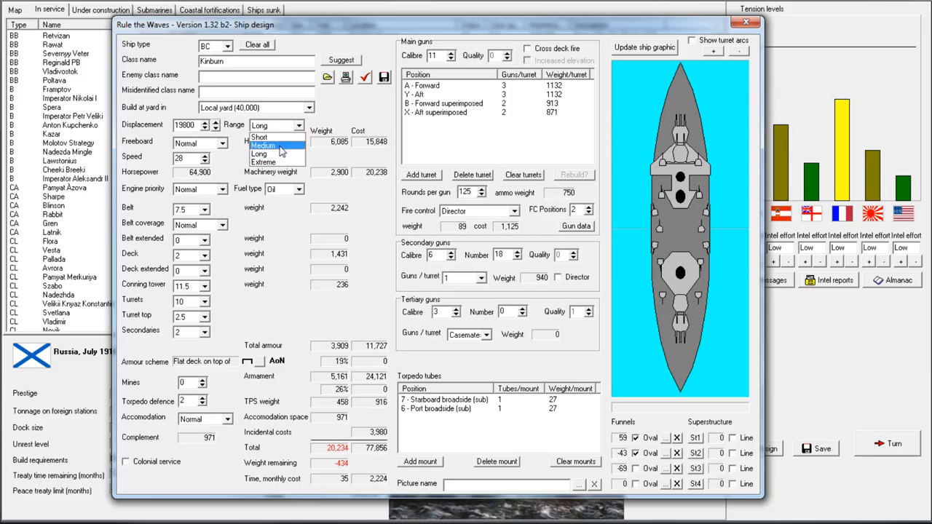
click(262, 146)
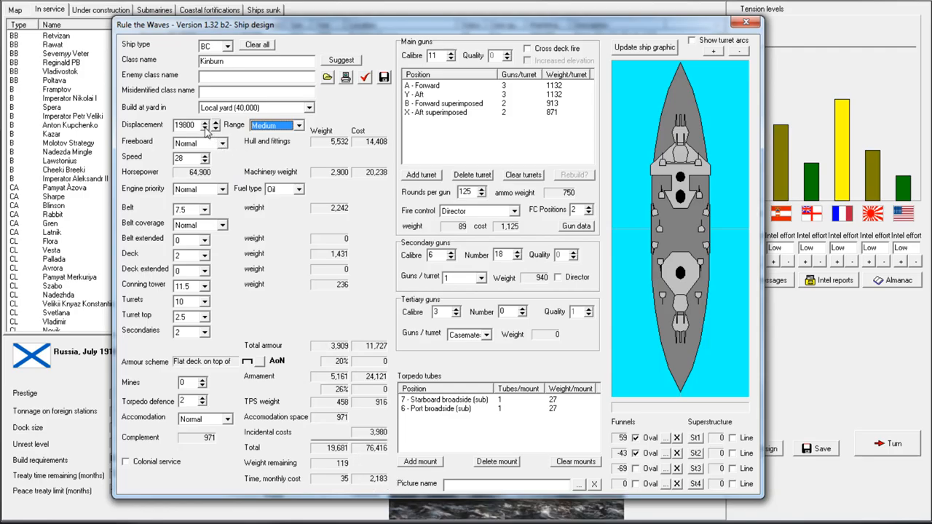
- Trim displacement through 19,700 and 19,500 to settle at 19,600 tons
click(207, 128)
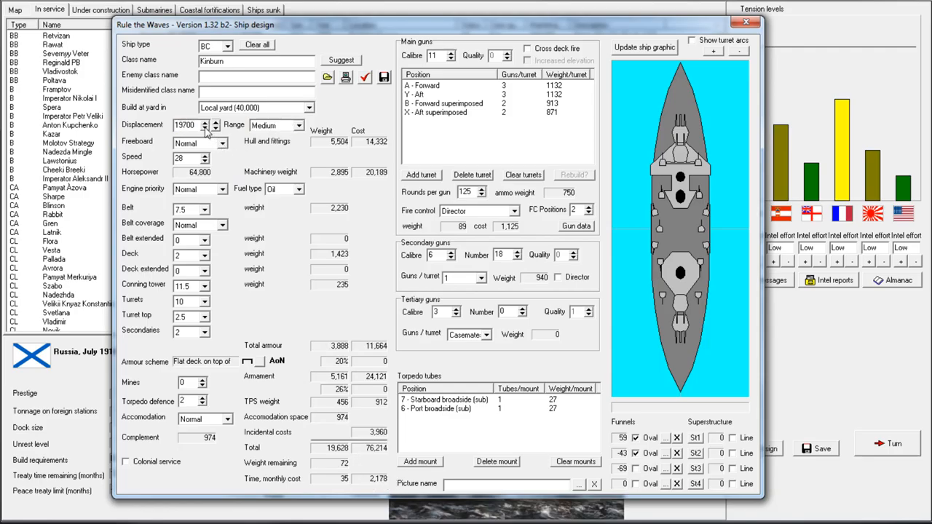
click(214, 128)
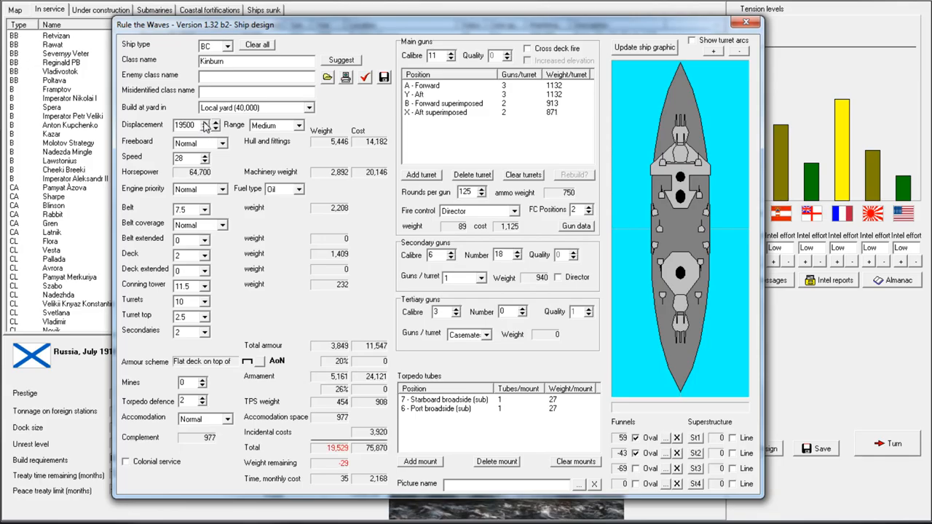
click(213, 122)
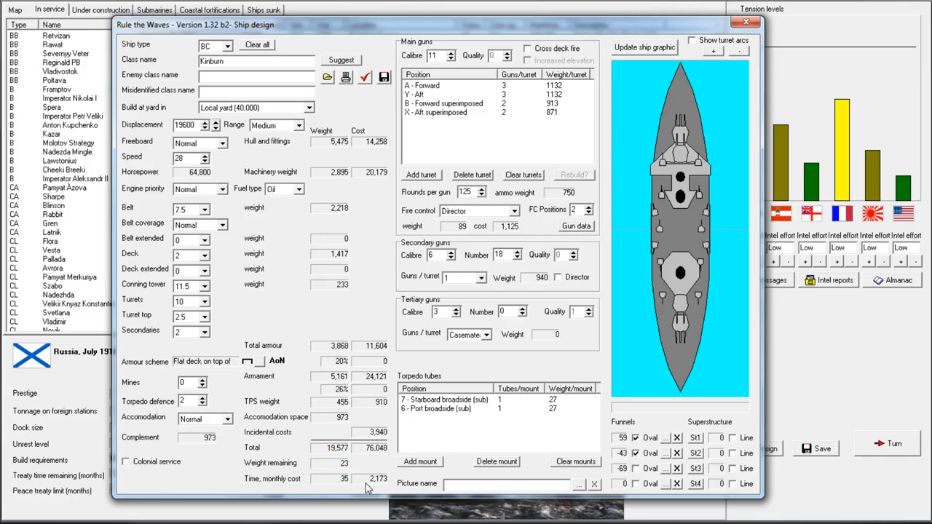
mouse_move(251, 282)
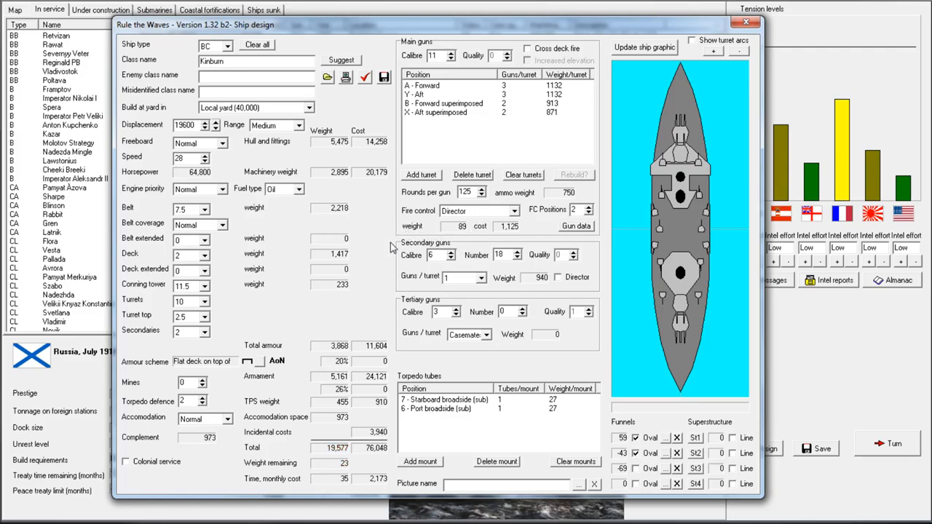
mouse_move(493, 198)
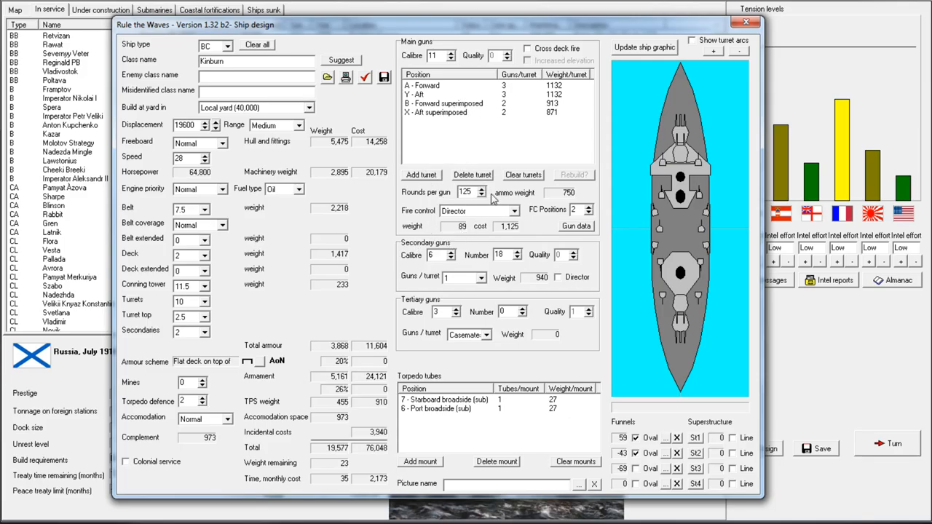
mouse_move(362, 221)
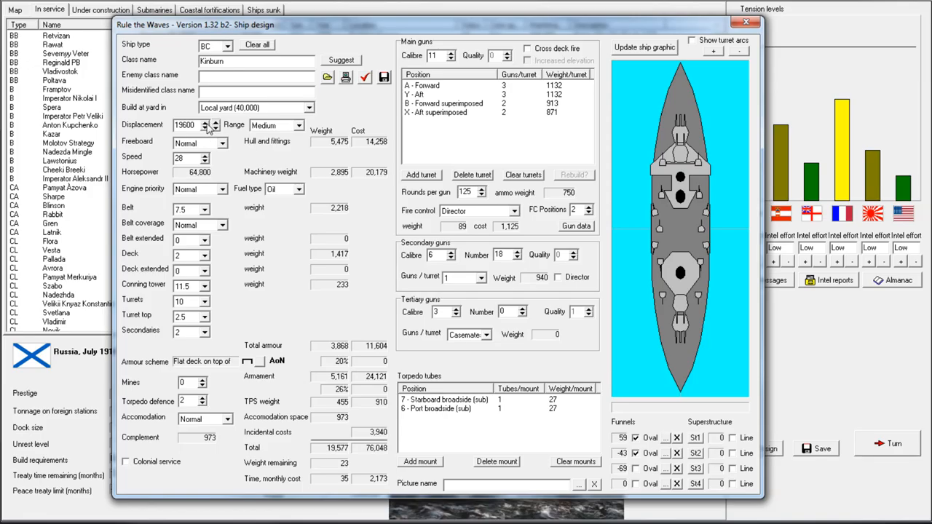
- Raise displacement to 19,700 tons and main-gun rounds to 135, leaving 12 tons spare
click(214, 122)
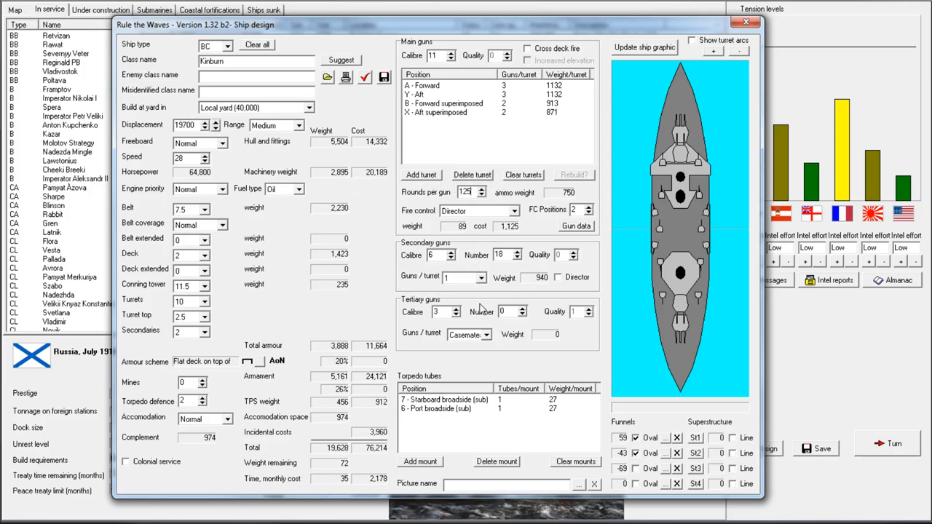
click(483, 190)
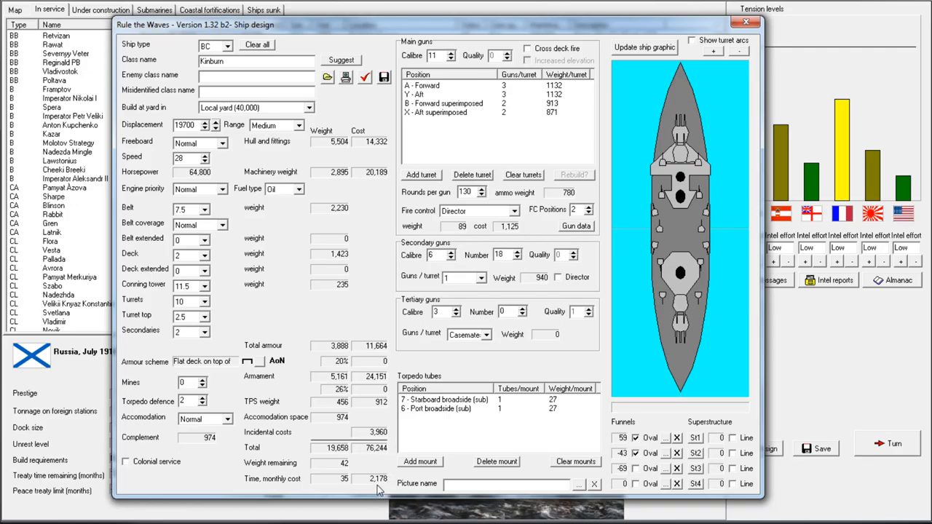
click(481, 190)
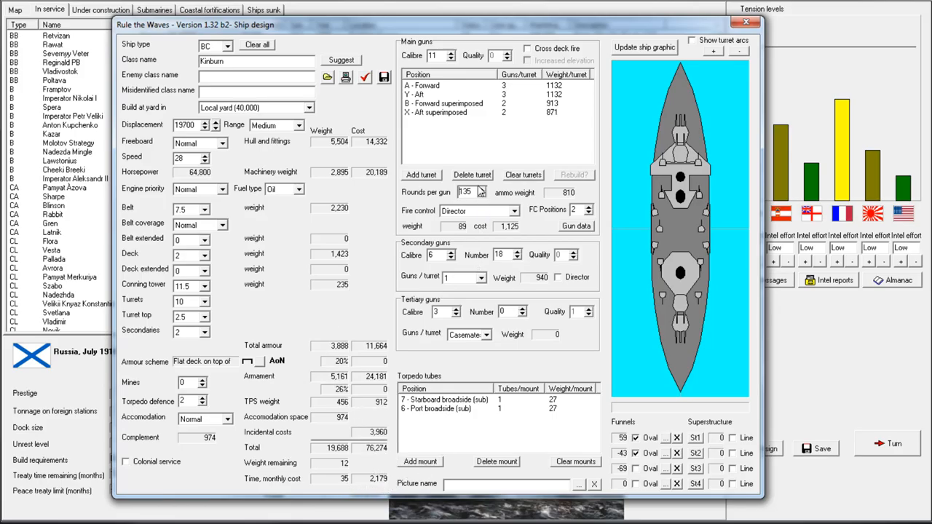
mouse_move(478, 188)
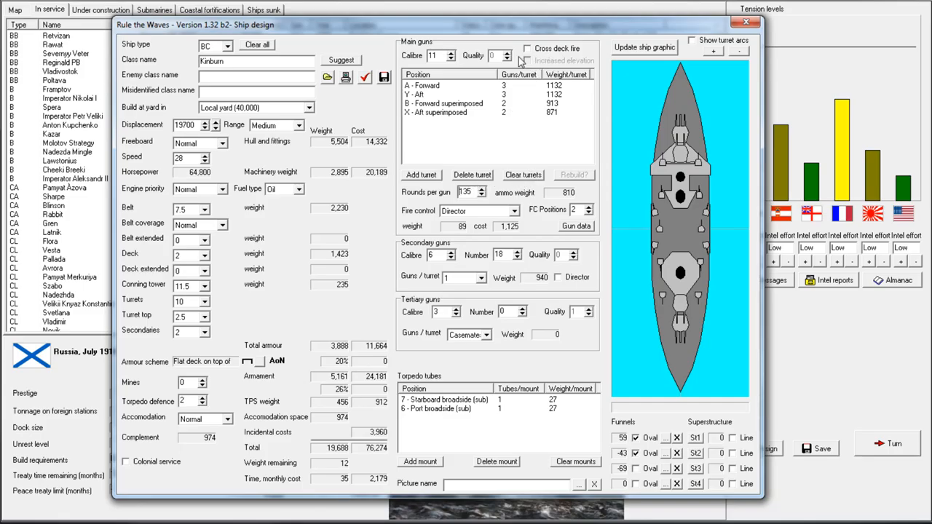
mouse_move(415, 90)
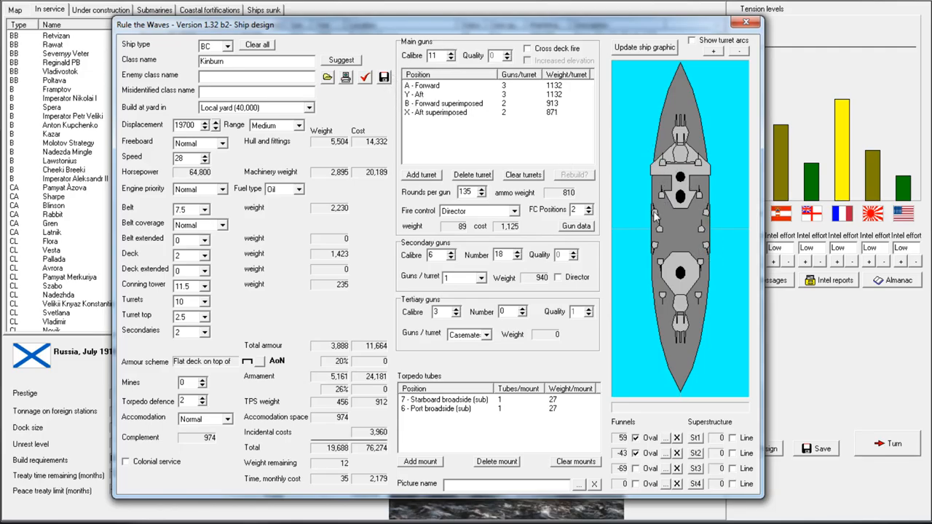
mouse_move(669, 103)
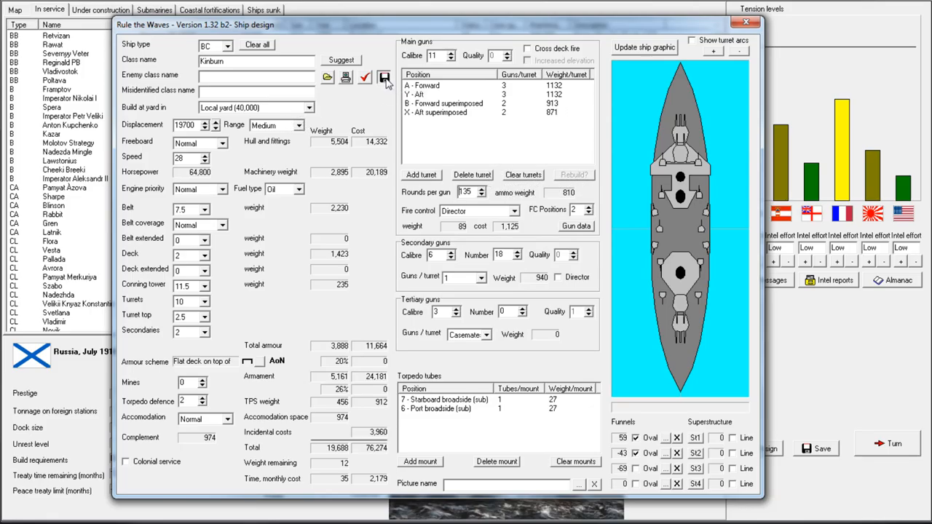
- Save the Kinburn design and order one battlecruiser, a 35-month build at a local yard
click(384, 77)
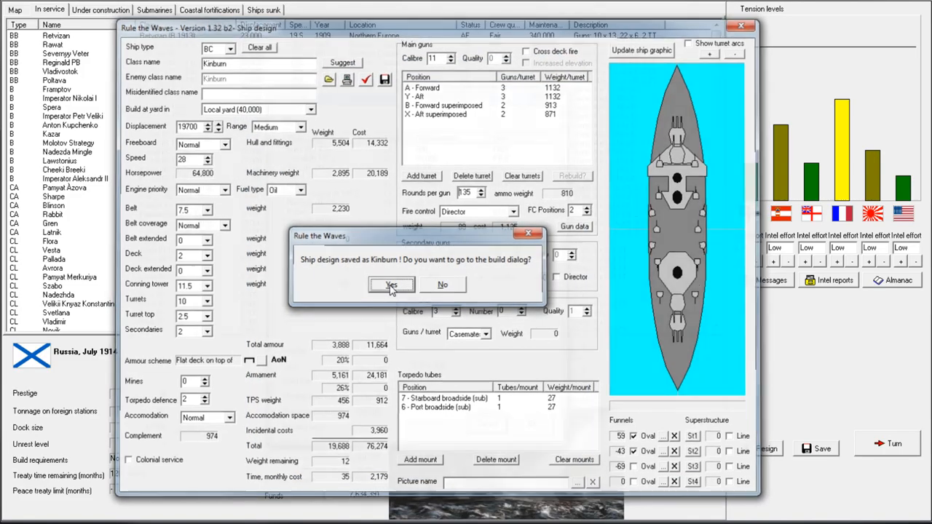
click(390, 284)
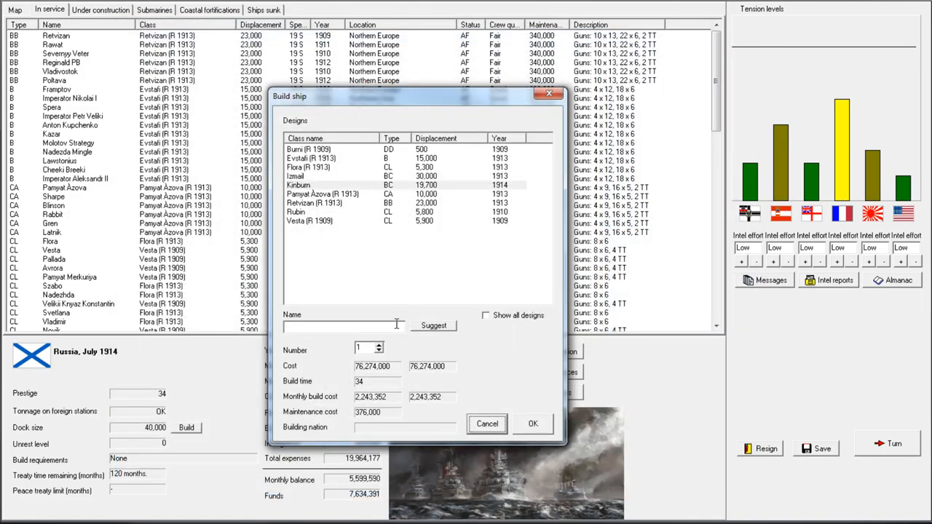
mouse_move(396, 335)
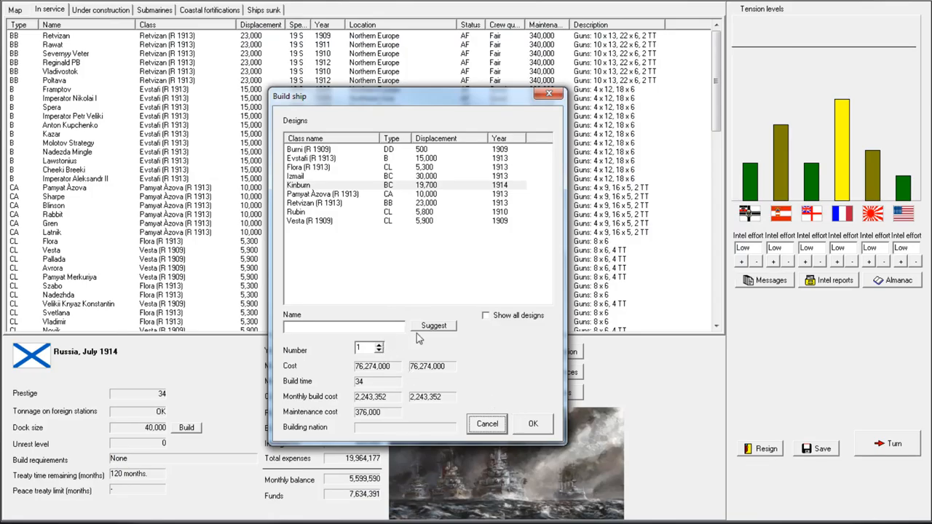
click(533, 424)
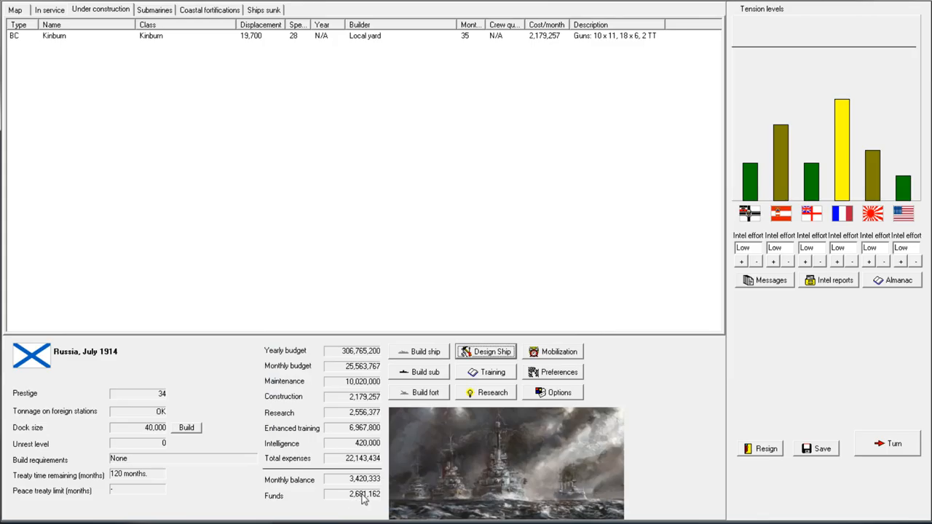
- Return from the ships-in-service list to the Northern Europe world map
click(49, 9)
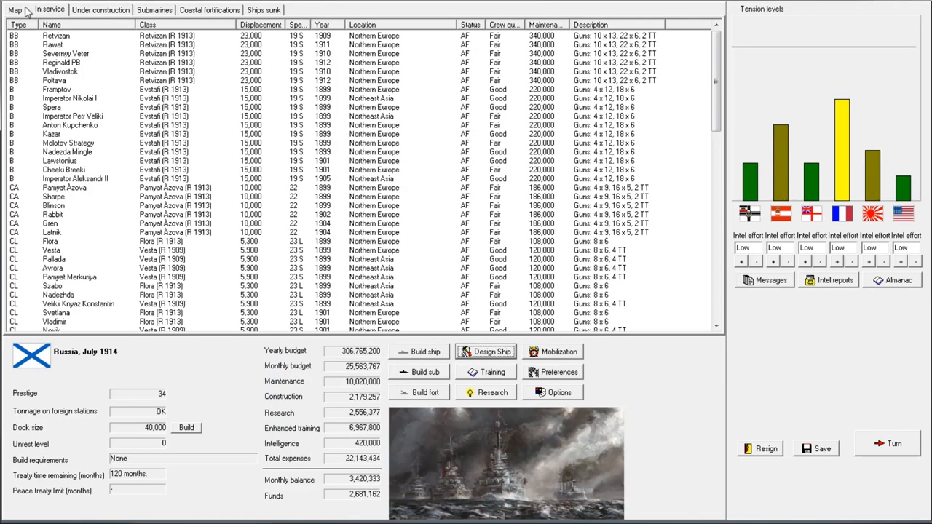
click(15, 9)
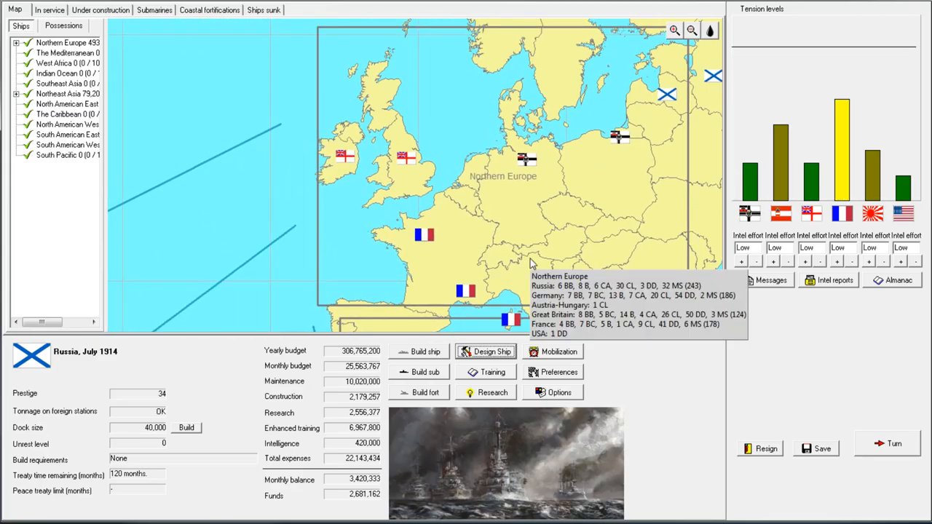
mouse_move(455, 143)
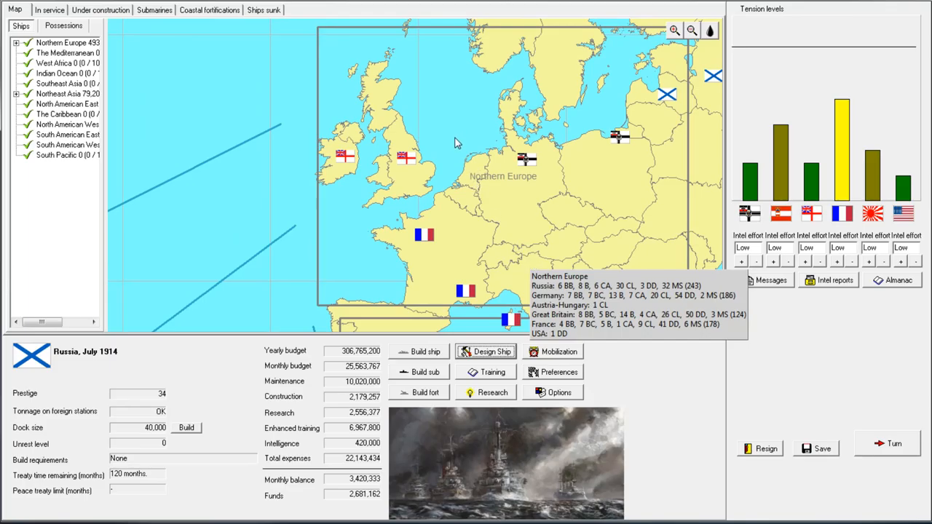
mouse_move(512, 108)
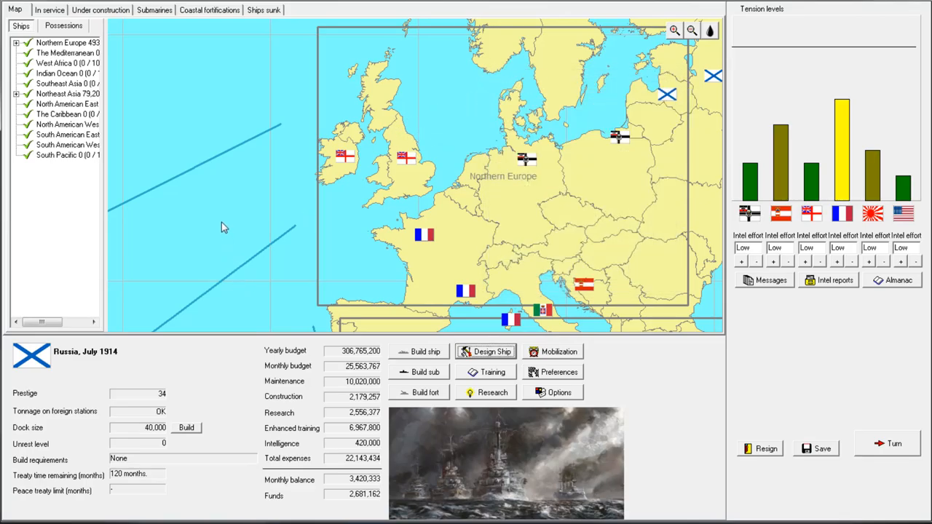
mouse_move(349, 239)
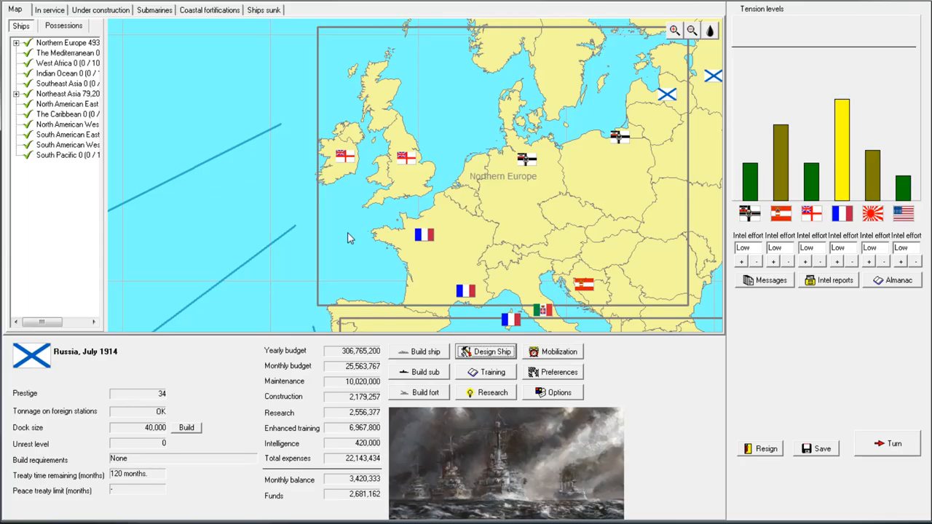
mouse_move(527, 114)
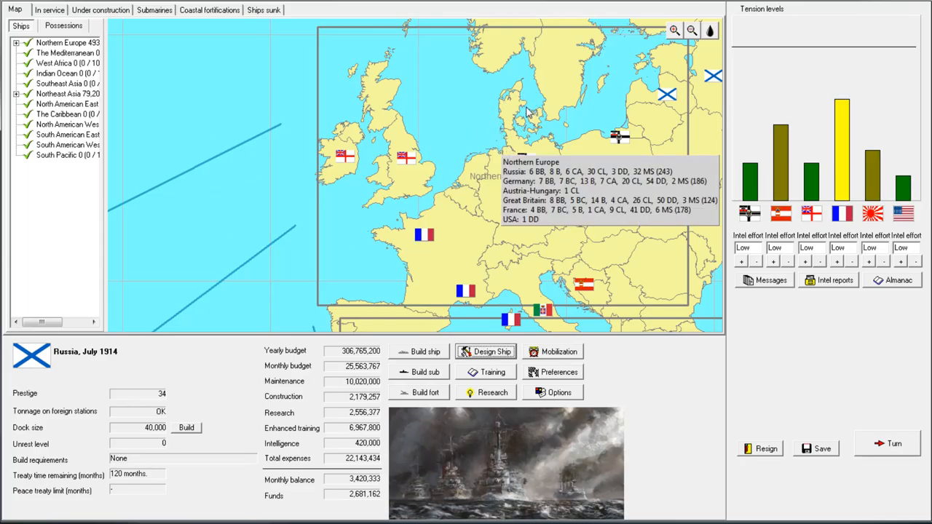
mouse_move(483, 140)
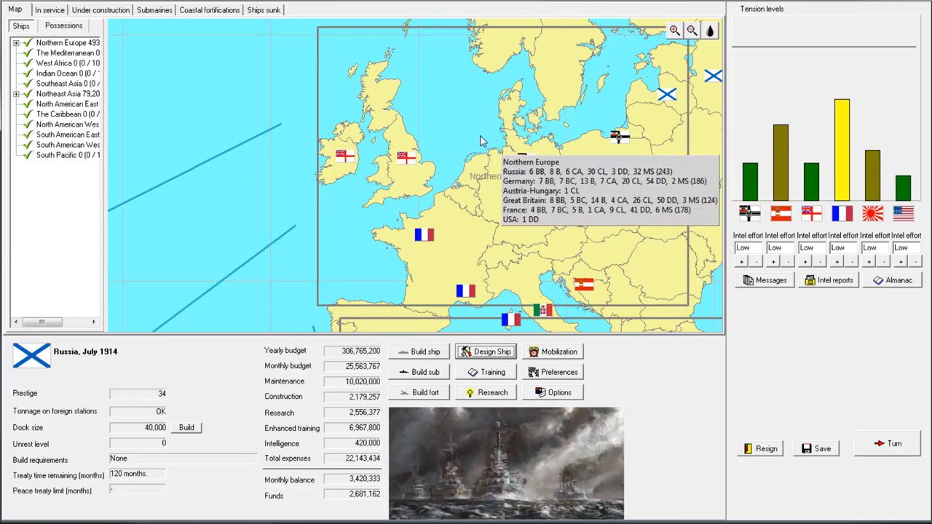
mouse_move(534, 143)
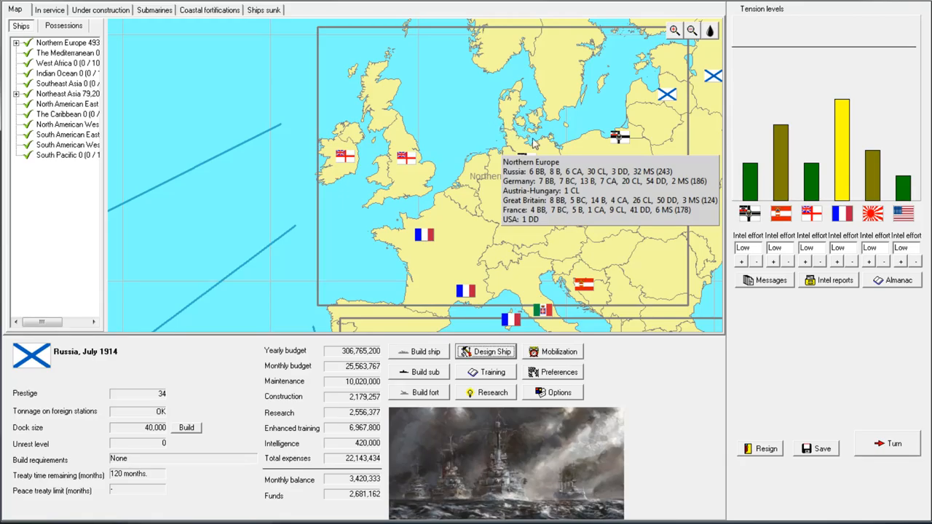
mouse_move(836, 280)
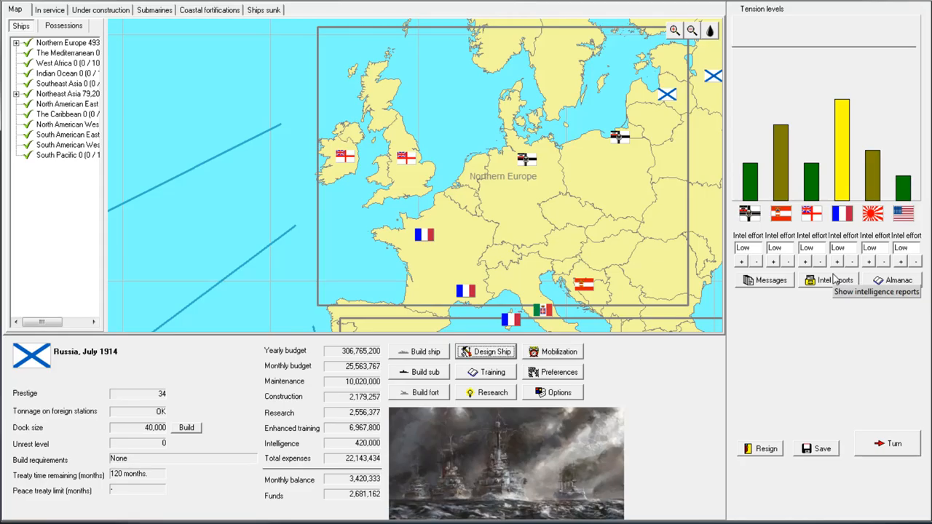
mouse_move(828, 280)
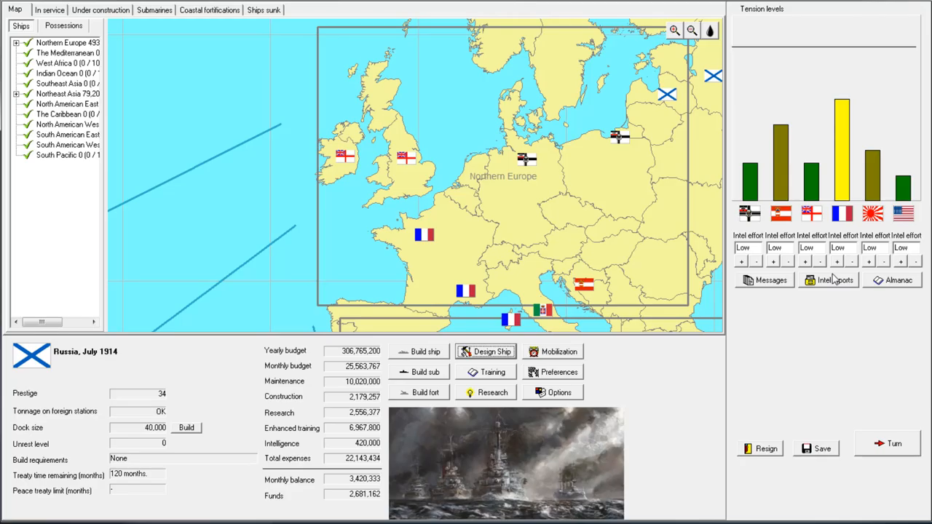
mouse_move(853, 294)
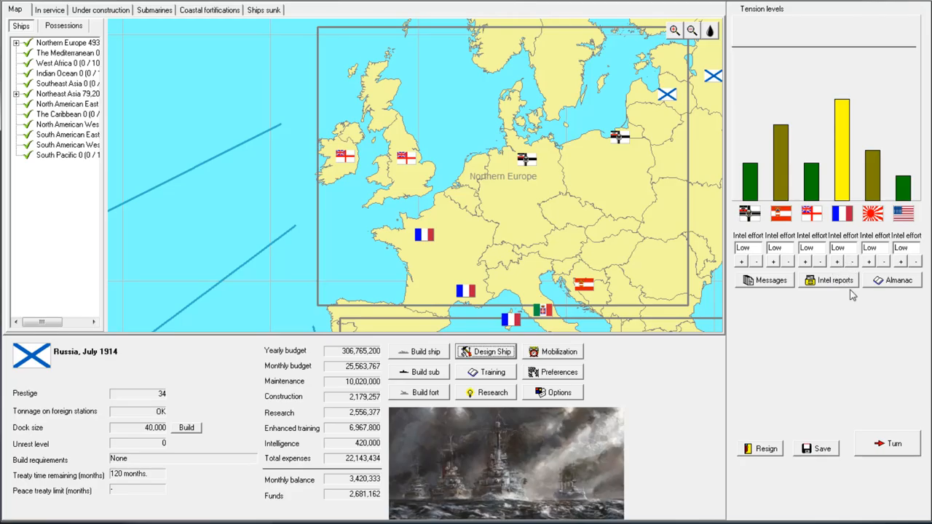
mouse_move(653, 228)
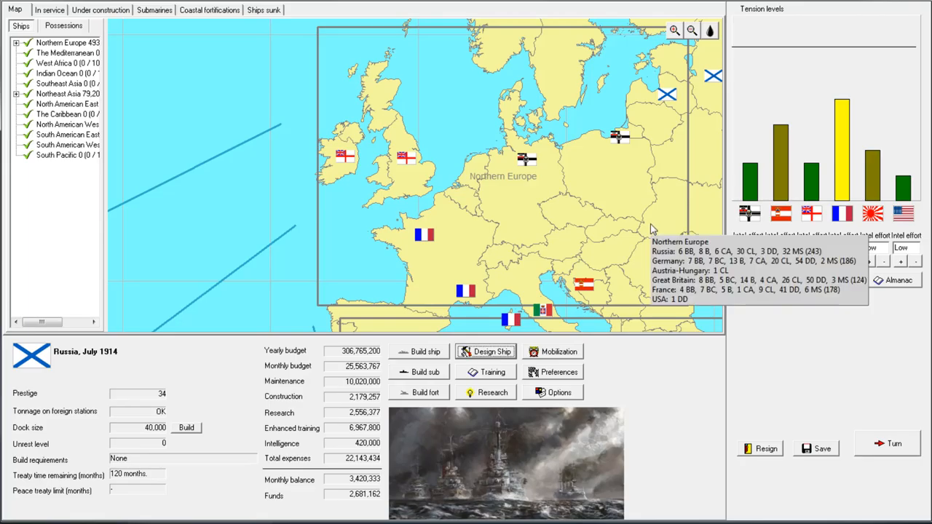